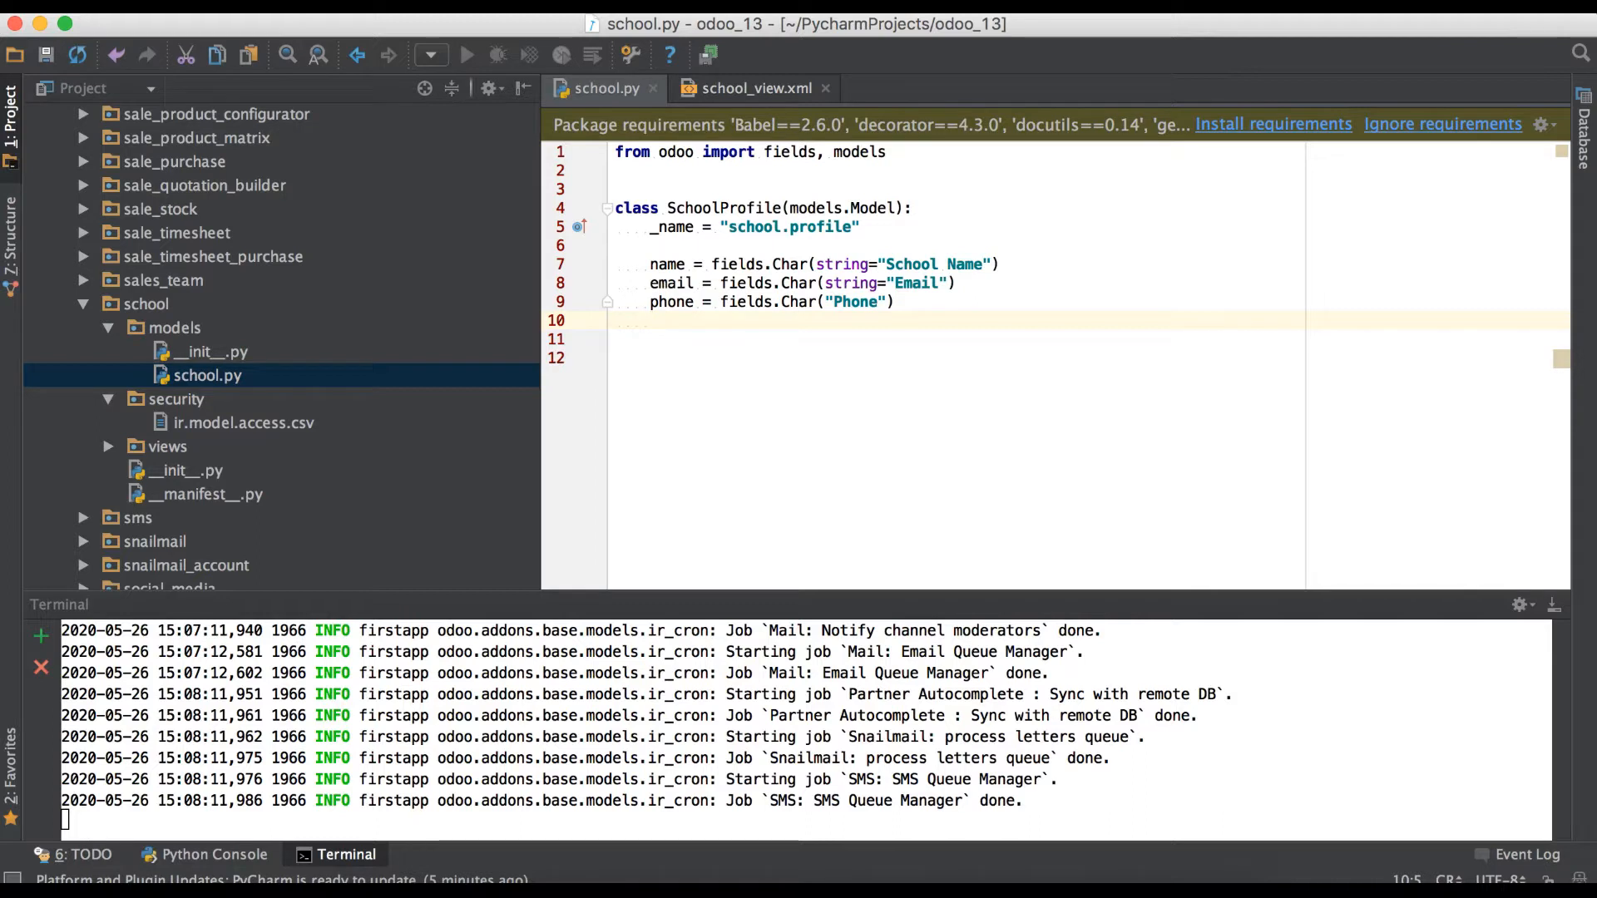
Declare is_virtual_class = fields.Boolean() in school.py, dismissing the completion popup.
text(is_v)
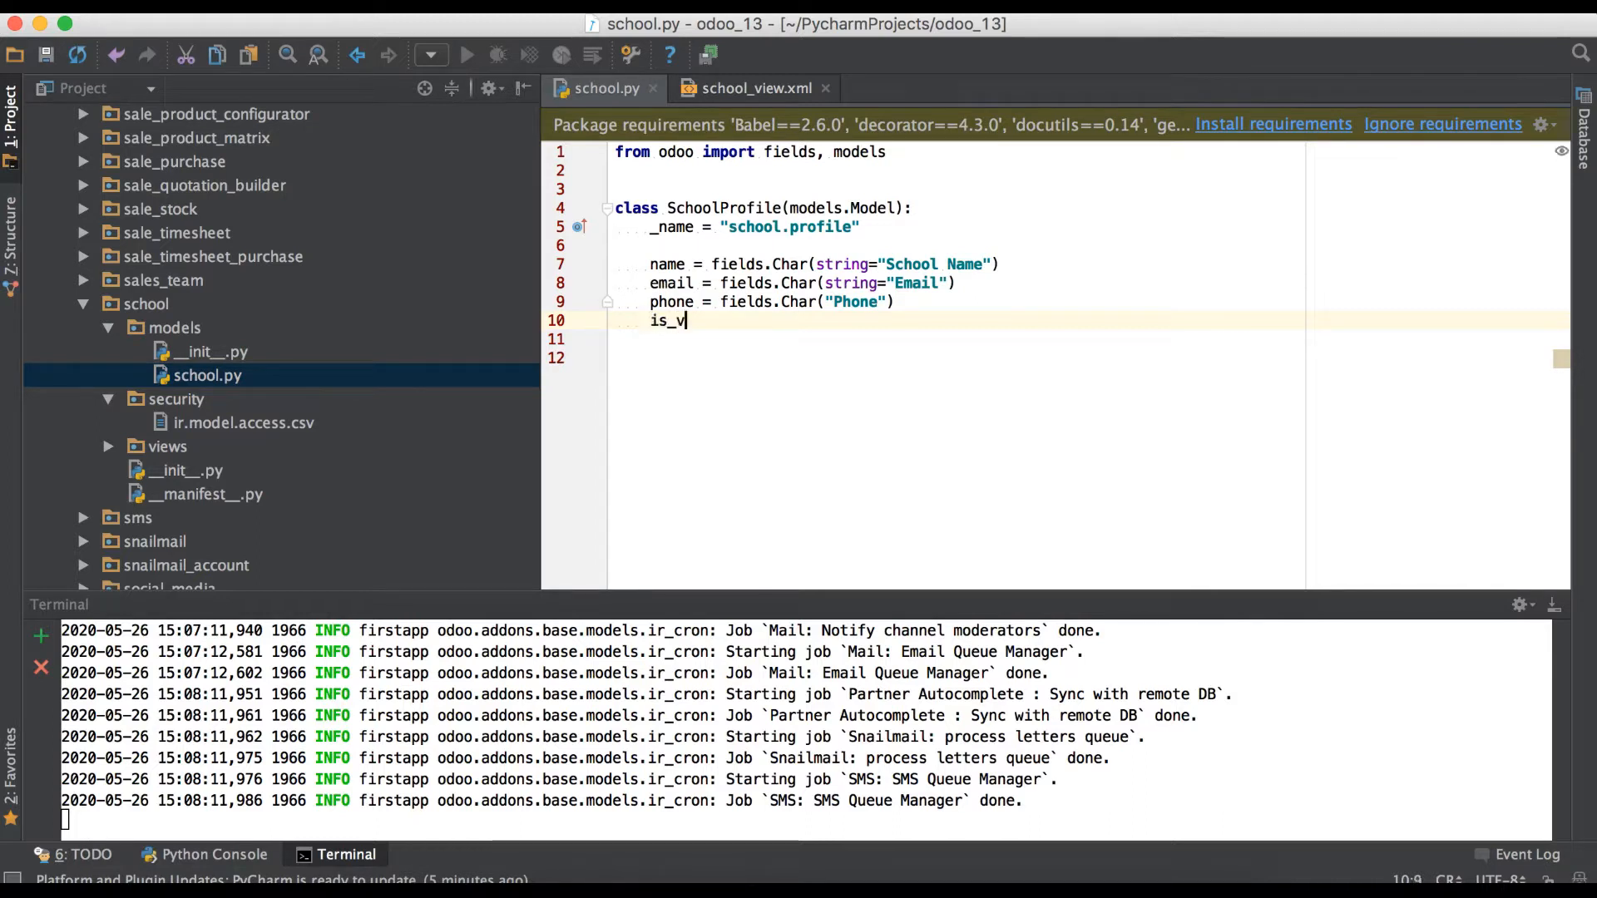
text(ritual_class)
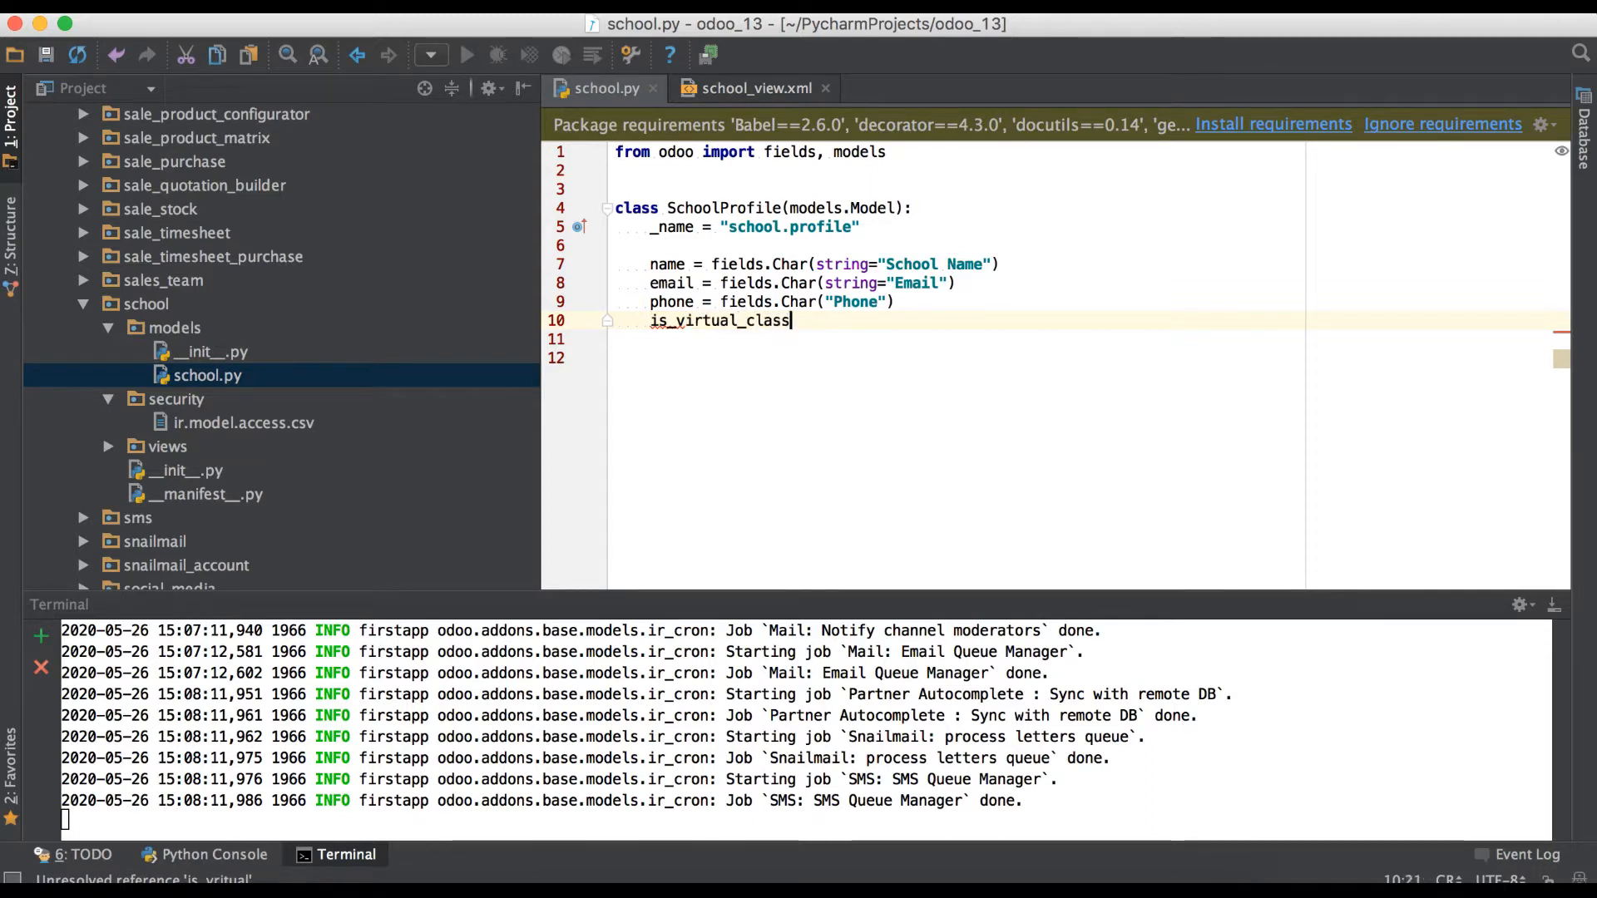
text(= f)
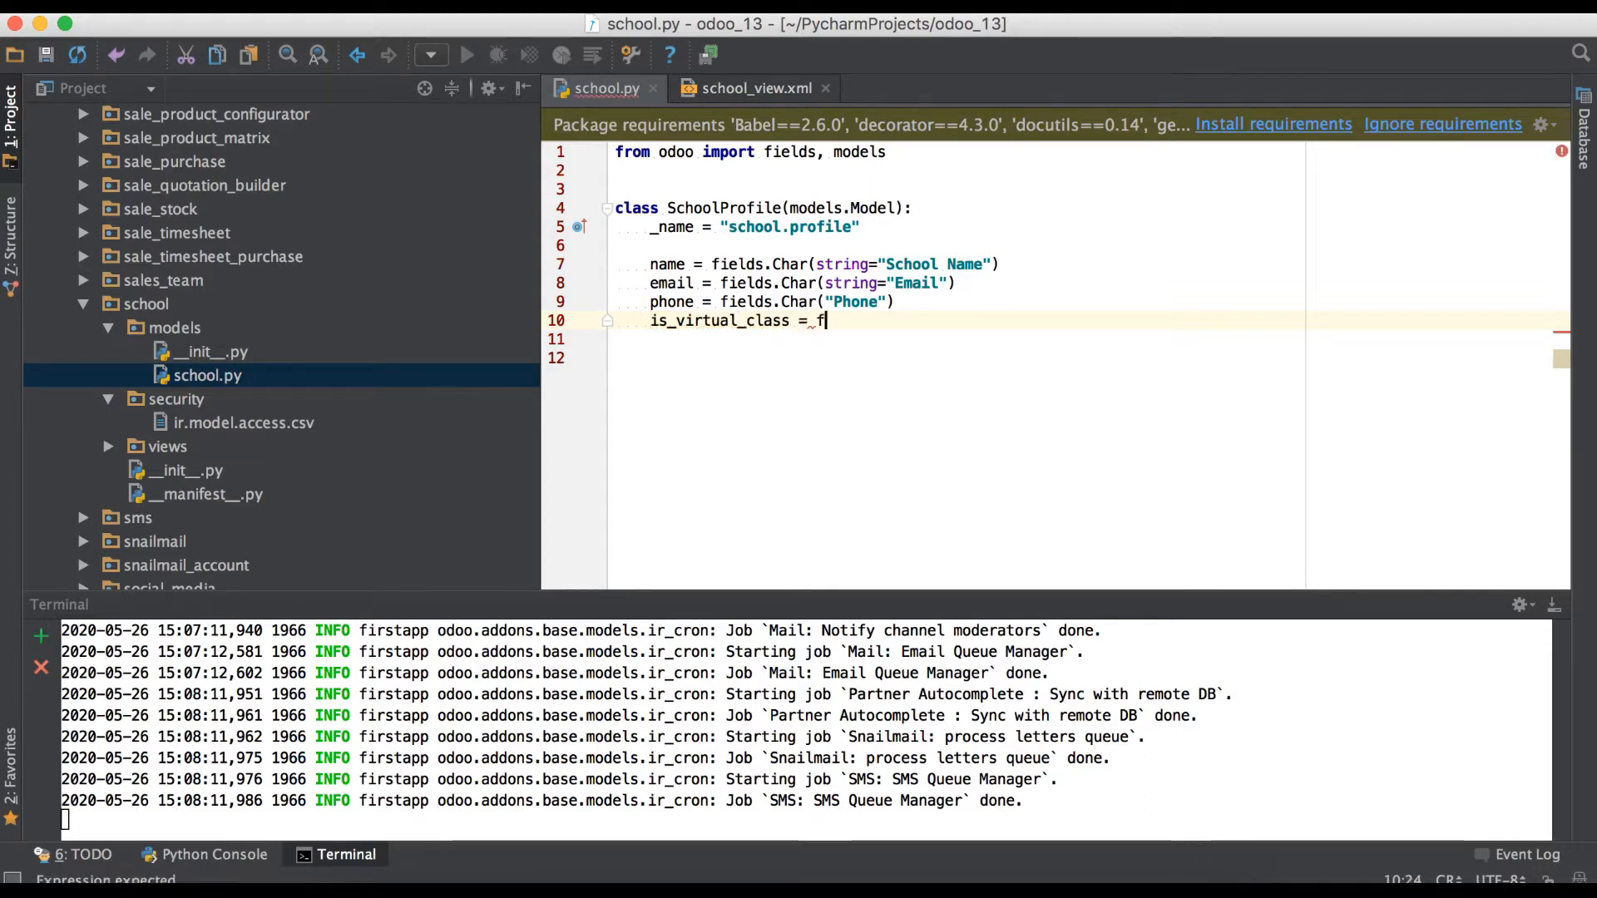
text(ields.)
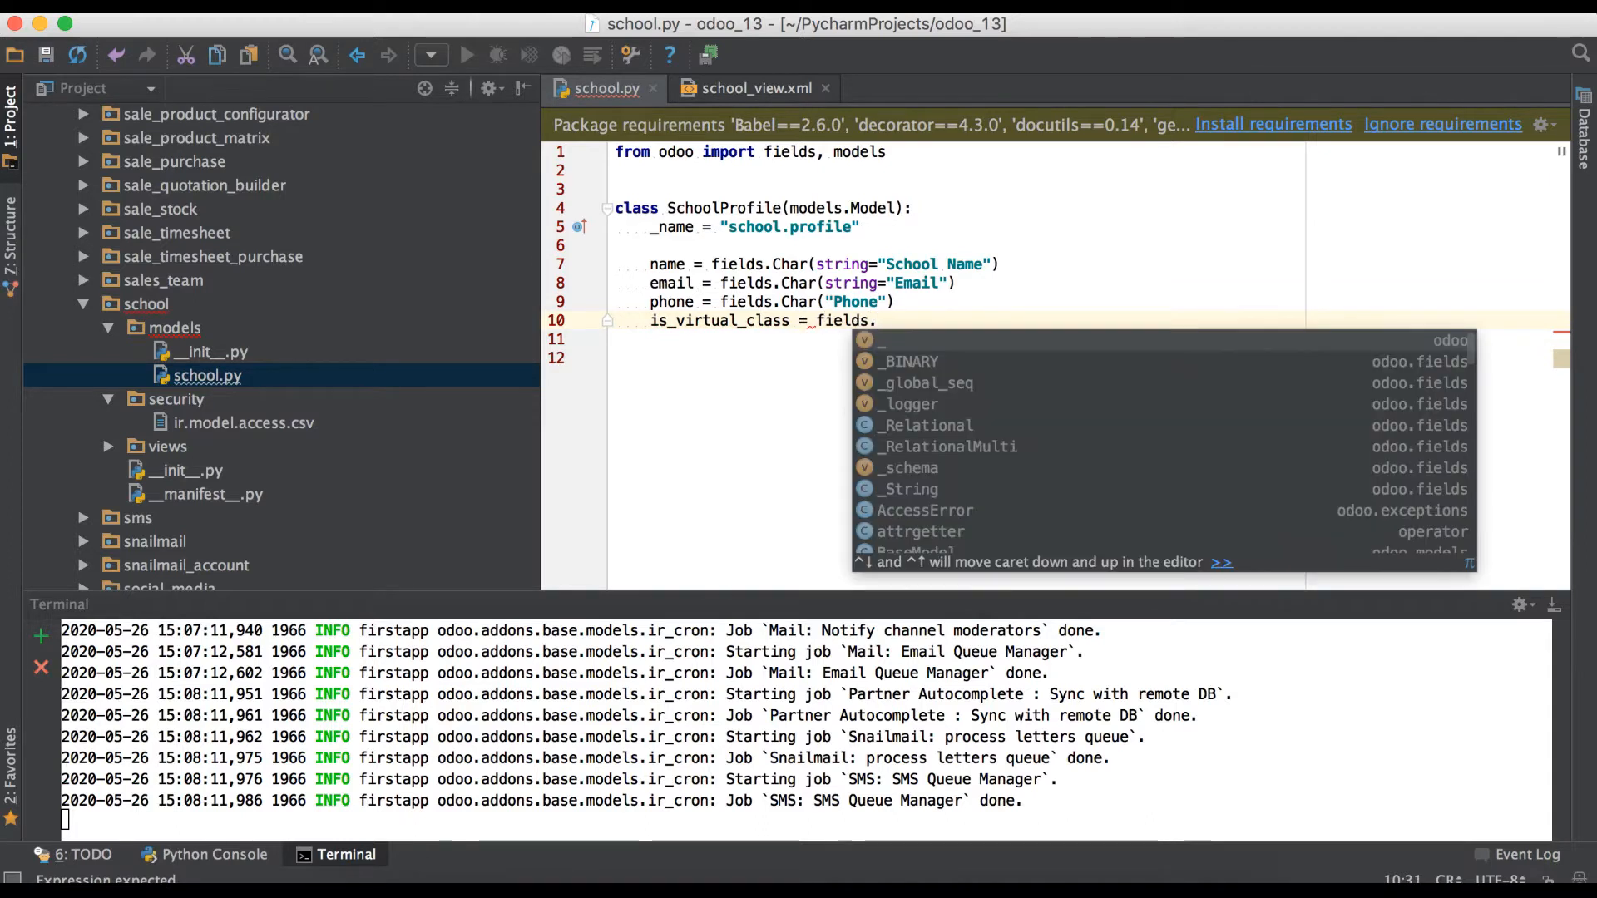
text(B)
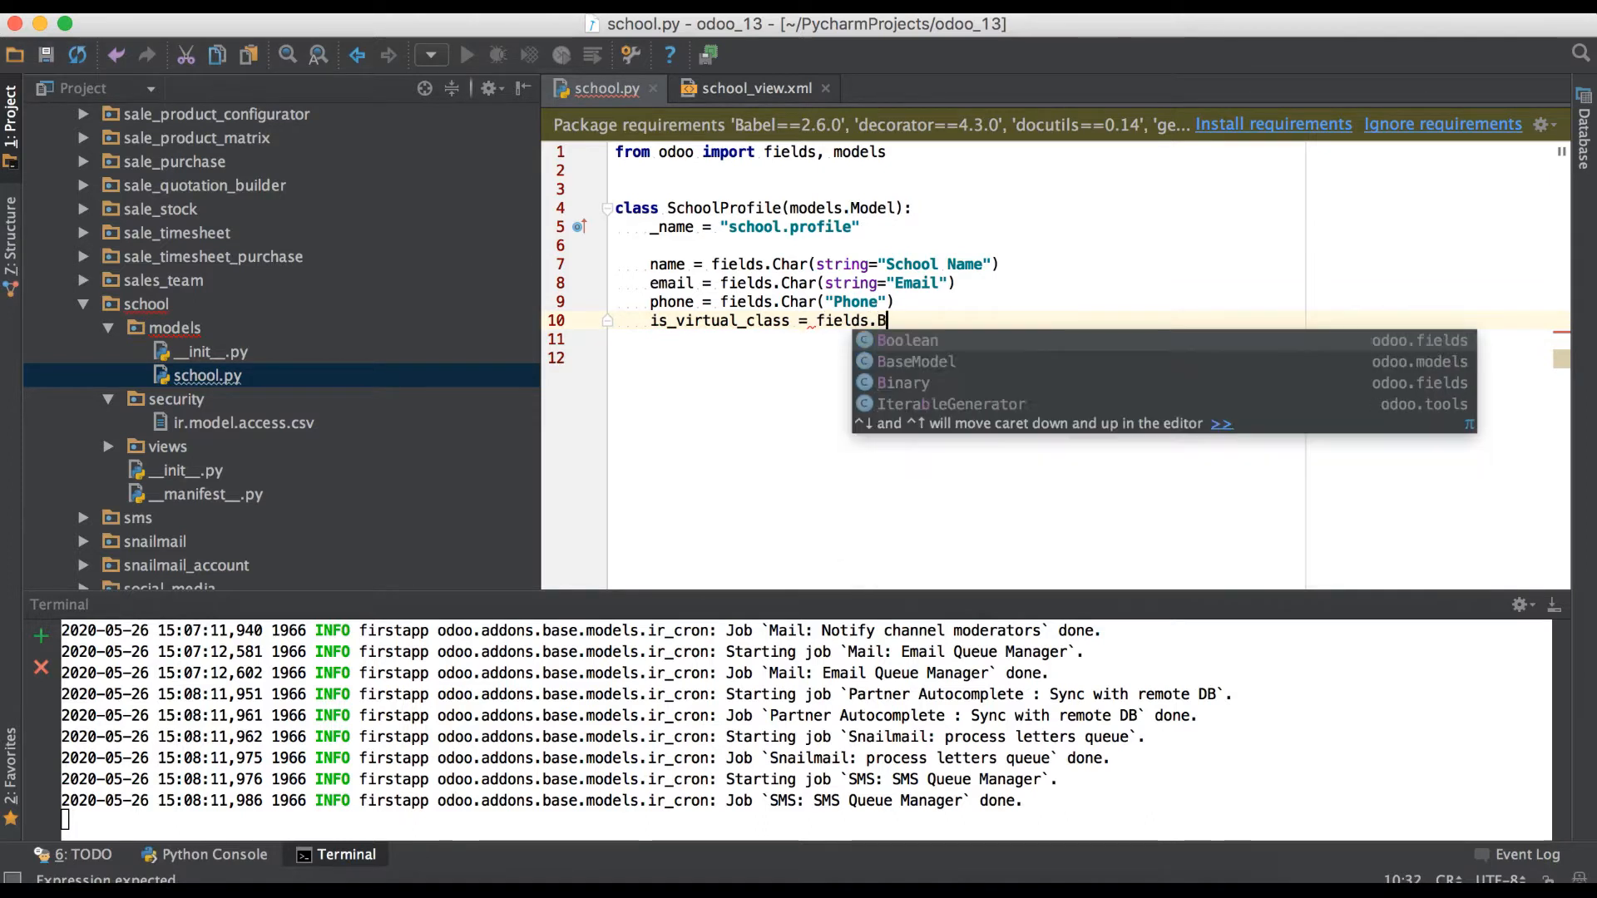
key(Escape)
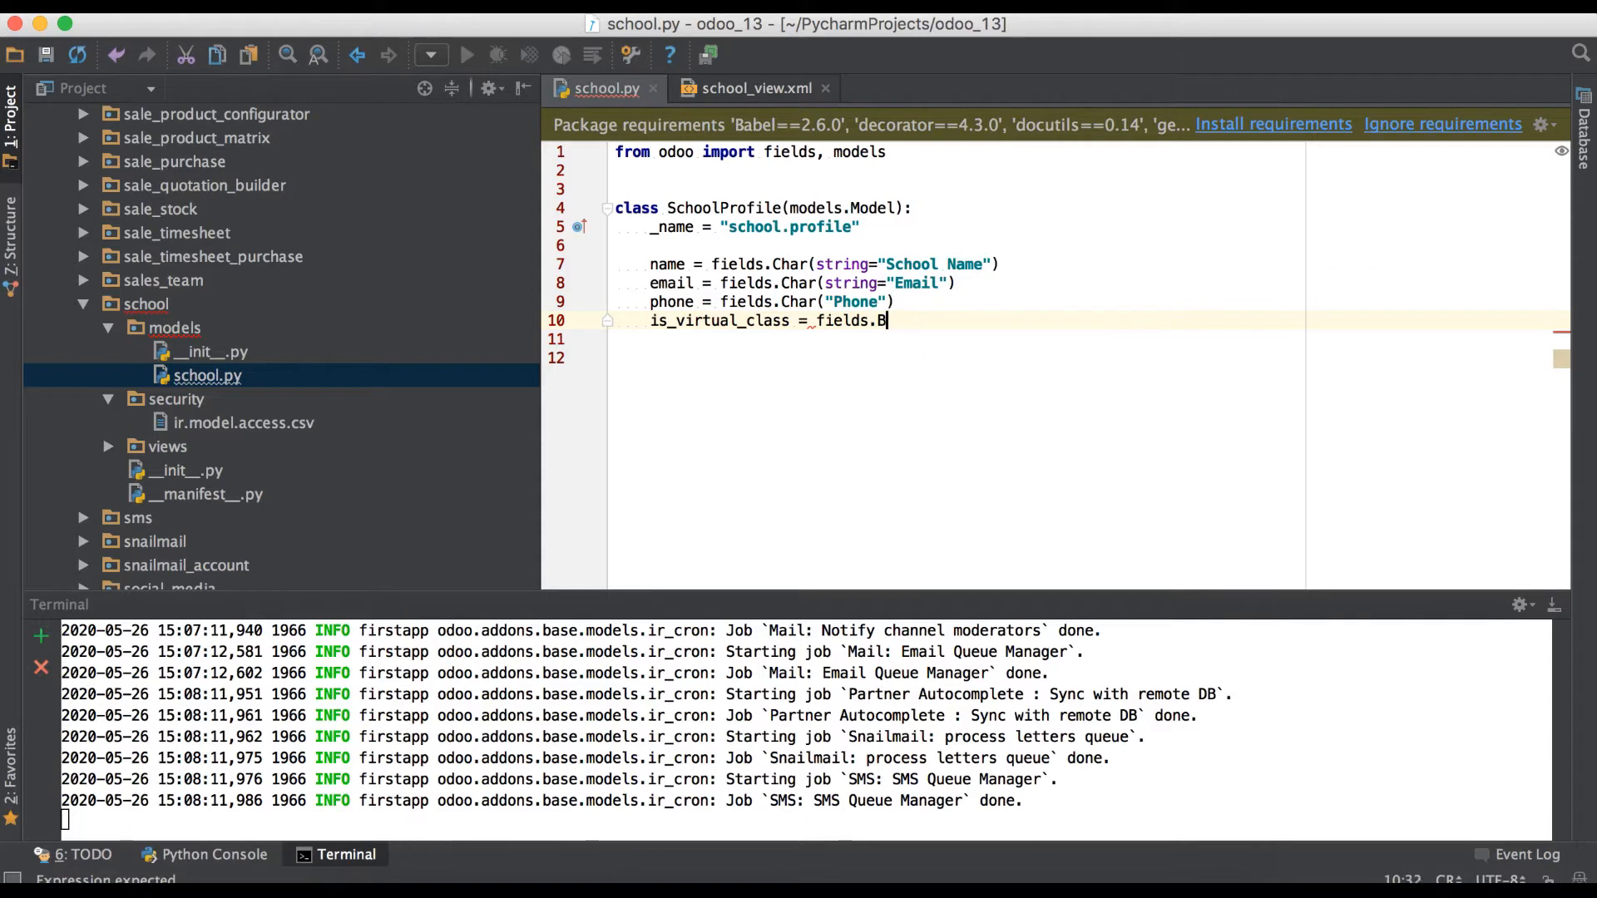
text(oll)
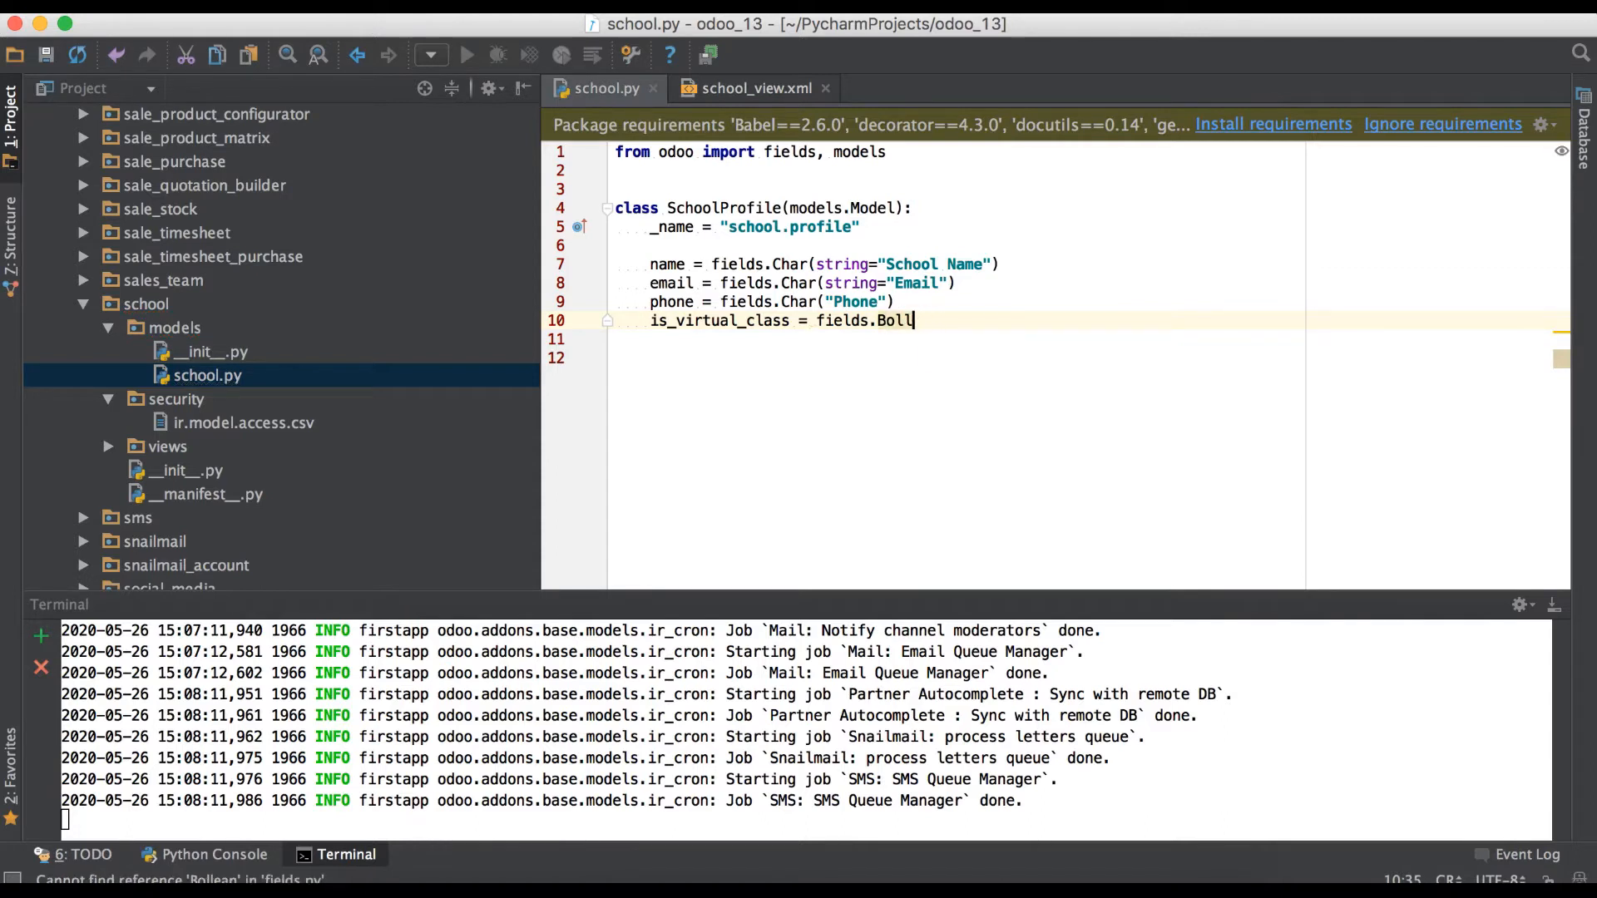
text(ean)
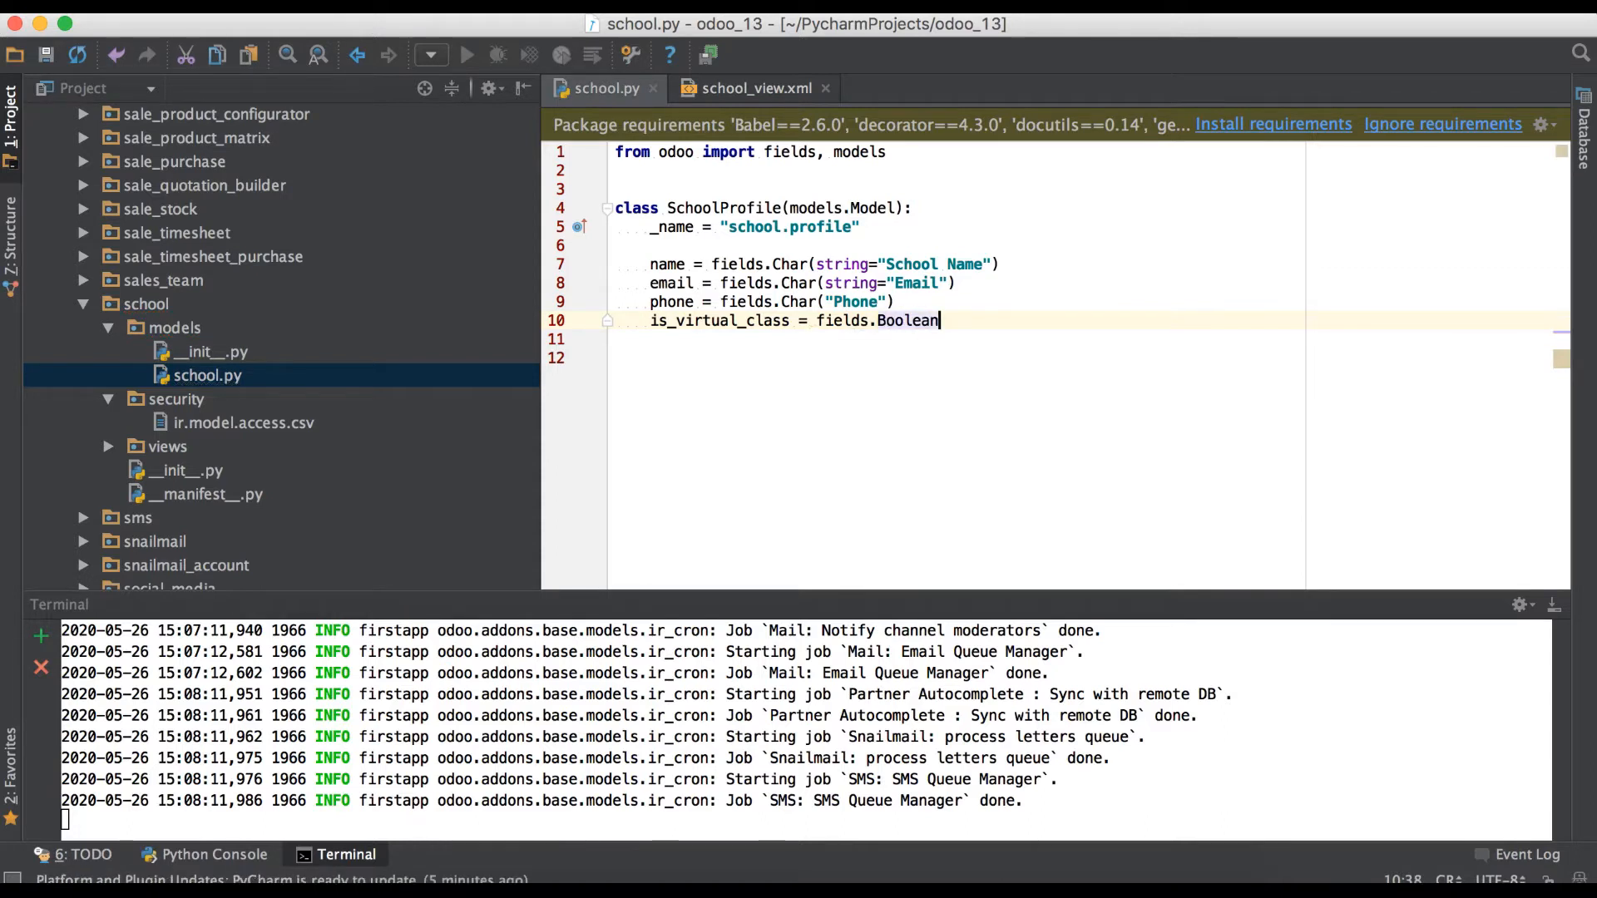
text(())
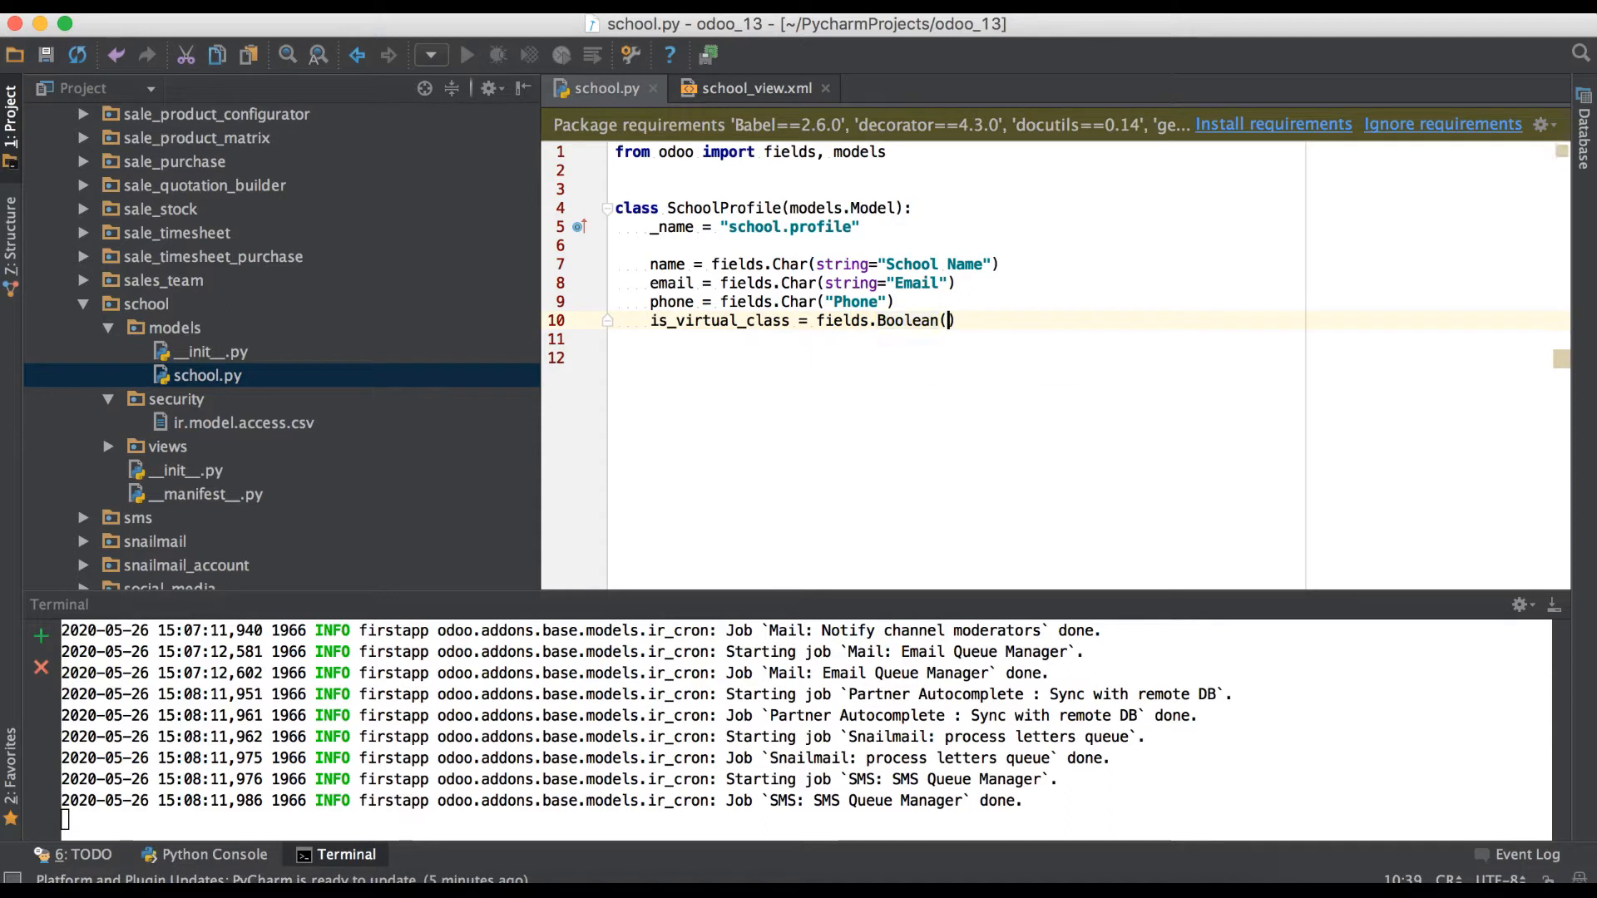
Give the field the label string "Virtual Class Support?" and select the word Boolean.
text(string=)
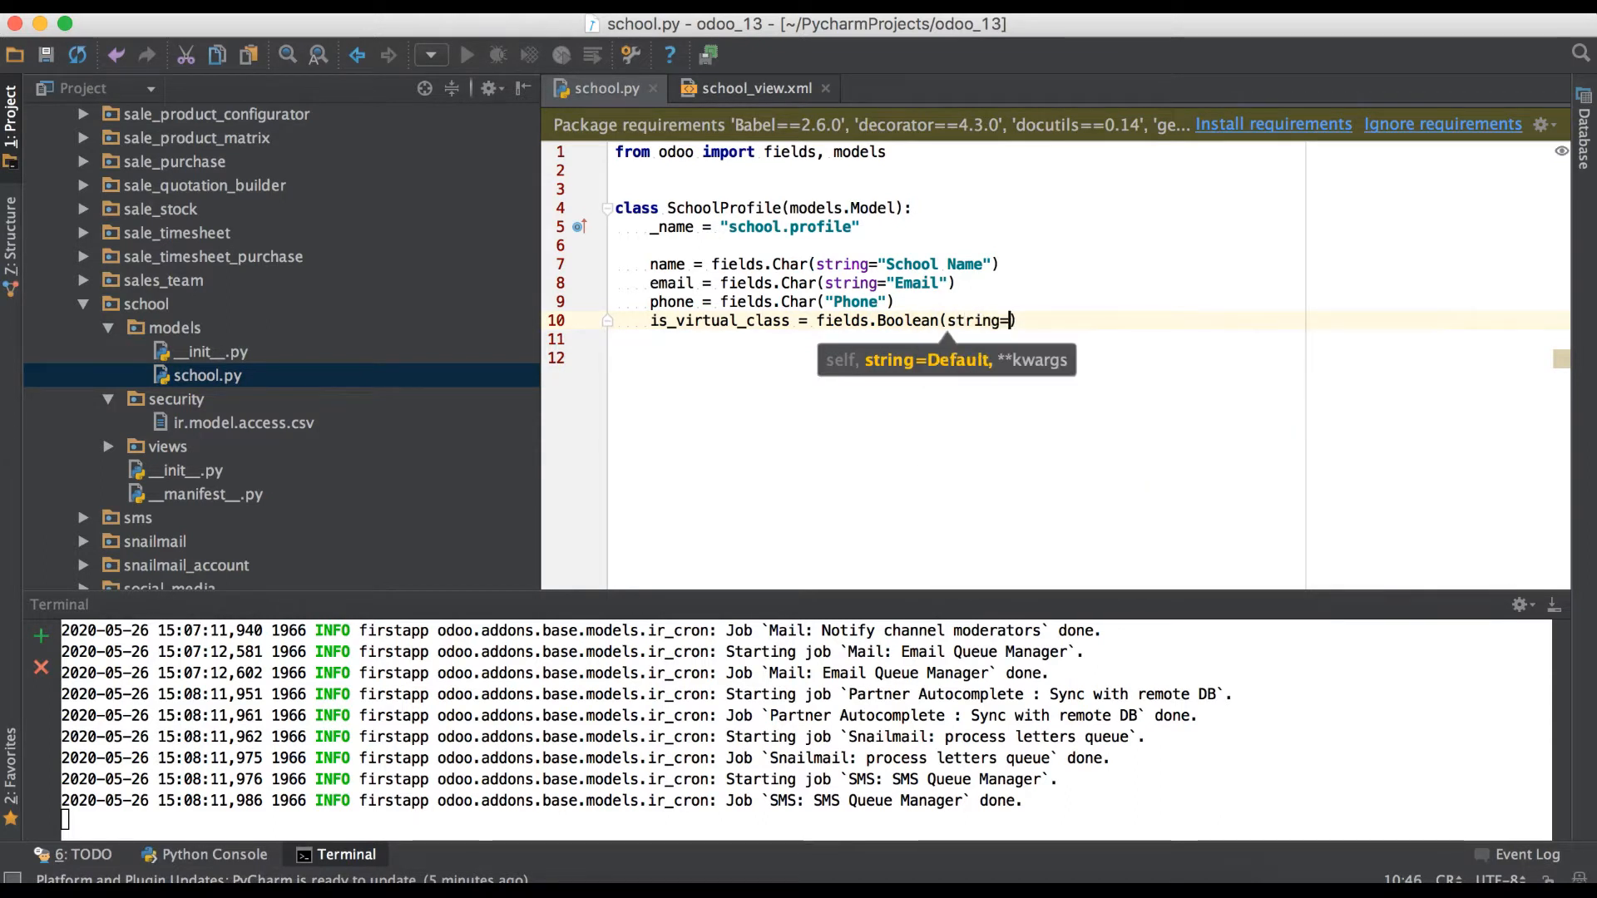
text(")
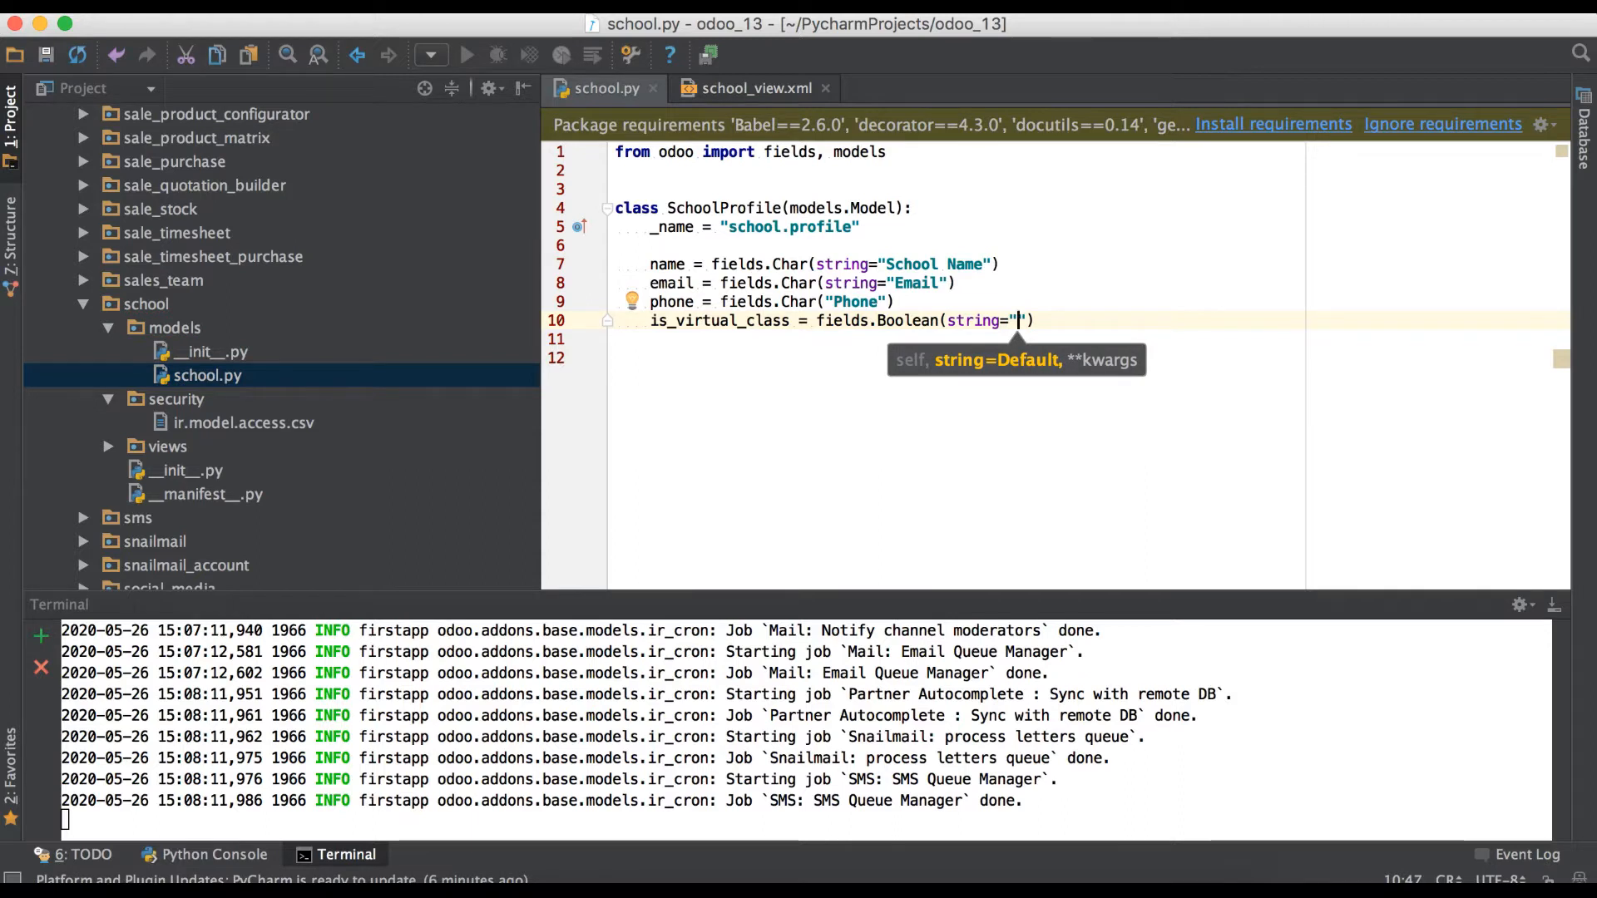
text(Virtual)
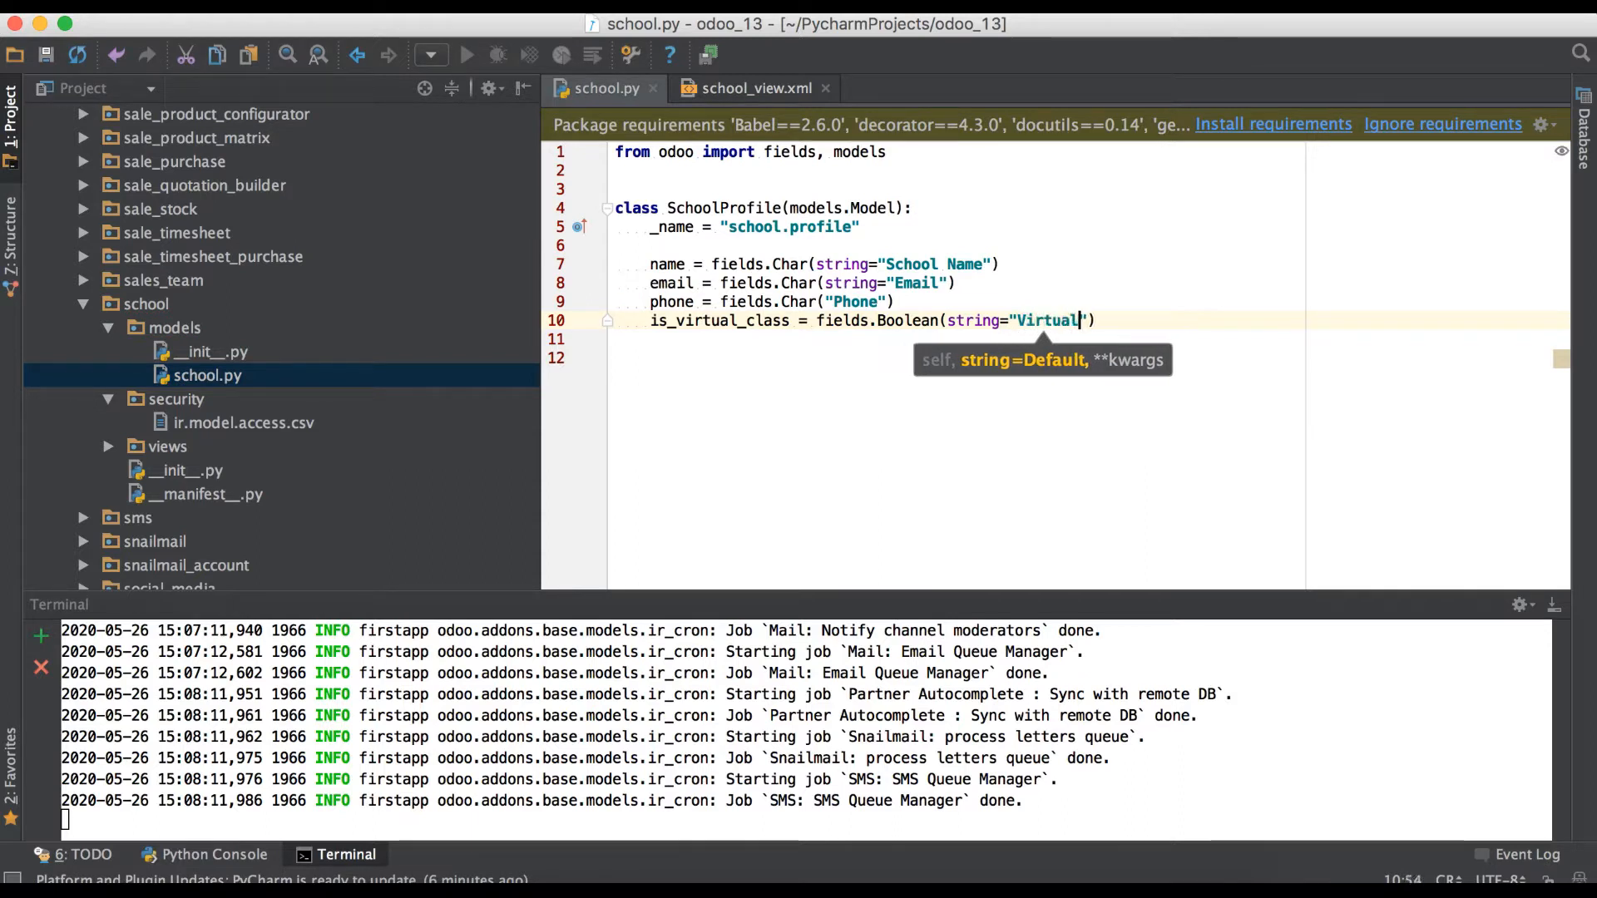
text(Class Su)
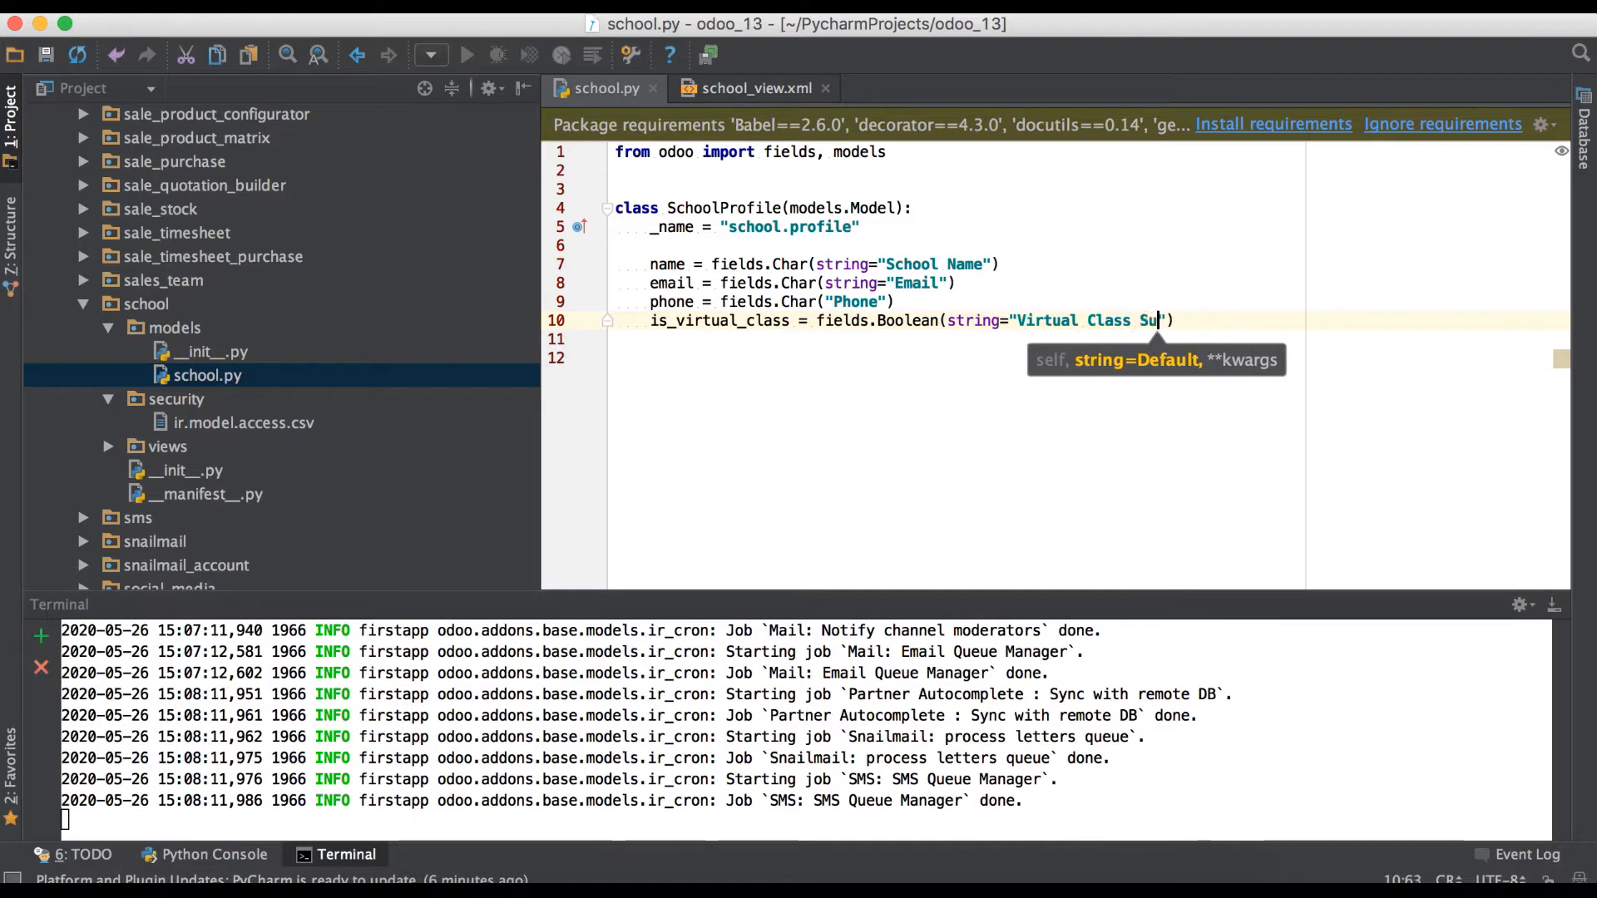
text(pport?)
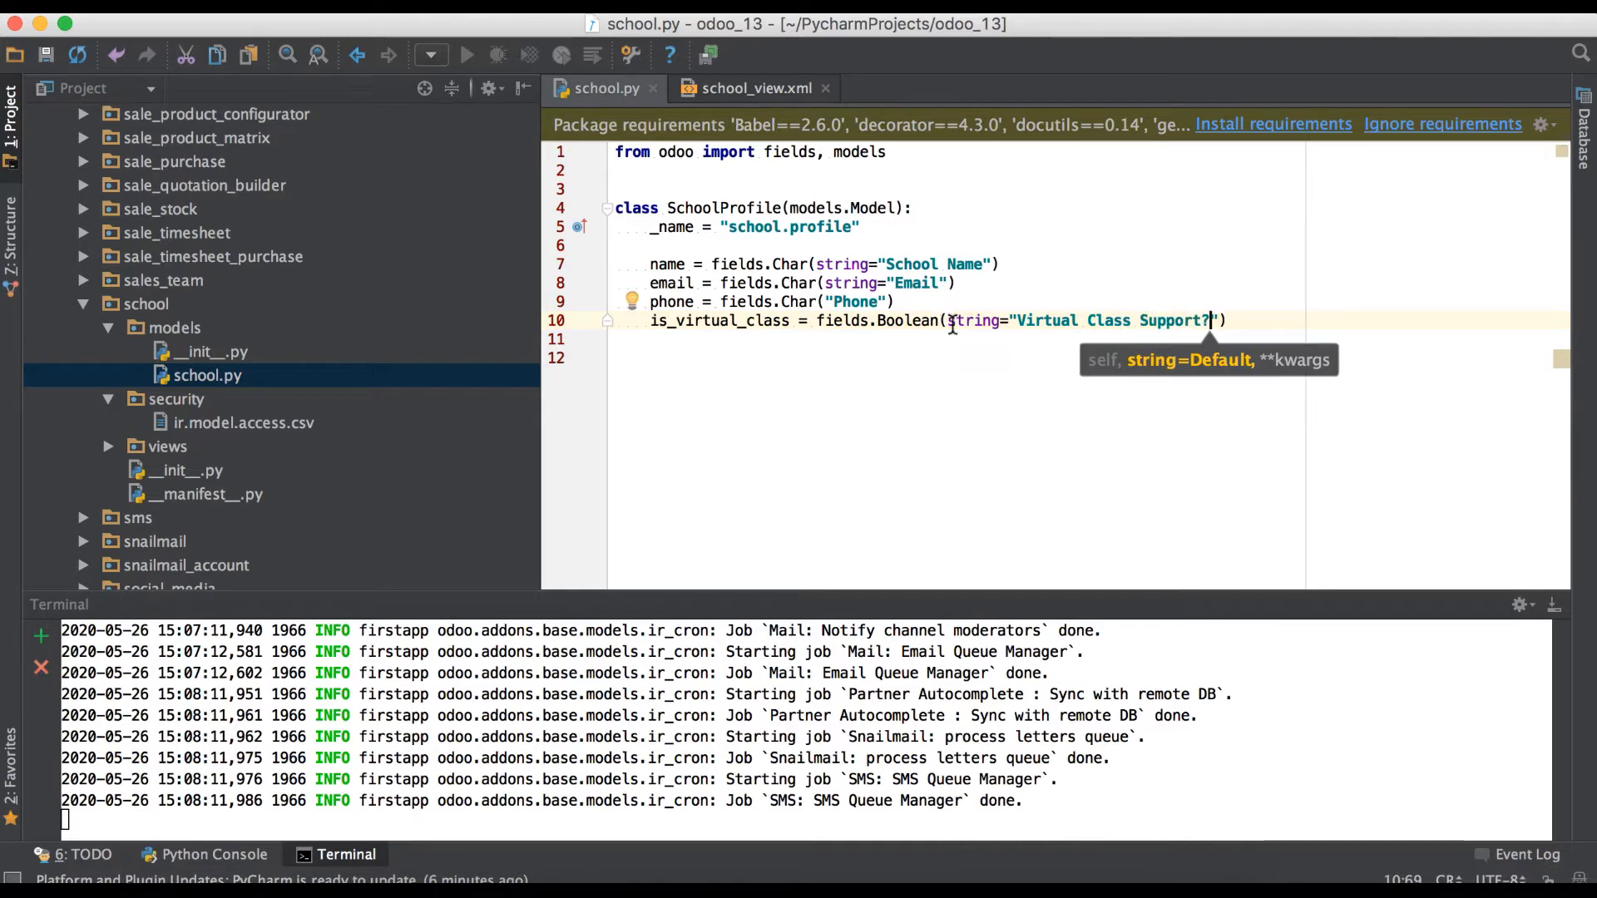
click(797, 301)
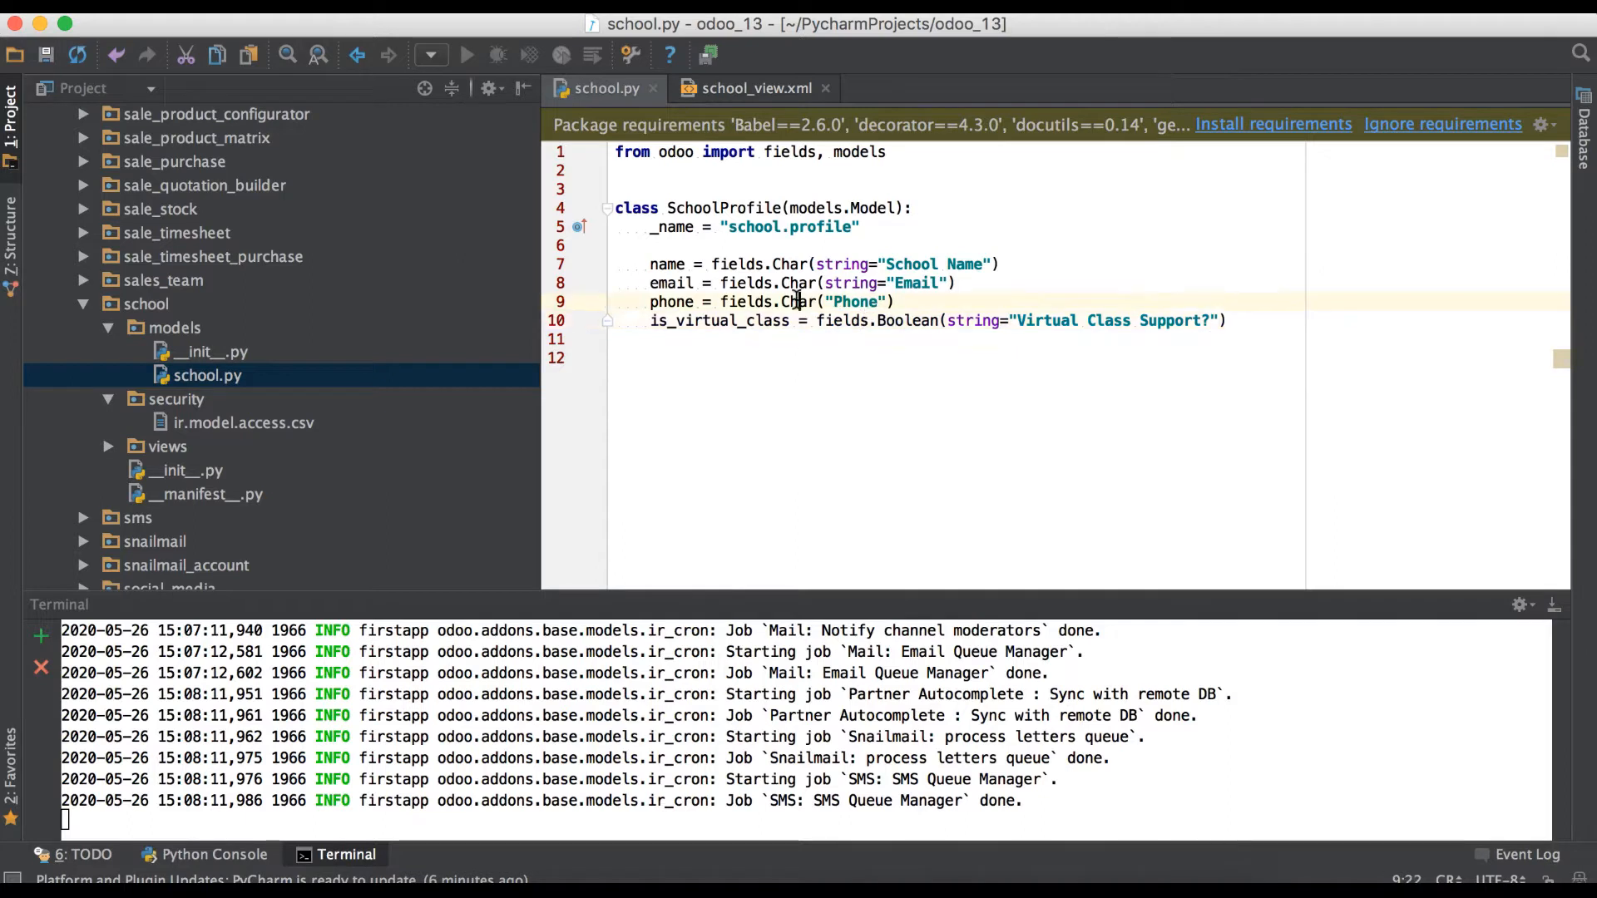
double_click(906, 320)
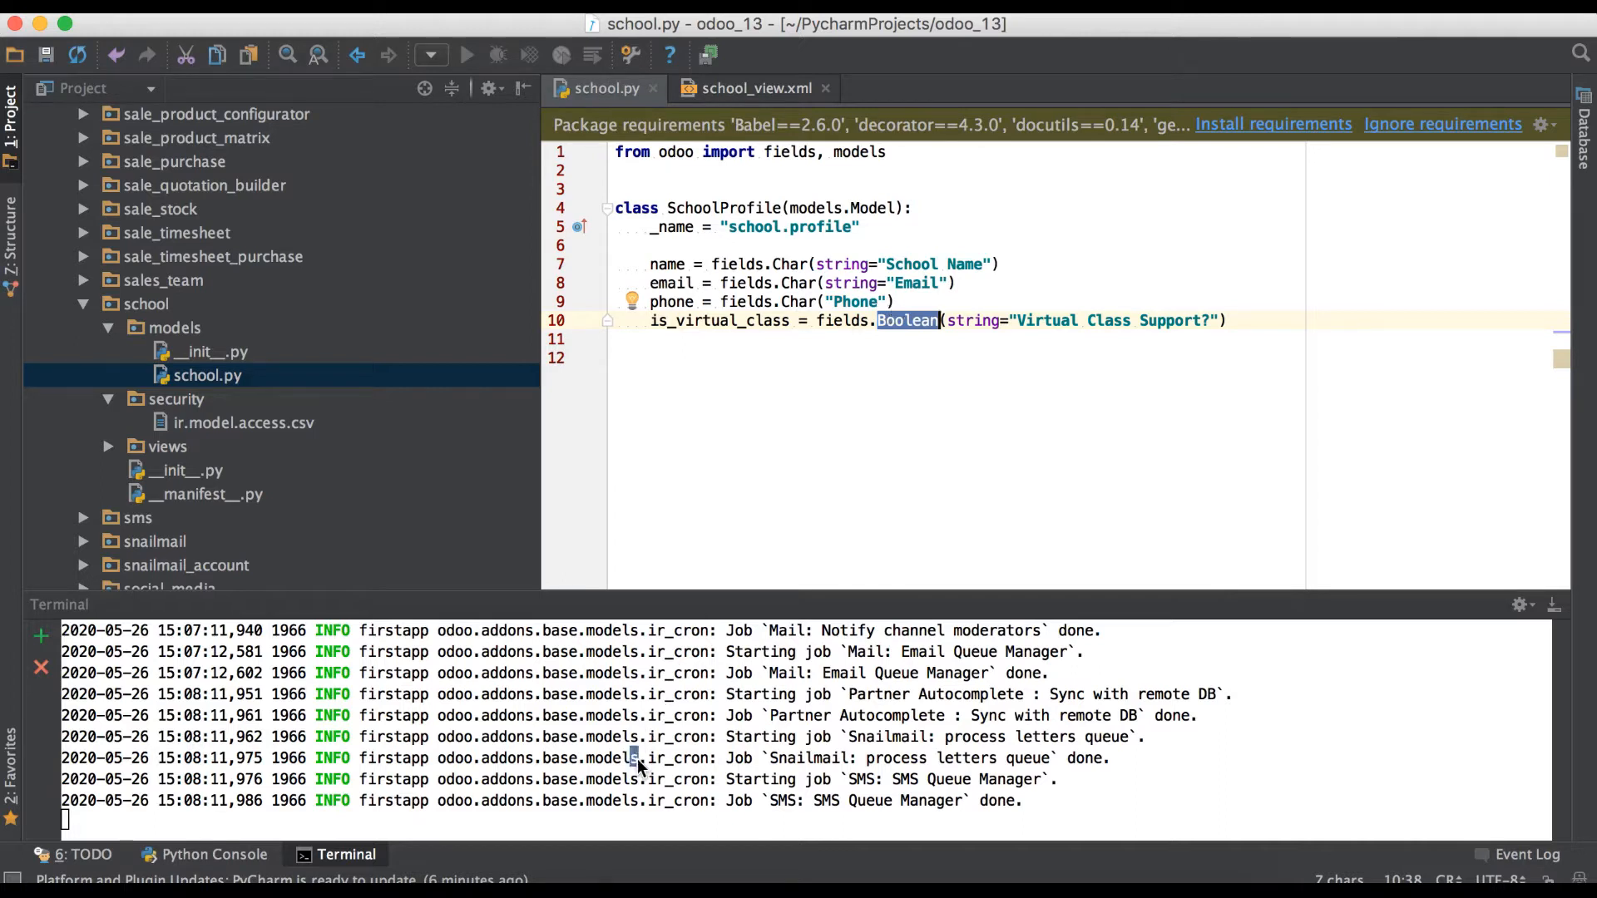
Restart the Odoo server from the terminal and select the is_virtual_class field name.
key(ctrl+c)
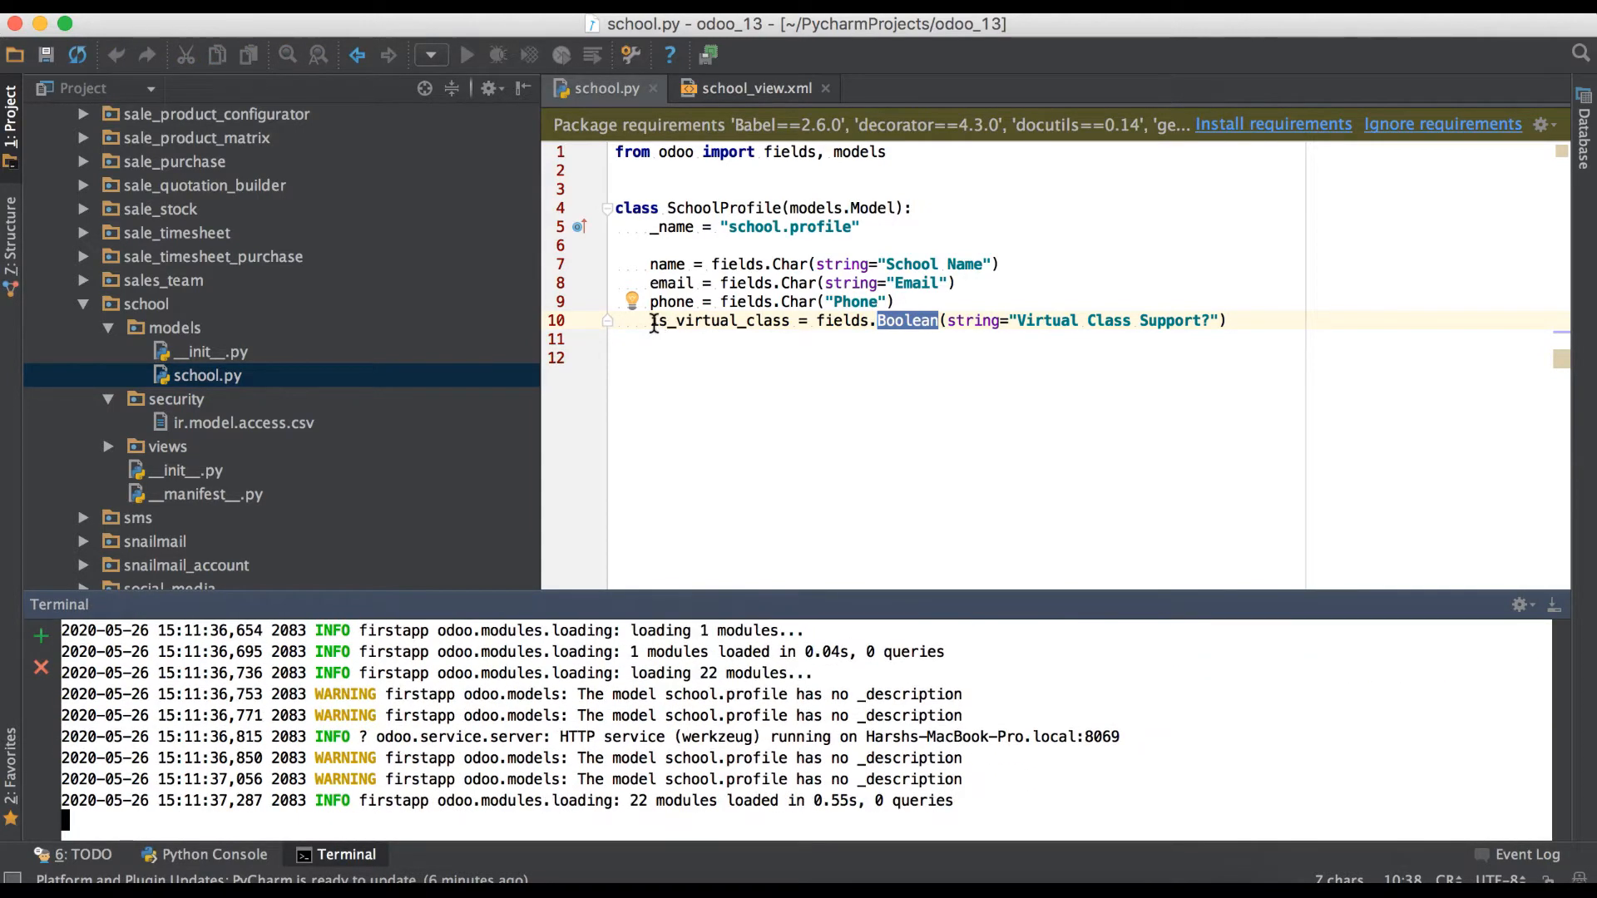
double_click(720, 320)
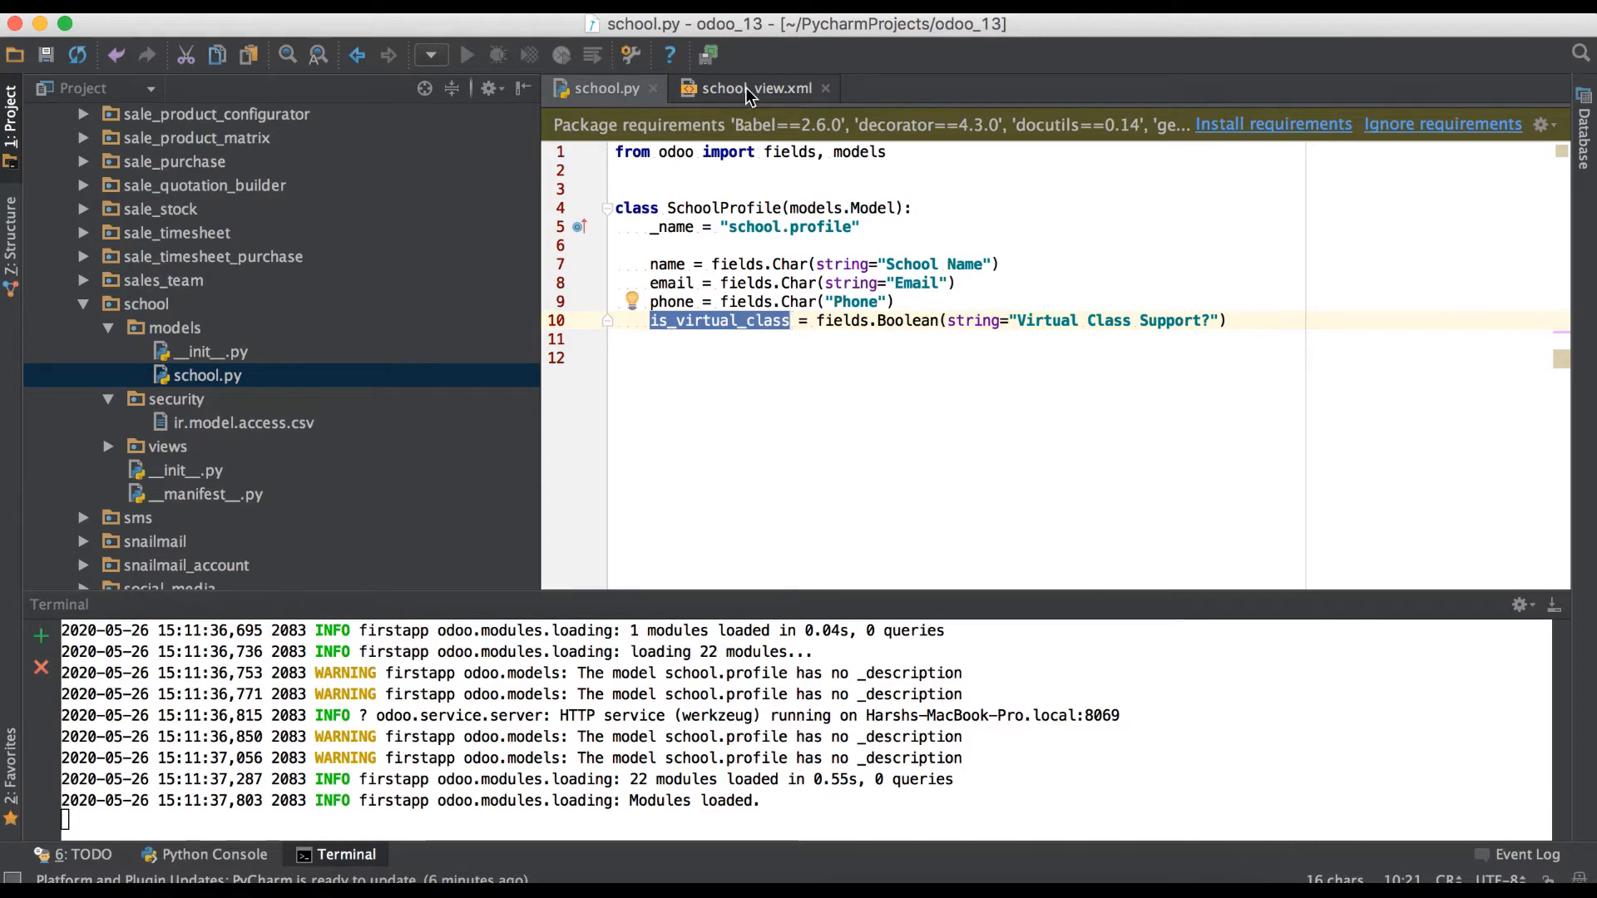
Add <field name="is_virtual_class"/> after phone in school_view.xml.
click(755, 88)
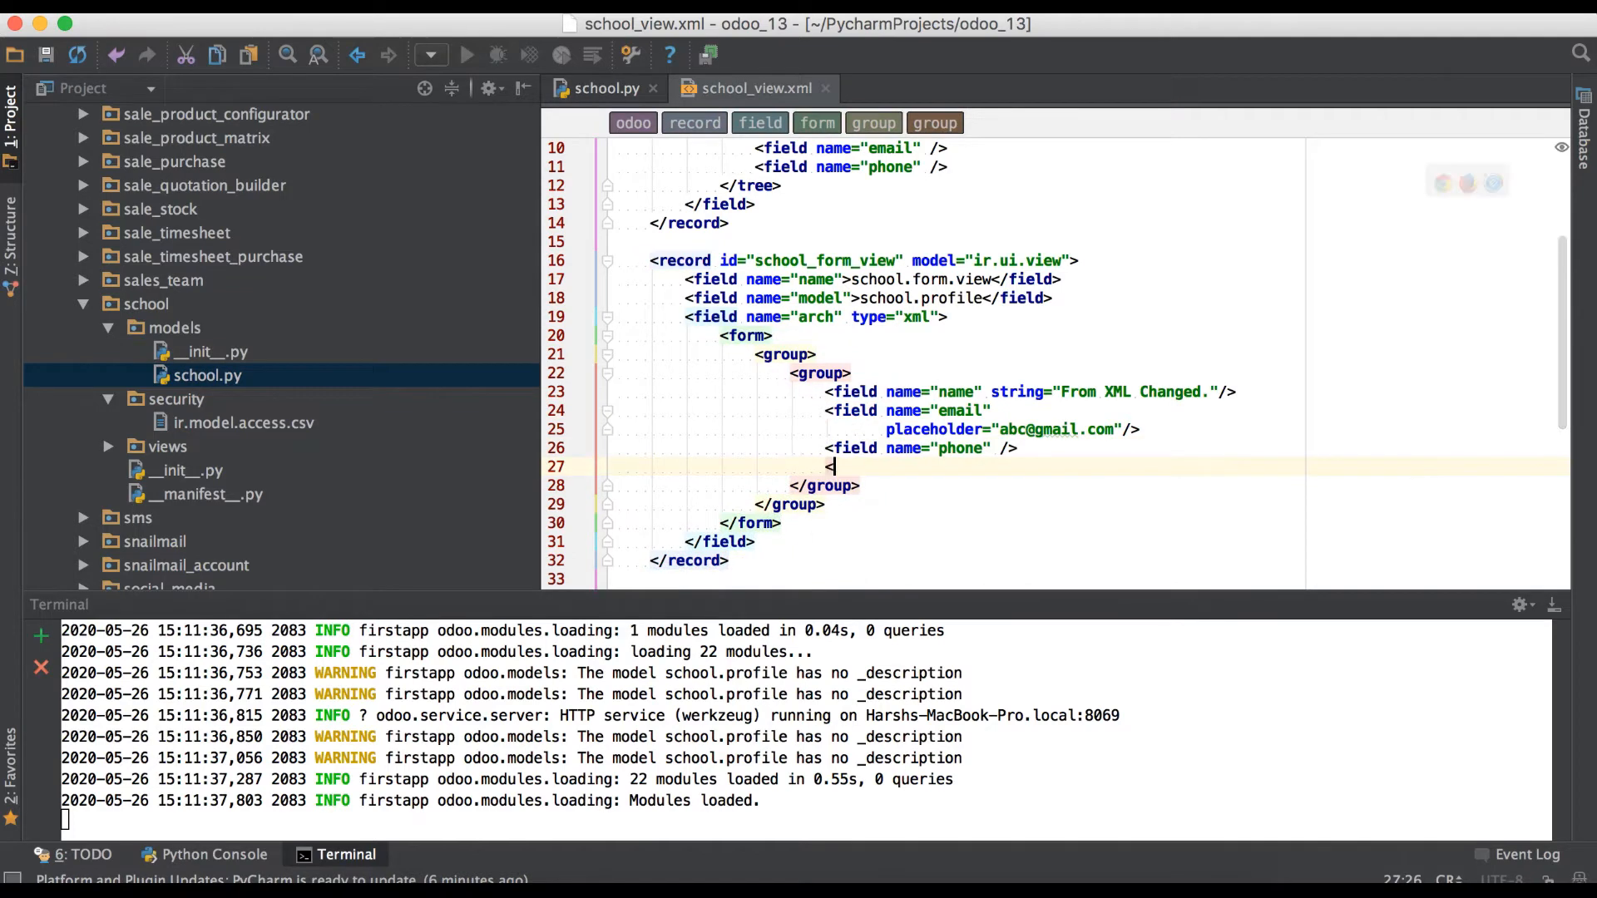
text(field)
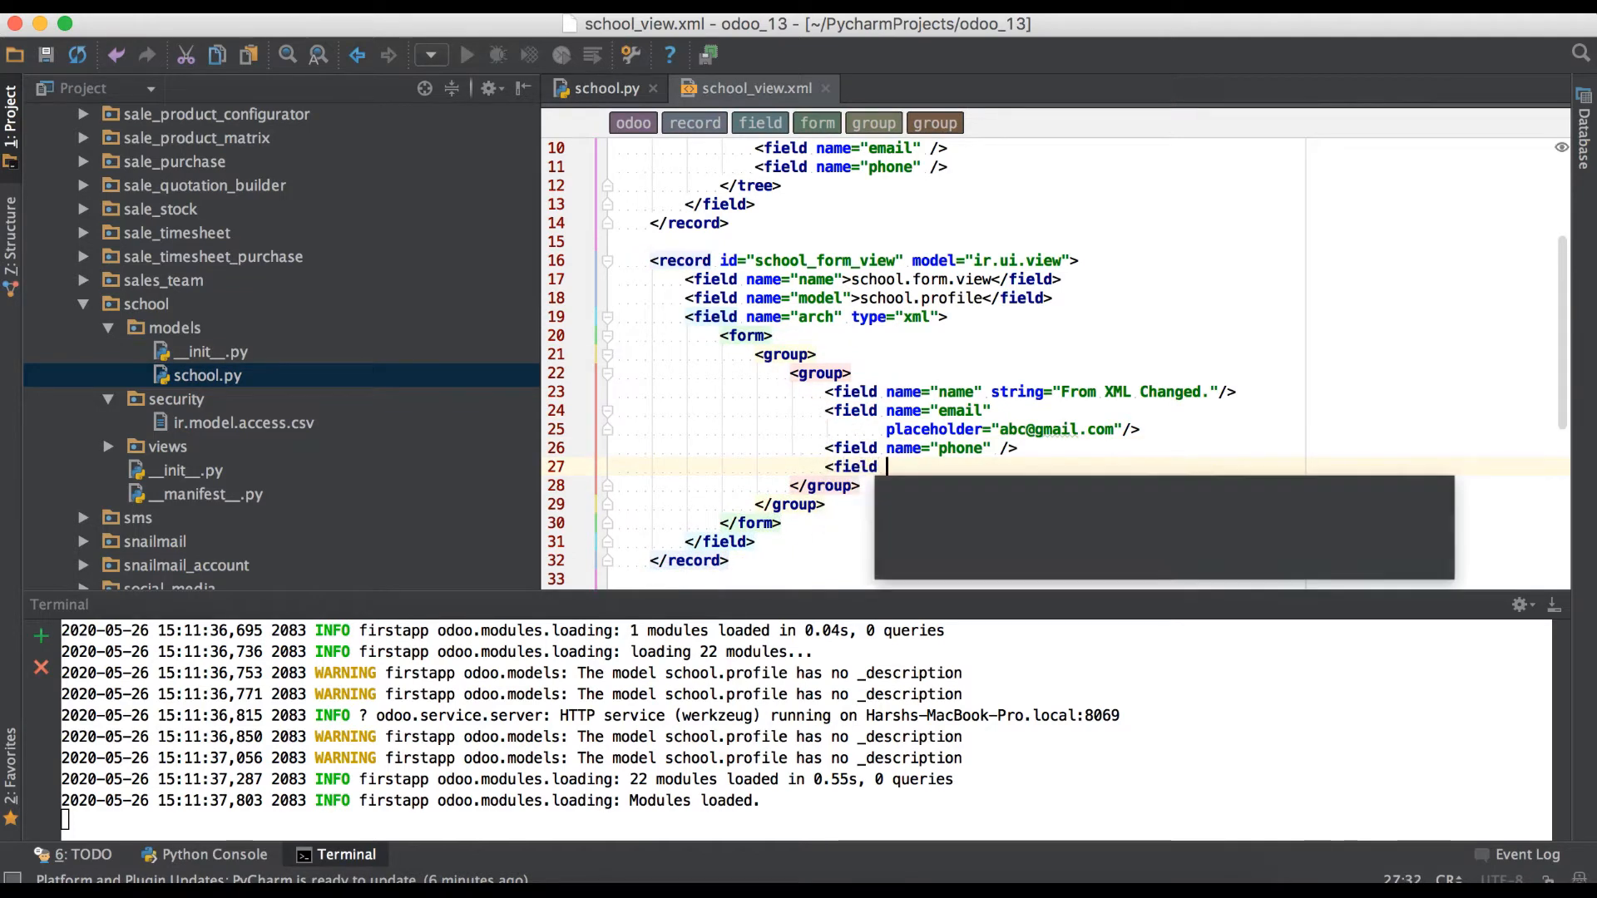
text(name="is_virtual_class")
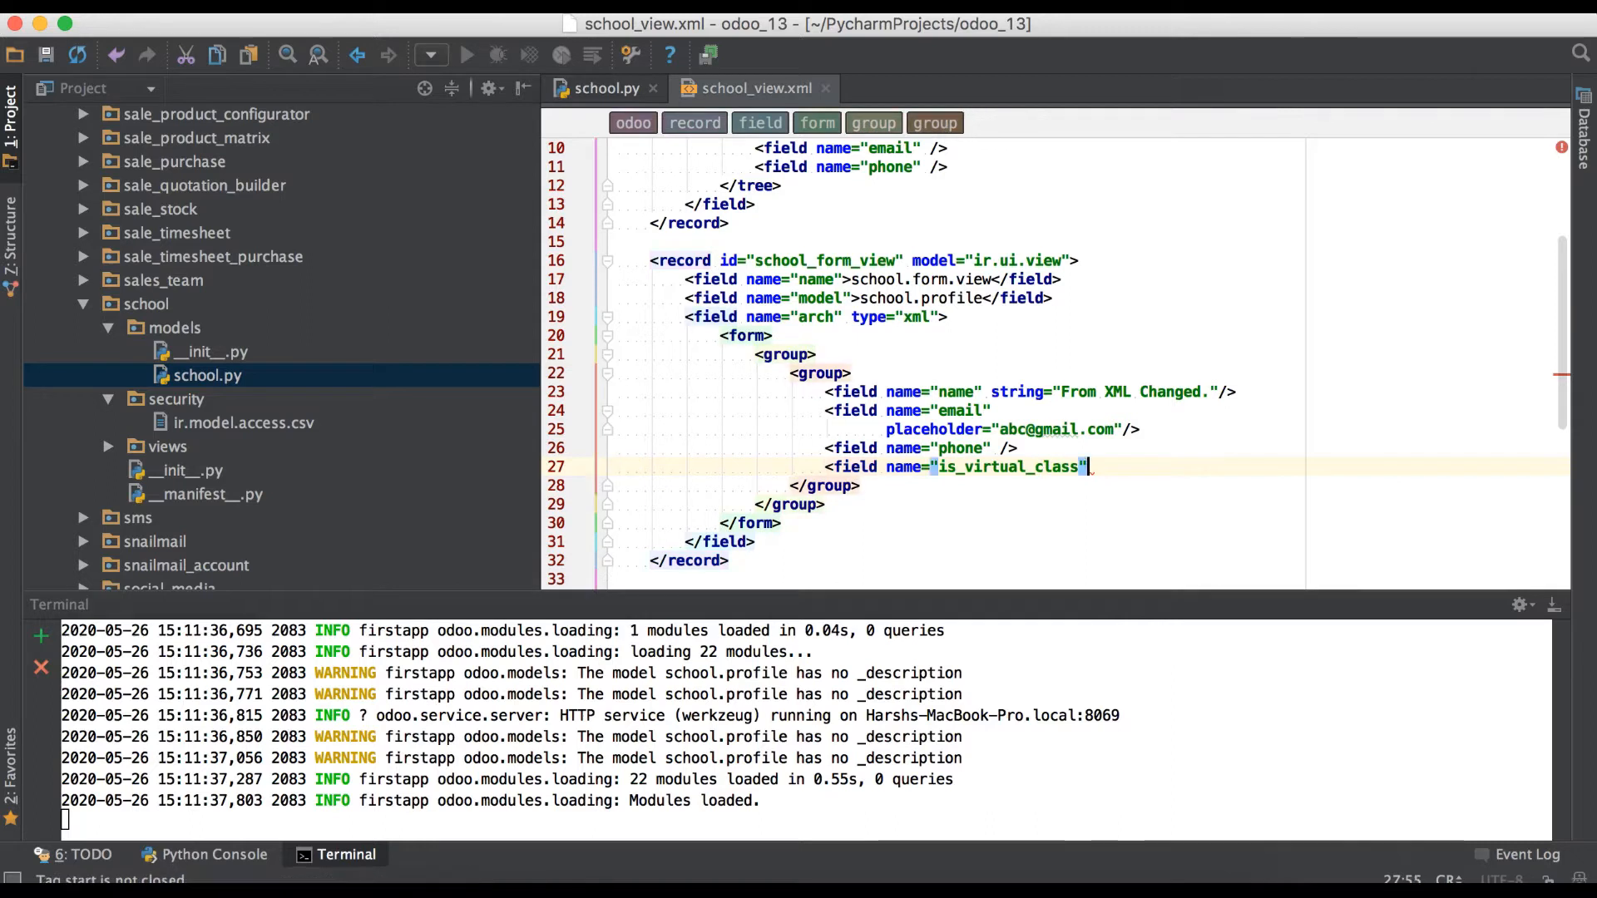
text(/>)
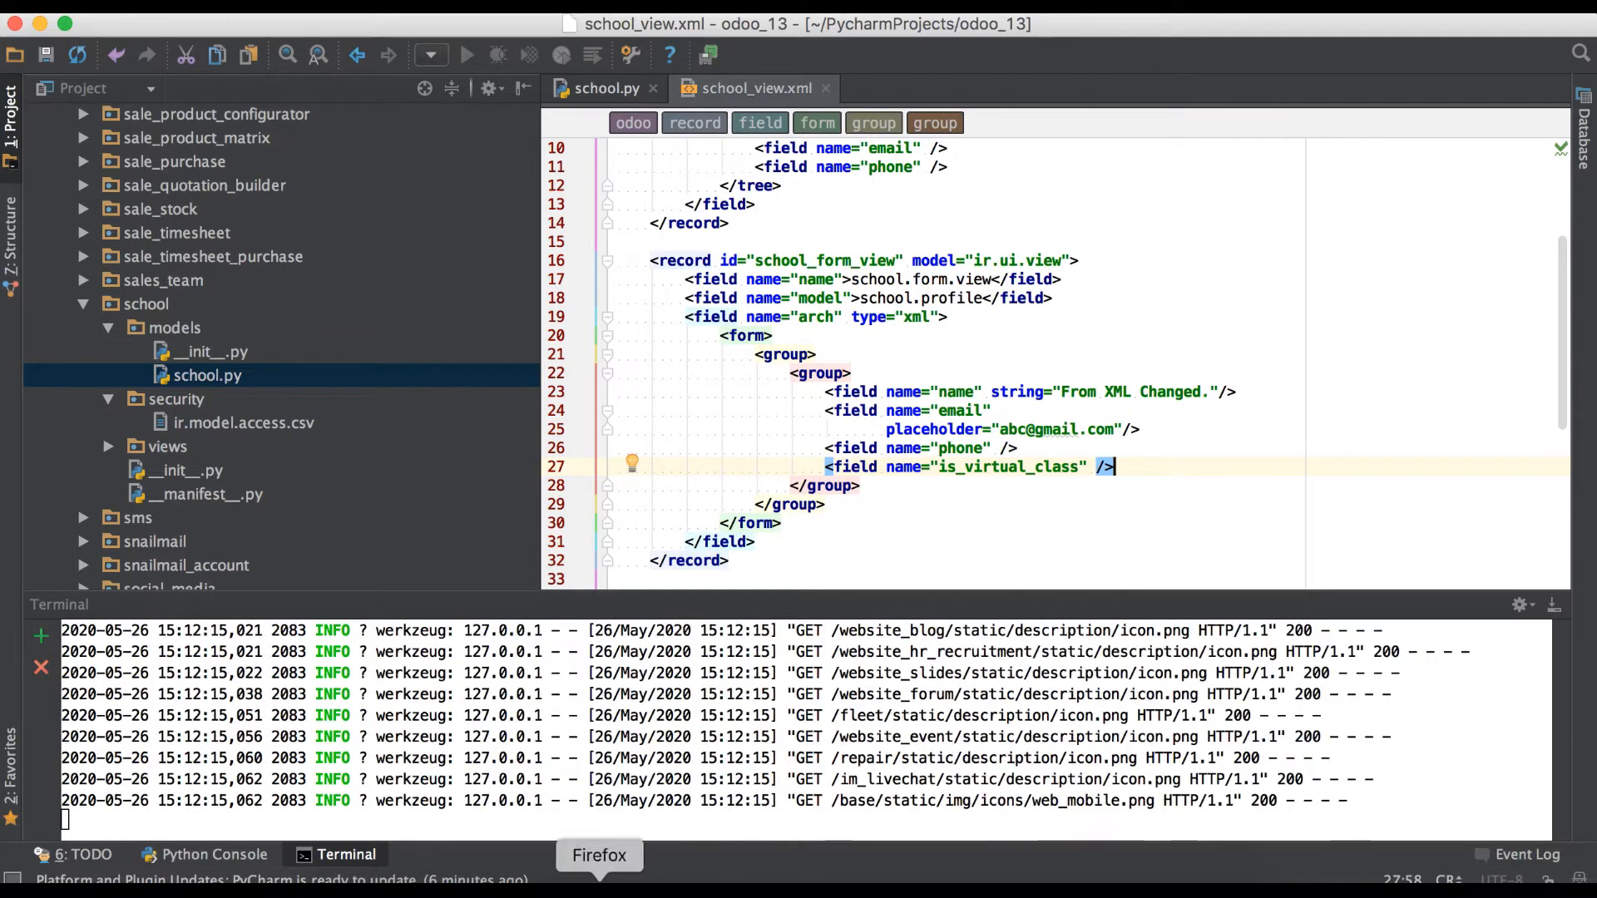
Search Apps for 'school' without the Apps filter, then bring up the installed apps menu.
click(599, 855)
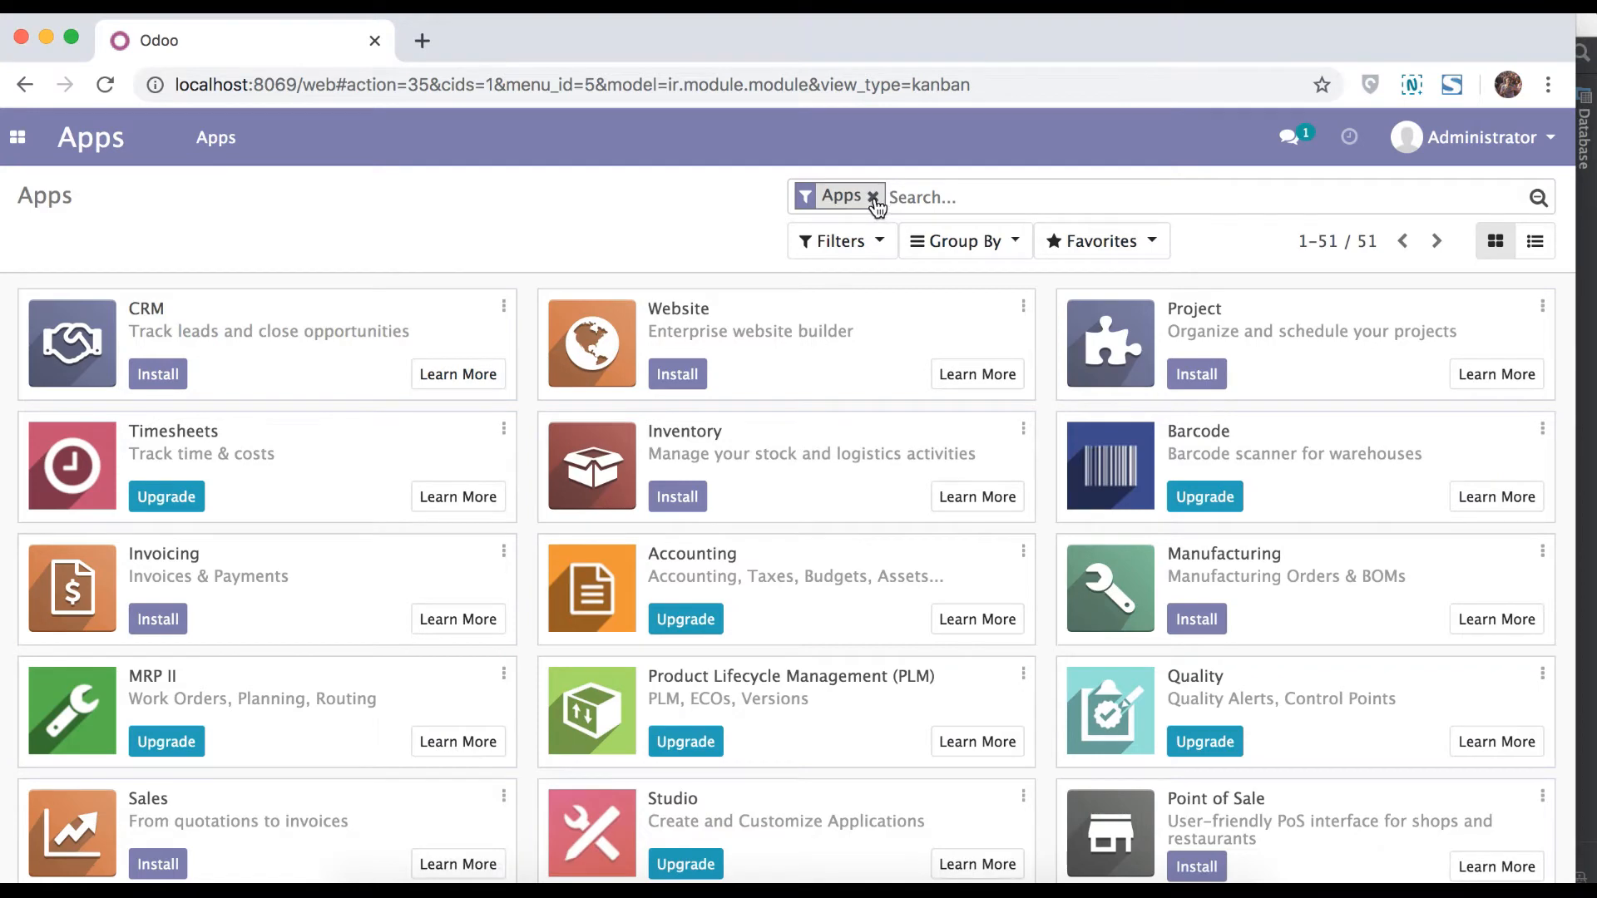
text(school)
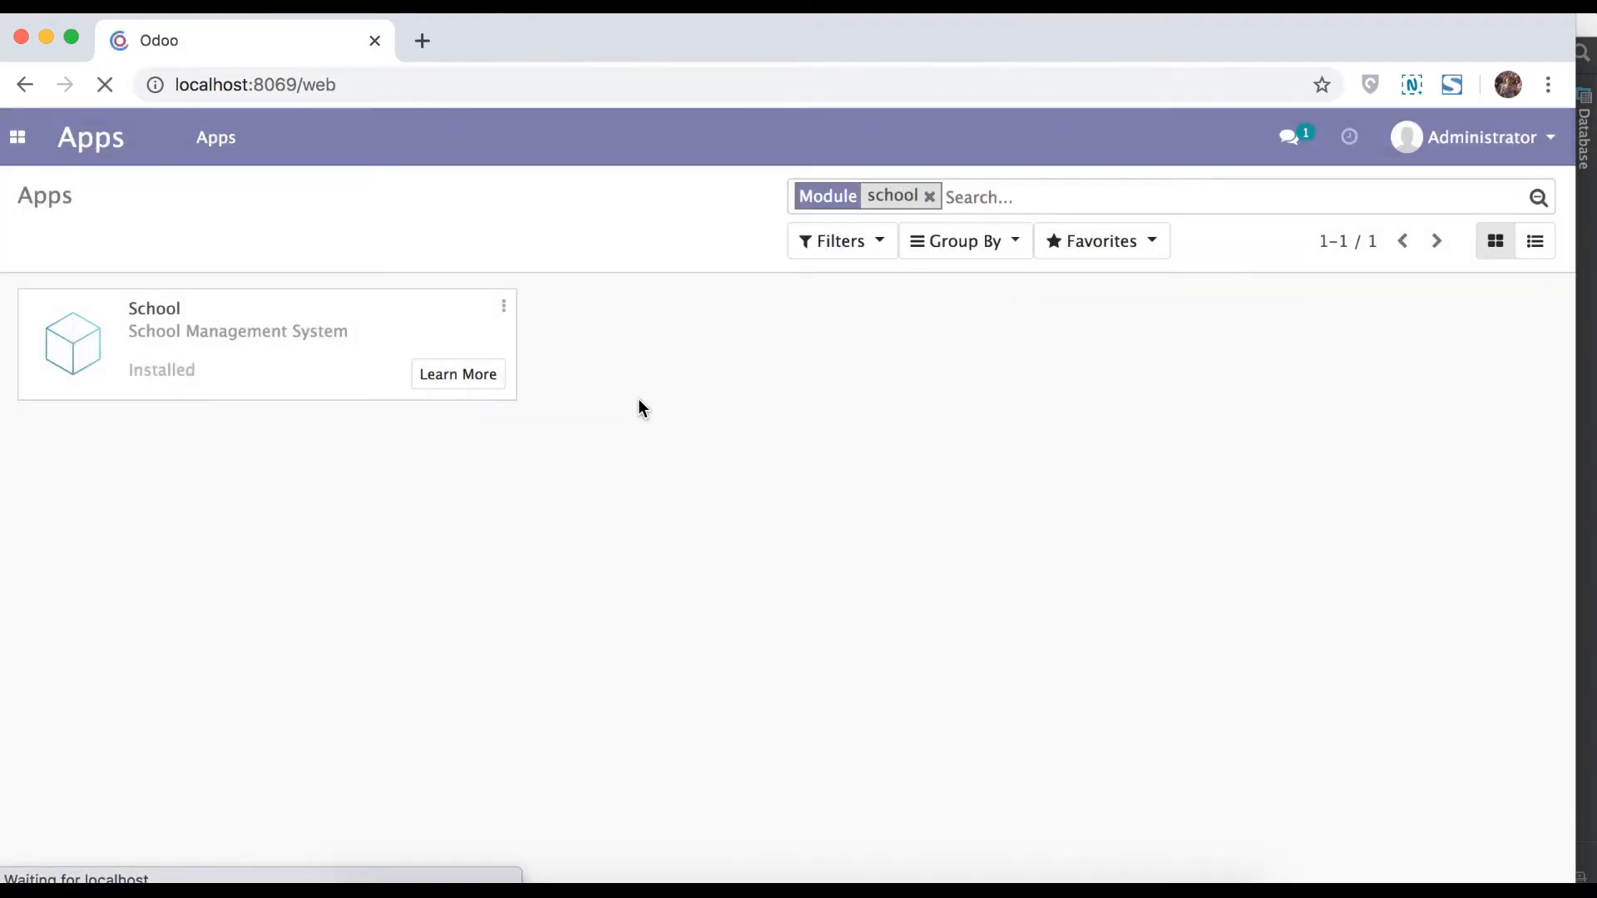
click(1291, 136)
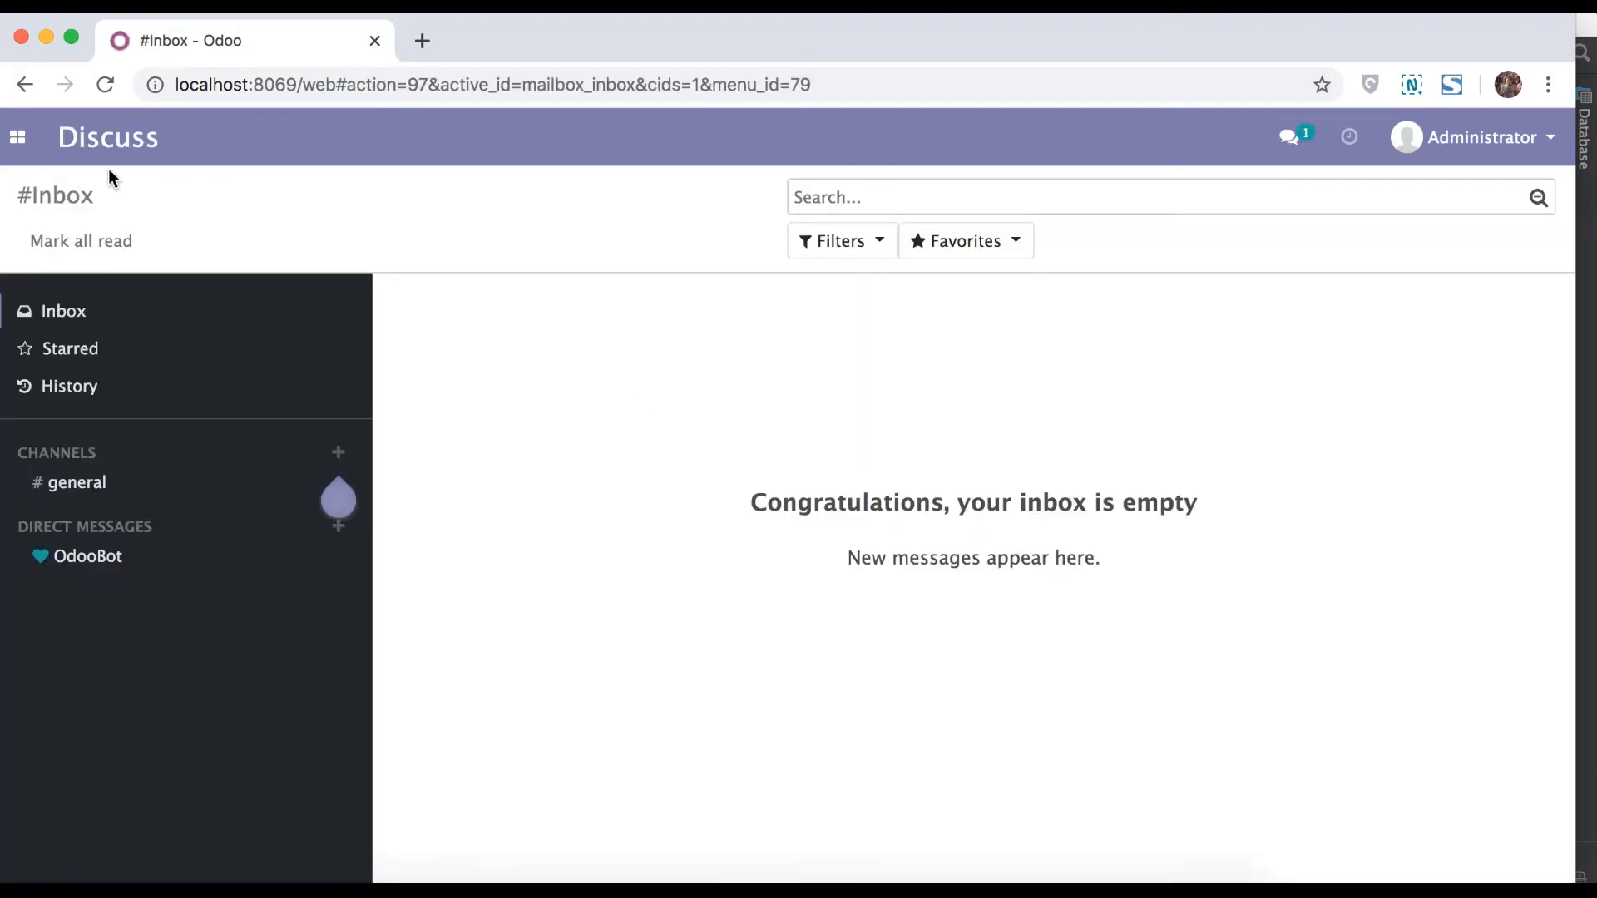
click(16, 138)
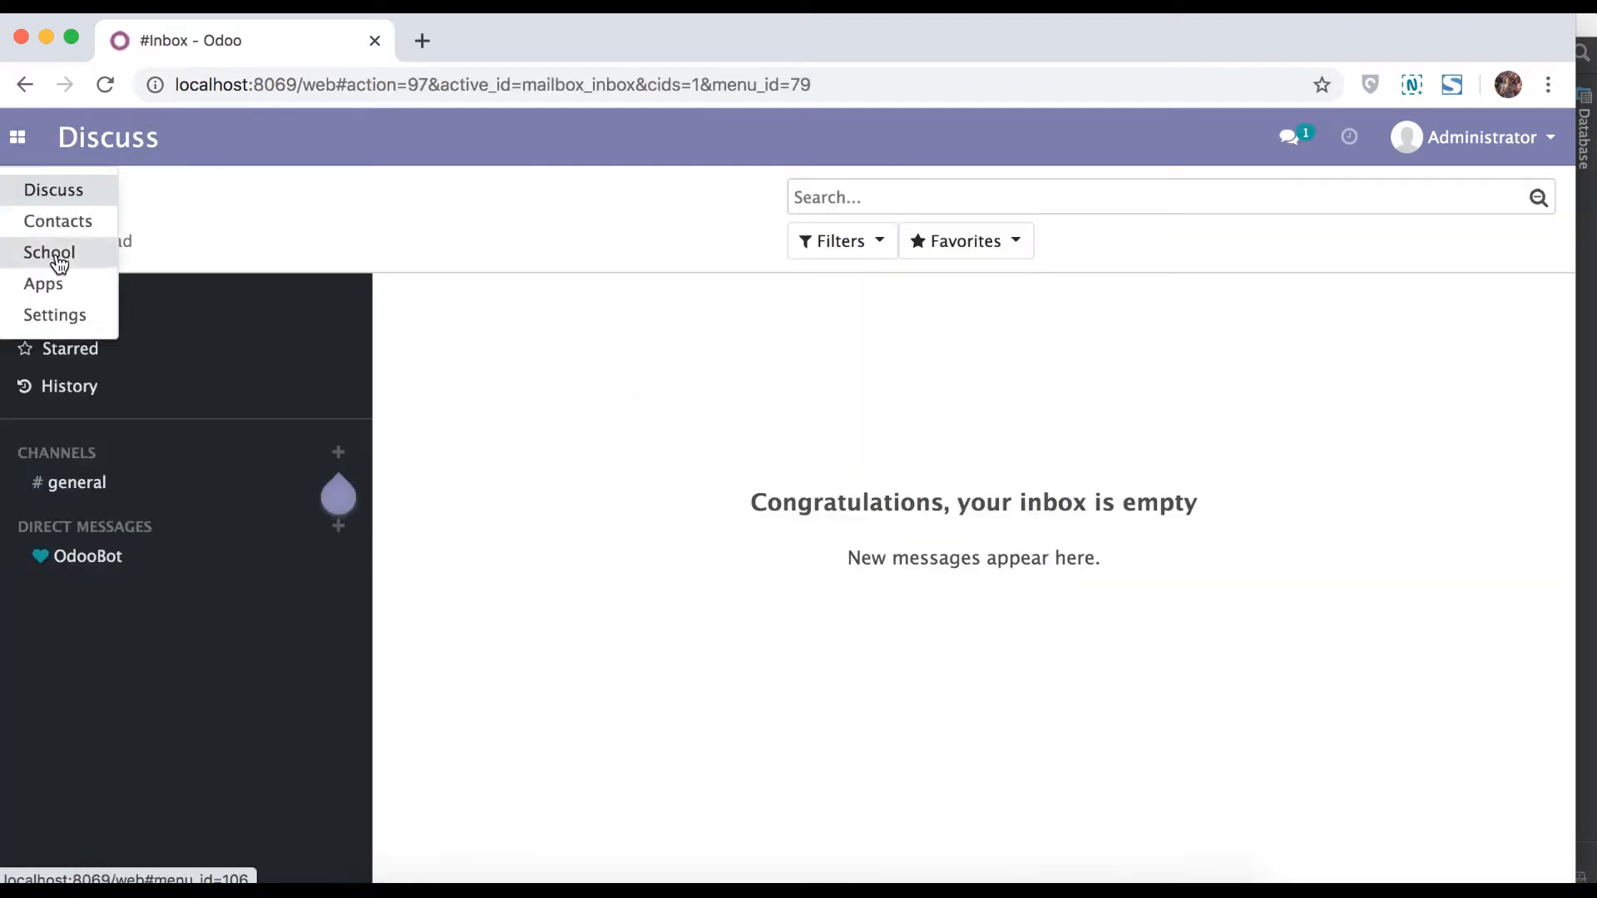
Edit First School 1, tick Virtual Class Support? and save the record.
click(48, 253)
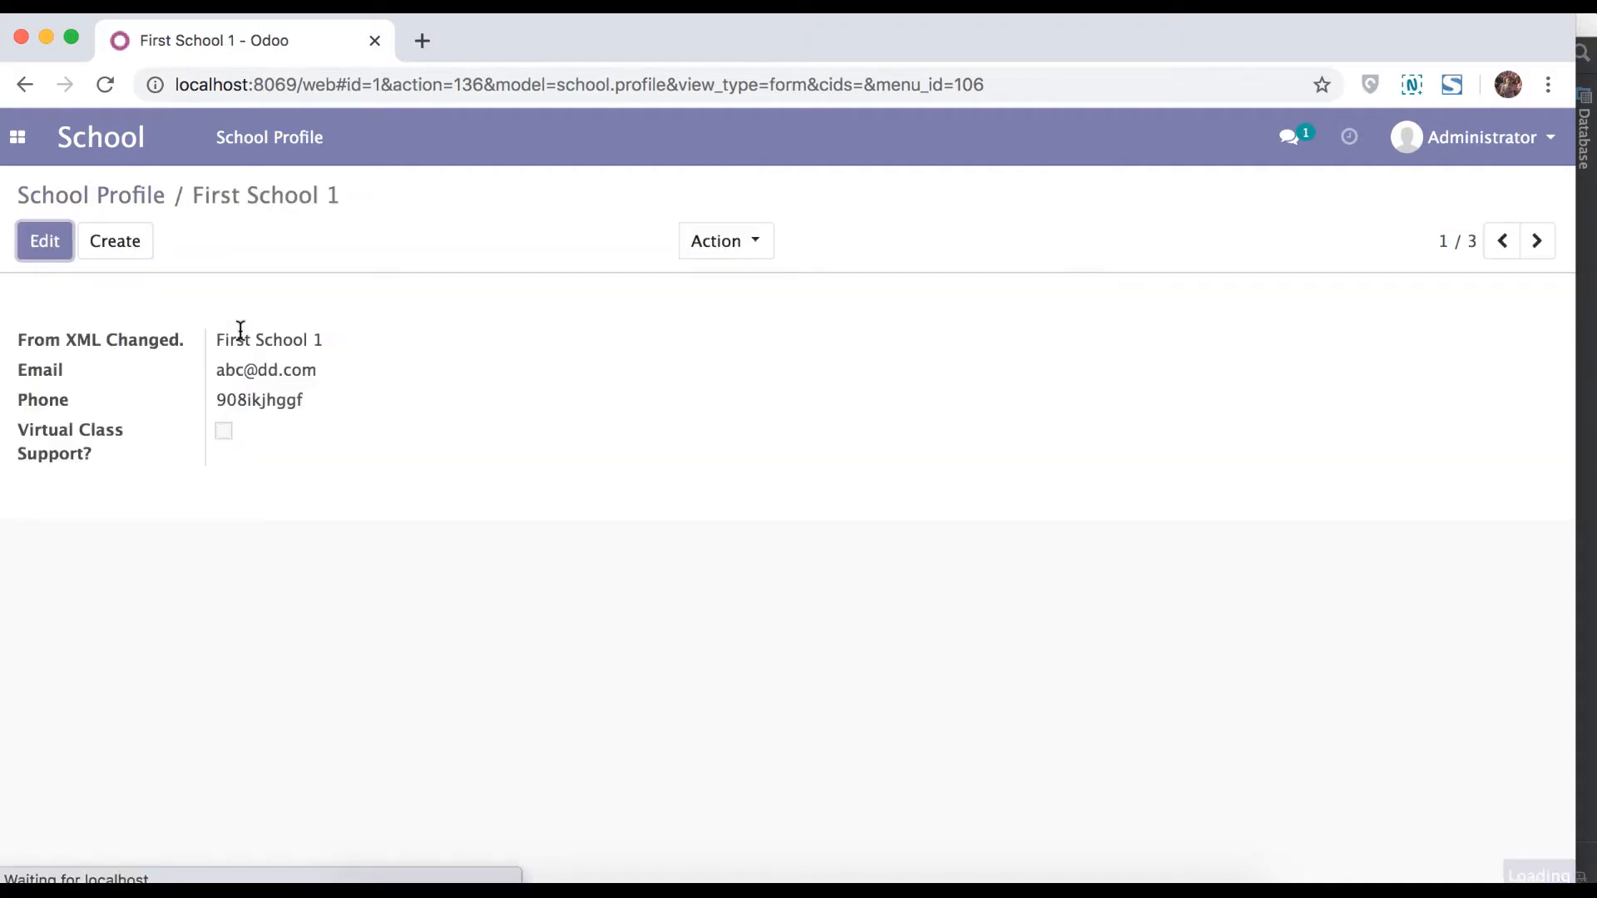
click(43, 242)
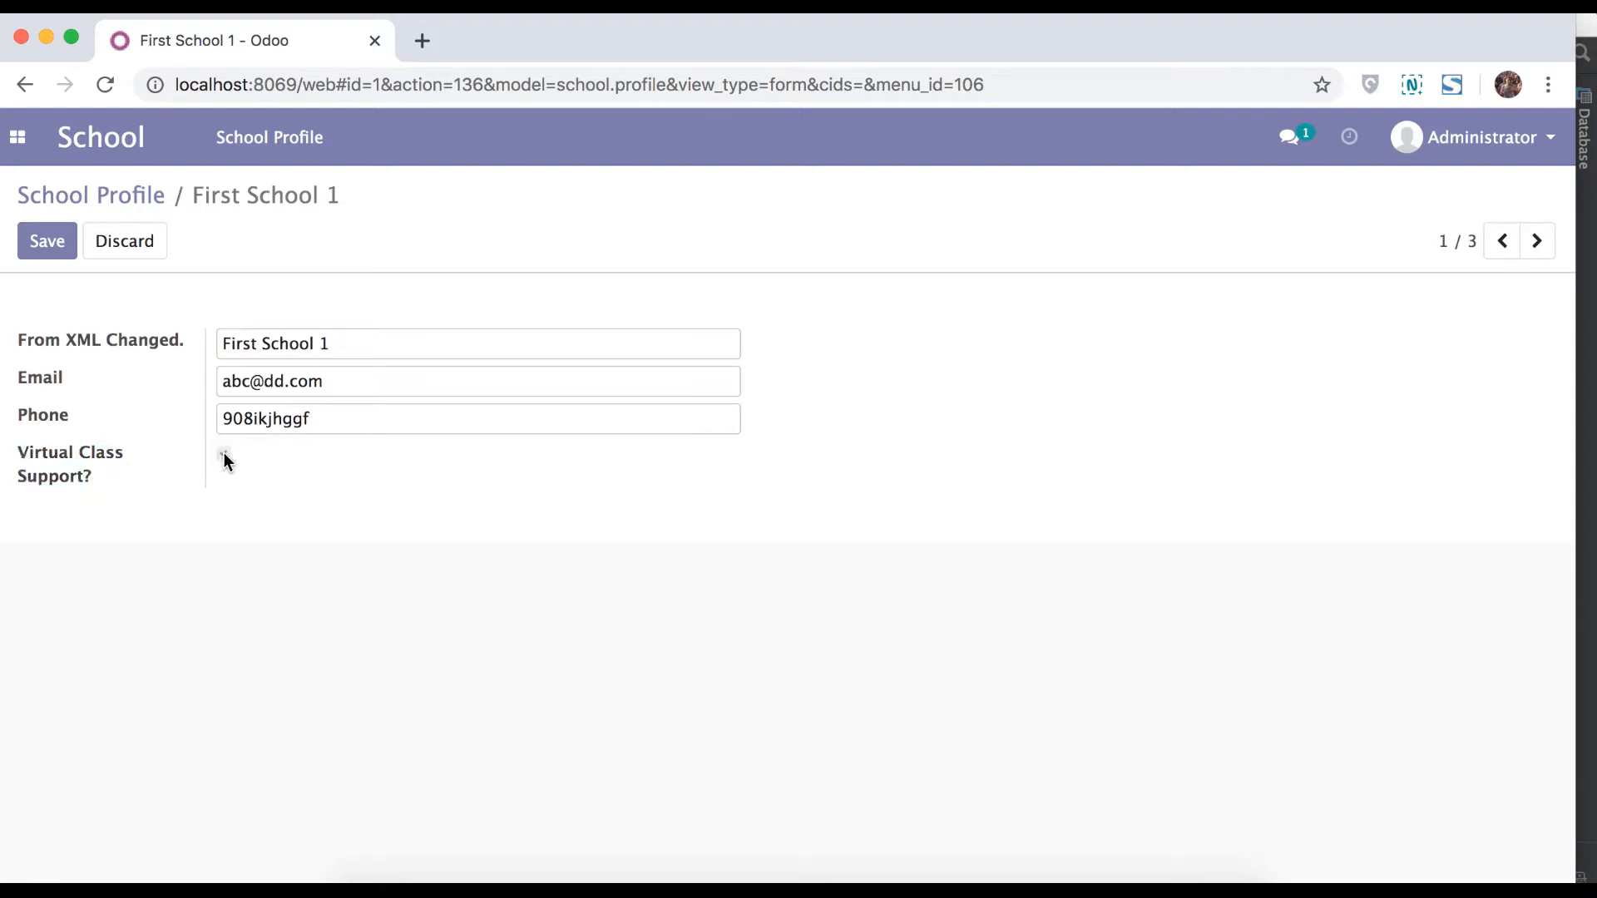
click(223, 456)
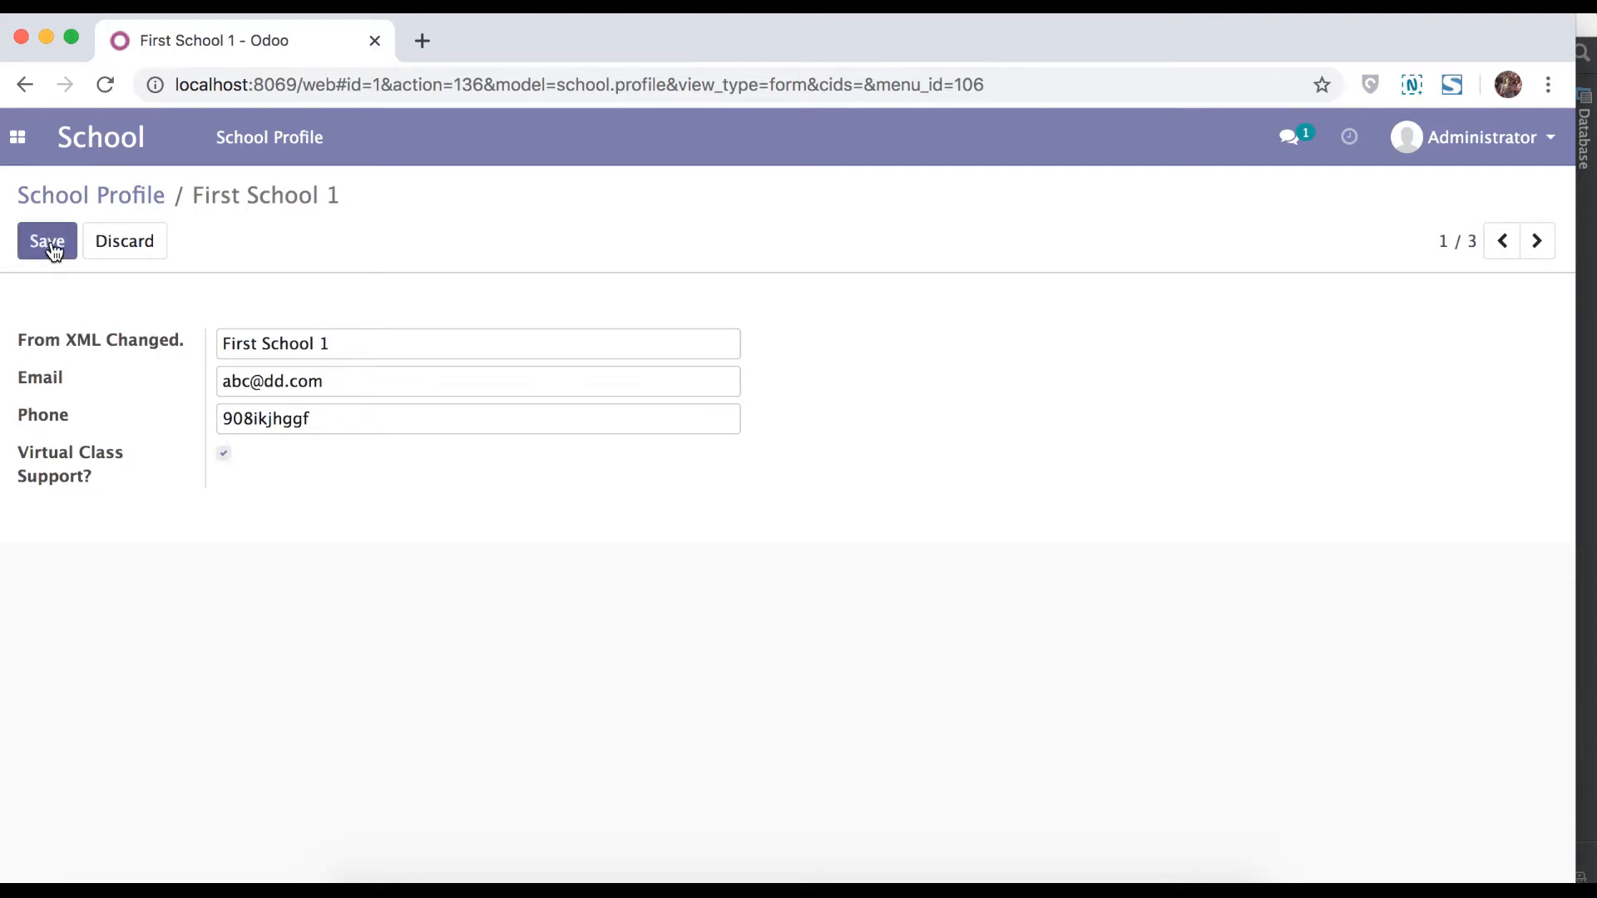
click(46, 241)
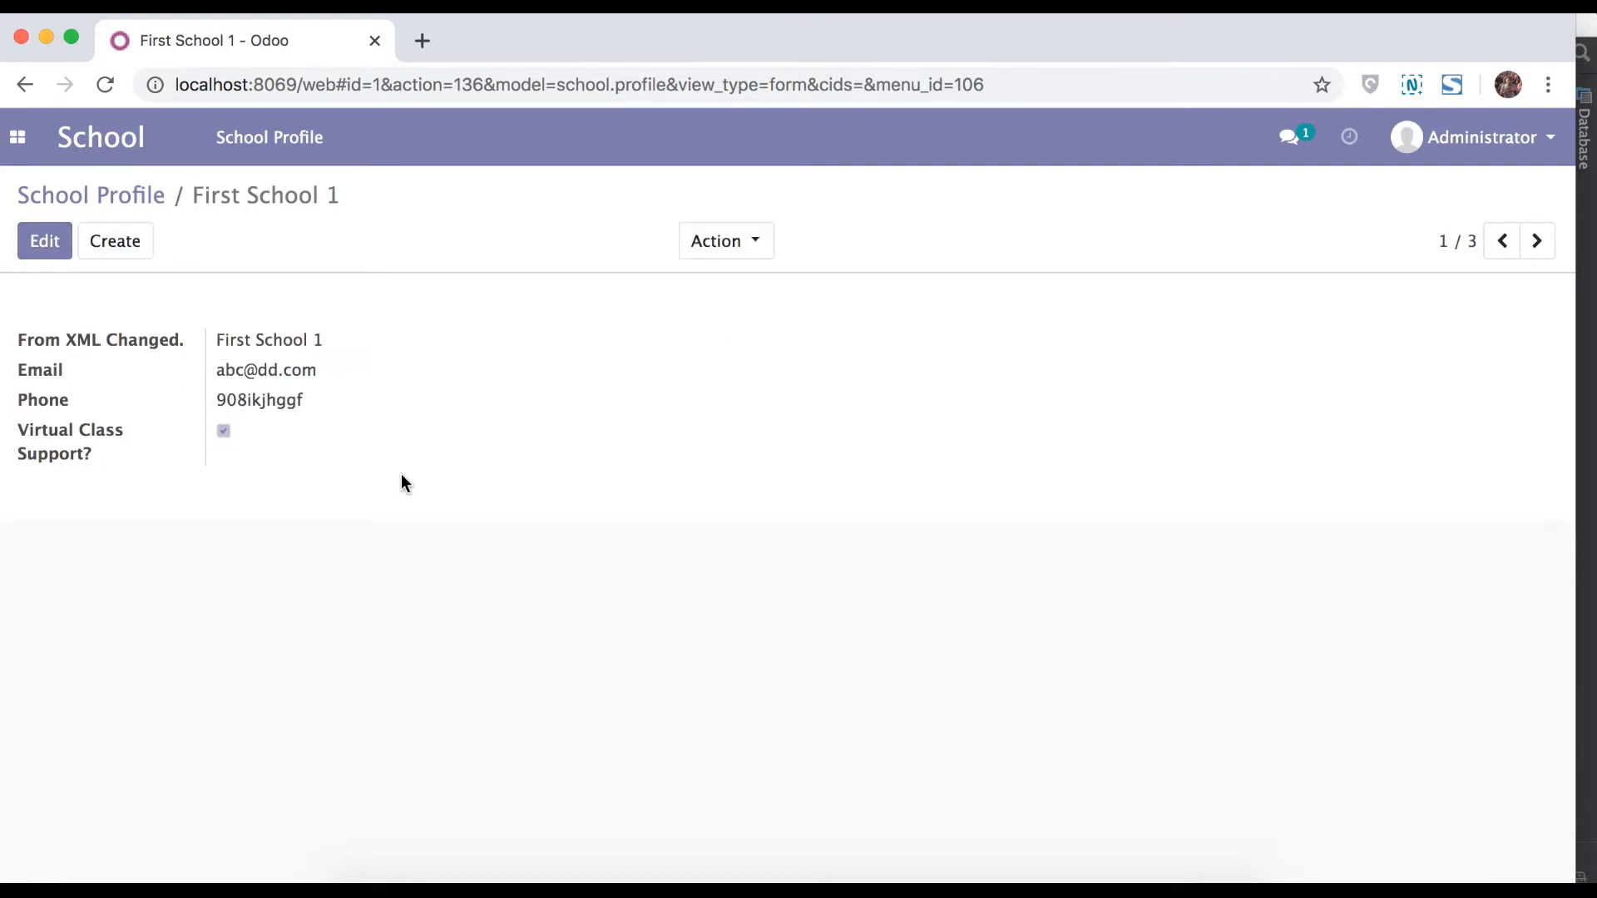
mouse_move(559, 701)
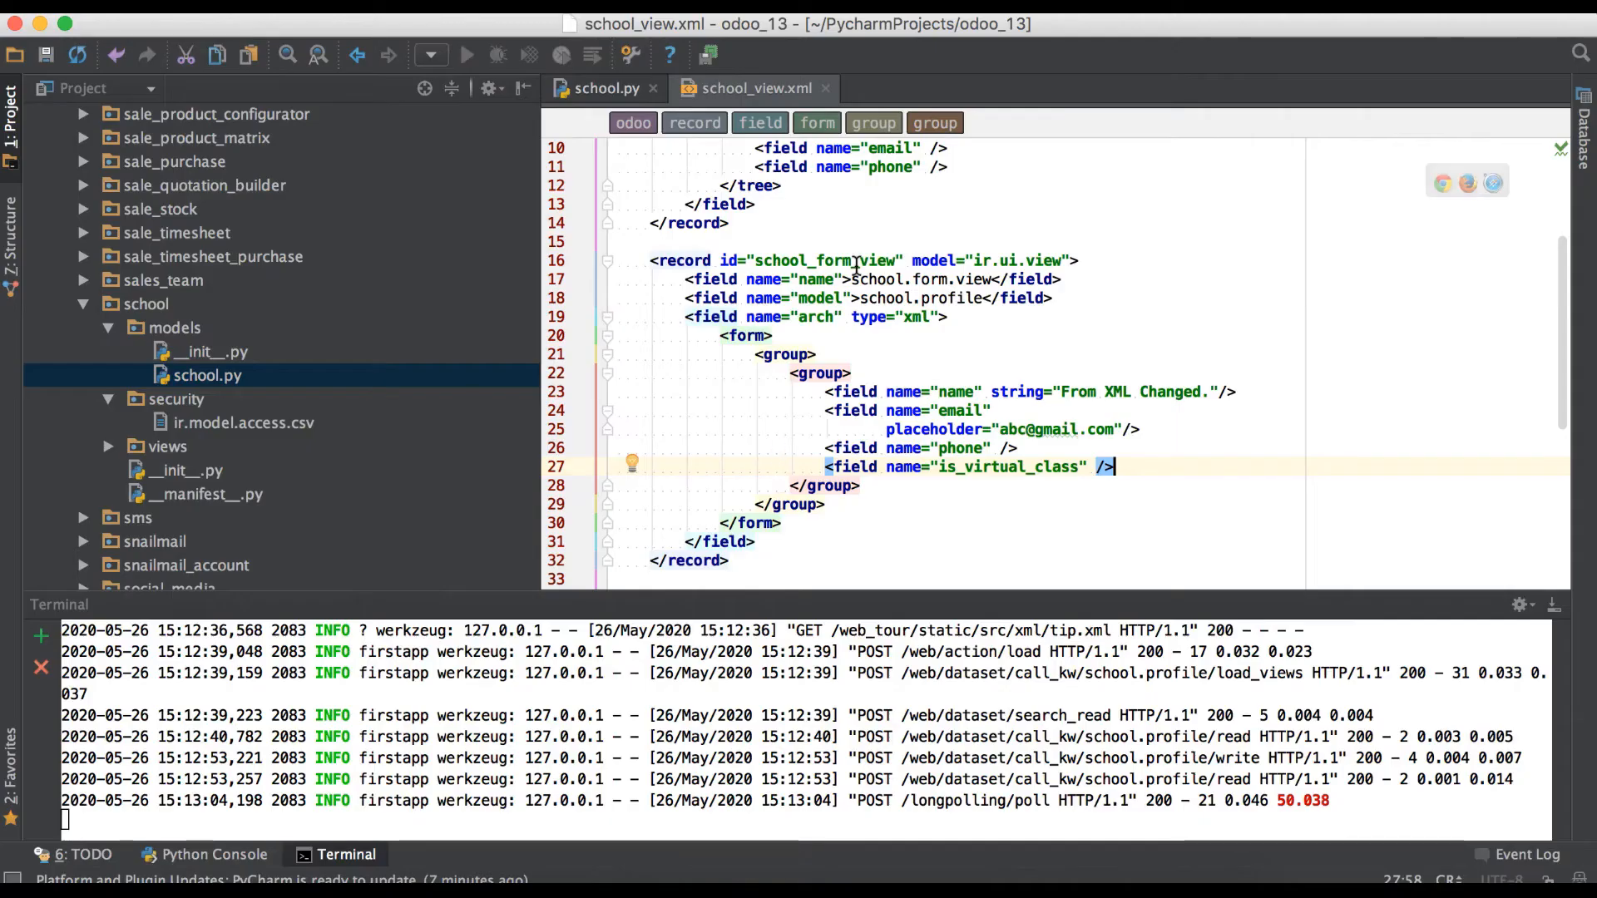
Run psql -d firstapp and select * from school_profile to see is_virtual_class true.
double_click(1008, 465)
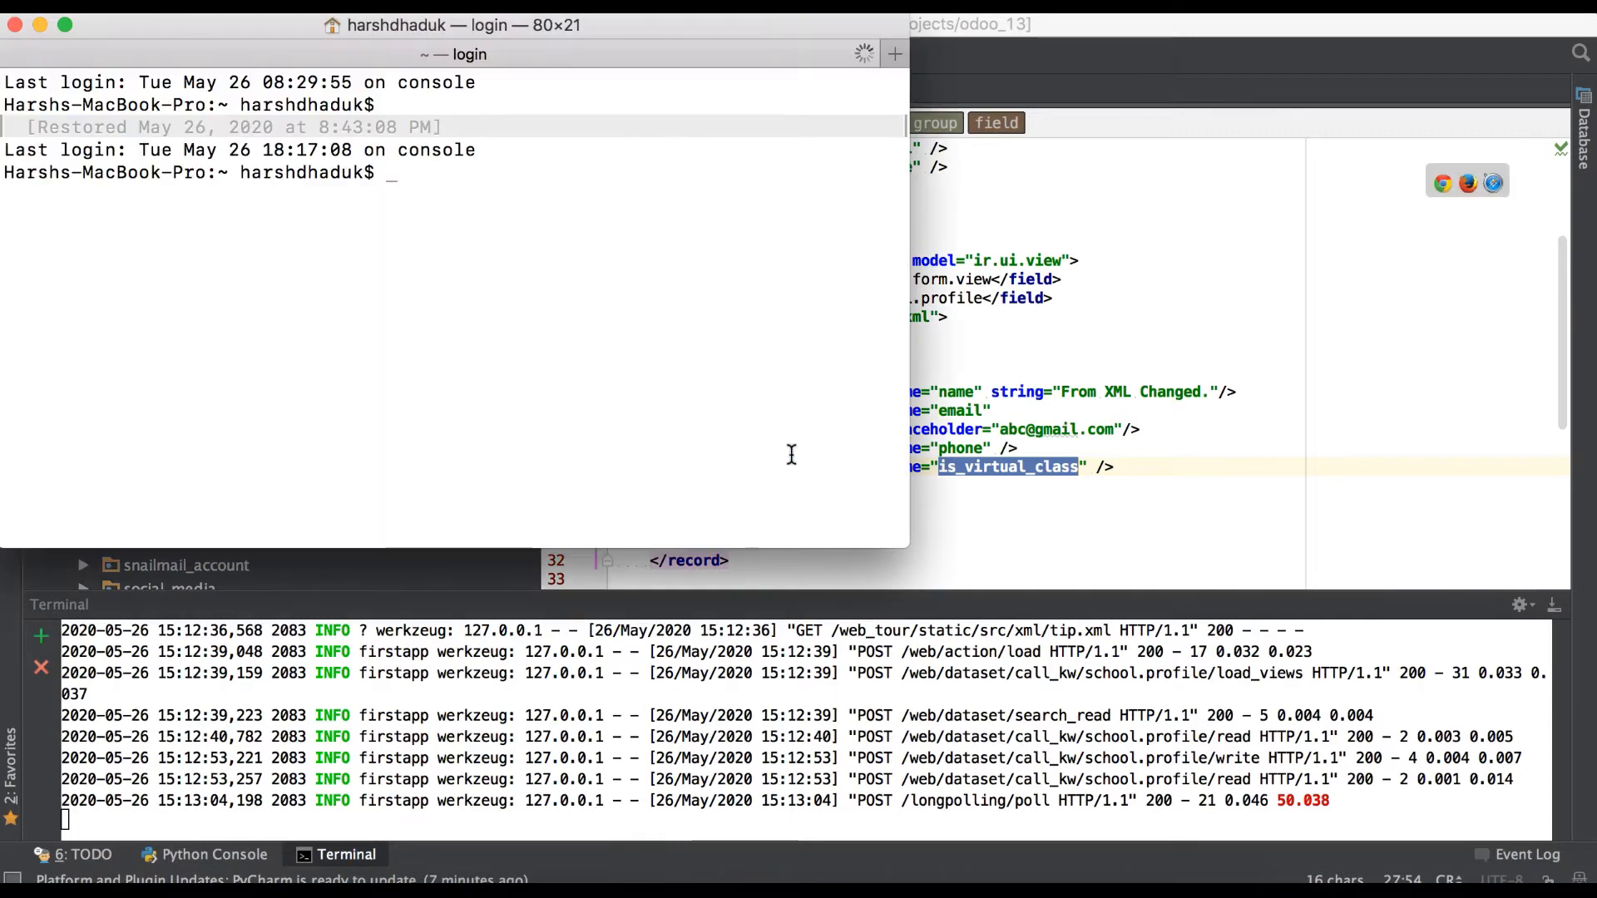
text(psql -d firstapp)
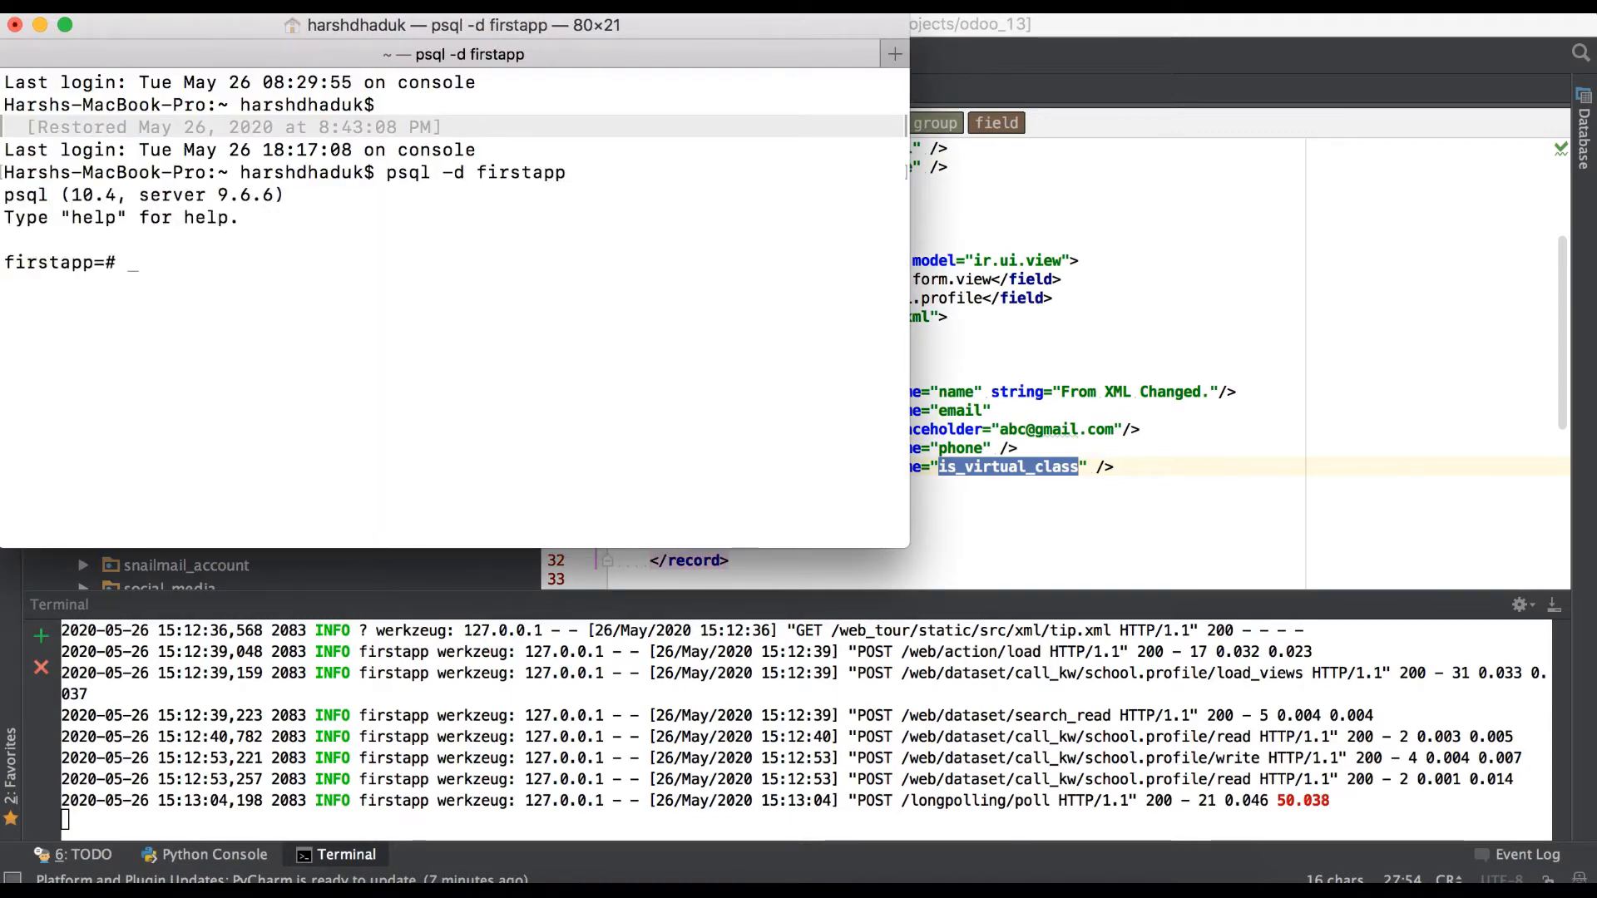
text(select)
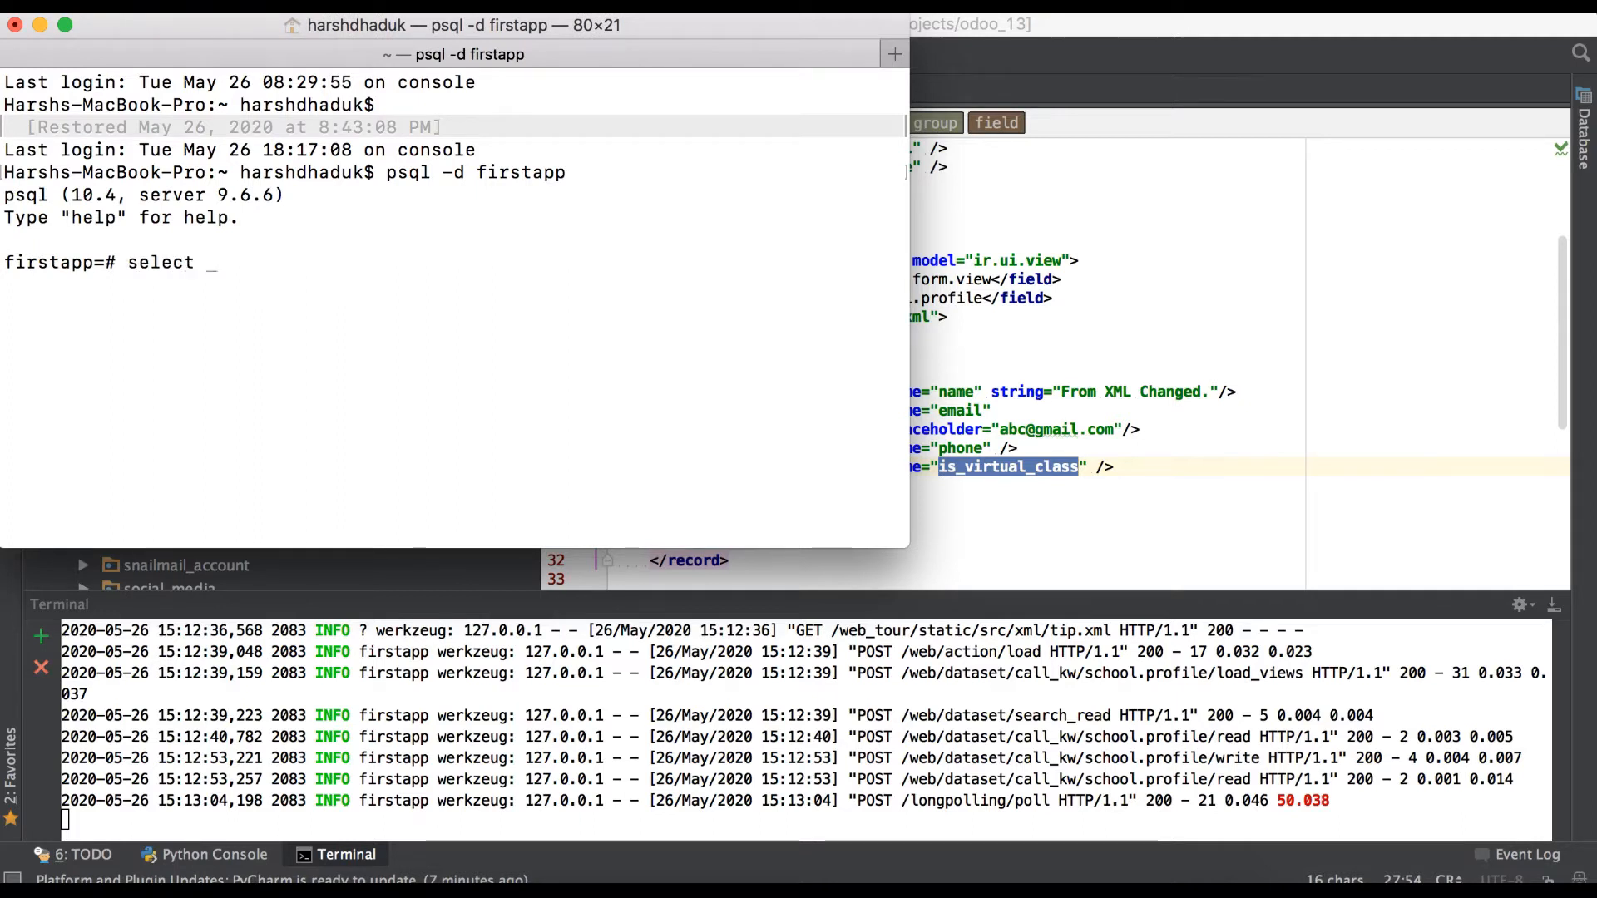
text(* from)
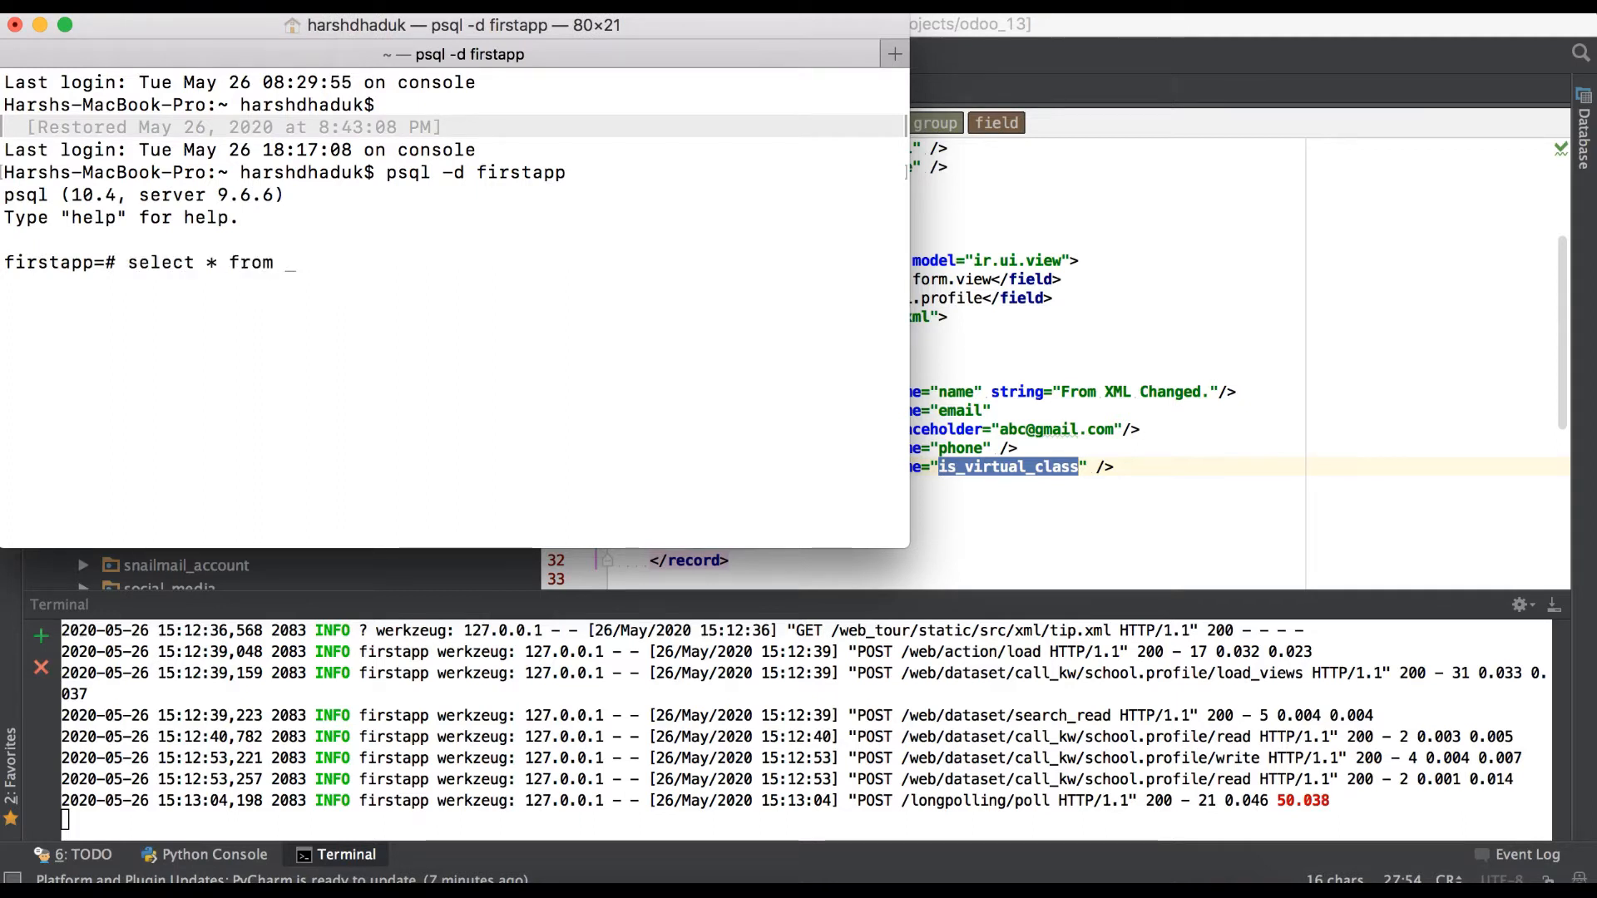
text(school_profile_)
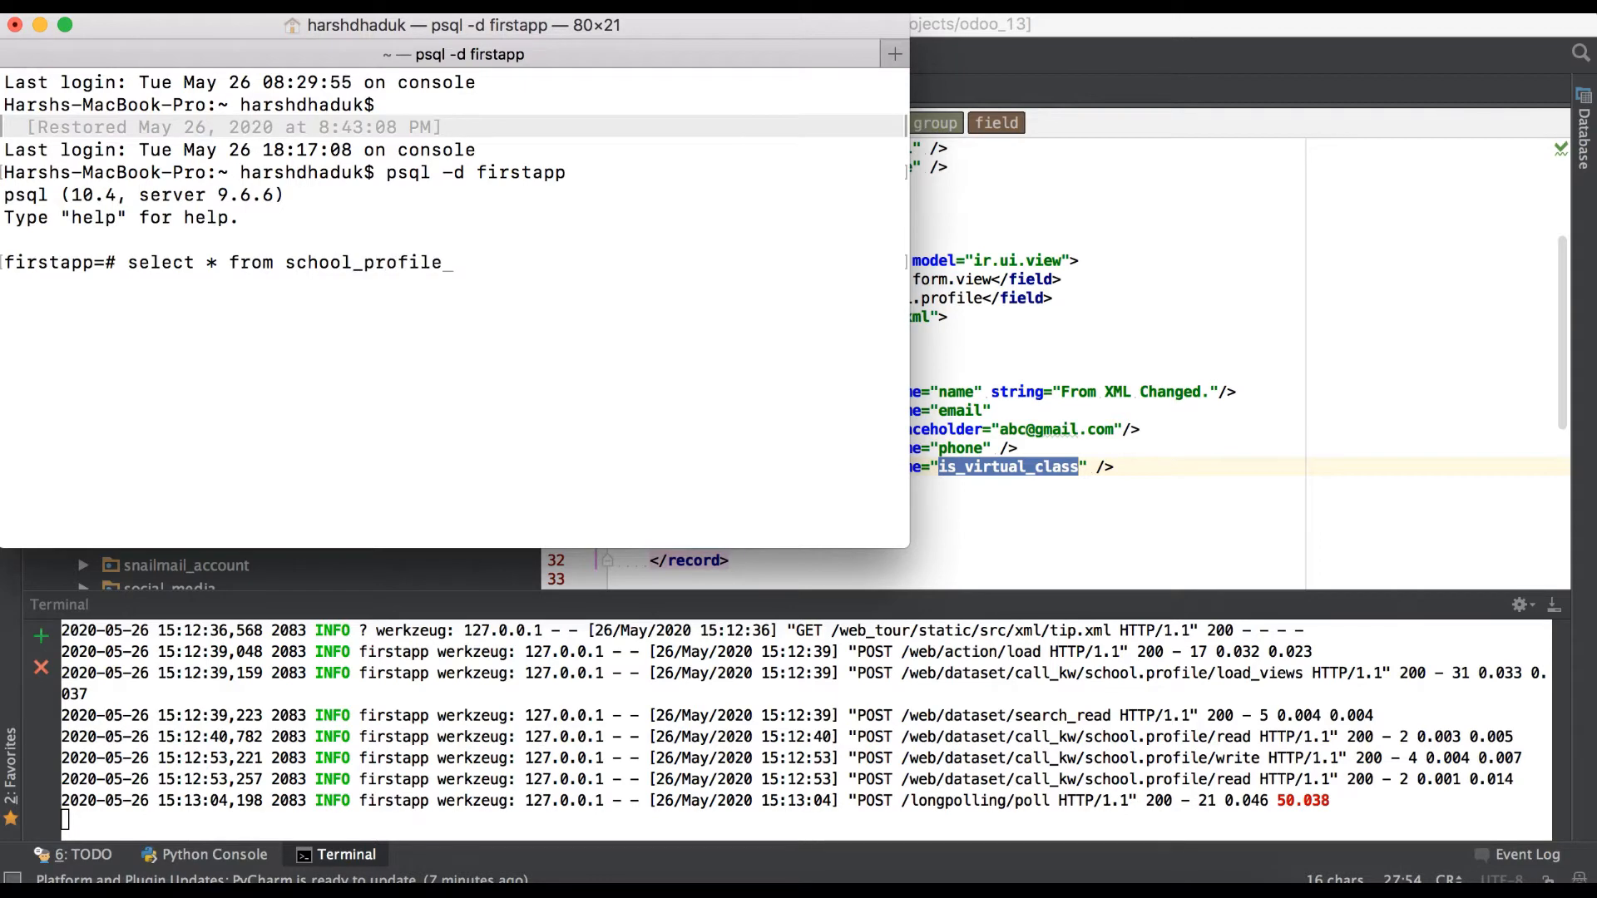
key(Return)
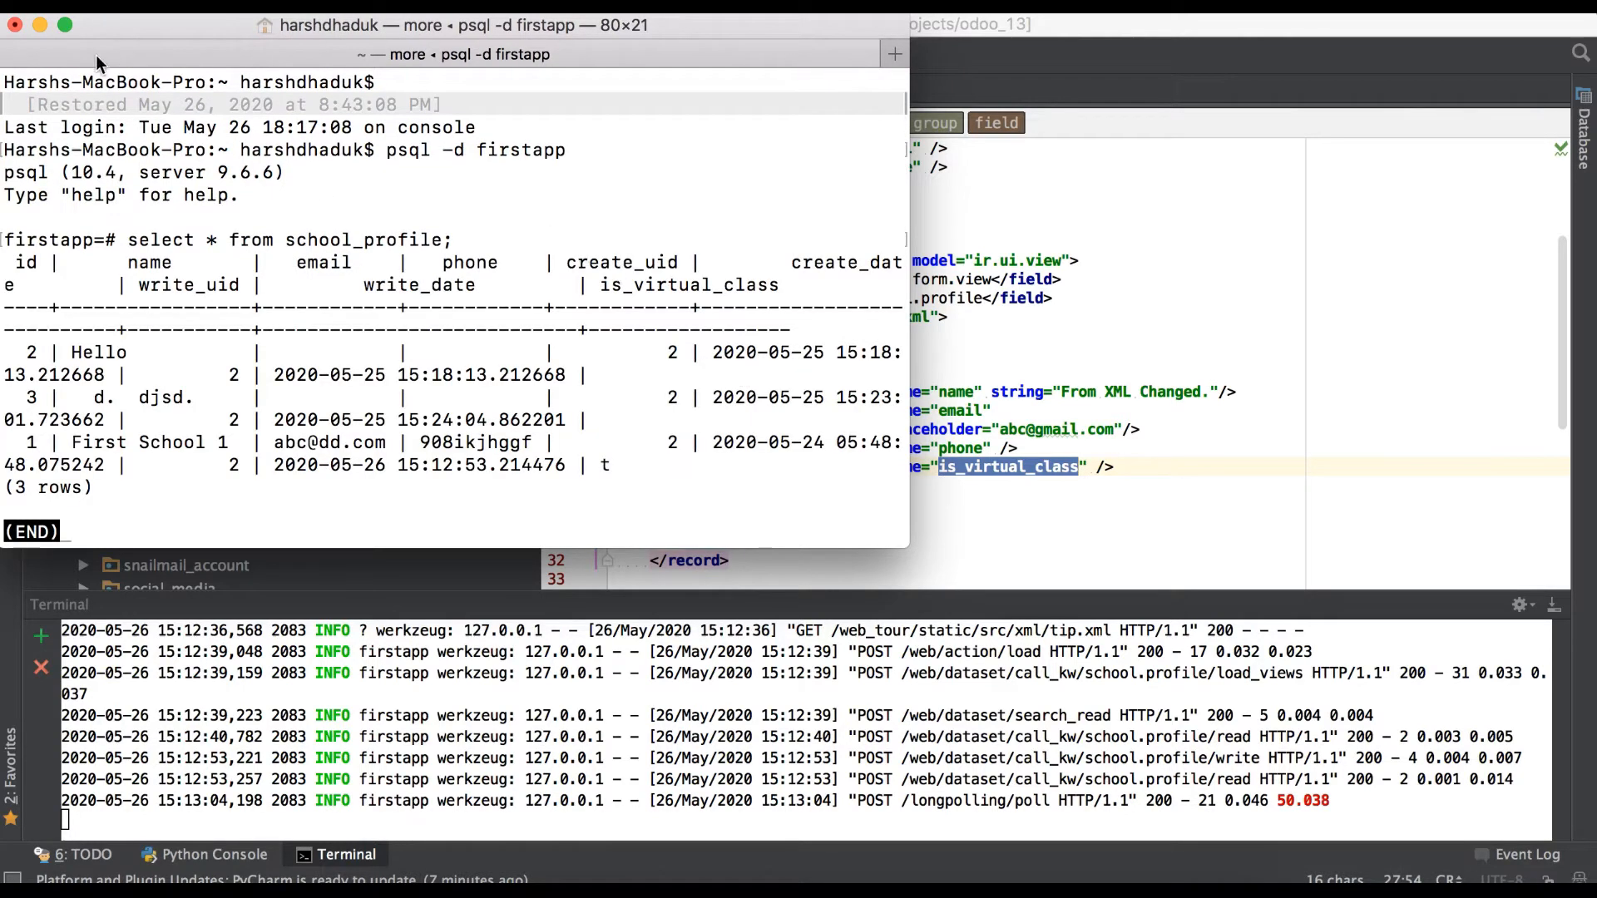
click(65, 25)
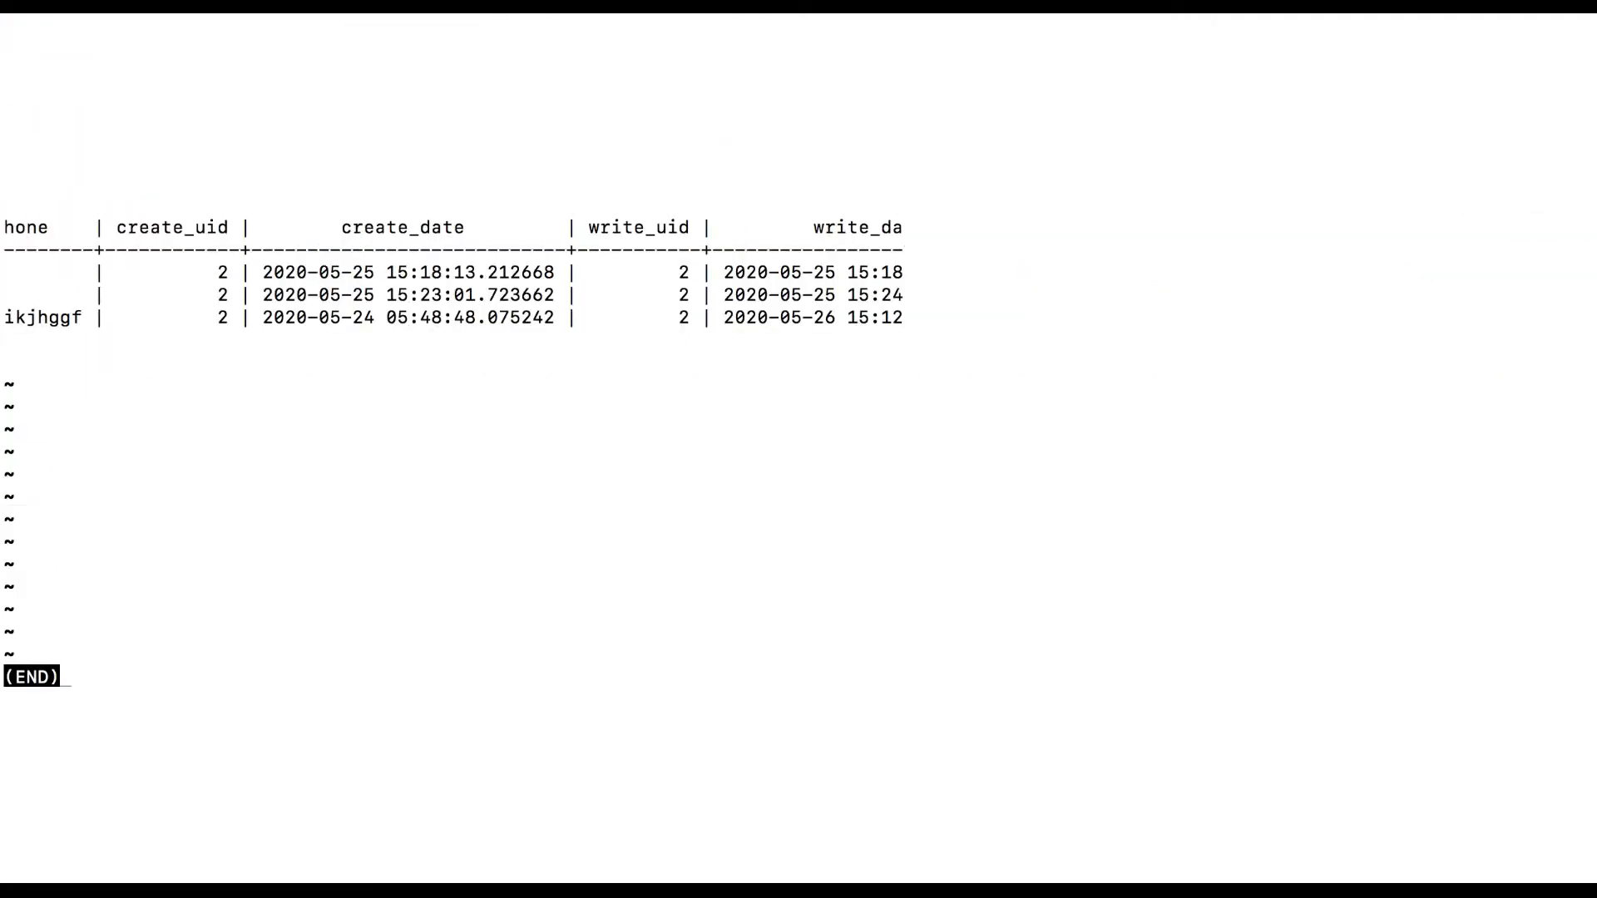
scroll(right, 3)
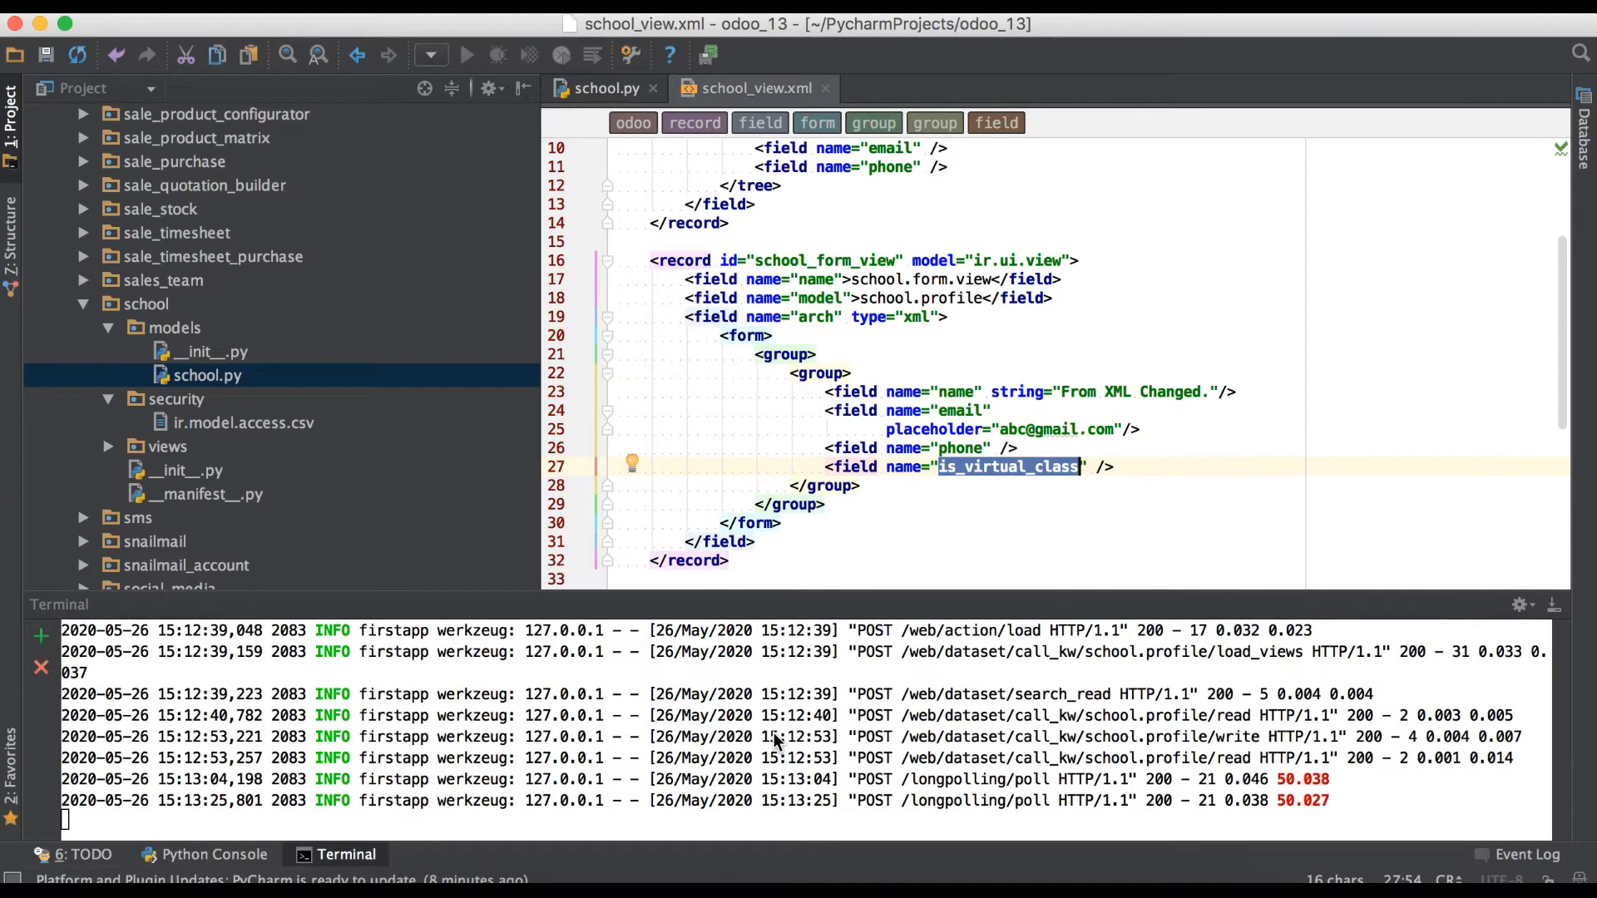
Start a help= argument on is_virtual_class reading "This is boolean flag which".
click(608, 88)
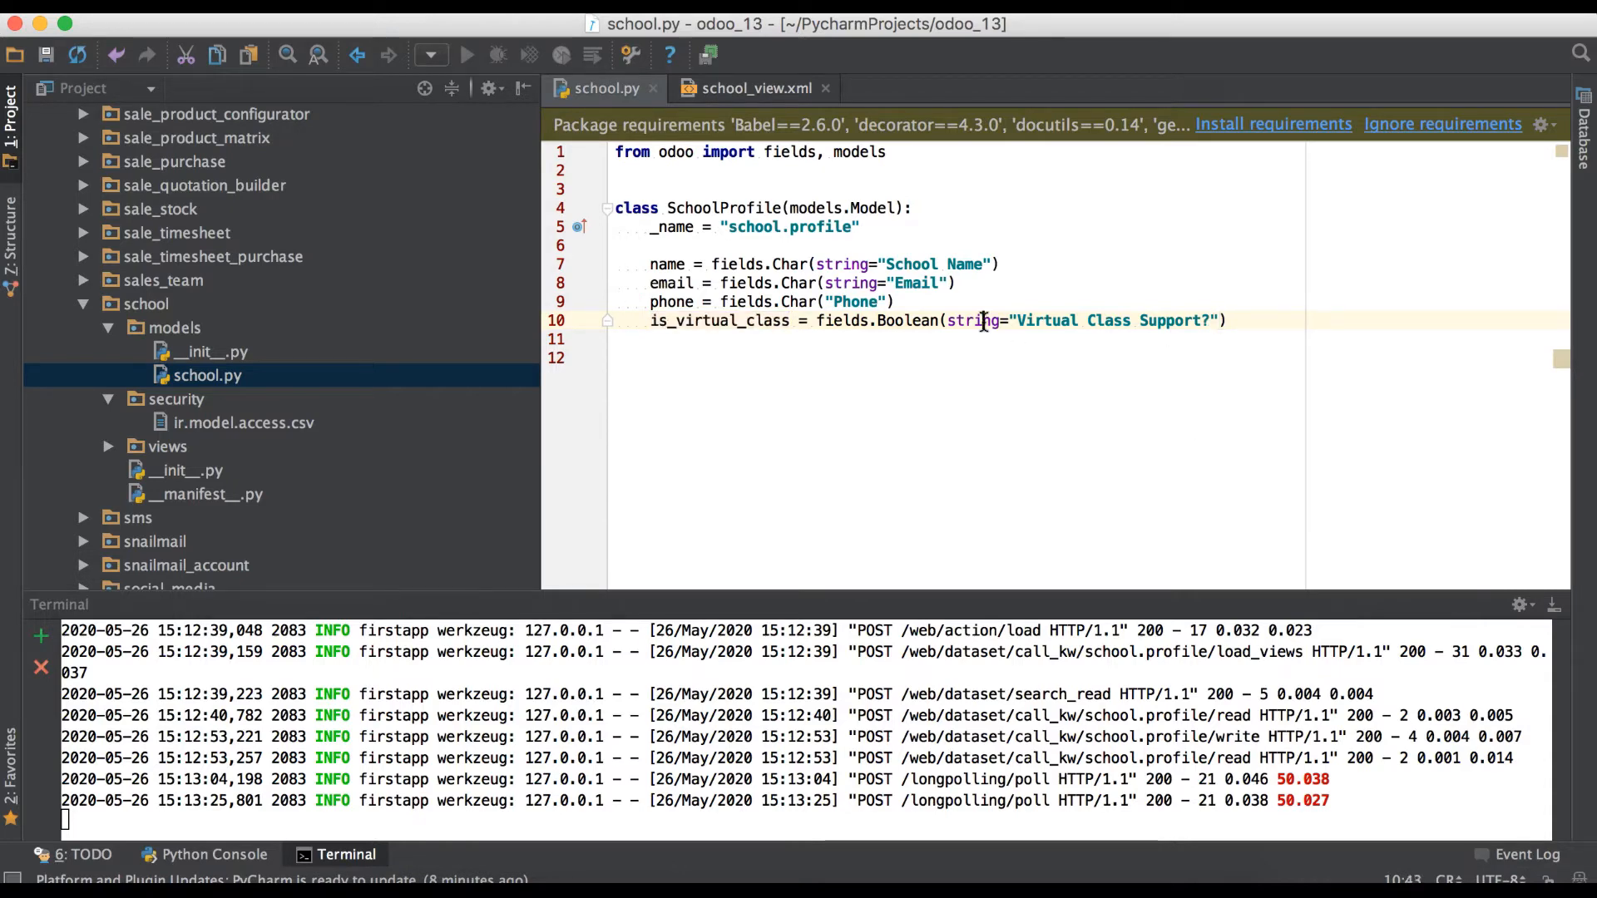
double_click(1114, 320)
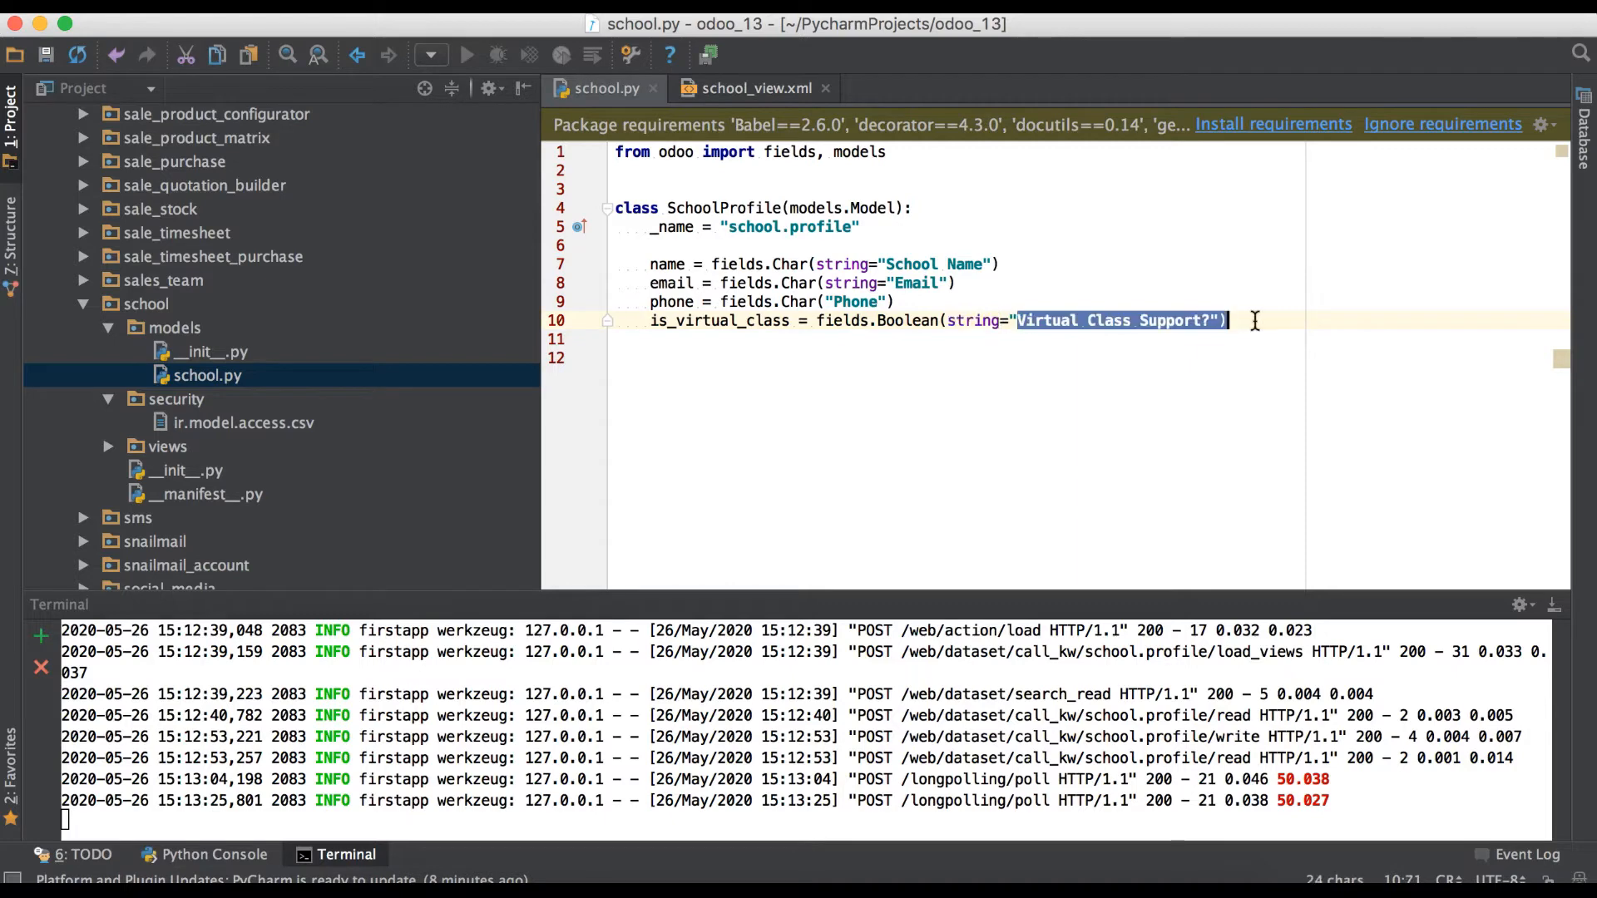
text(,)
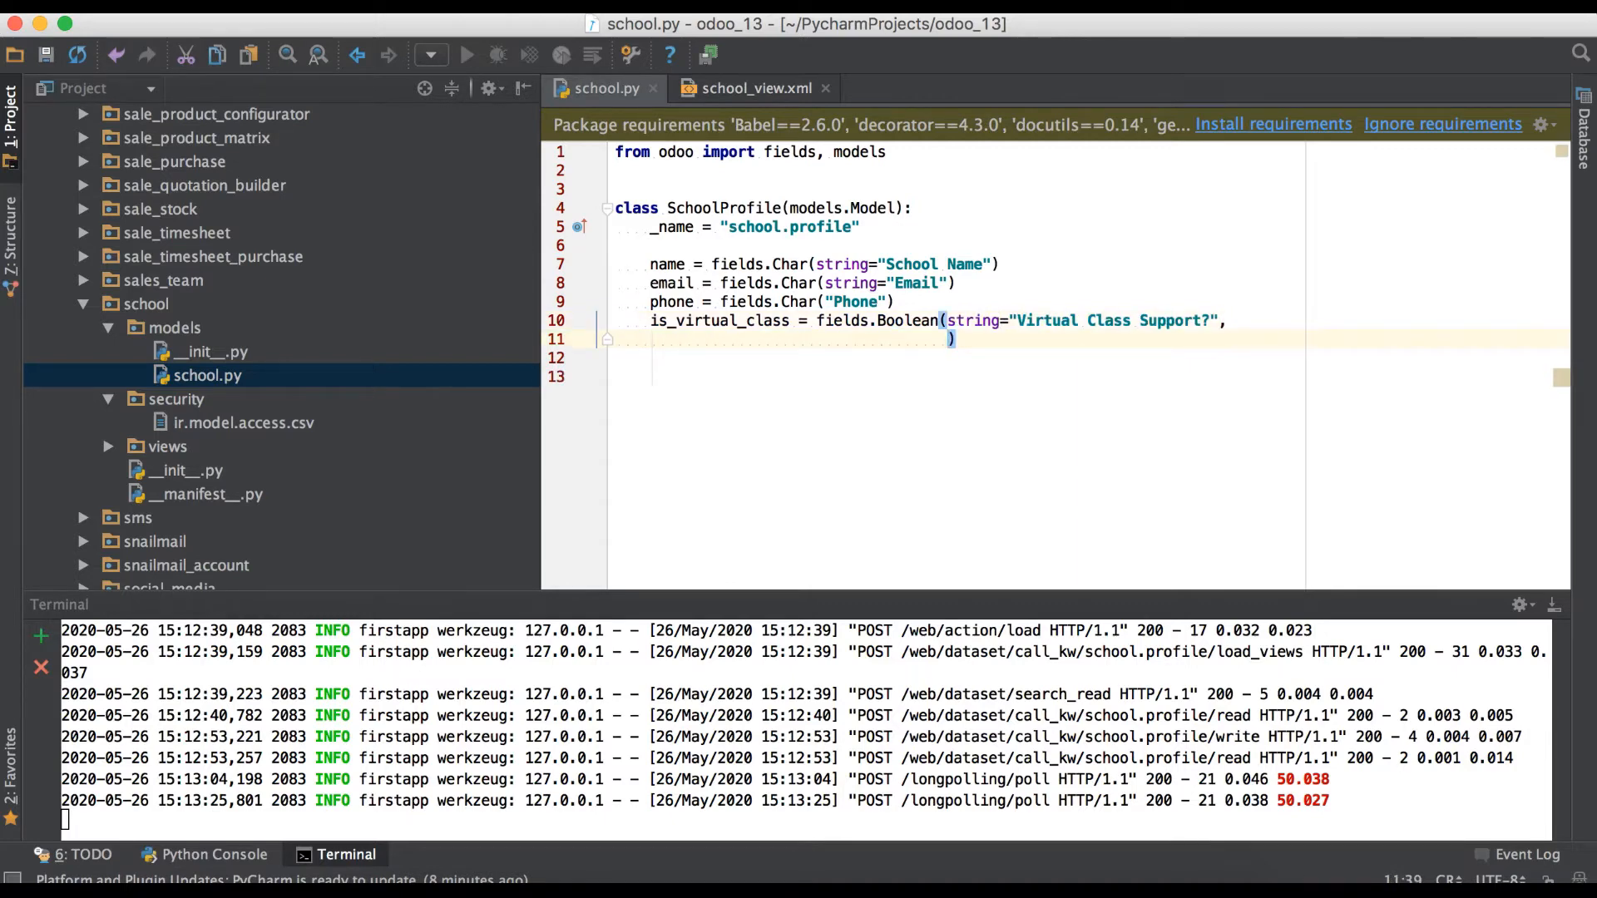
text(help=)
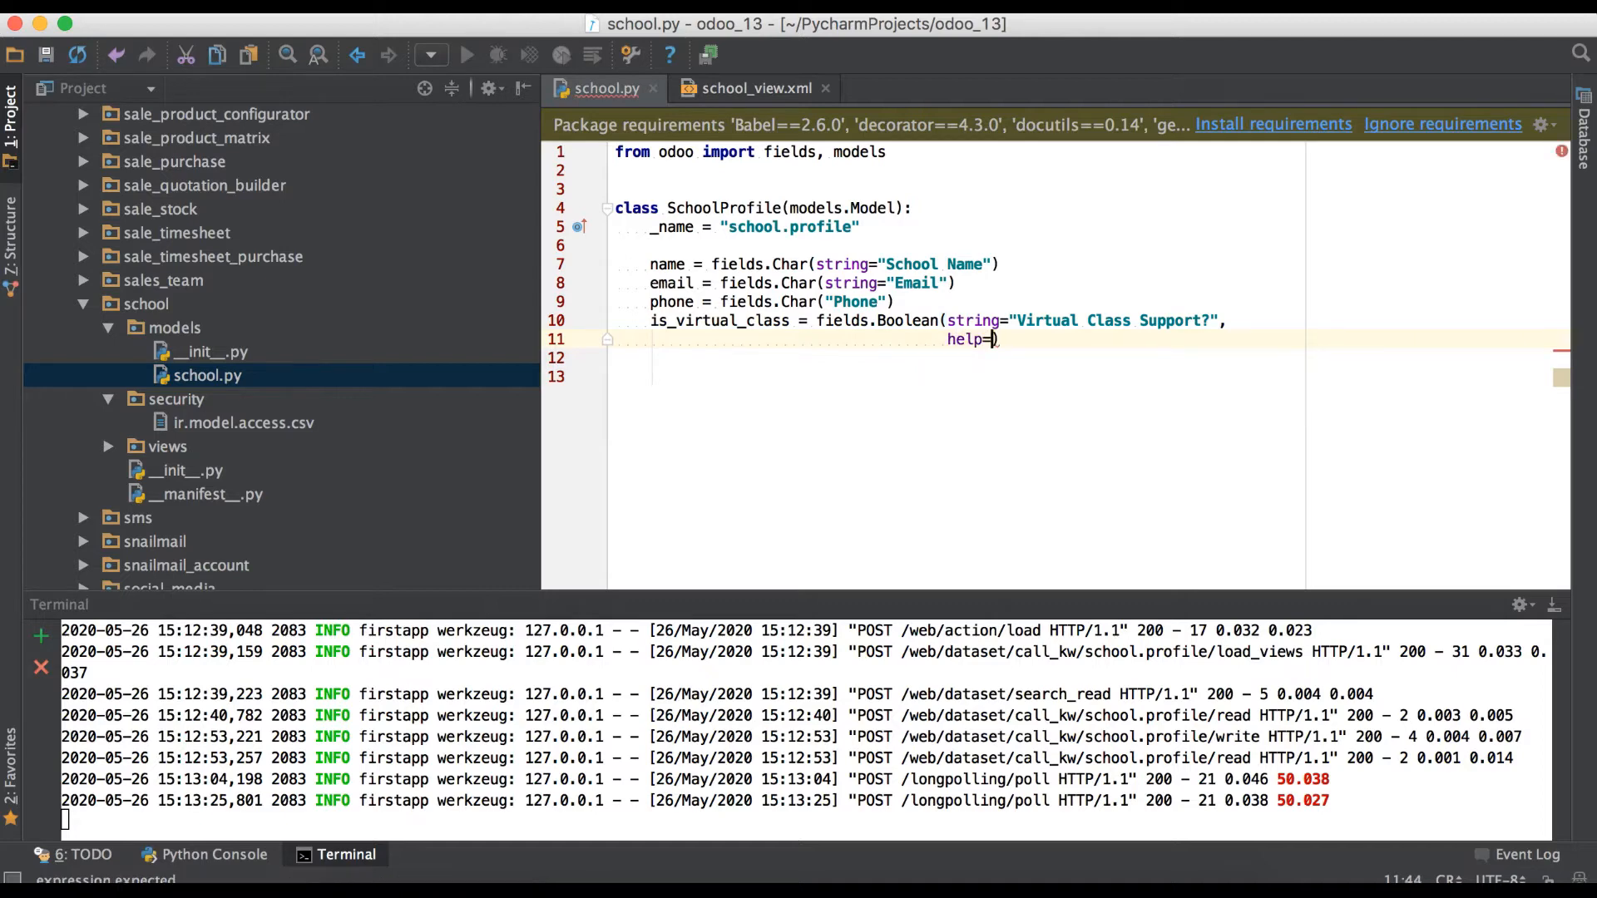
text(This is ")
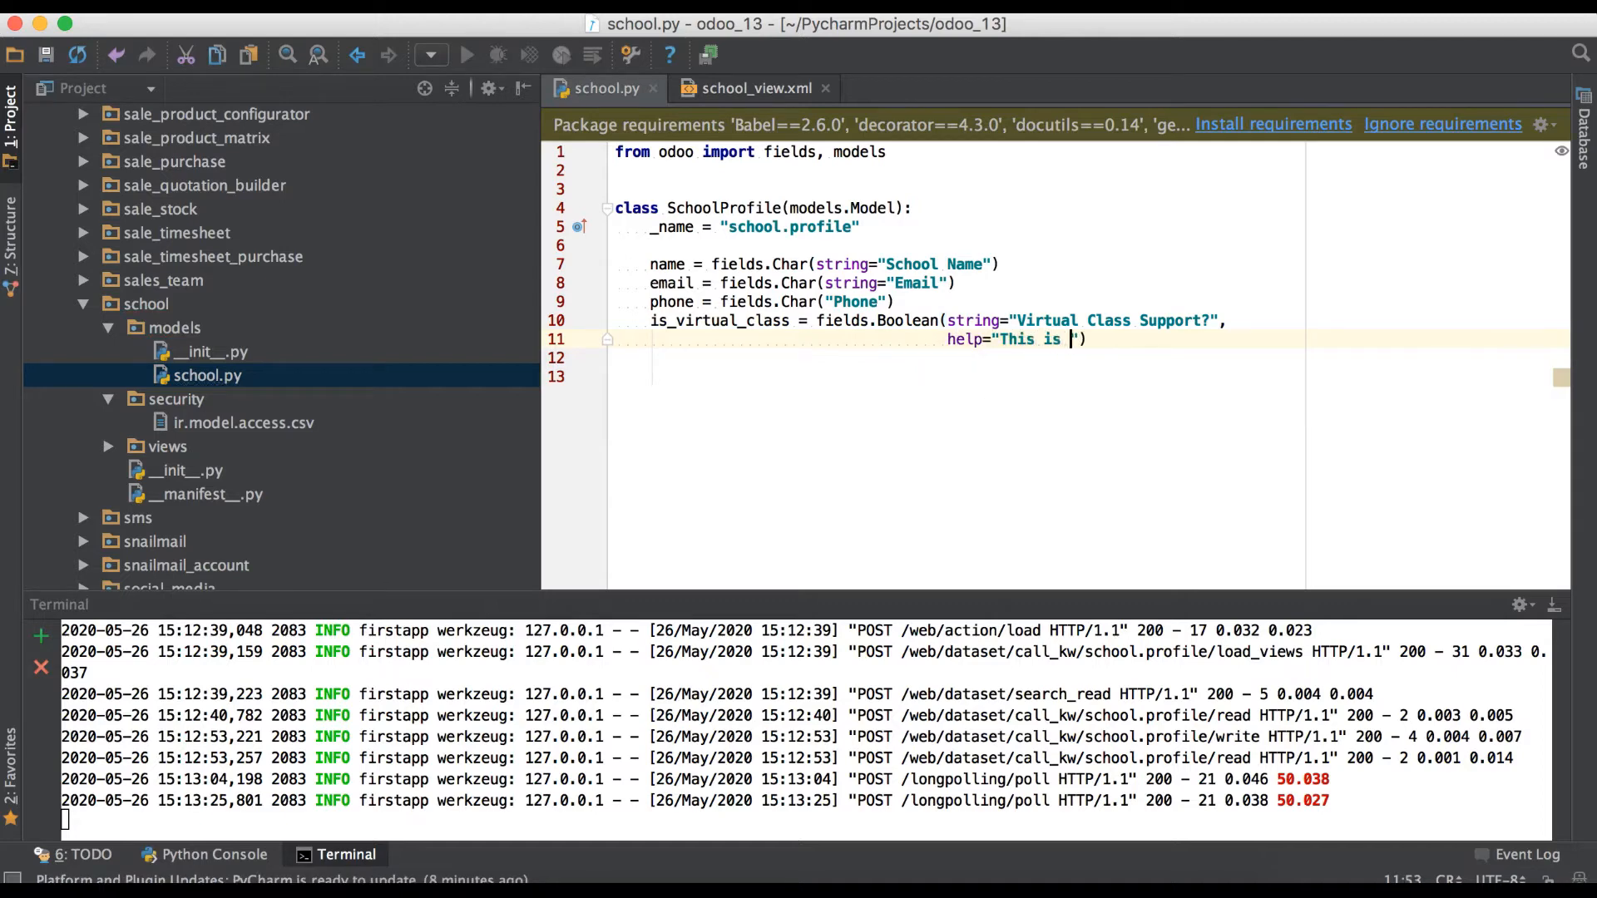
text(vir)
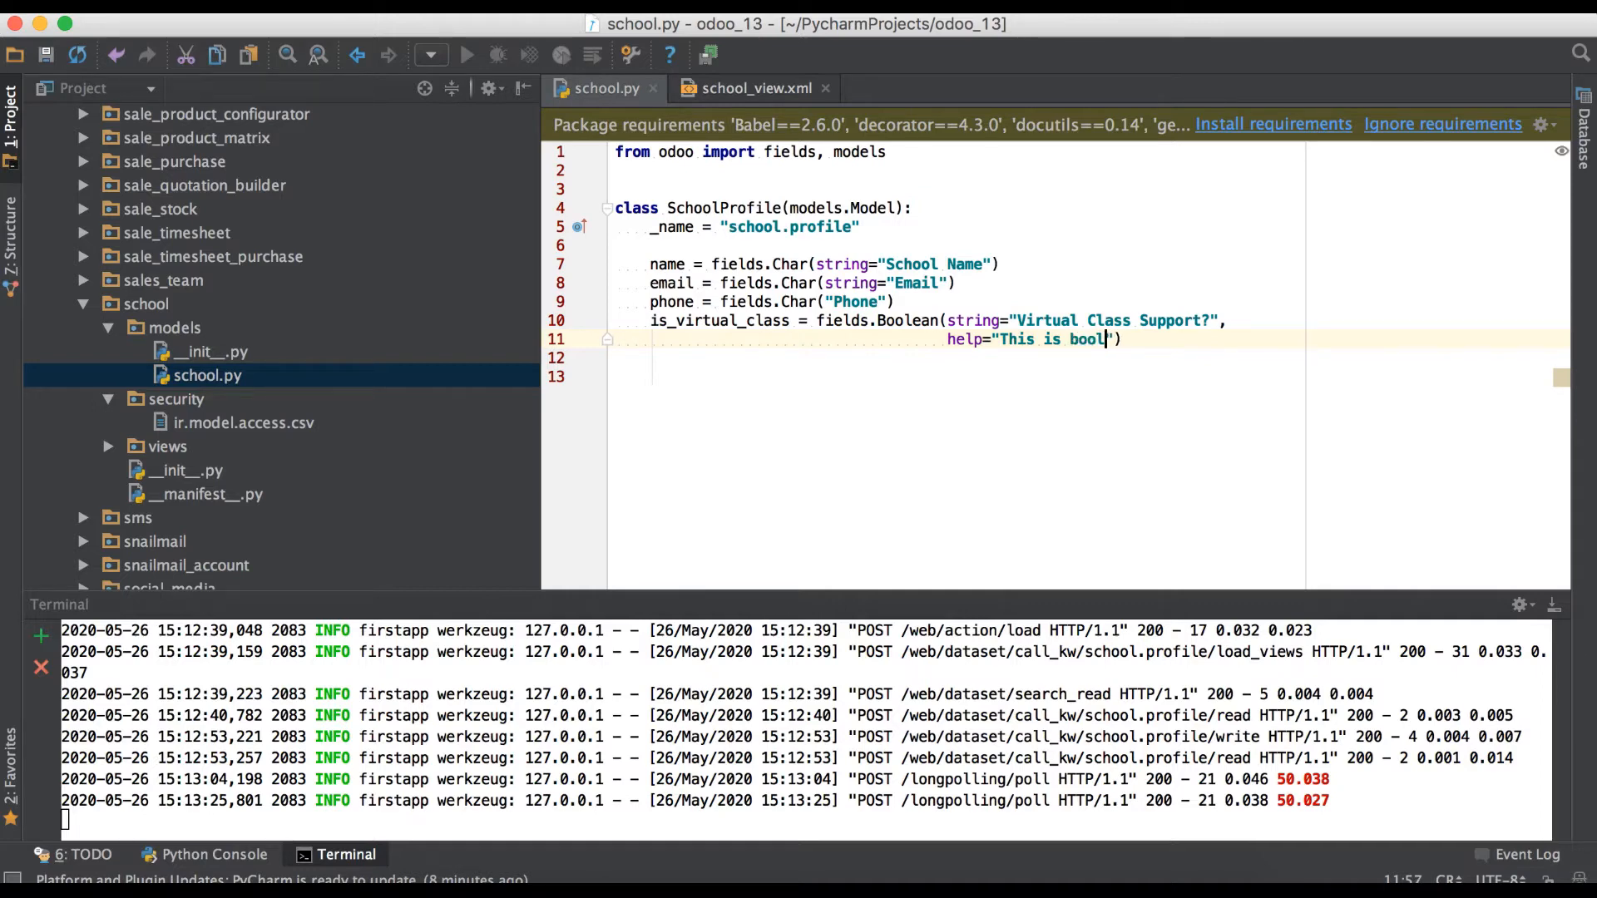
text(ean flag)
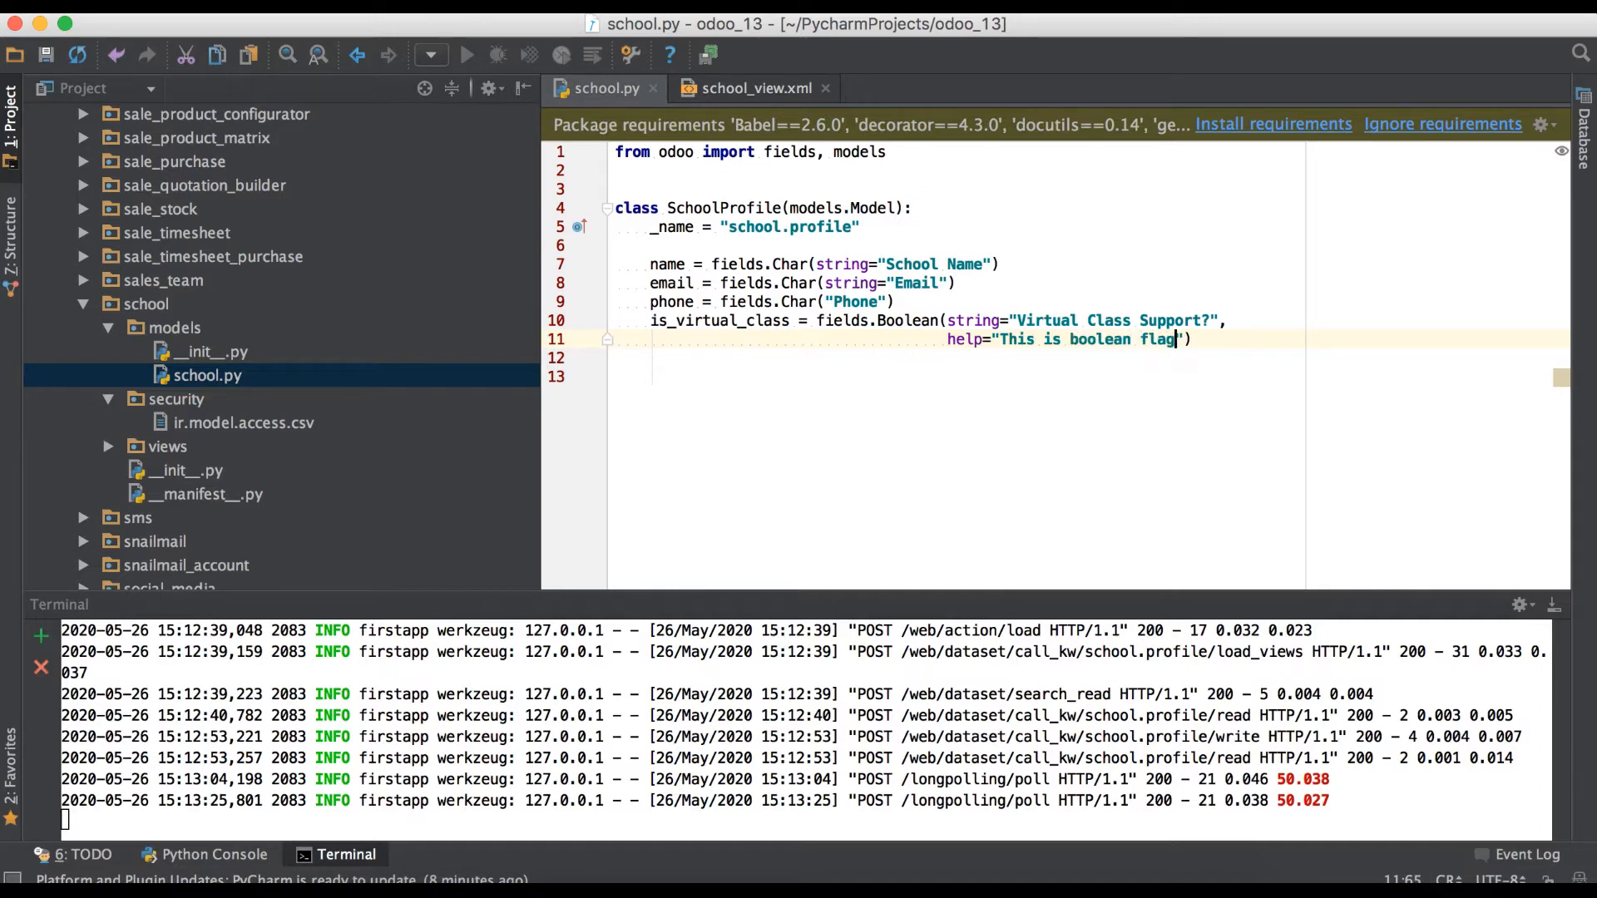
text(which willh)
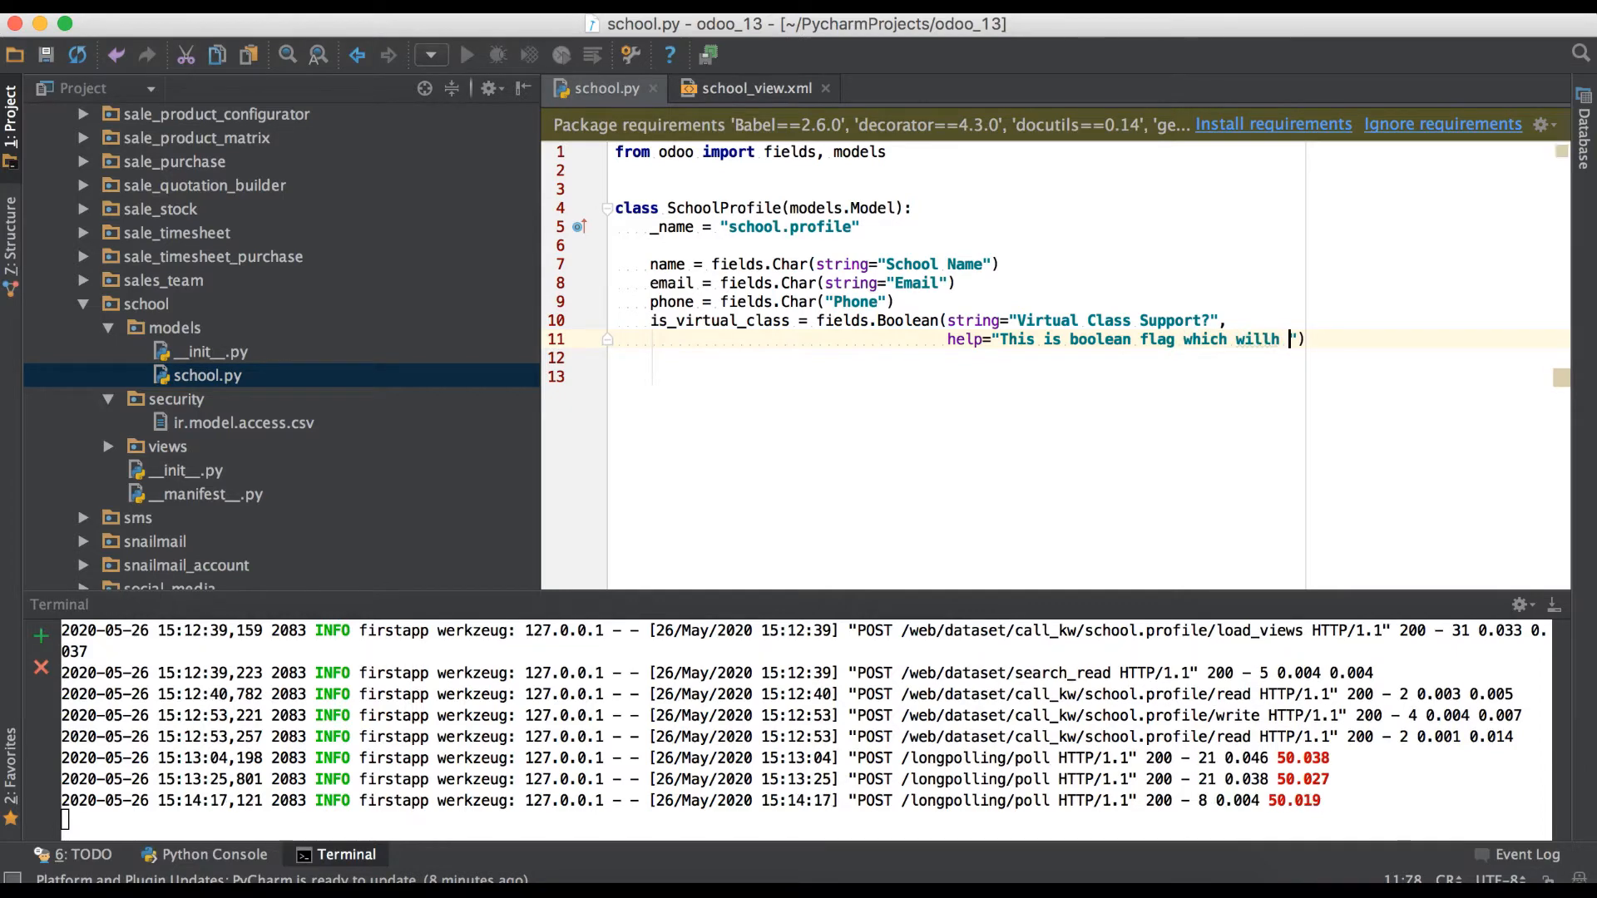
Finish the help text "...help you to see virtual class support or not.".
text(y"))
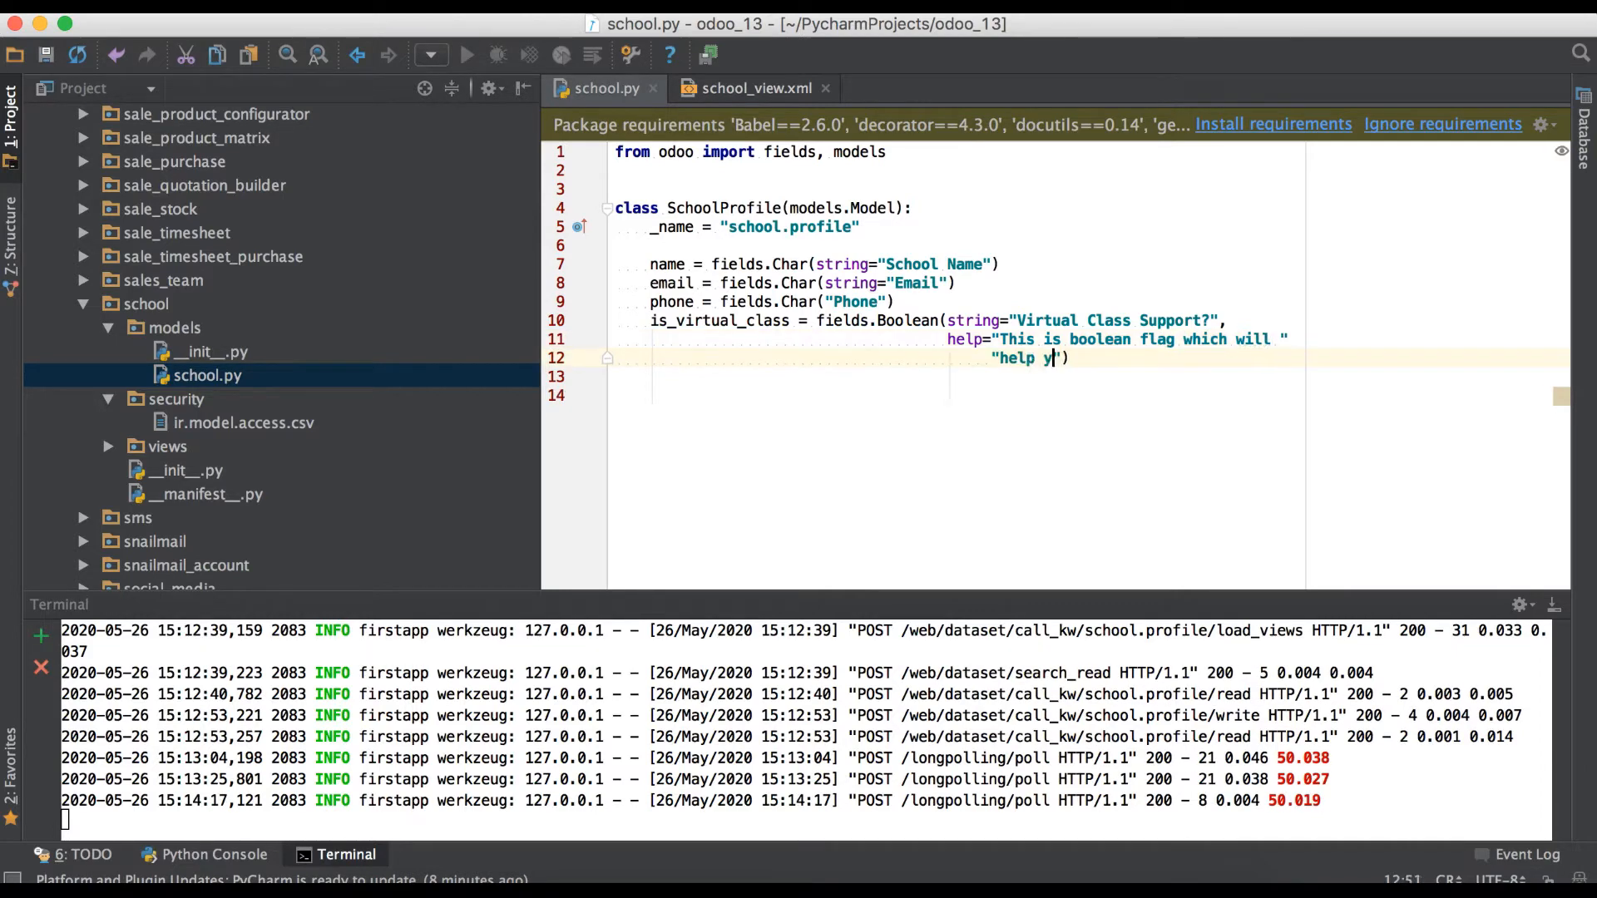
text(ou to s)
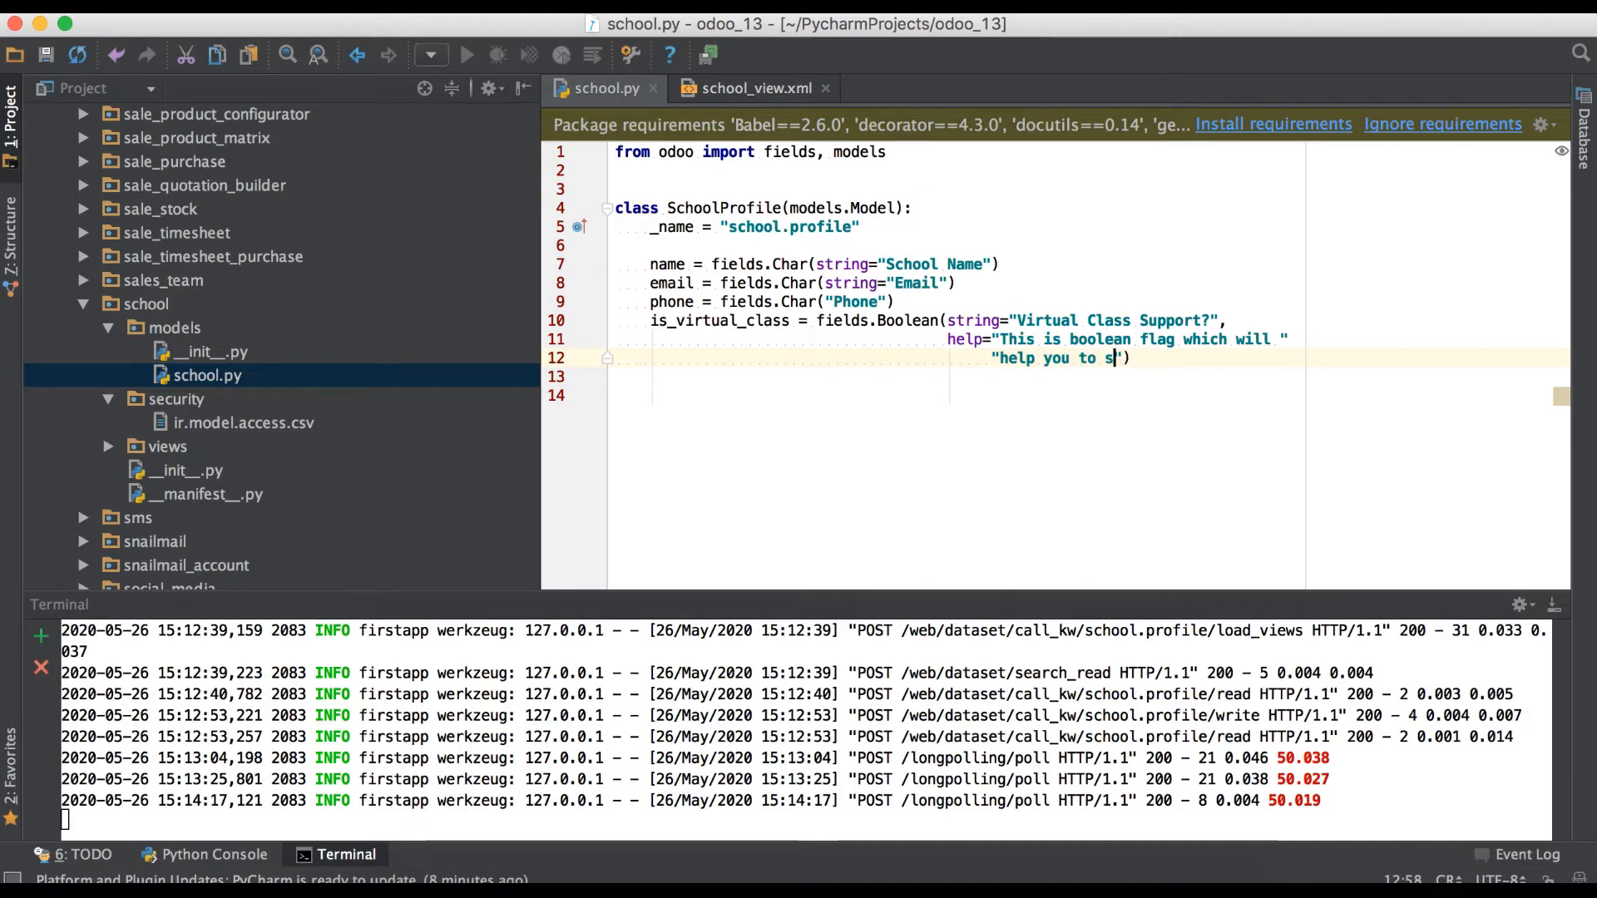
text(ee)
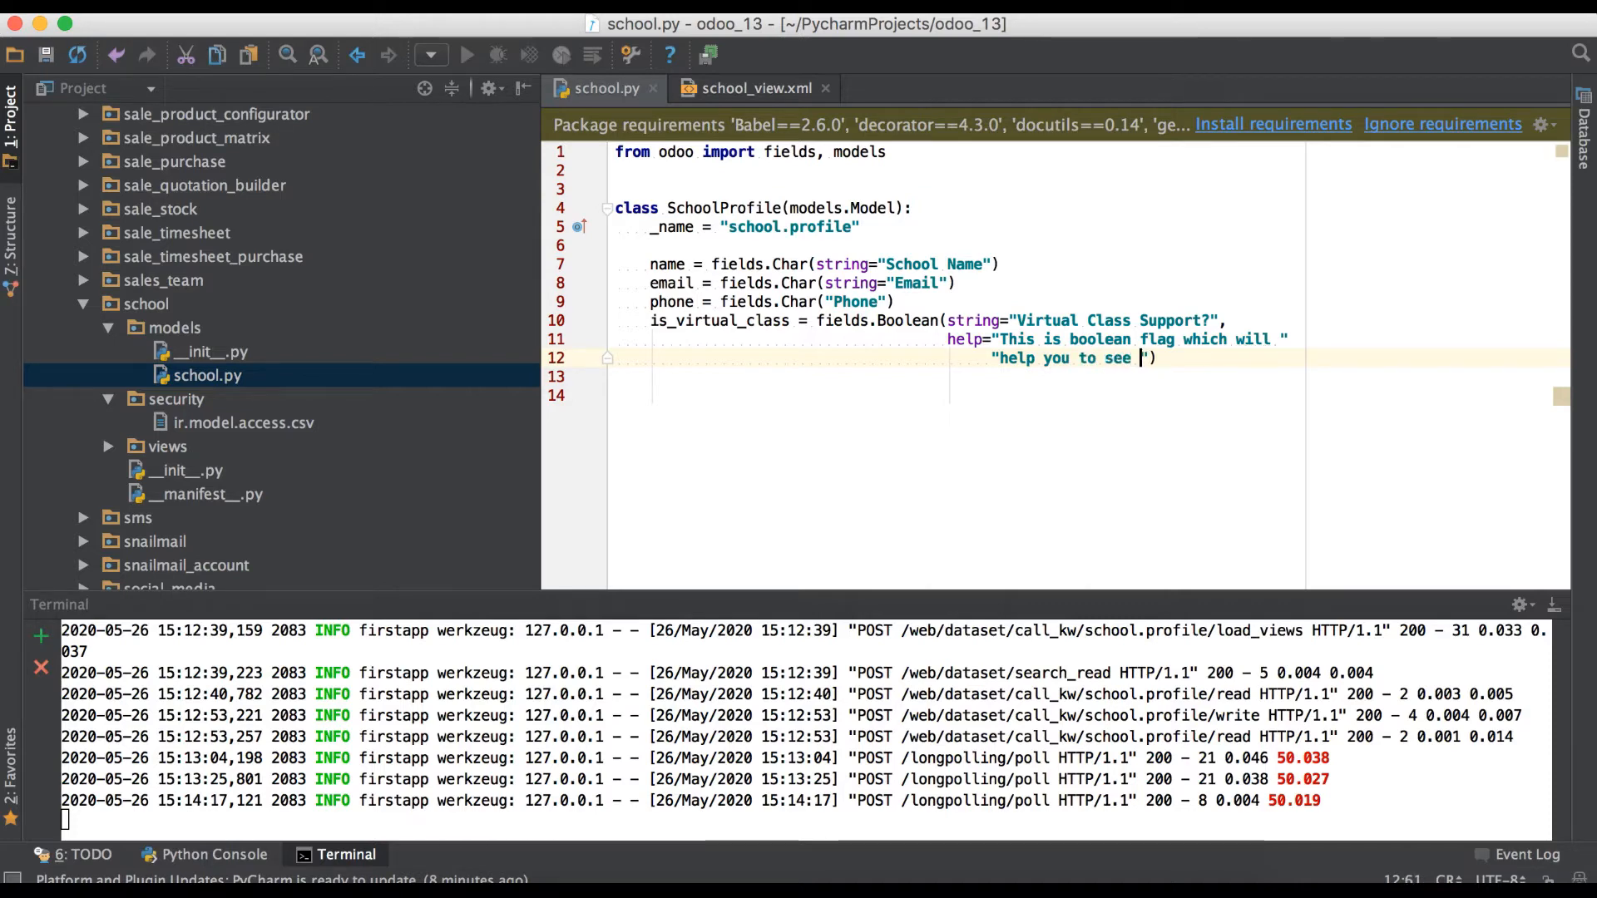
text(virtual class)
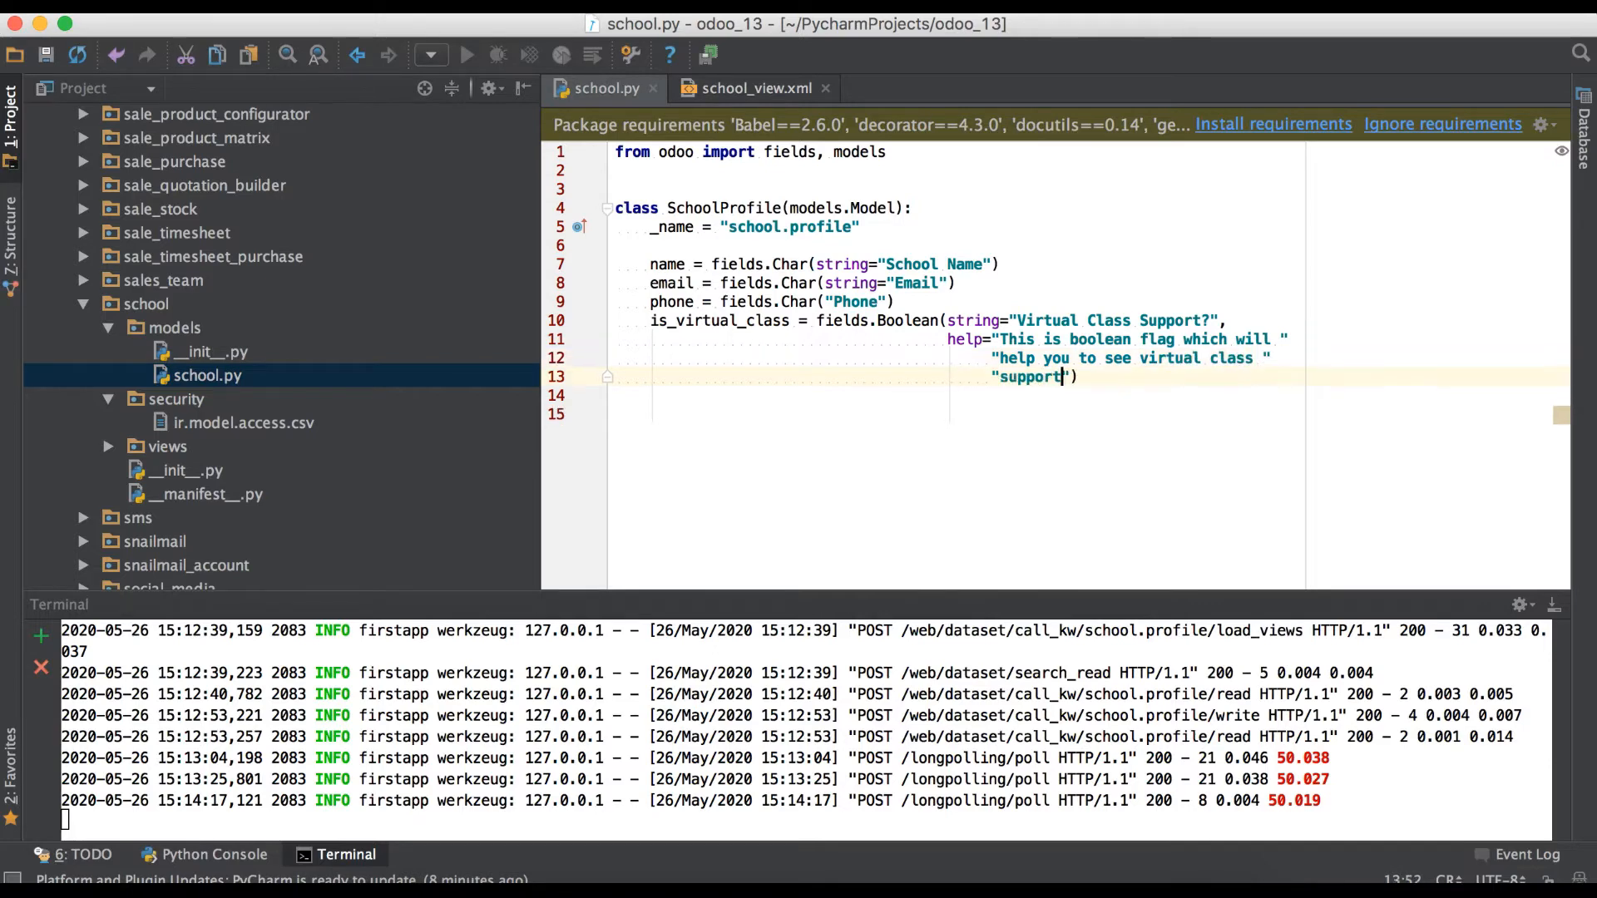
text(or not)
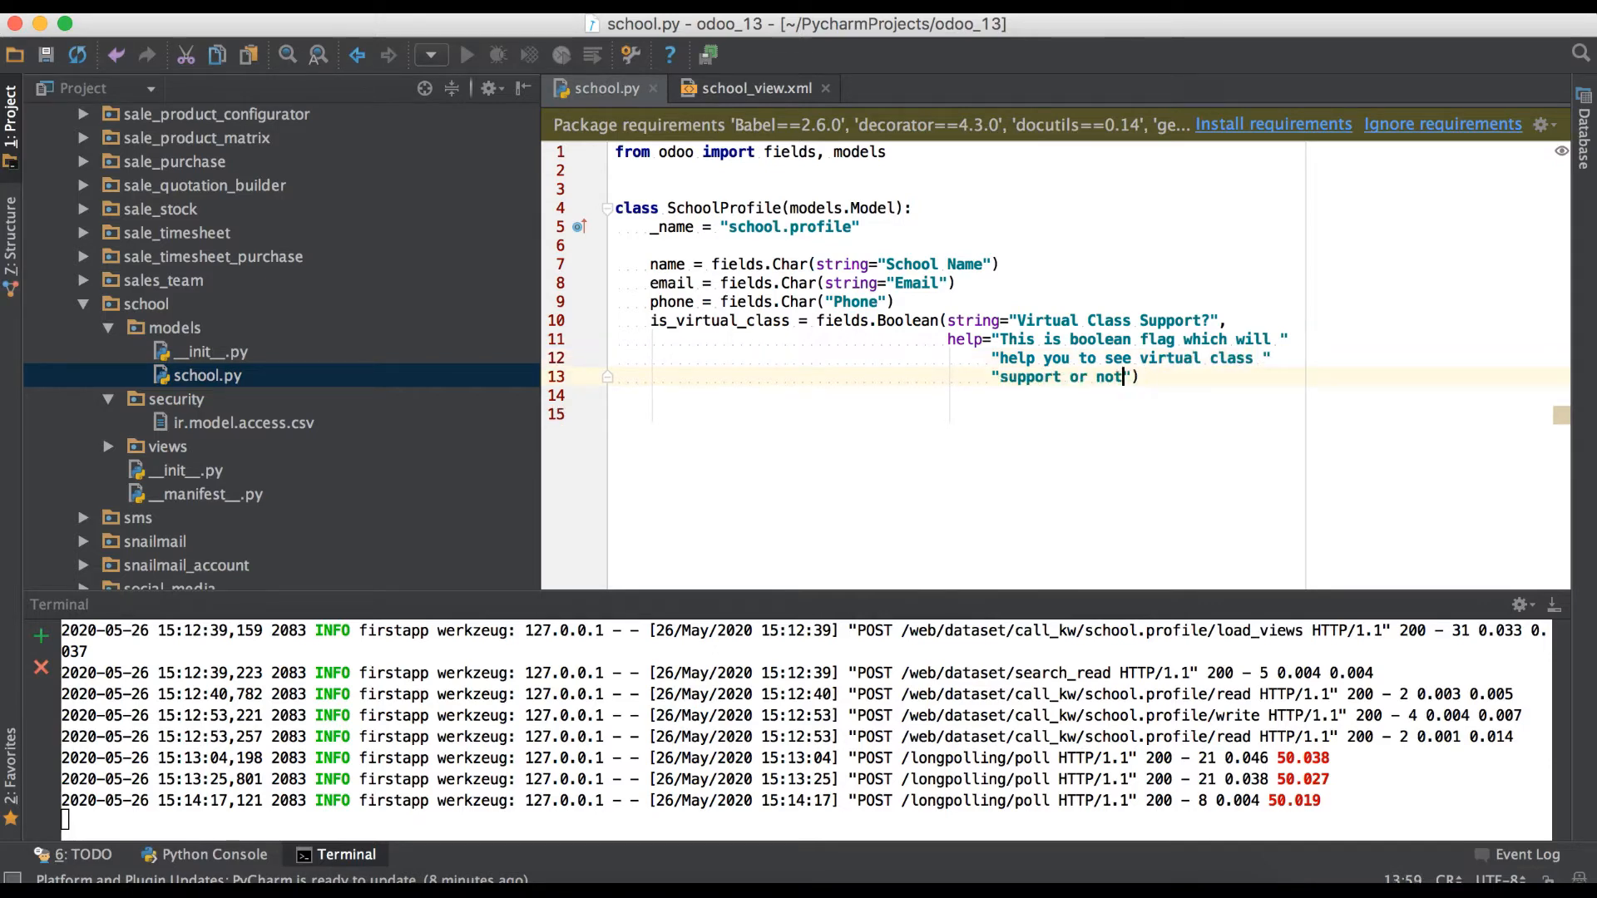
text(?)
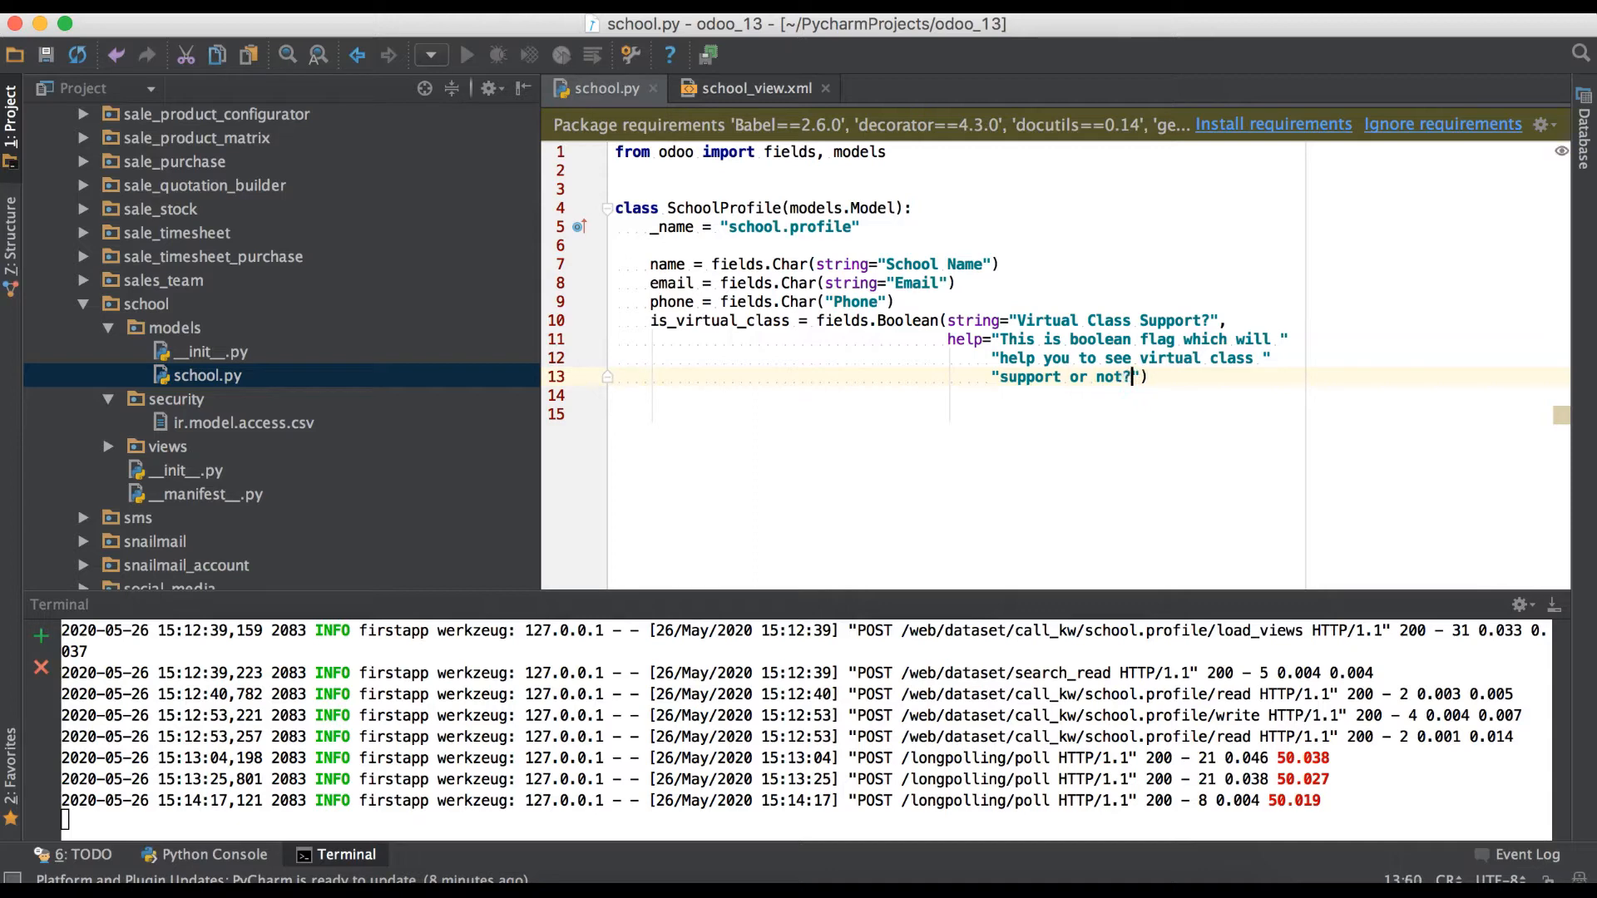
text(.)
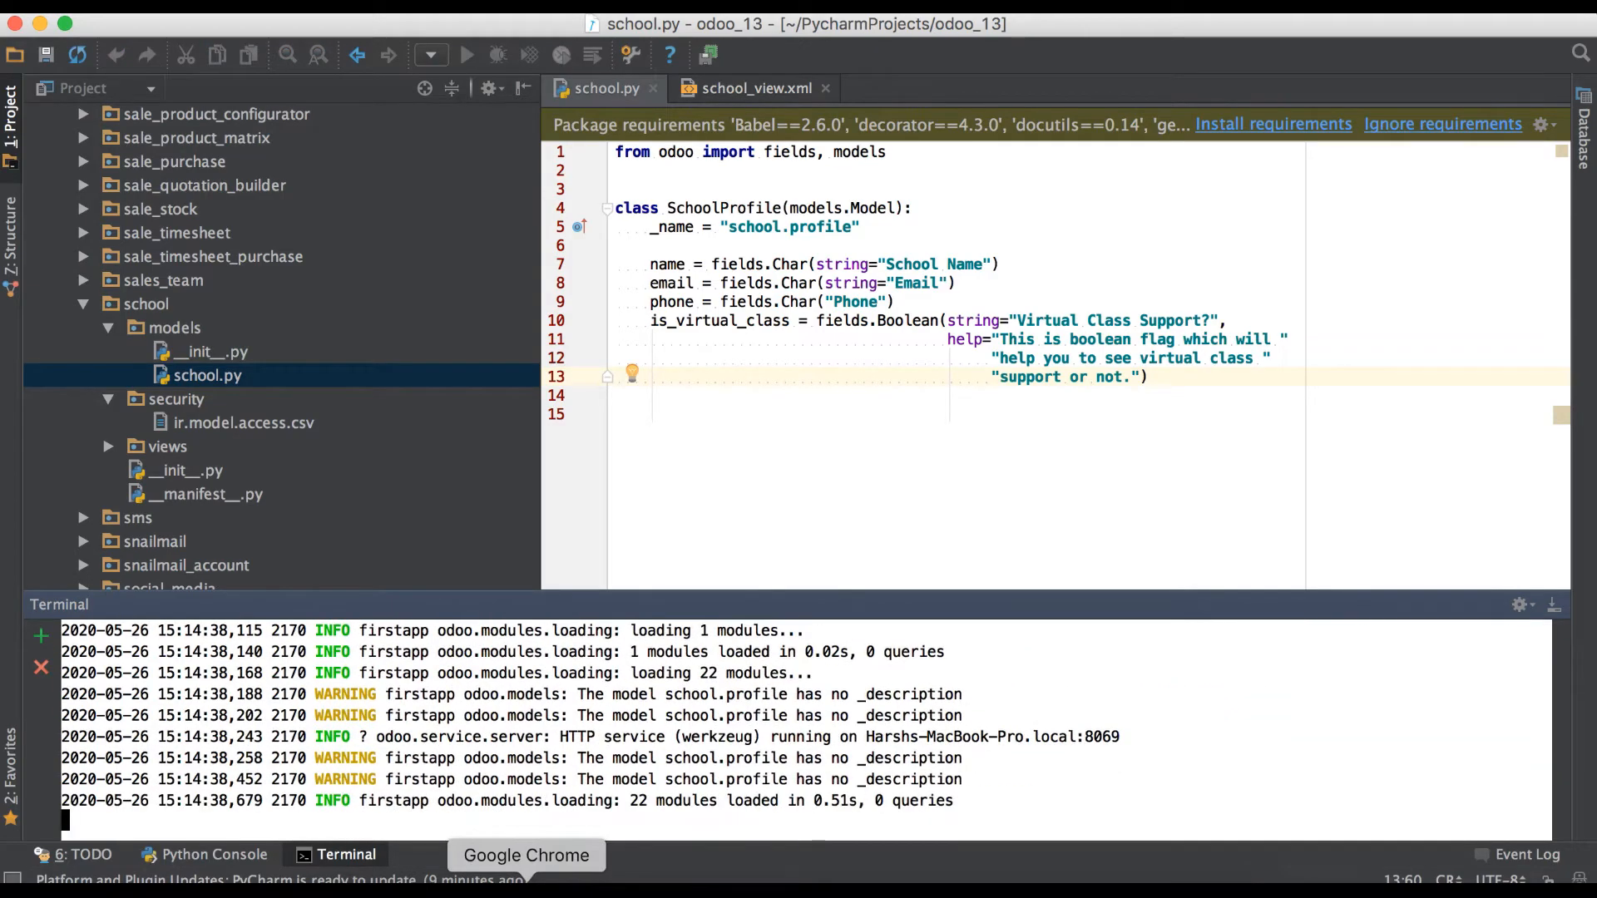
Reload First School 1 in Odoo to show the help text, after coding readonly=True.
click(526, 855)
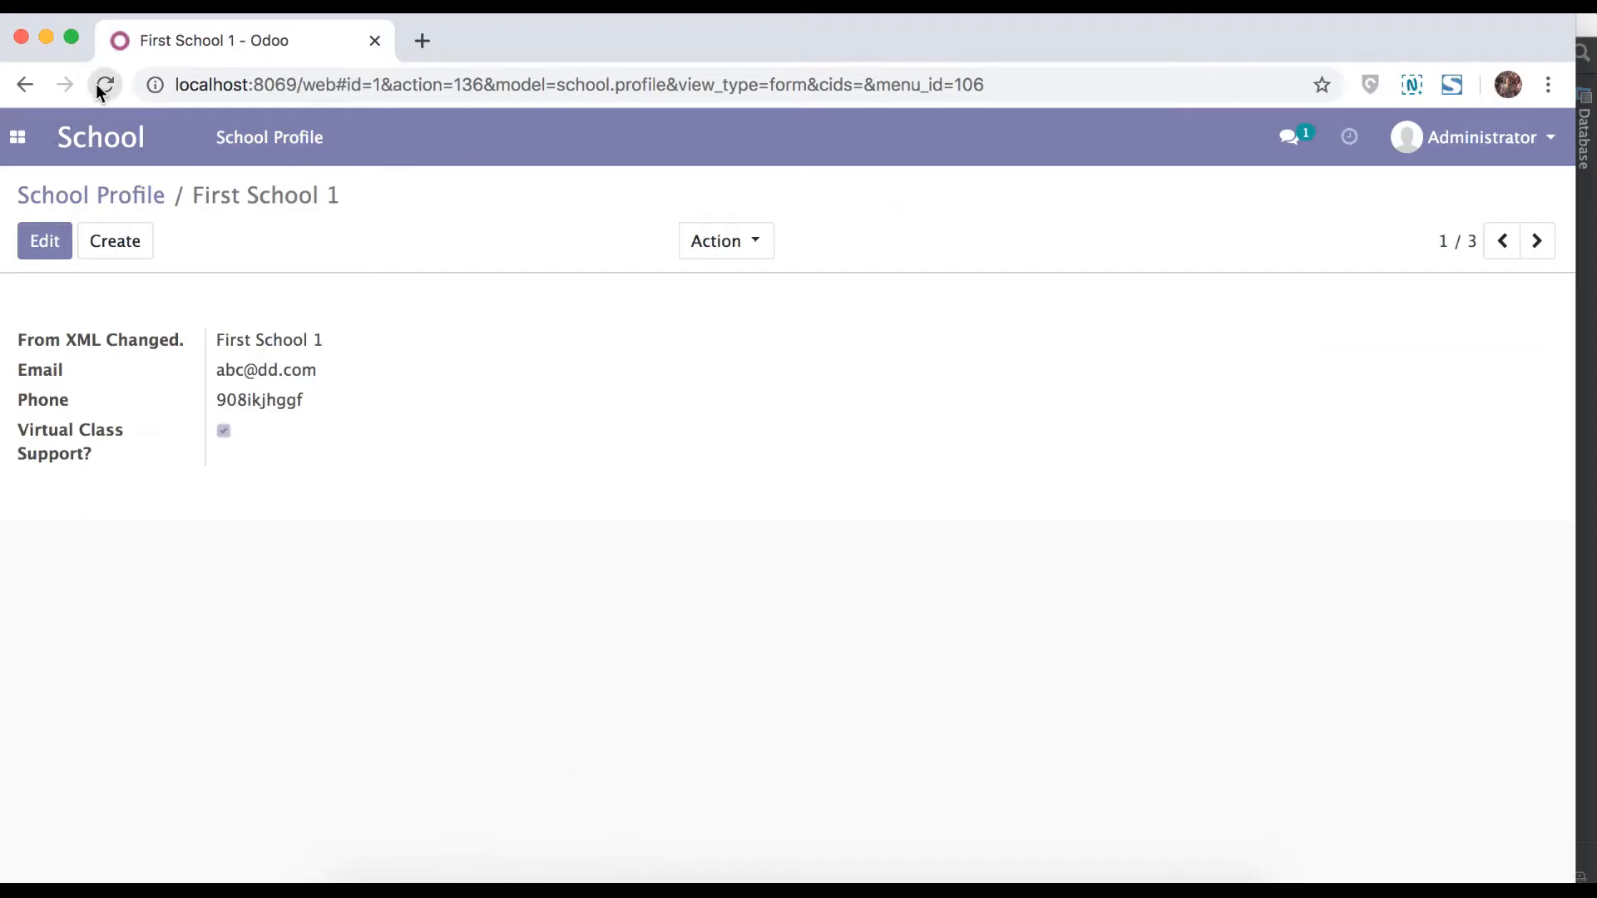
click(105, 85)
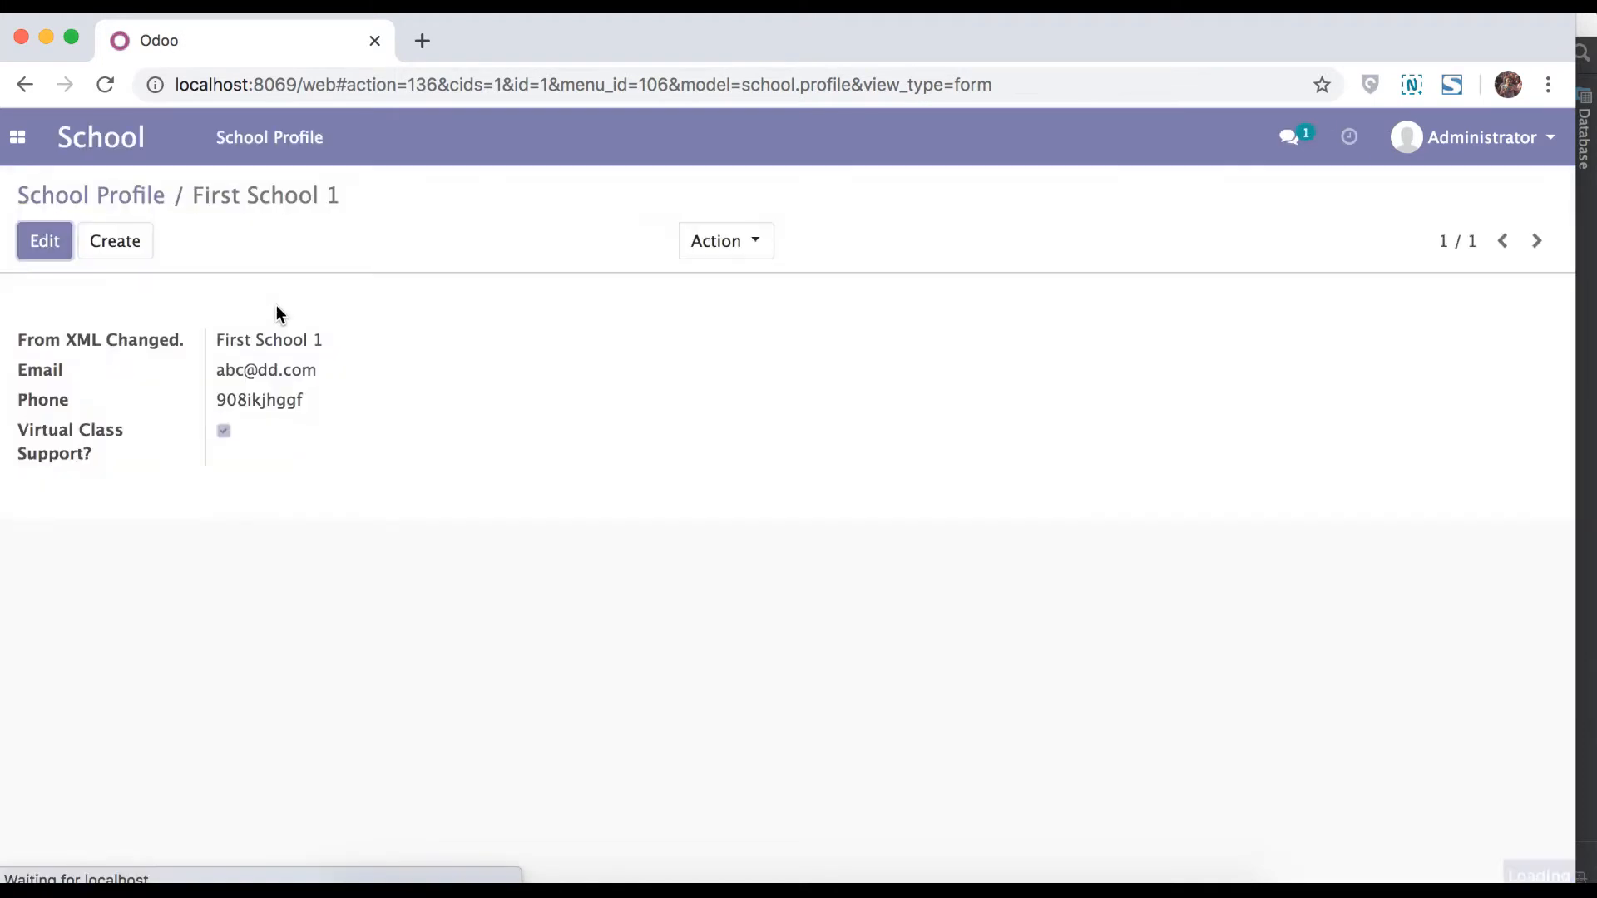
mouse_move(115, 439)
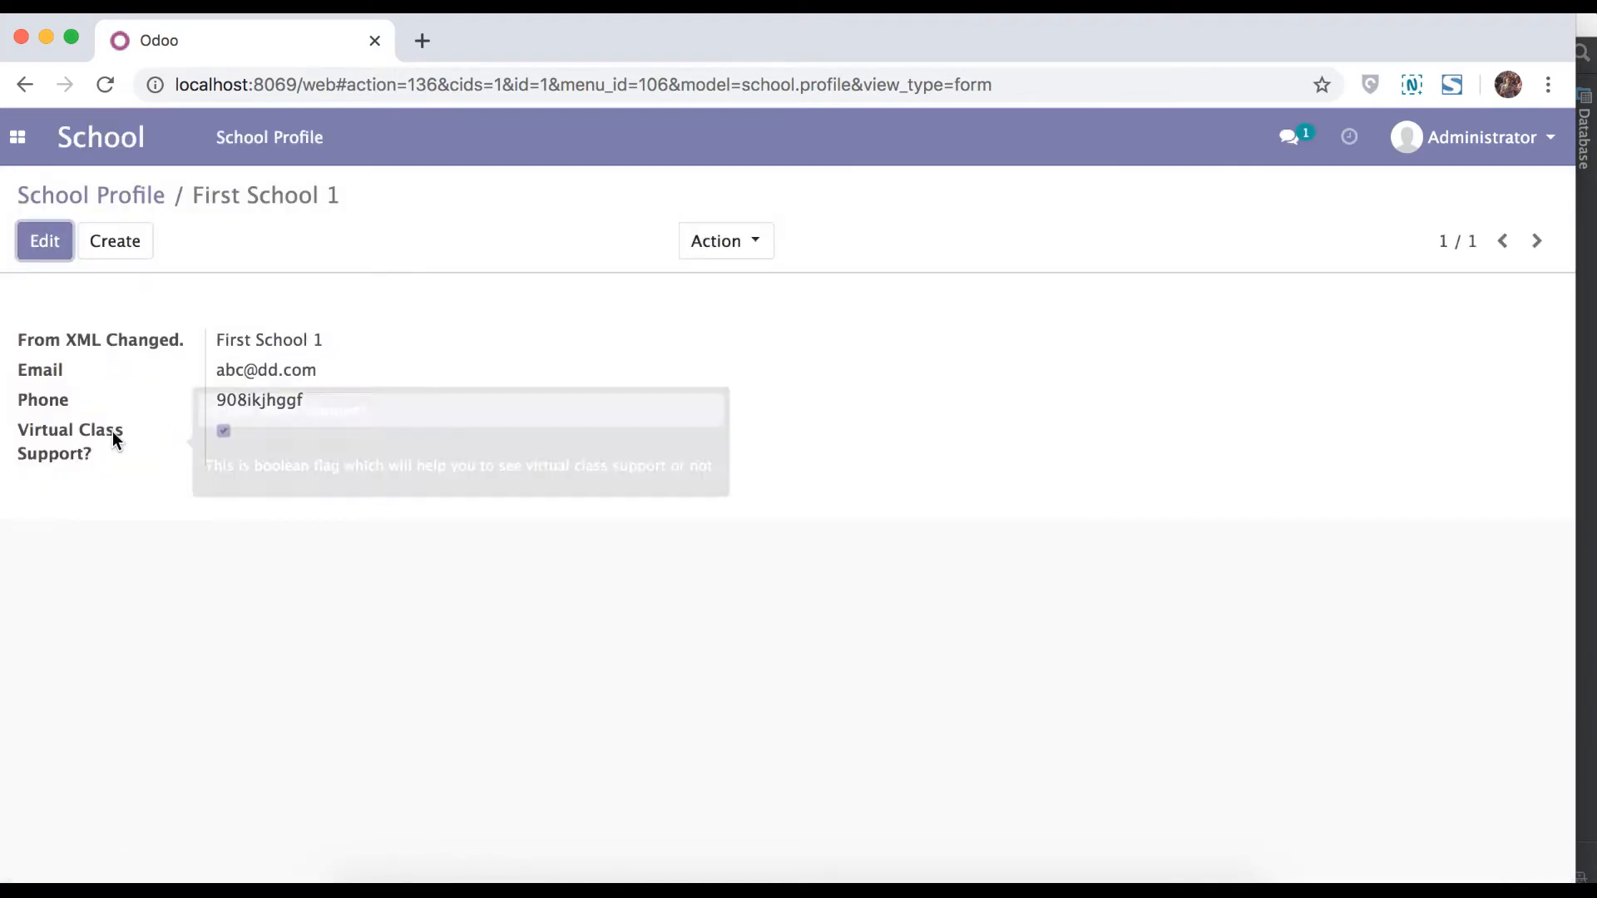
mouse_move(111, 439)
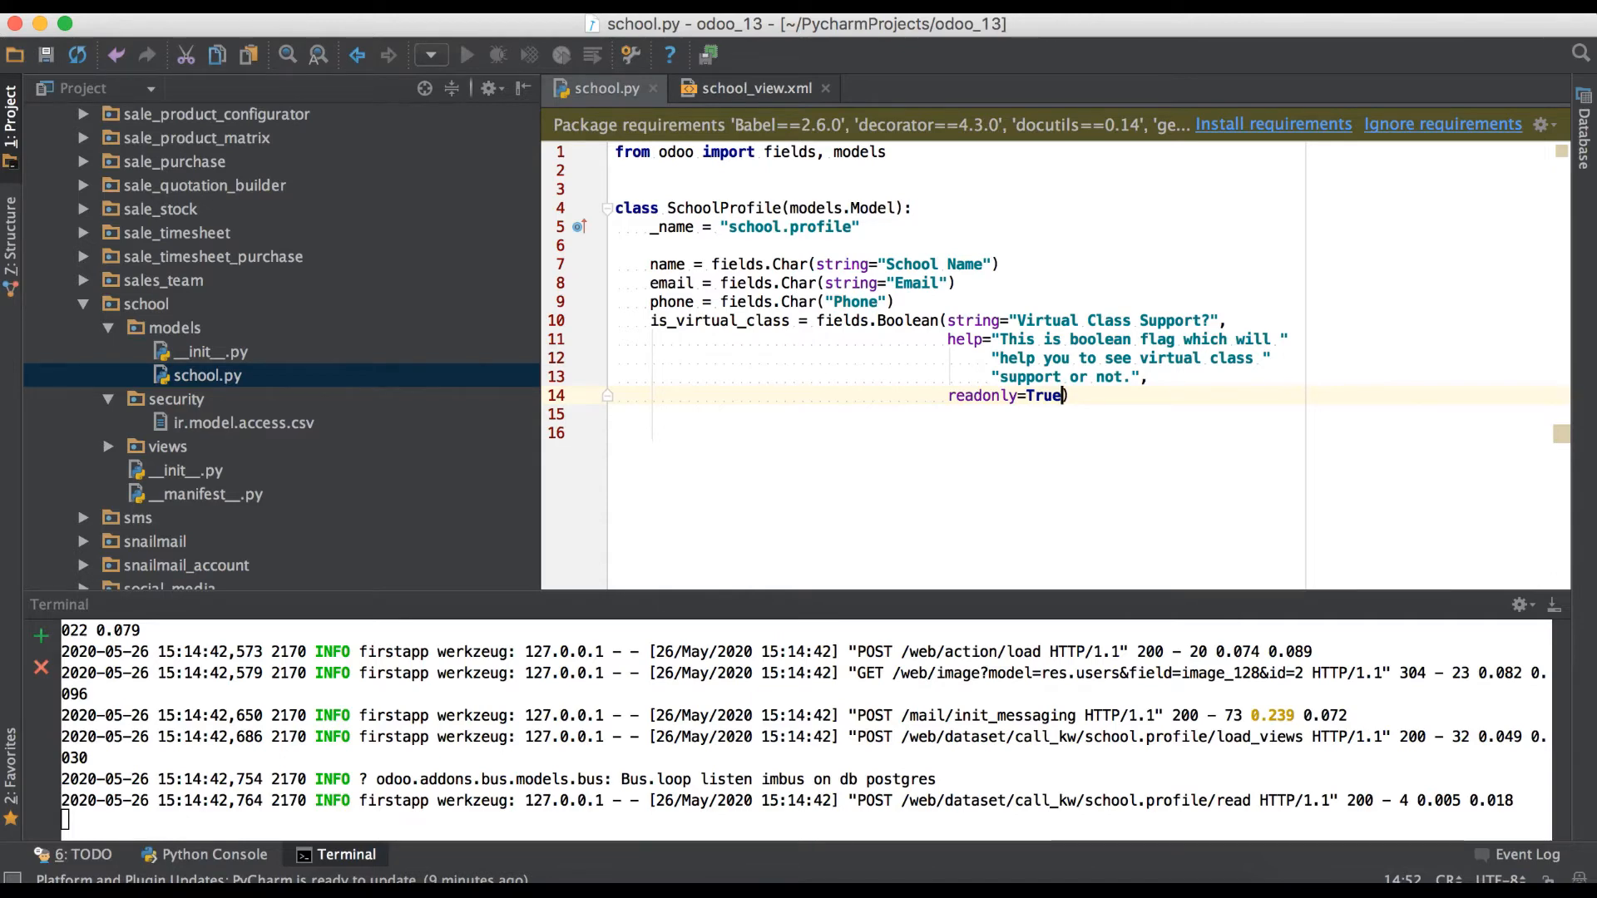
click(784, 778)
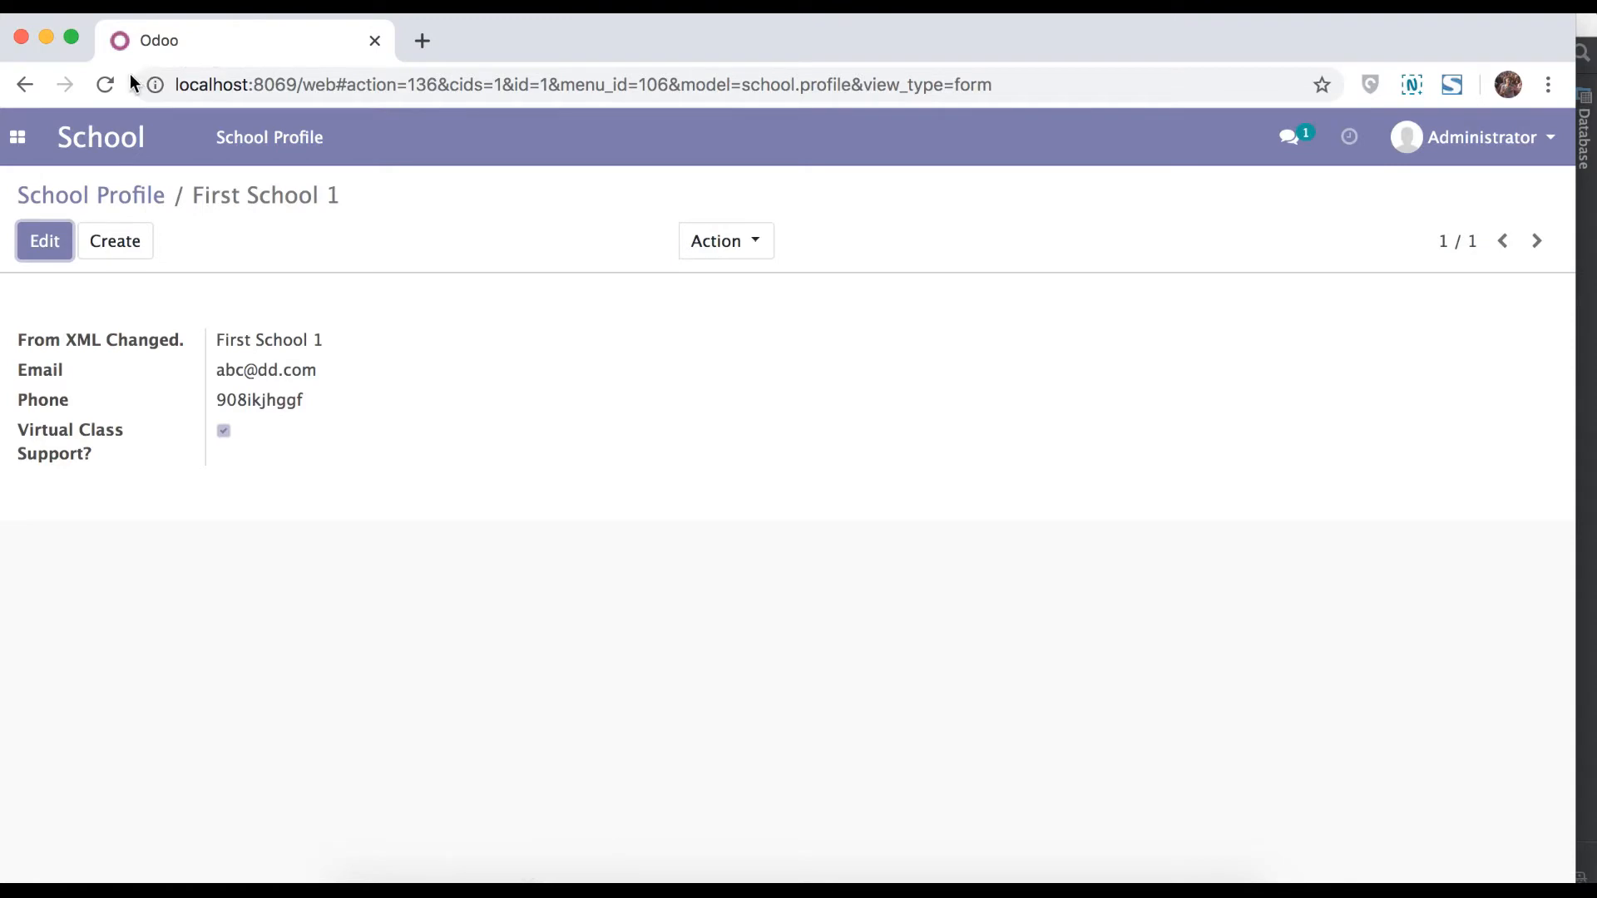
Reload and edit First School 1 to verify the checkbox is locked, then return to the model.
click(105, 84)
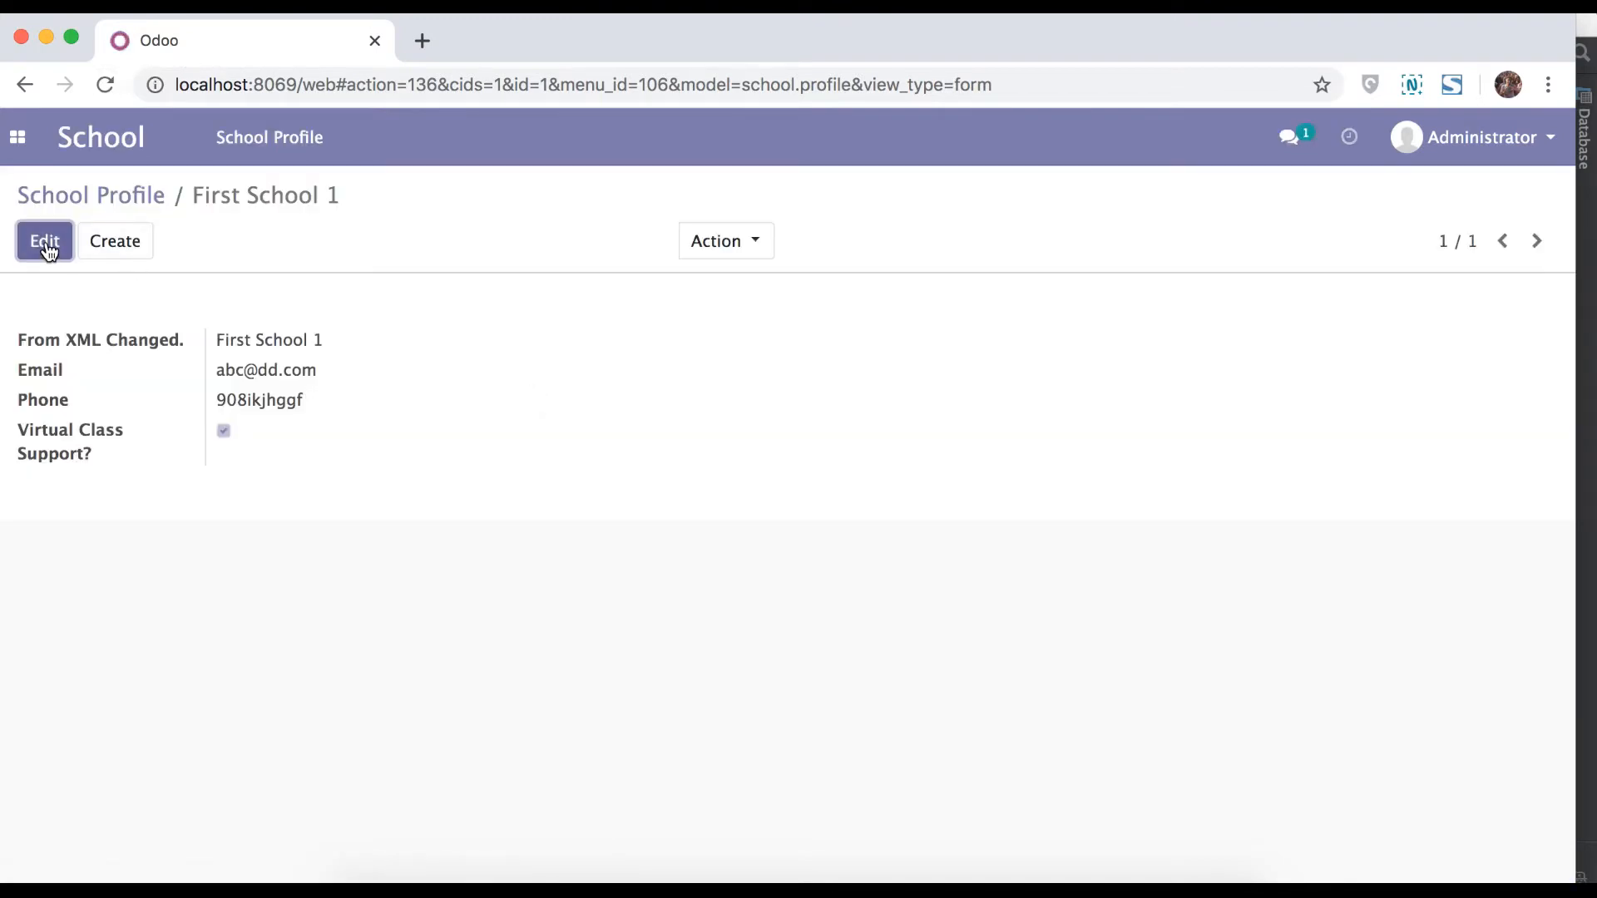
click(43, 241)
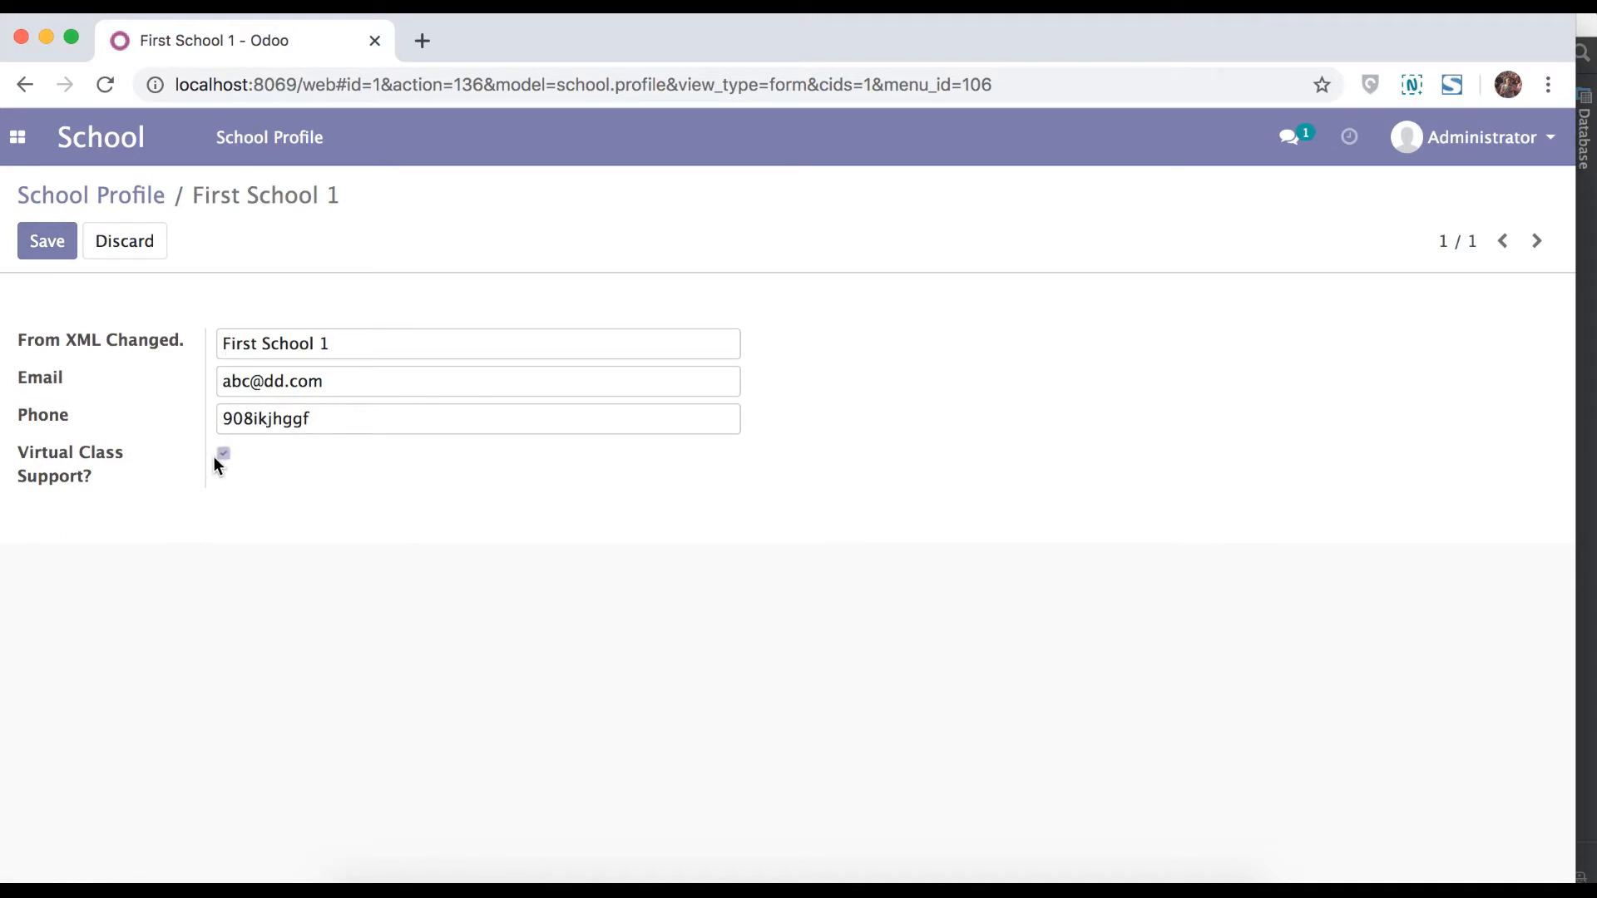
click(47, 242)
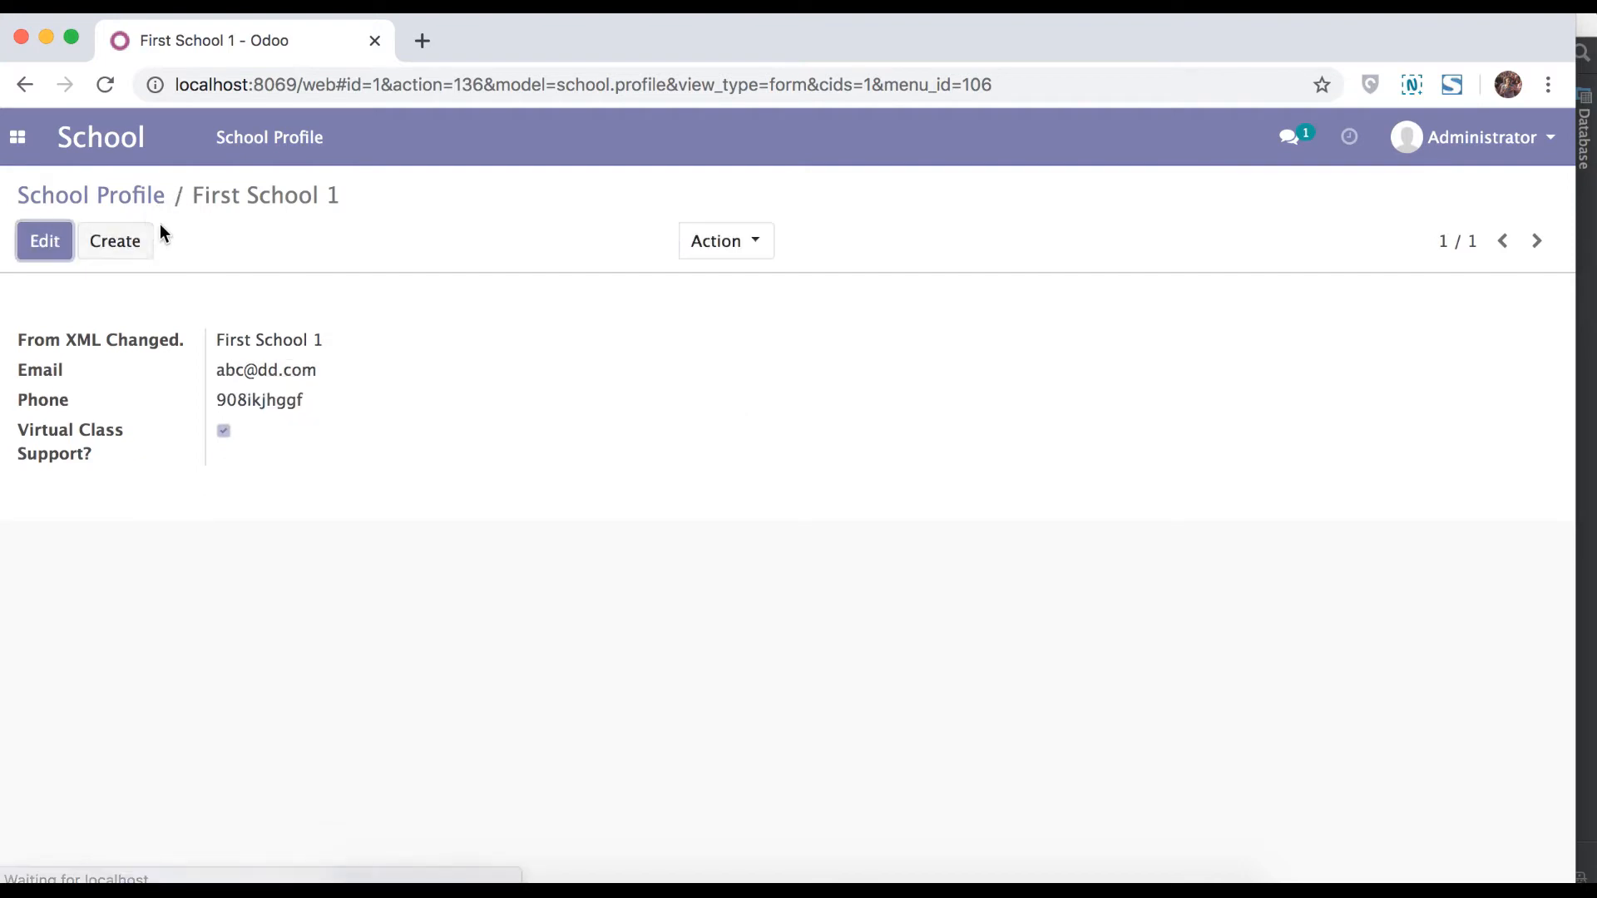
click(115, 242)
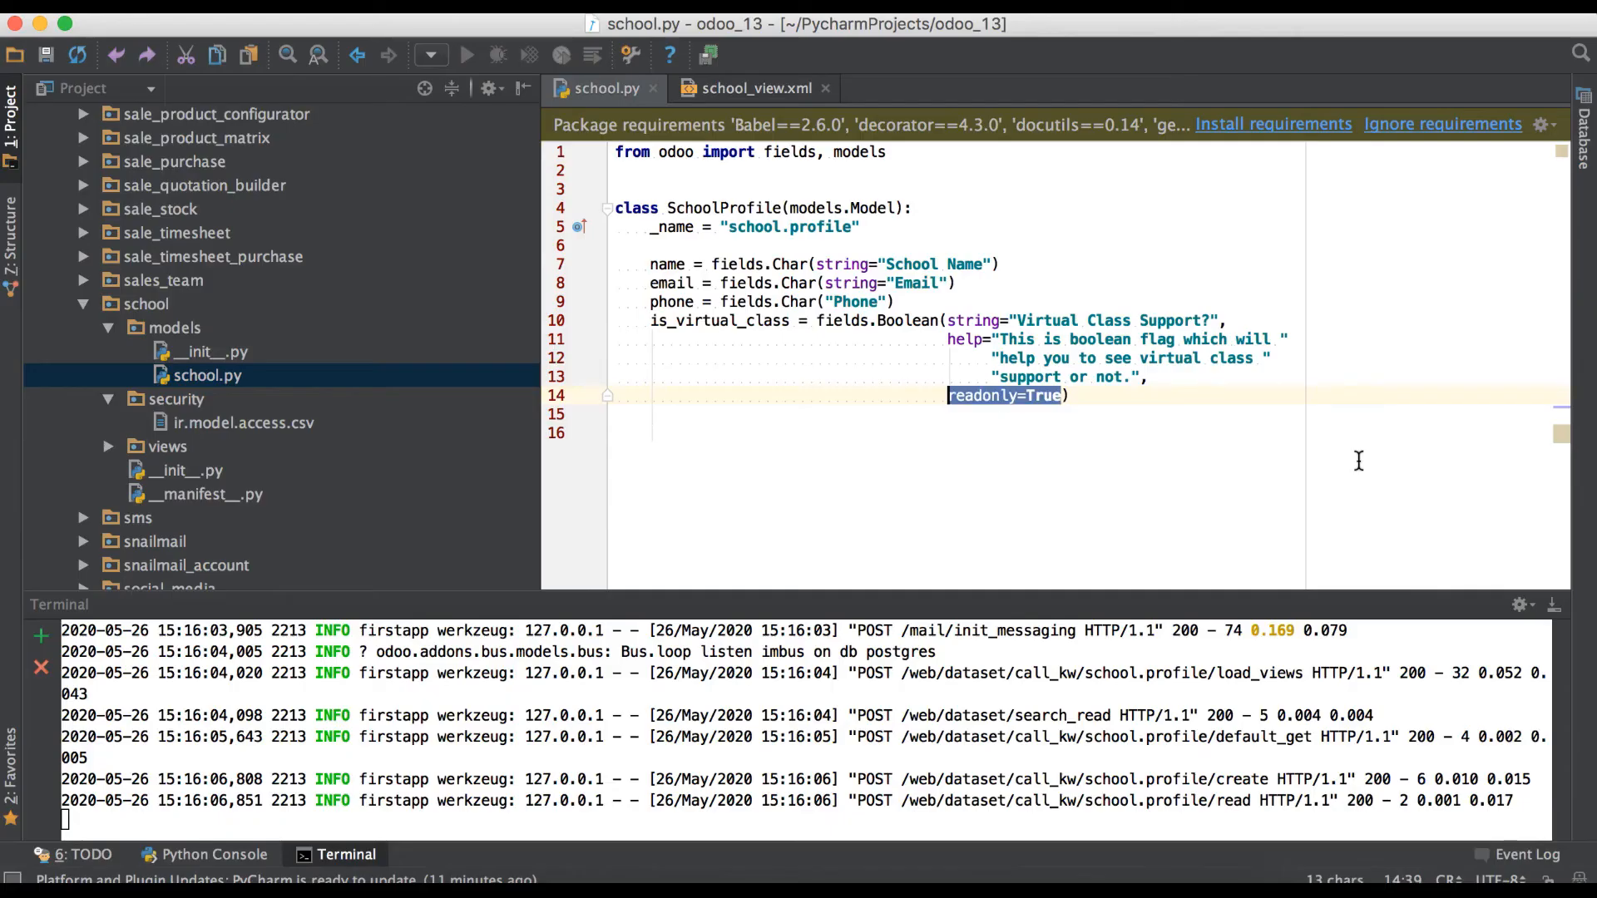
Replace readonly=True with default=True on is_virtual_class.
text(default))
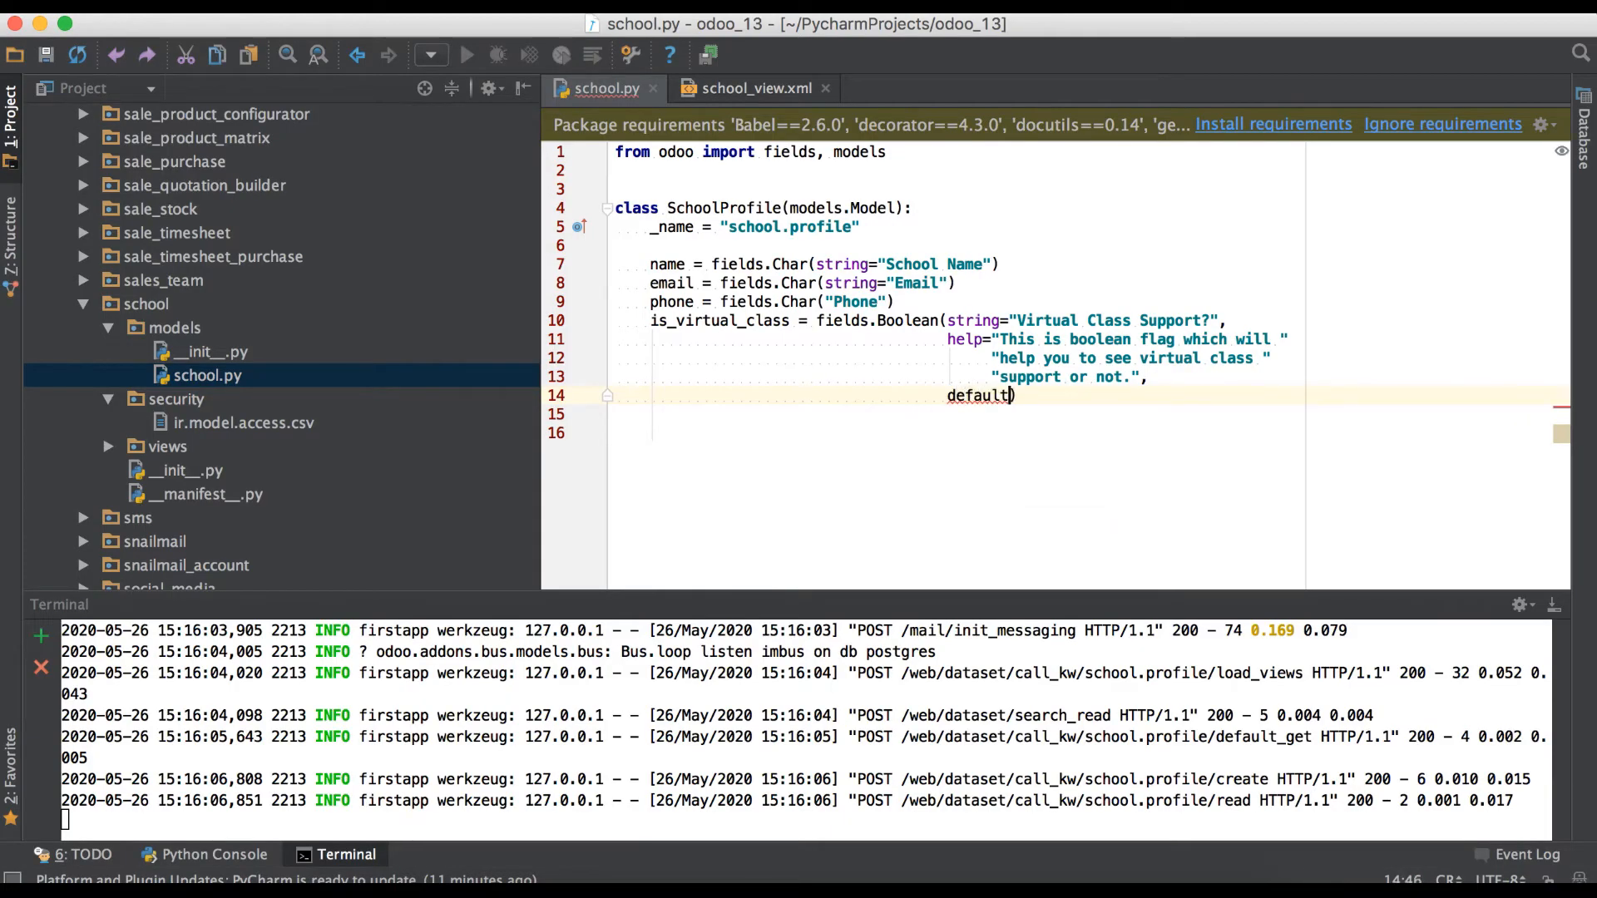
text(=)
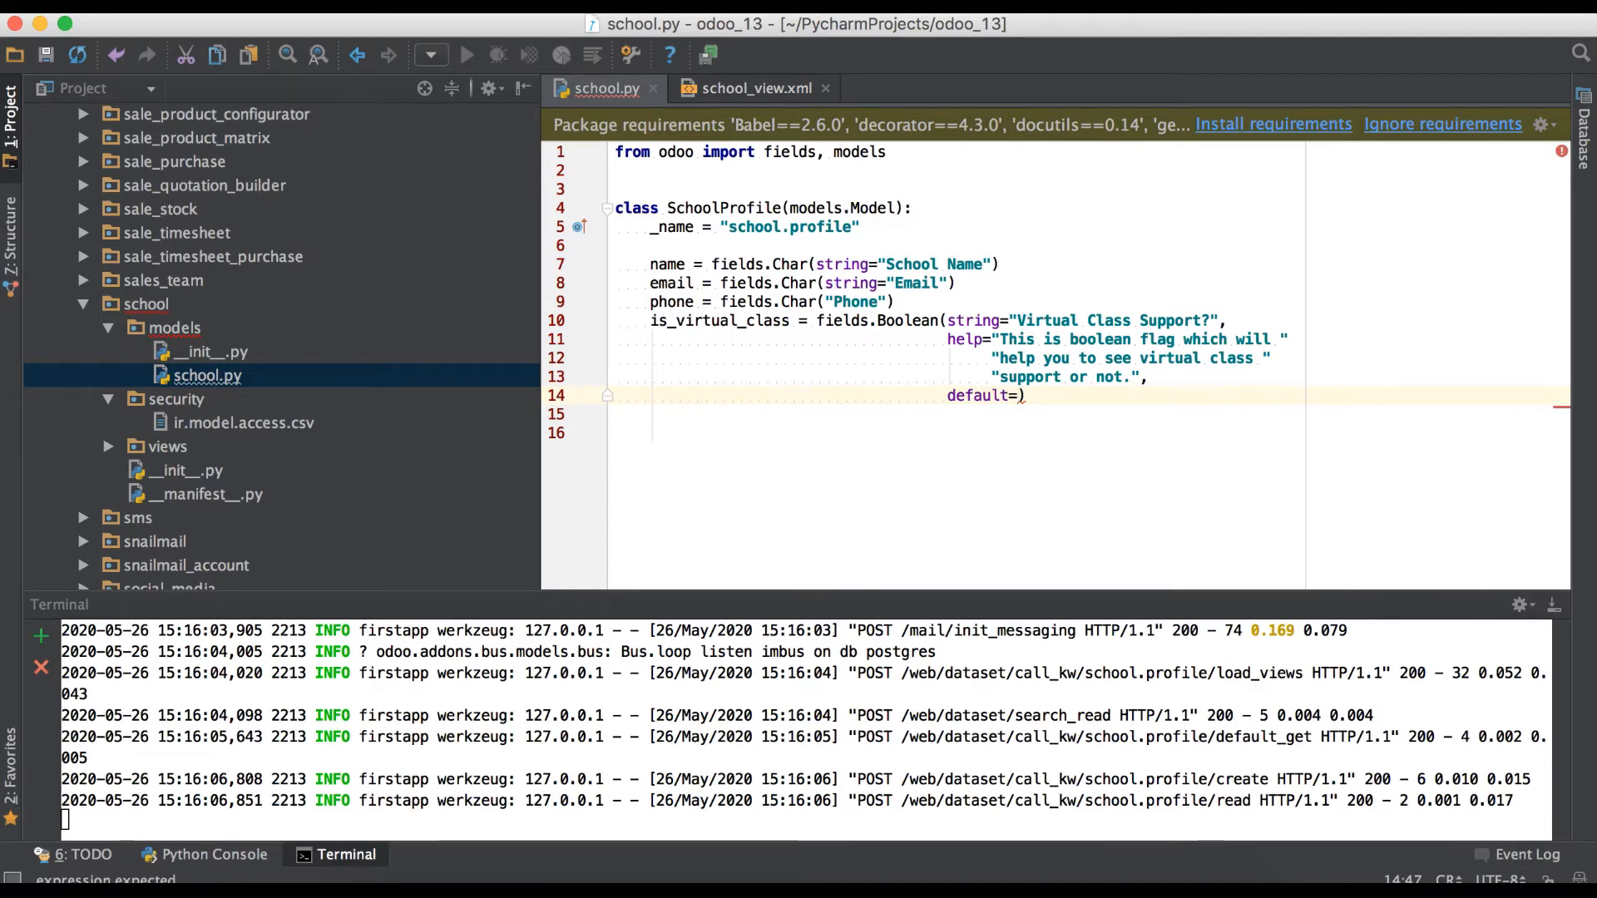
text(True)
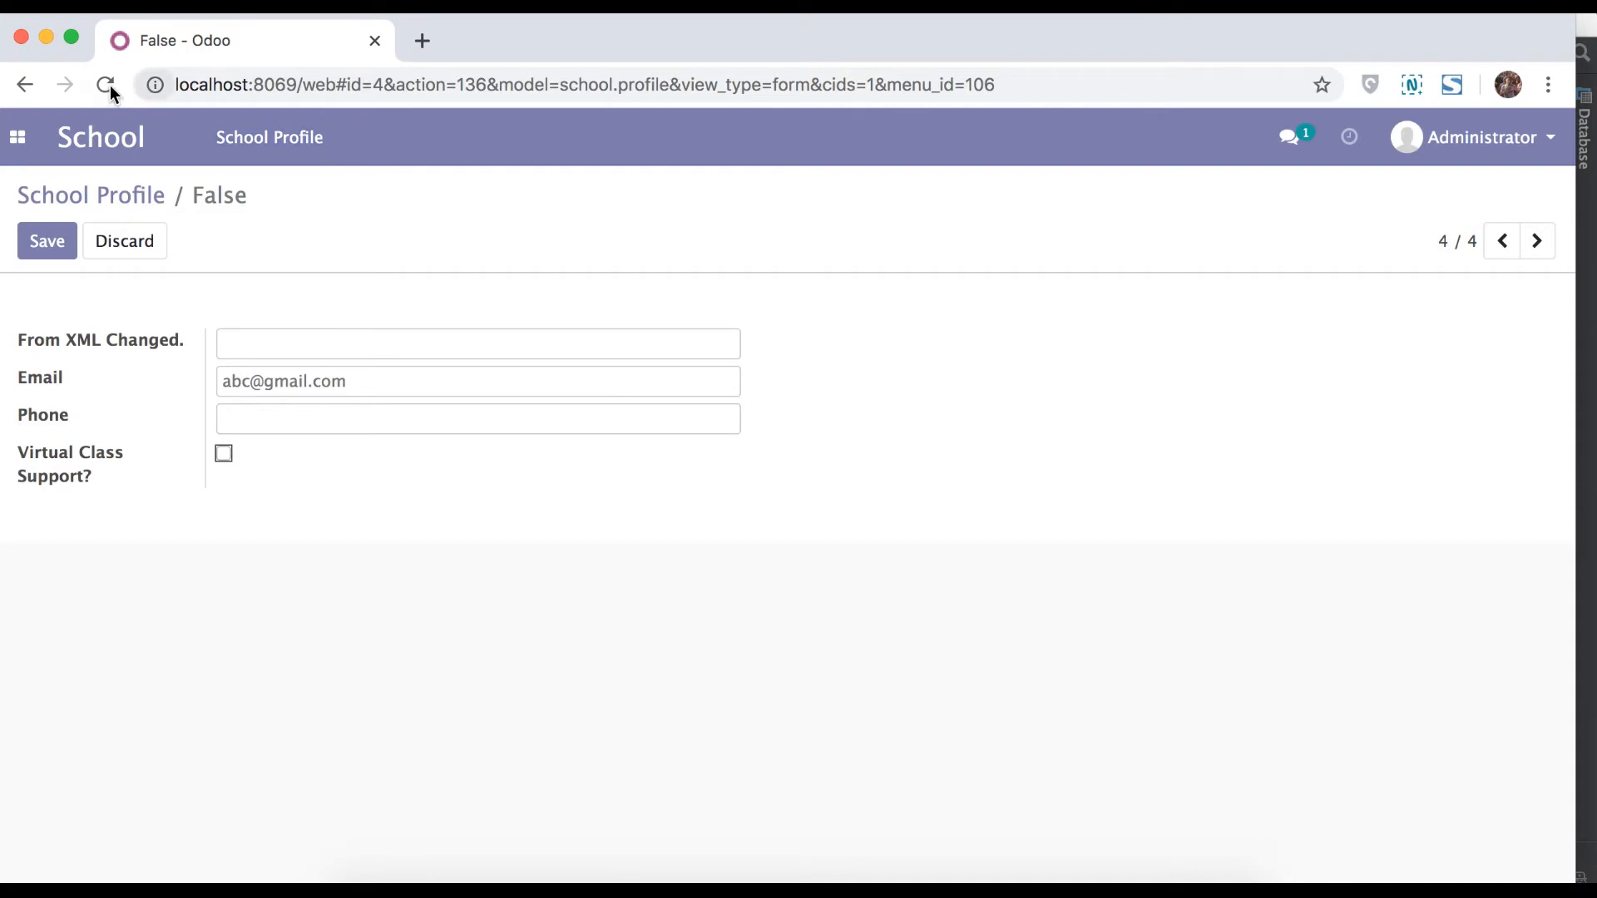
Reload Odoo, create a new school profile, test the pre-ticked Virtual Class Support? box and focus the name field.
click(105, 85)
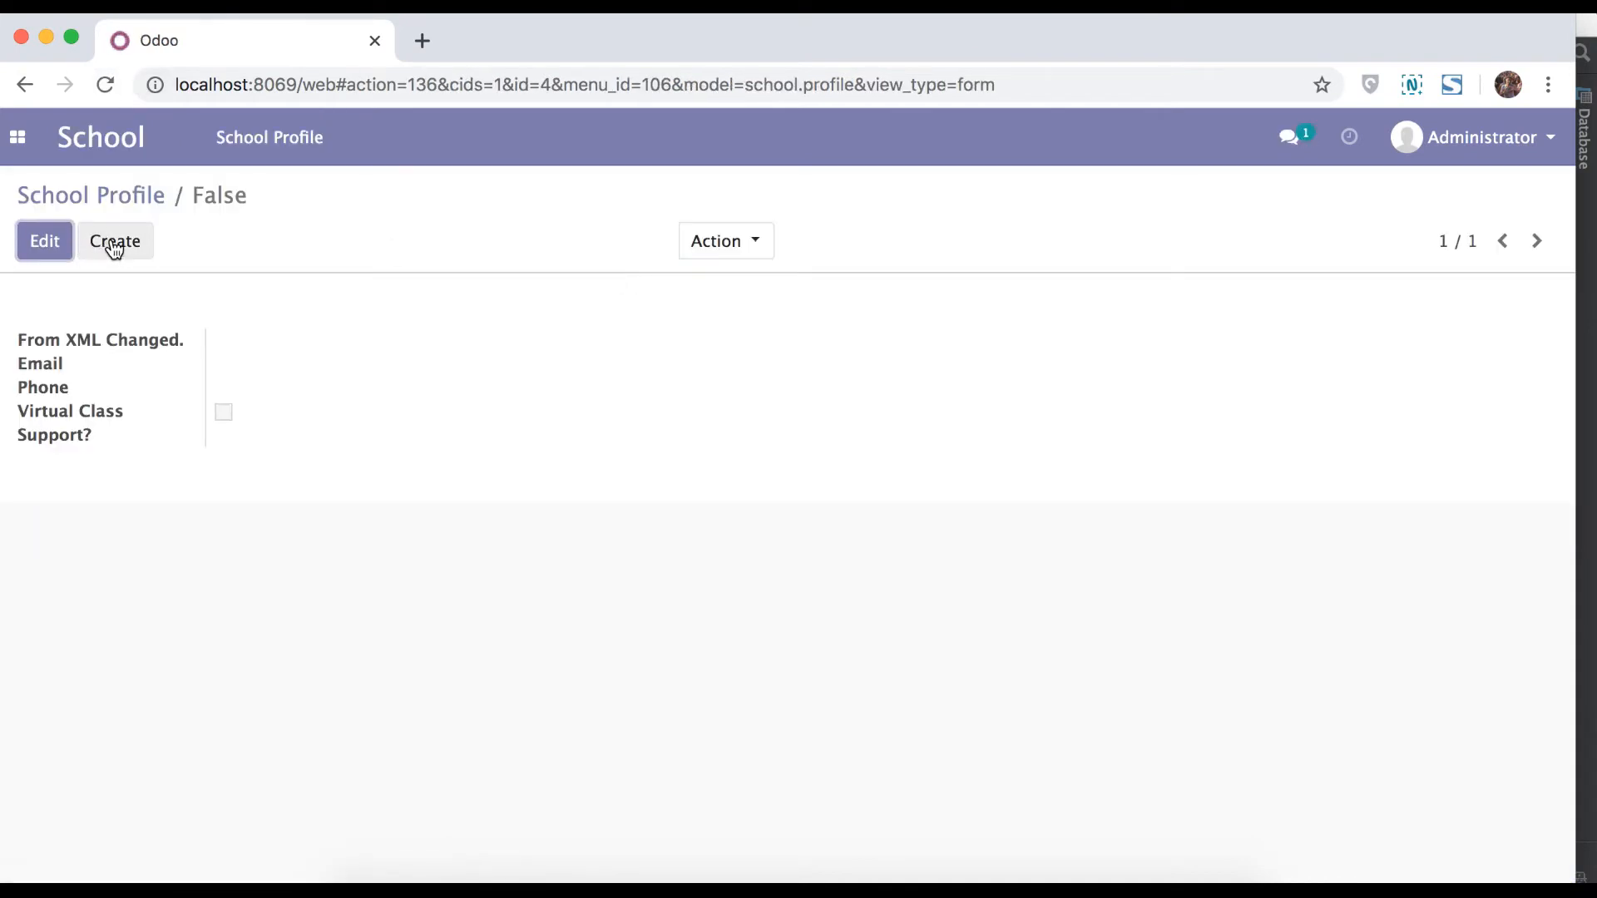
click(115, 242)
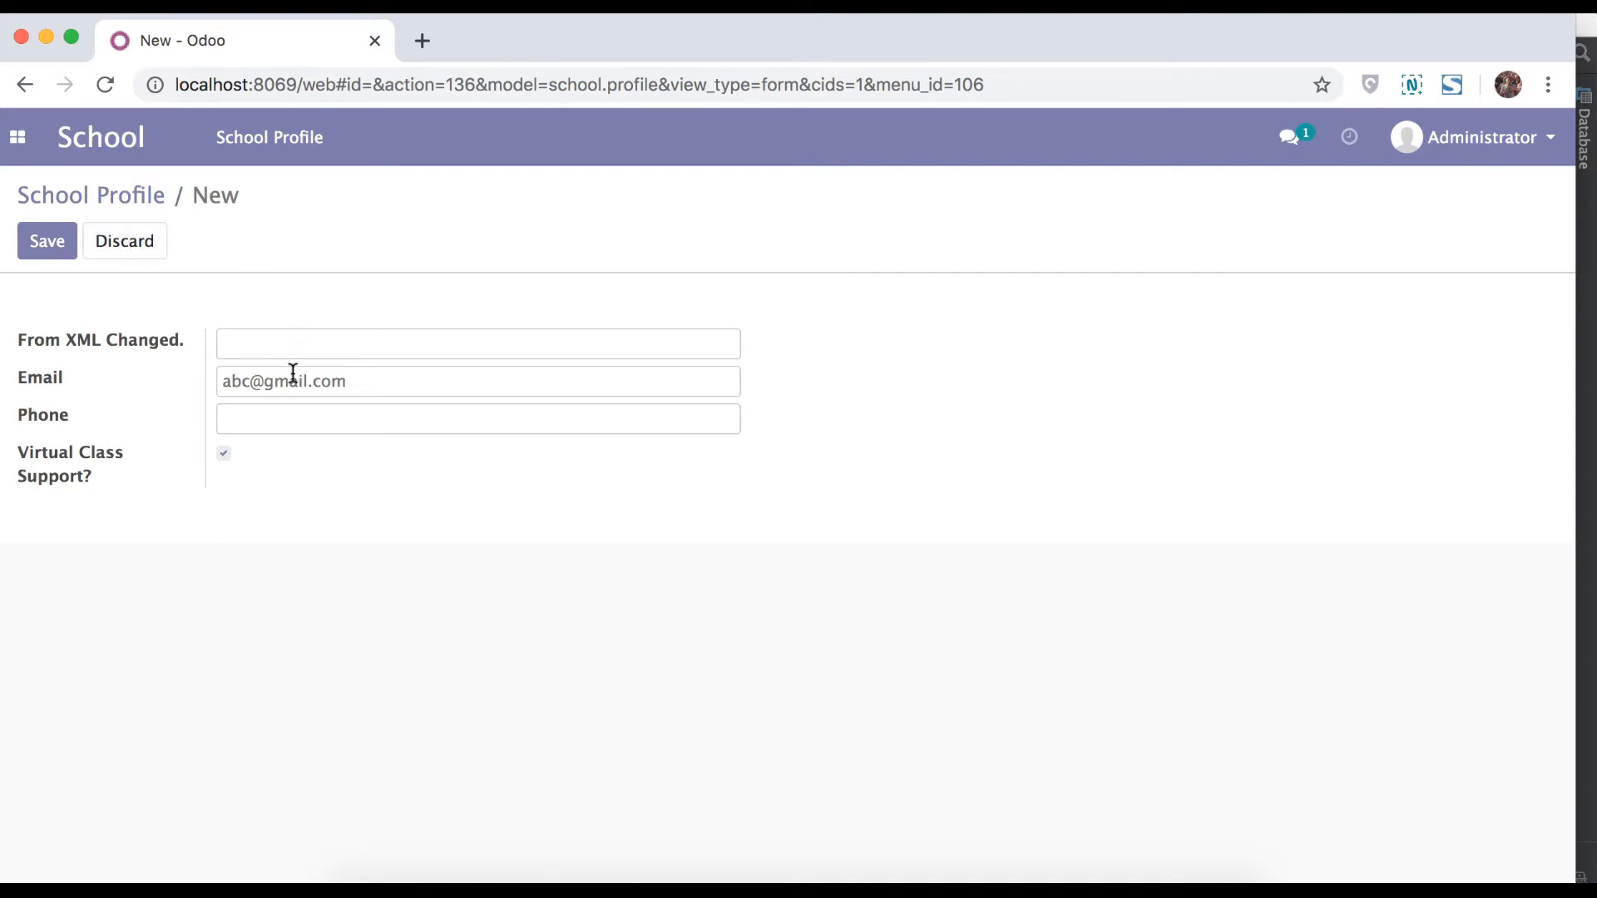
click(222, 453)
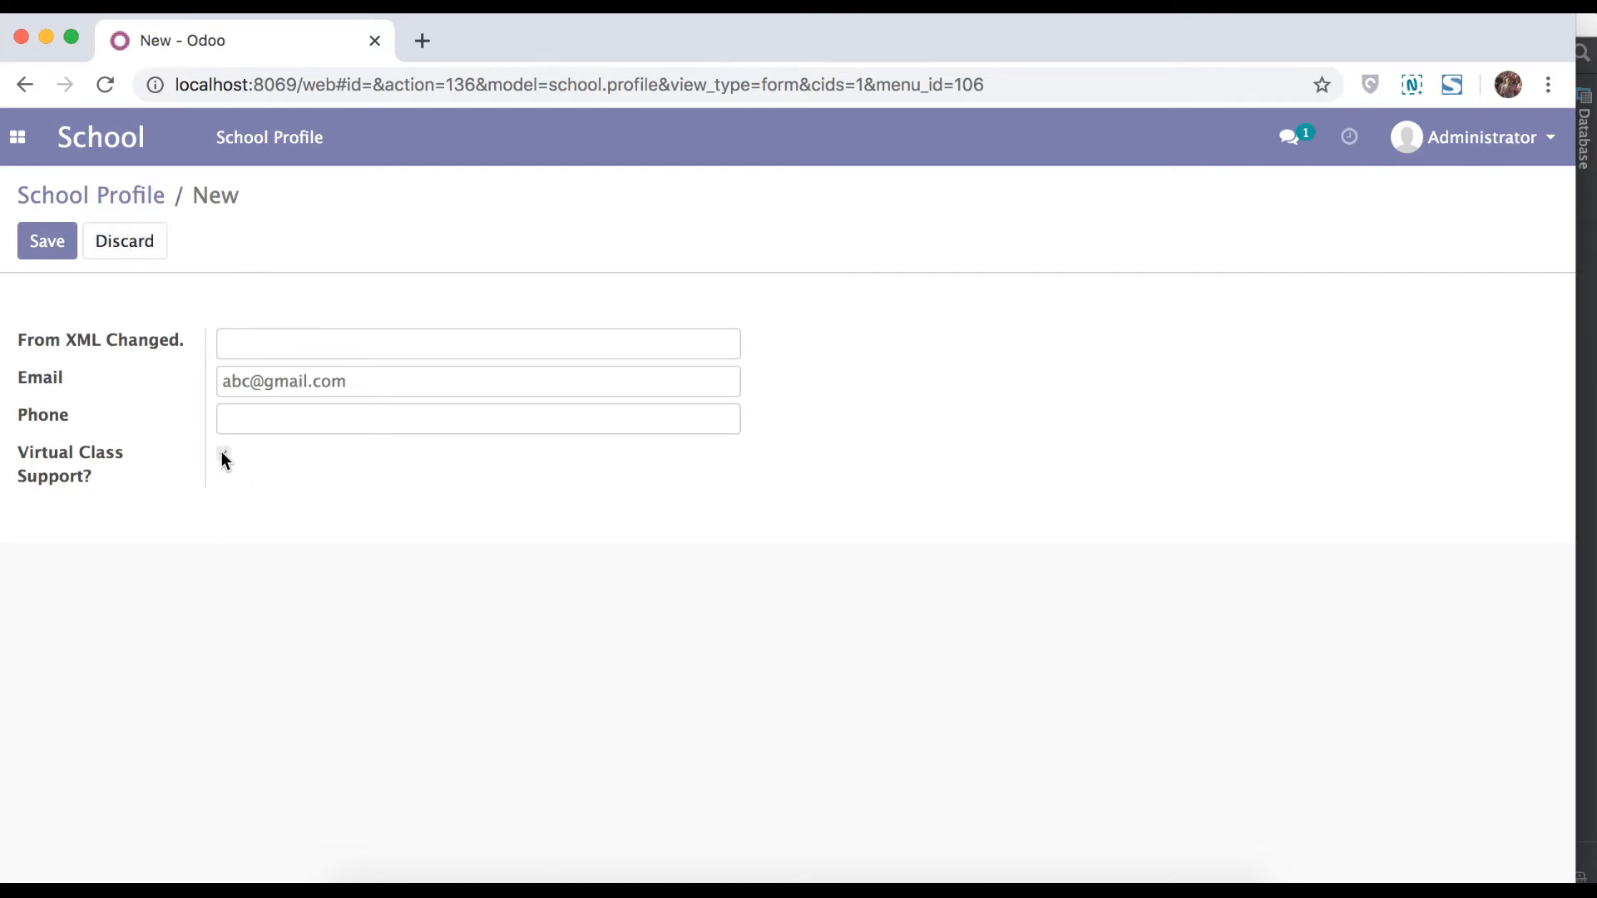
click(223, 453)
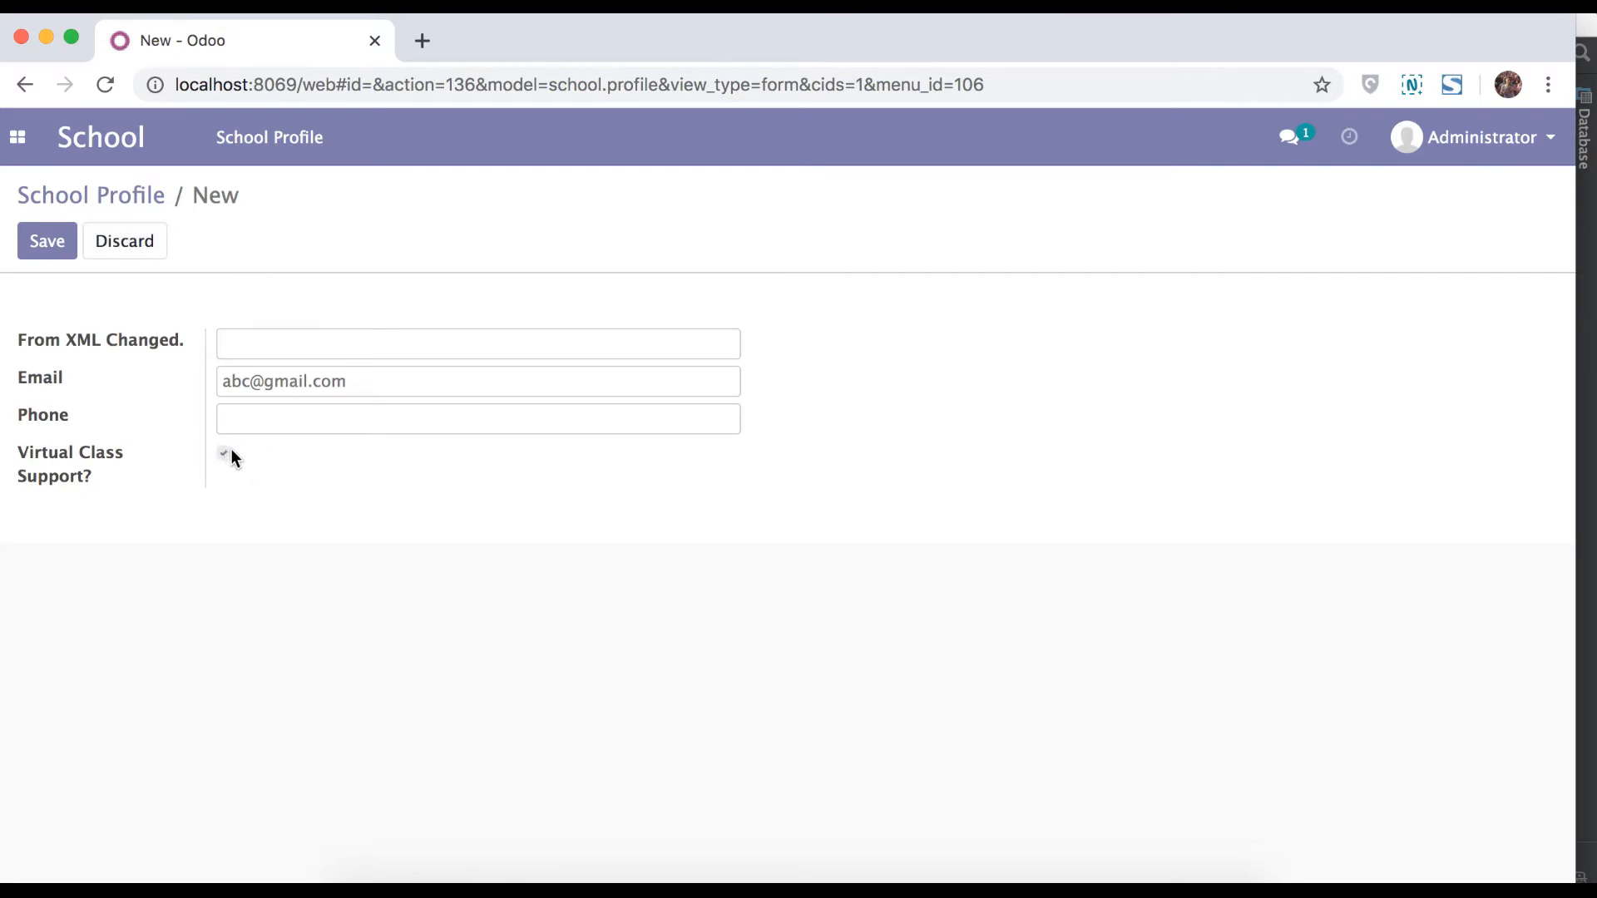
mouse_move(498, 548)
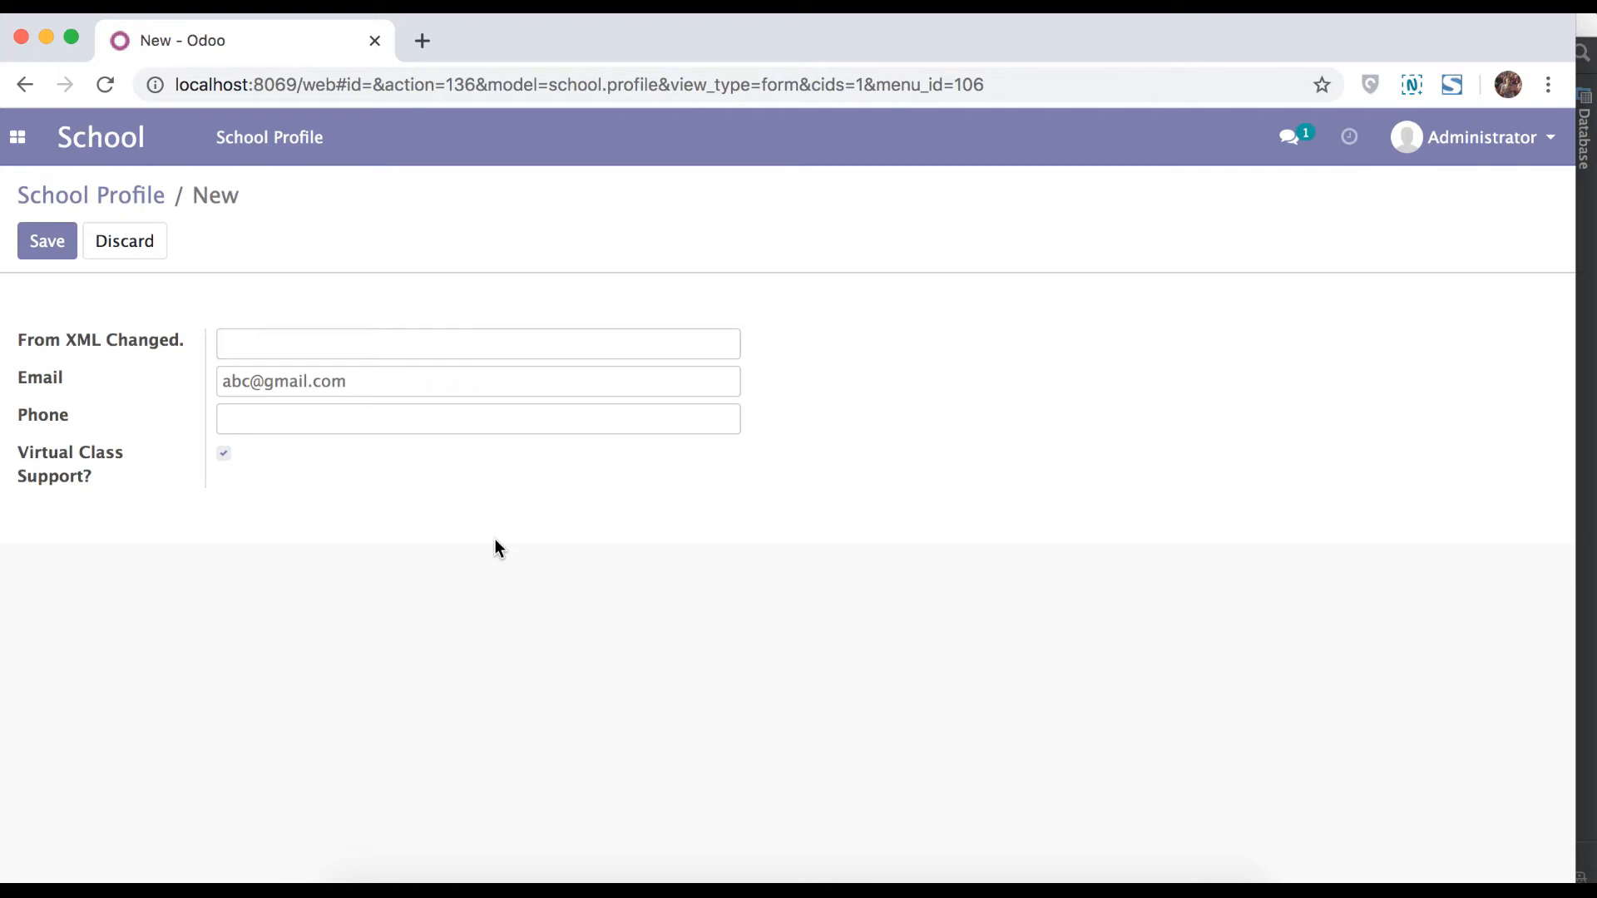
click(478, 342)
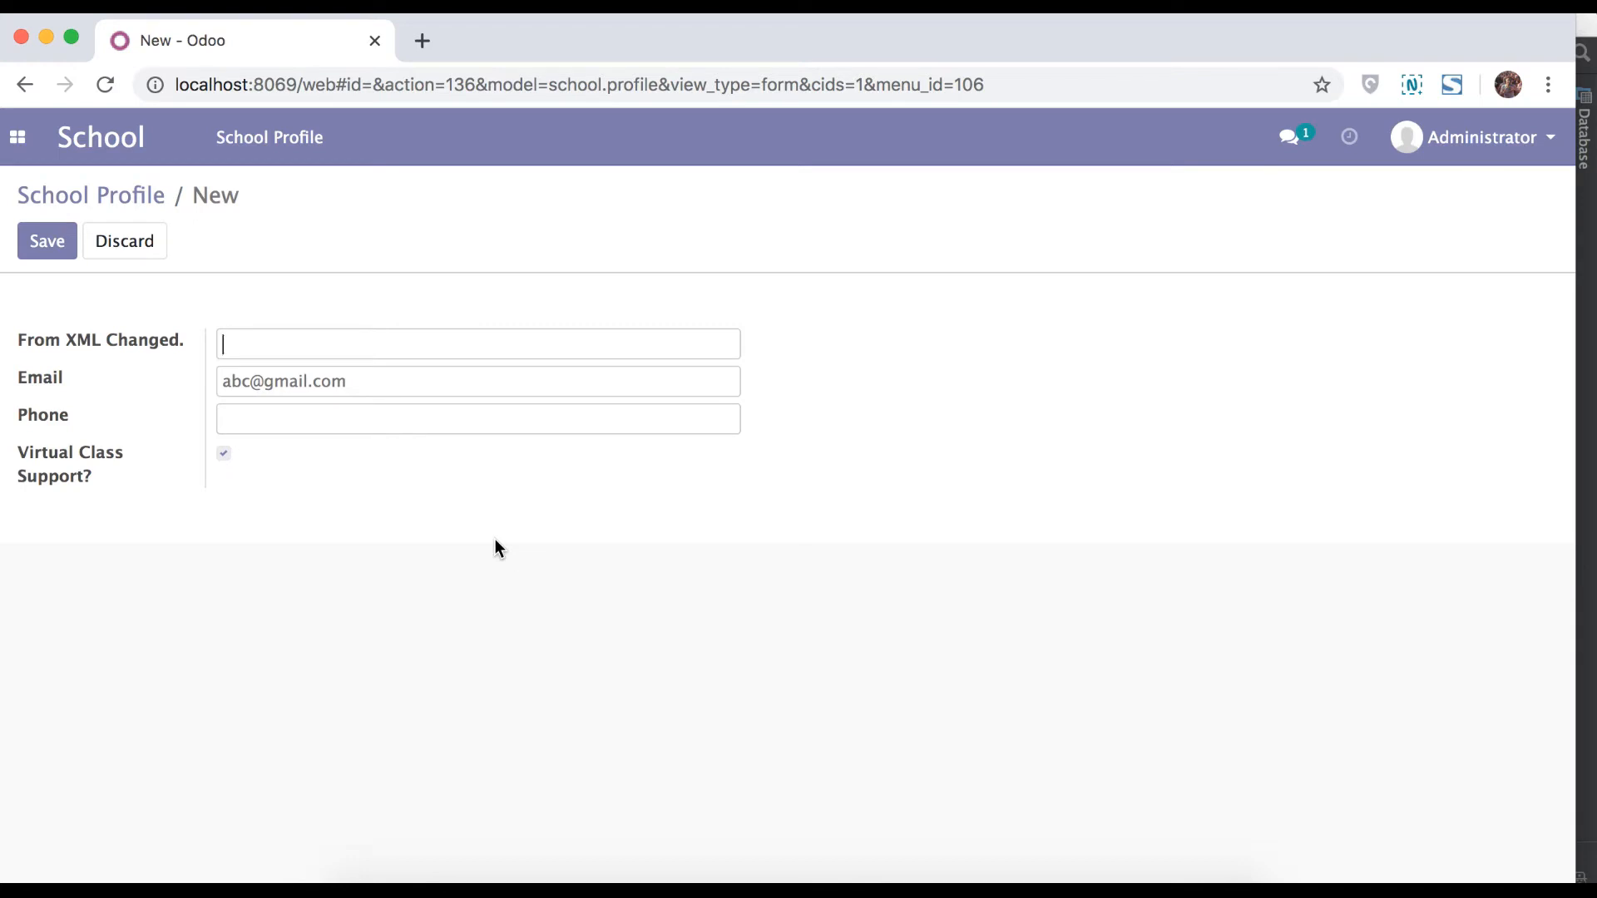
mouse_move(499, 679)
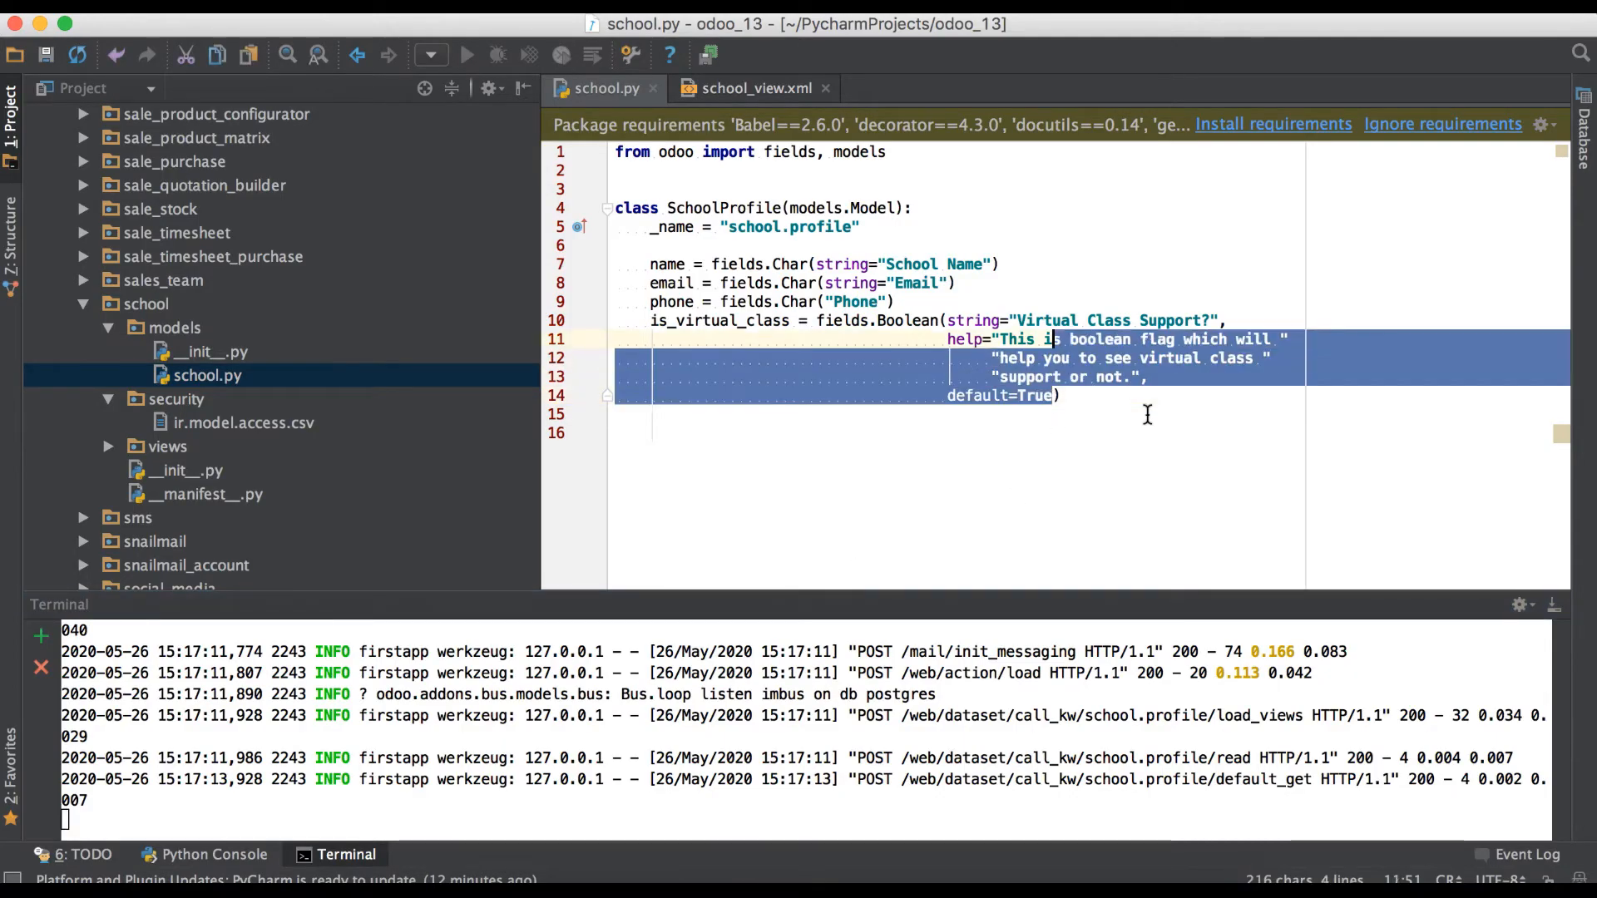
Delete the help and default options from is_virtual_class and switch to school_view.xml.
key(Delete)
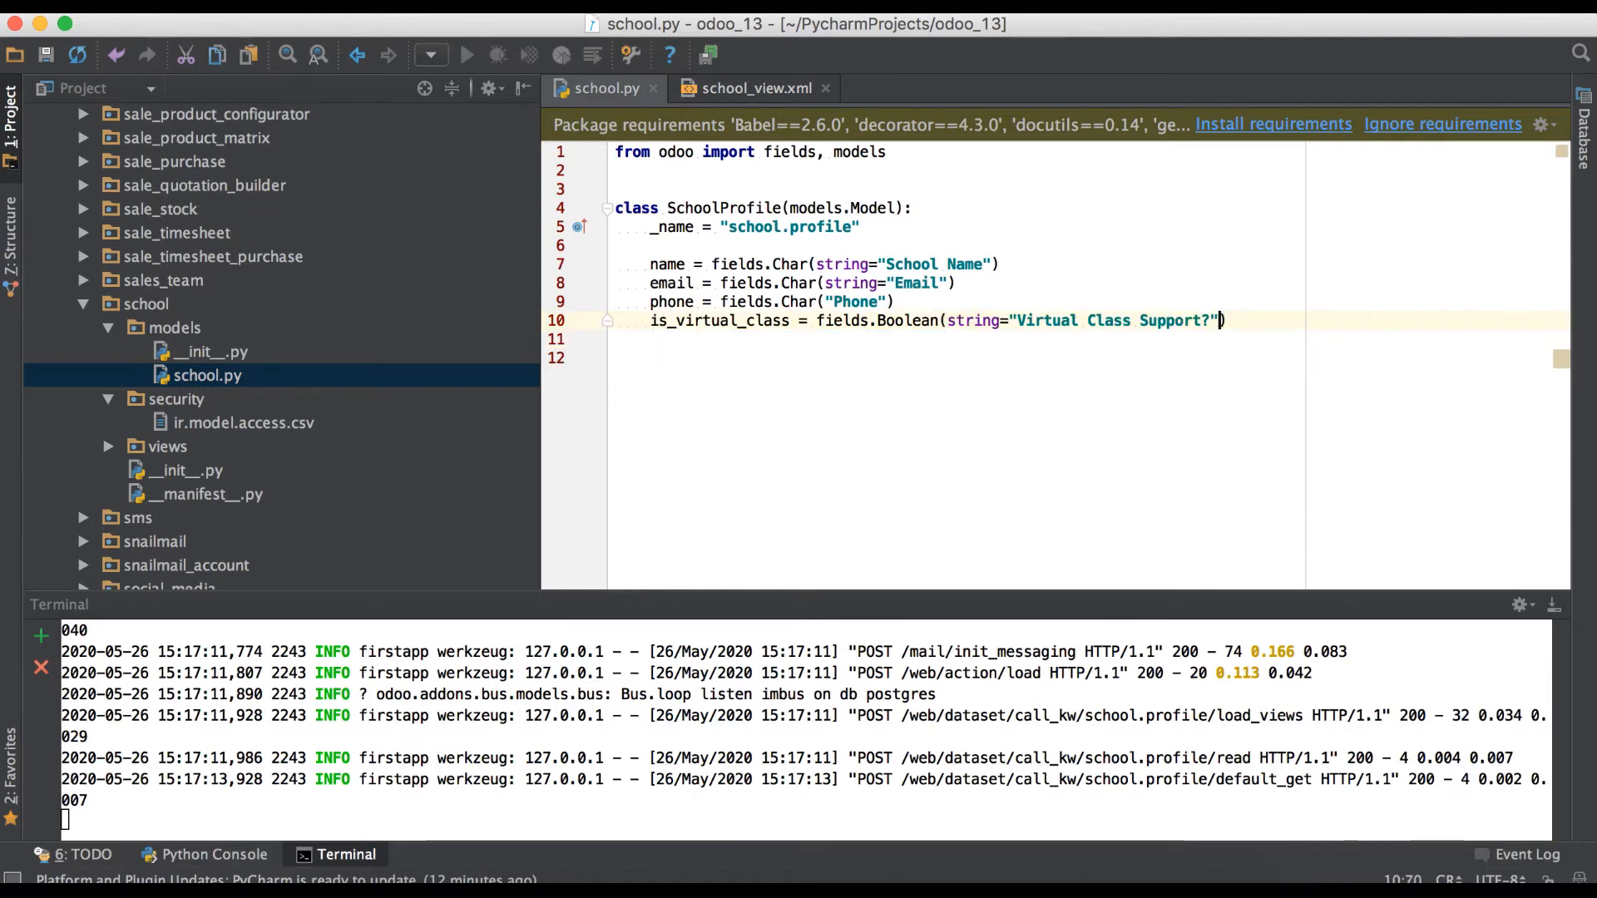
mouse_move(739, 111)
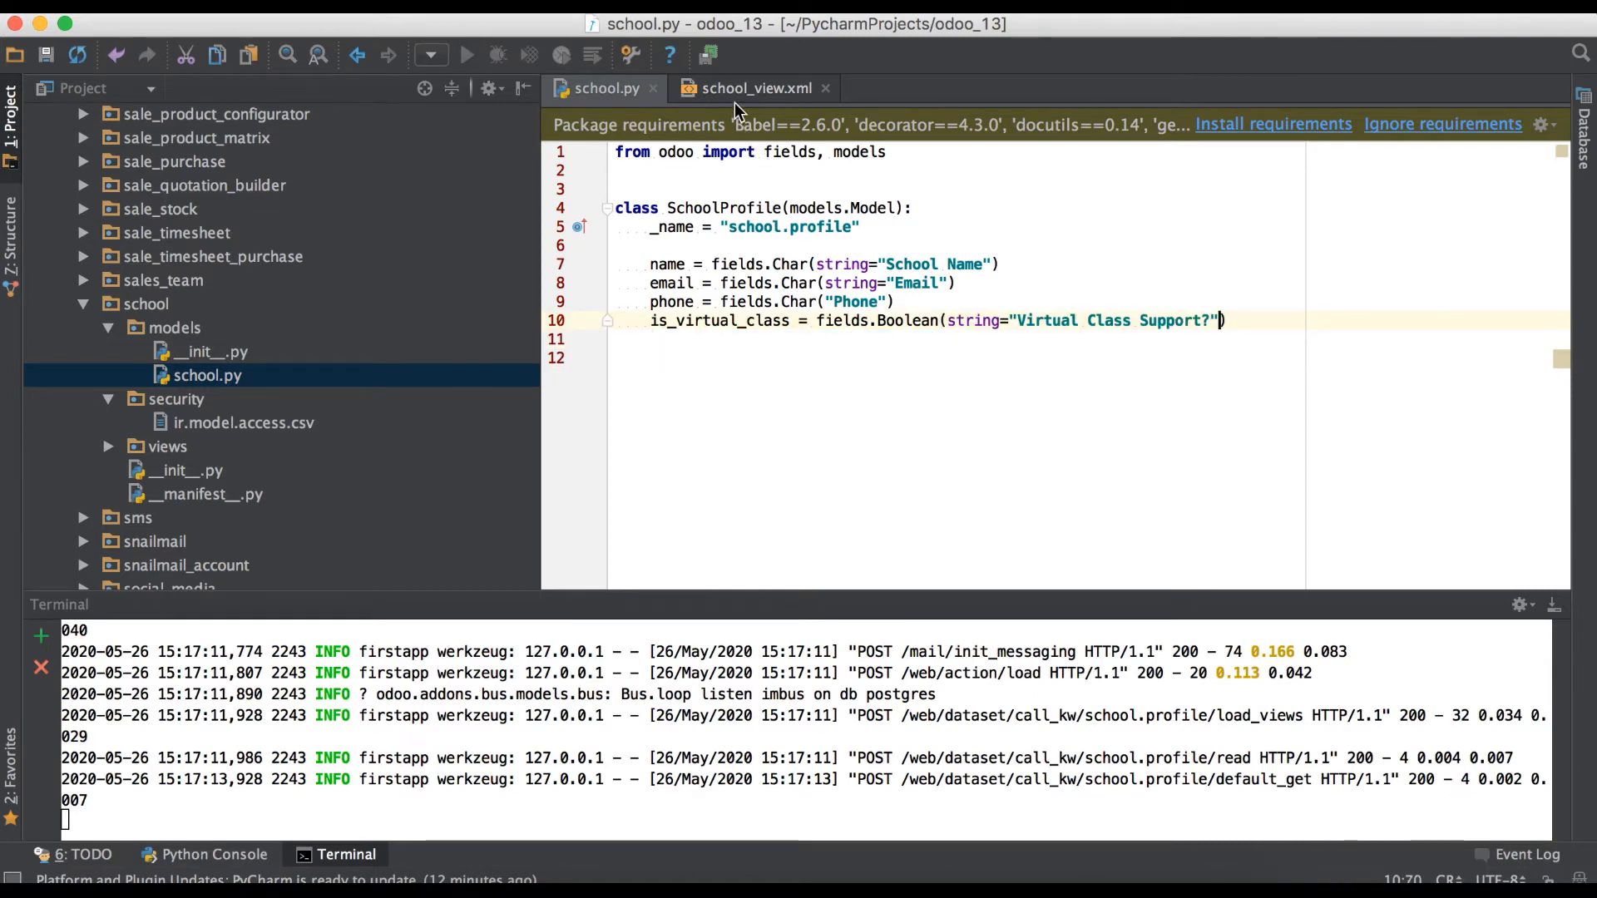
click(754, 88)
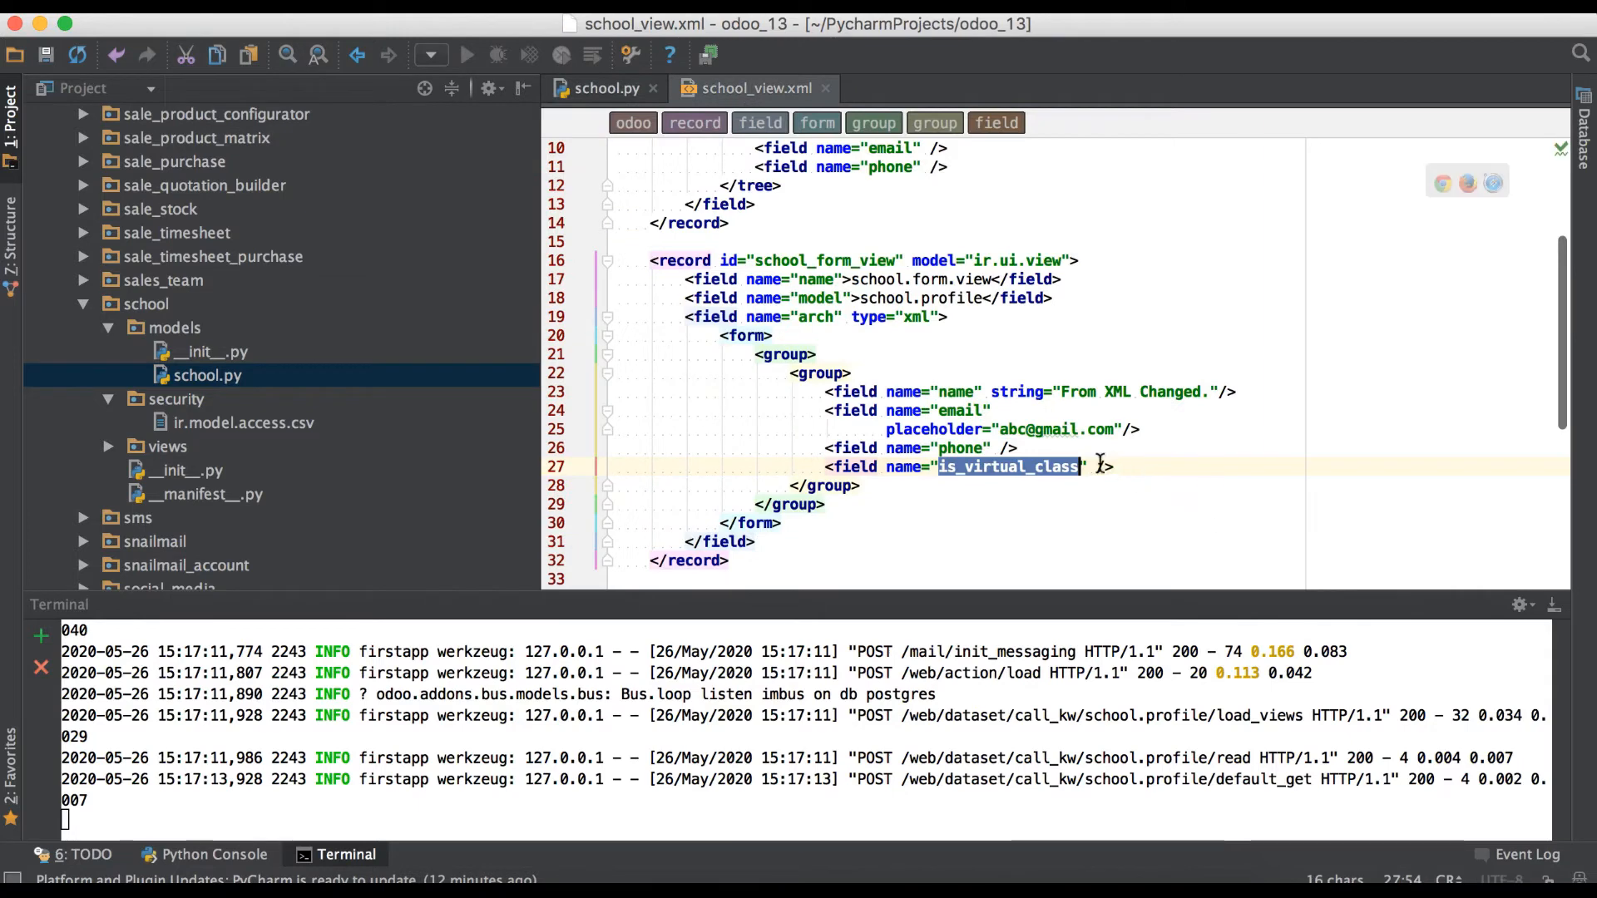
Add string="This is override field." to the is_virtual_class field in school_view.xml.
text(st)
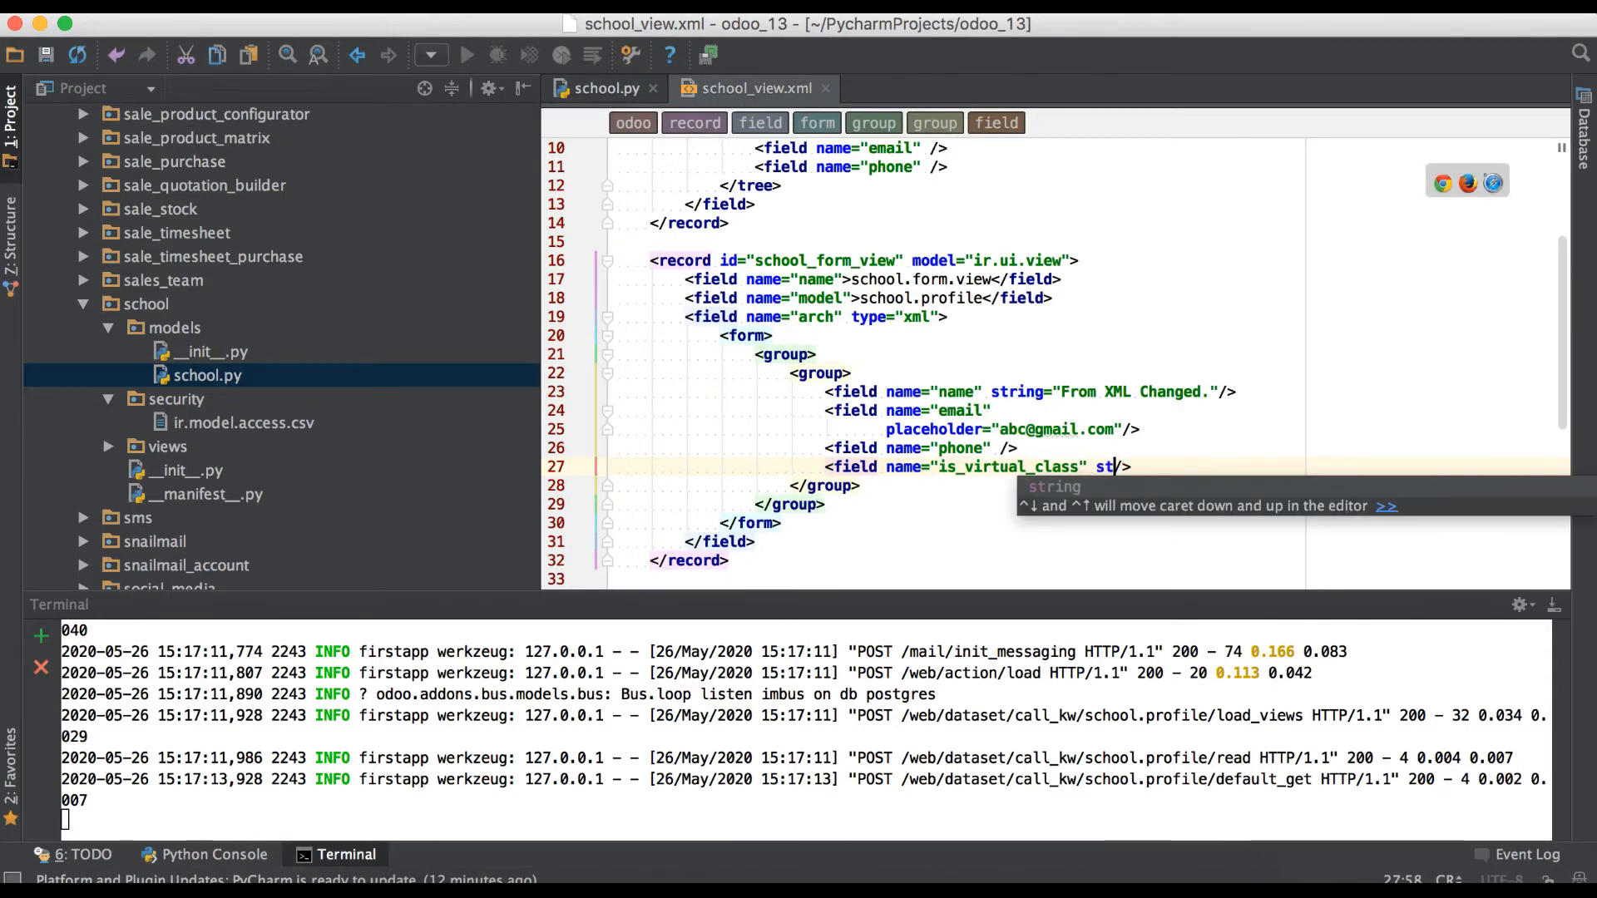
text(ring=")
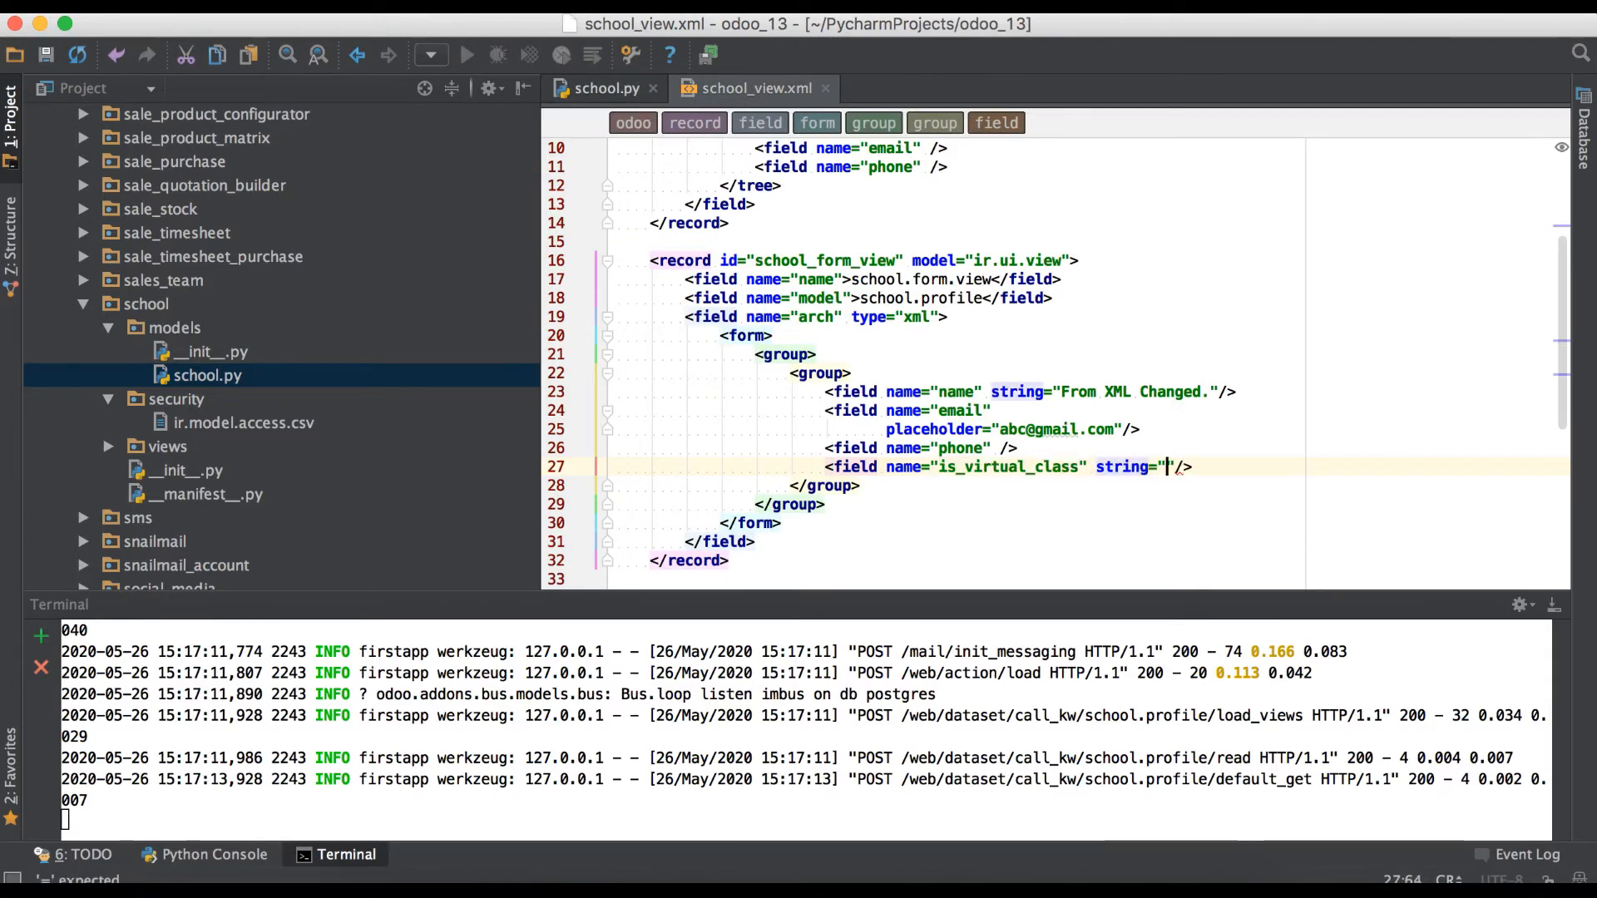
click(606, 88)
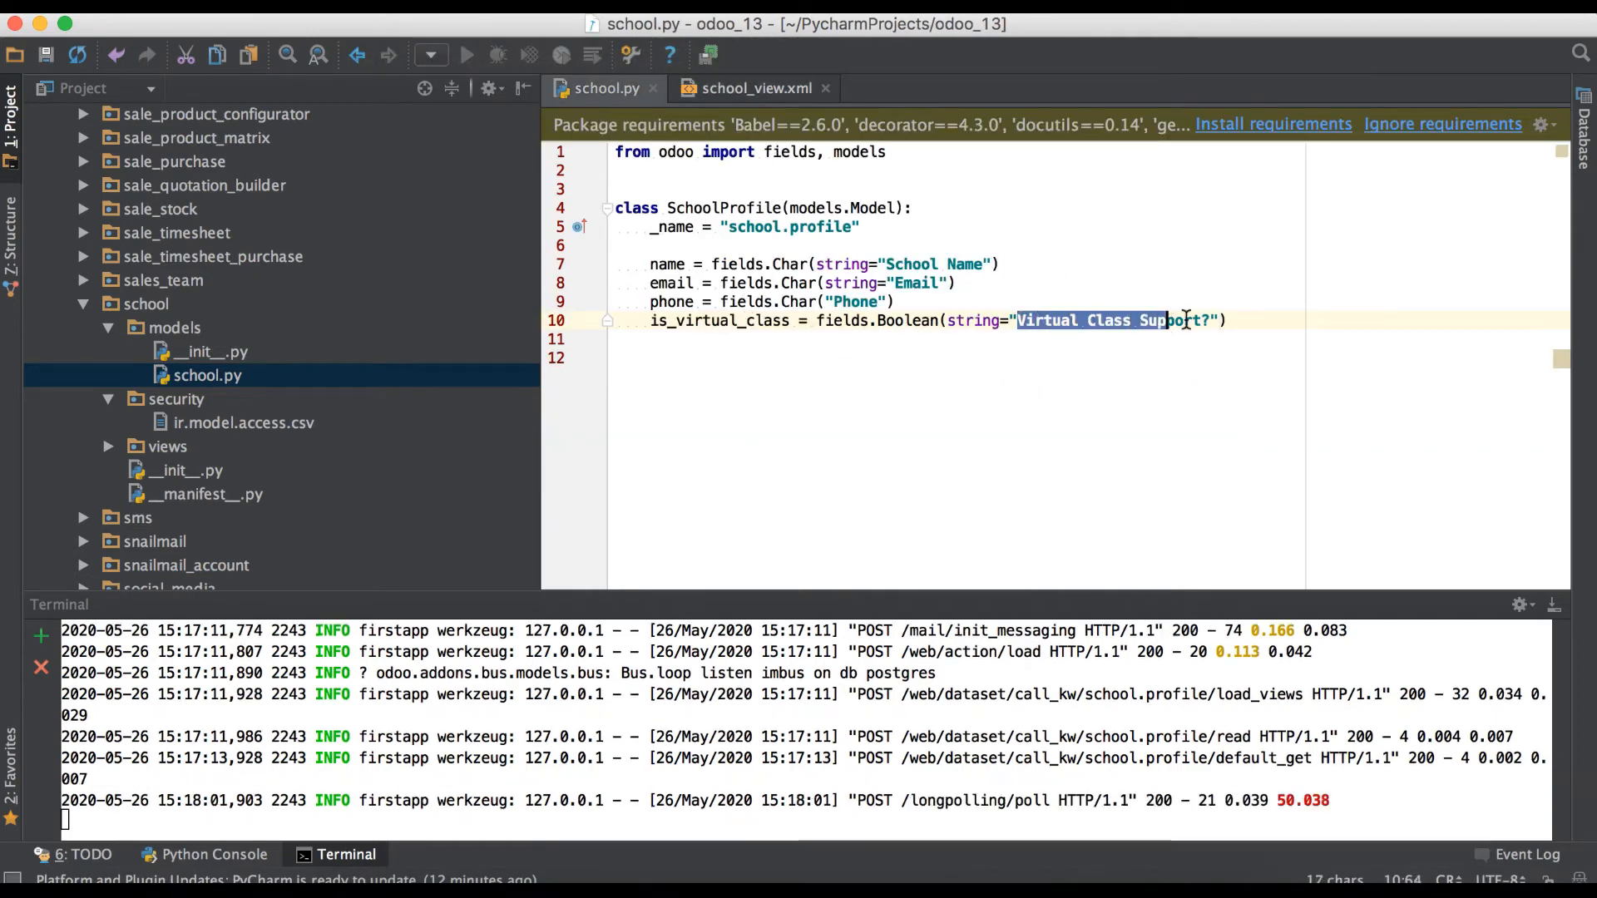
click(753, 88)
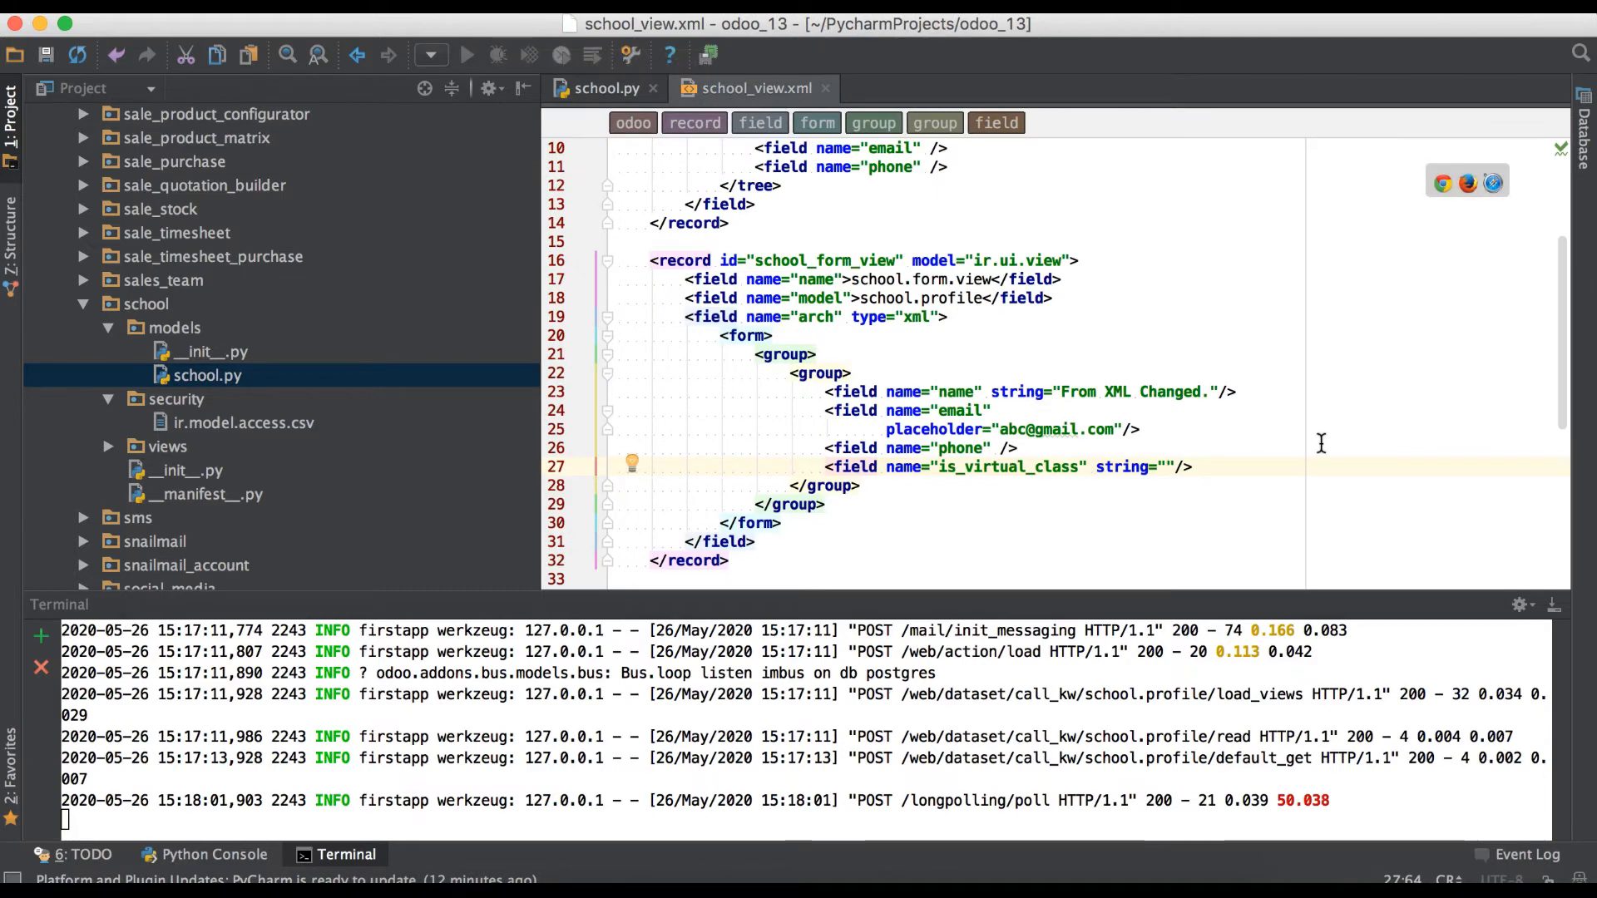
text(This is override fiel"/>)
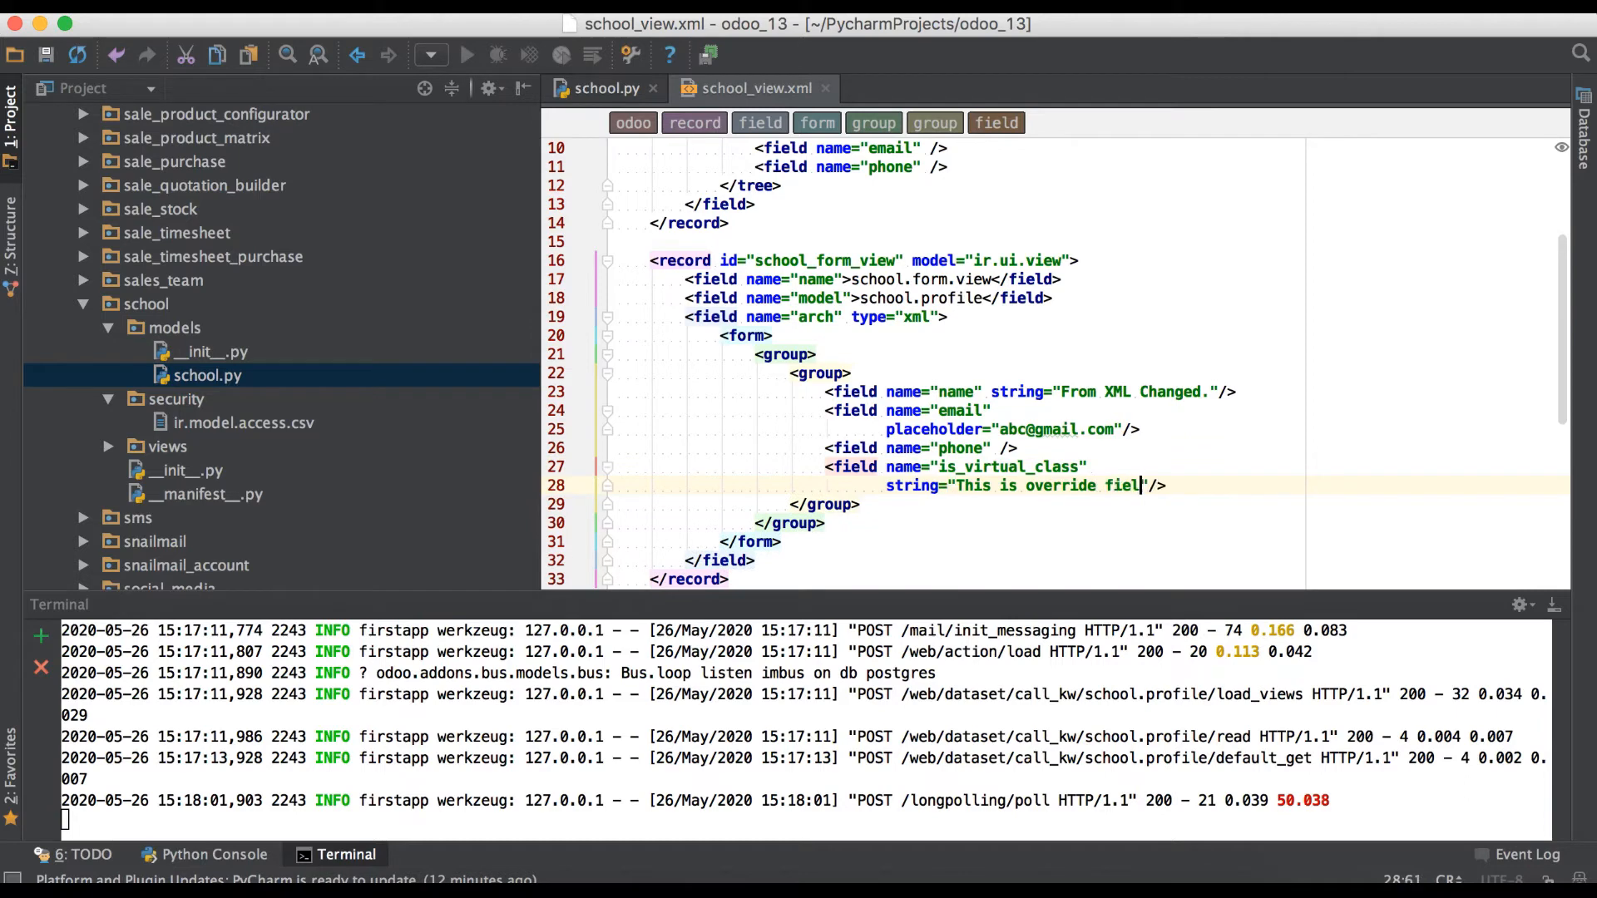
text(d.)
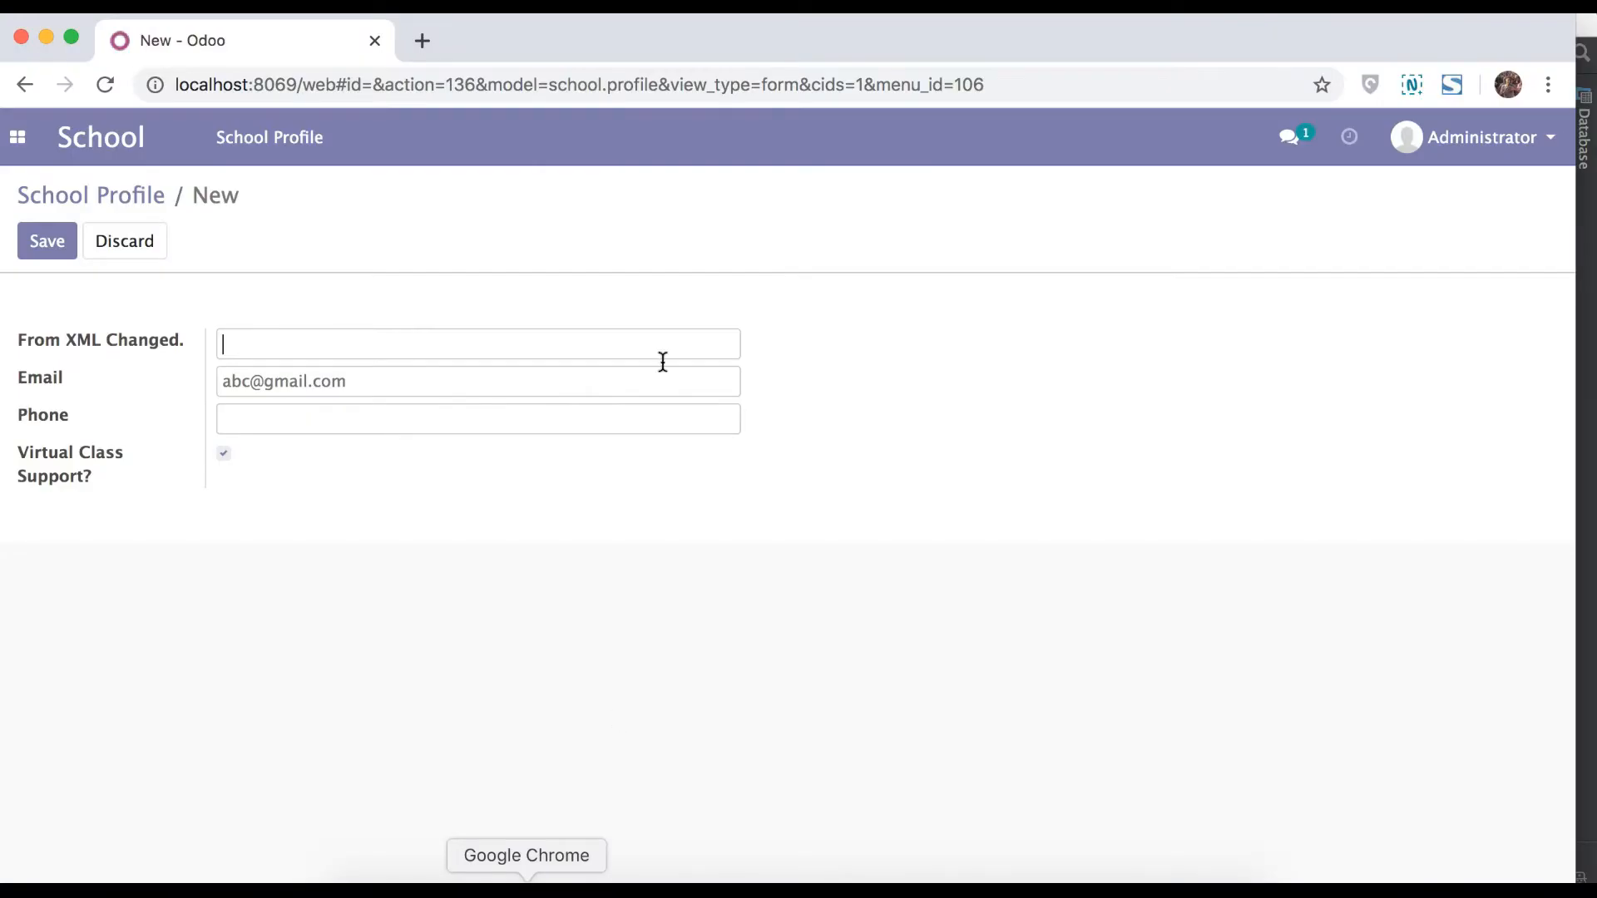
Go to the Apps page in Odoo and duplicate the browser tab.
click(17, 138)
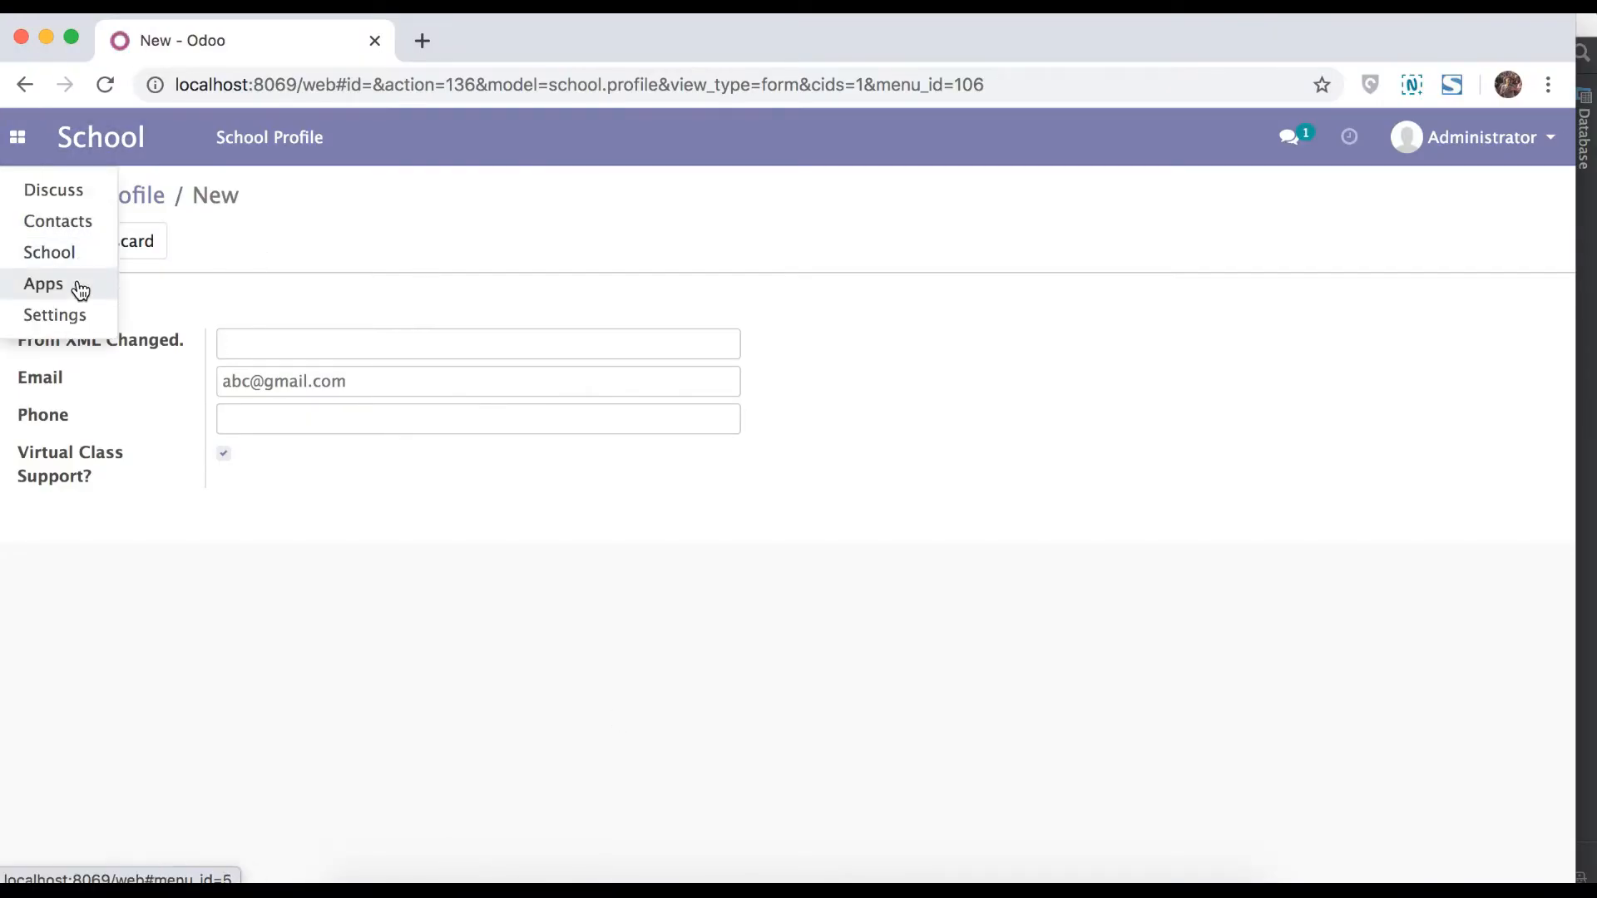
click(44, 285)
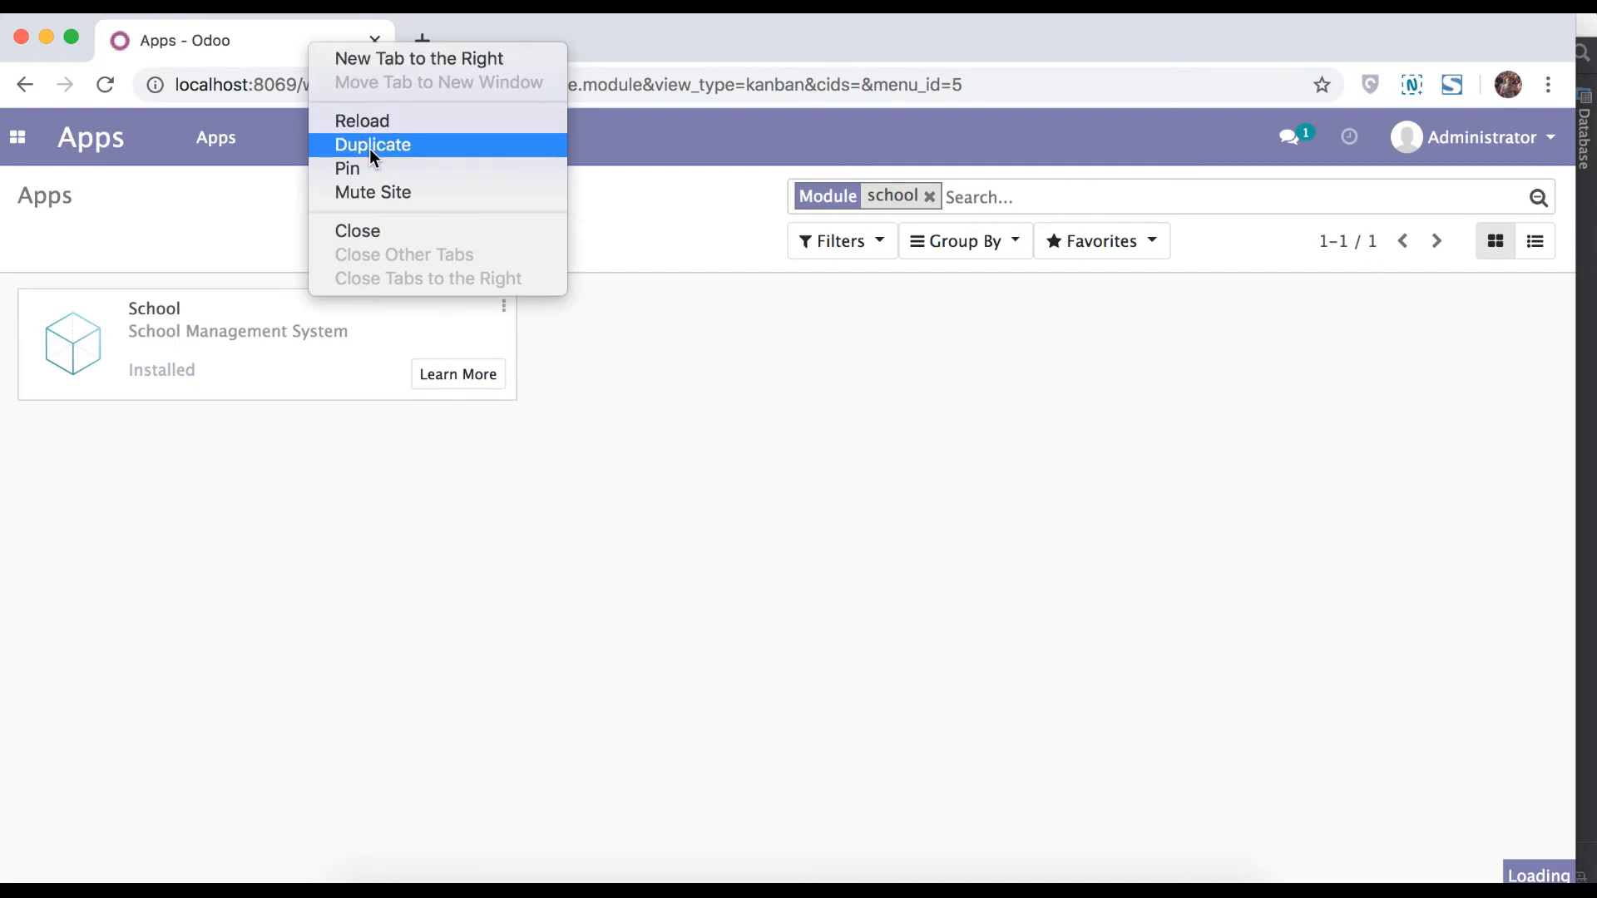
click(373, 145)
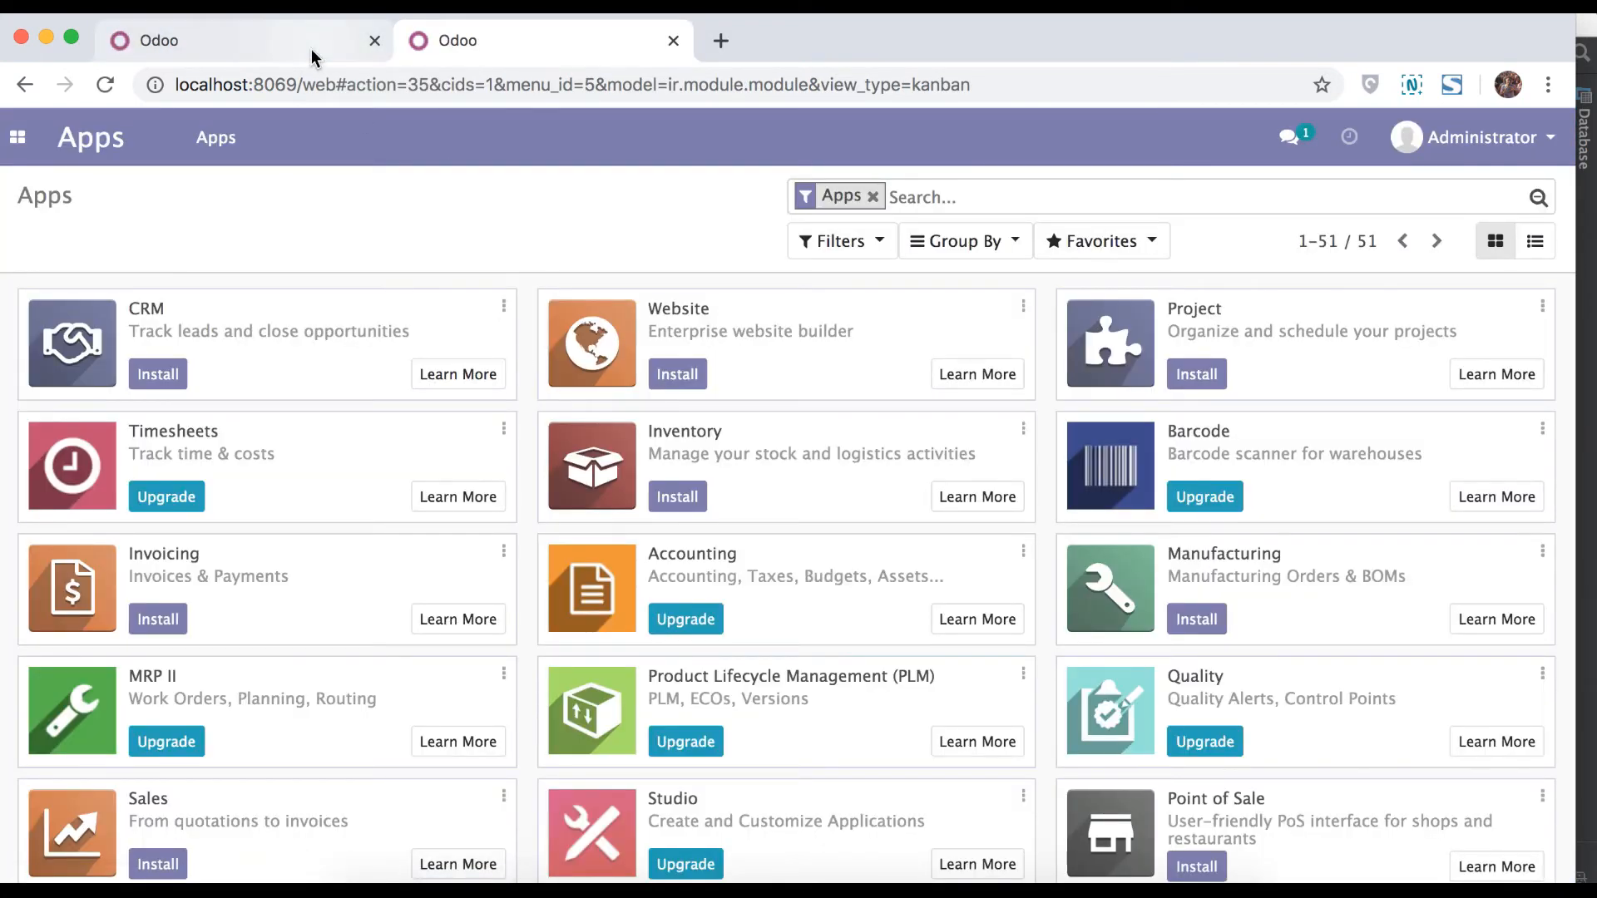
click(1288, 138)
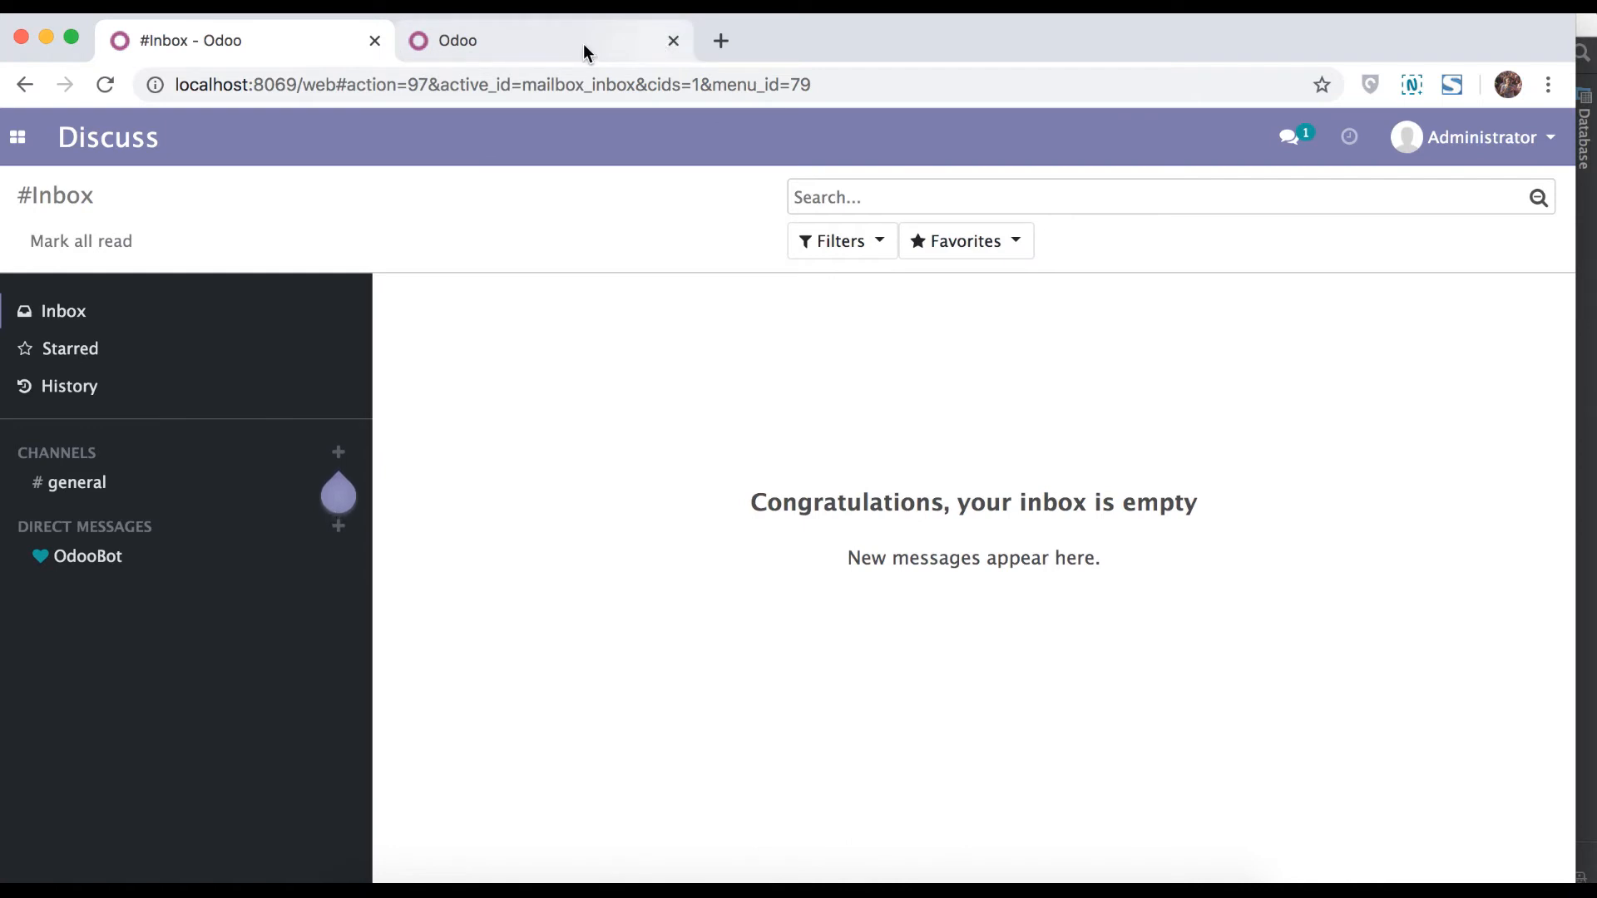
mouse_move(578, 52)
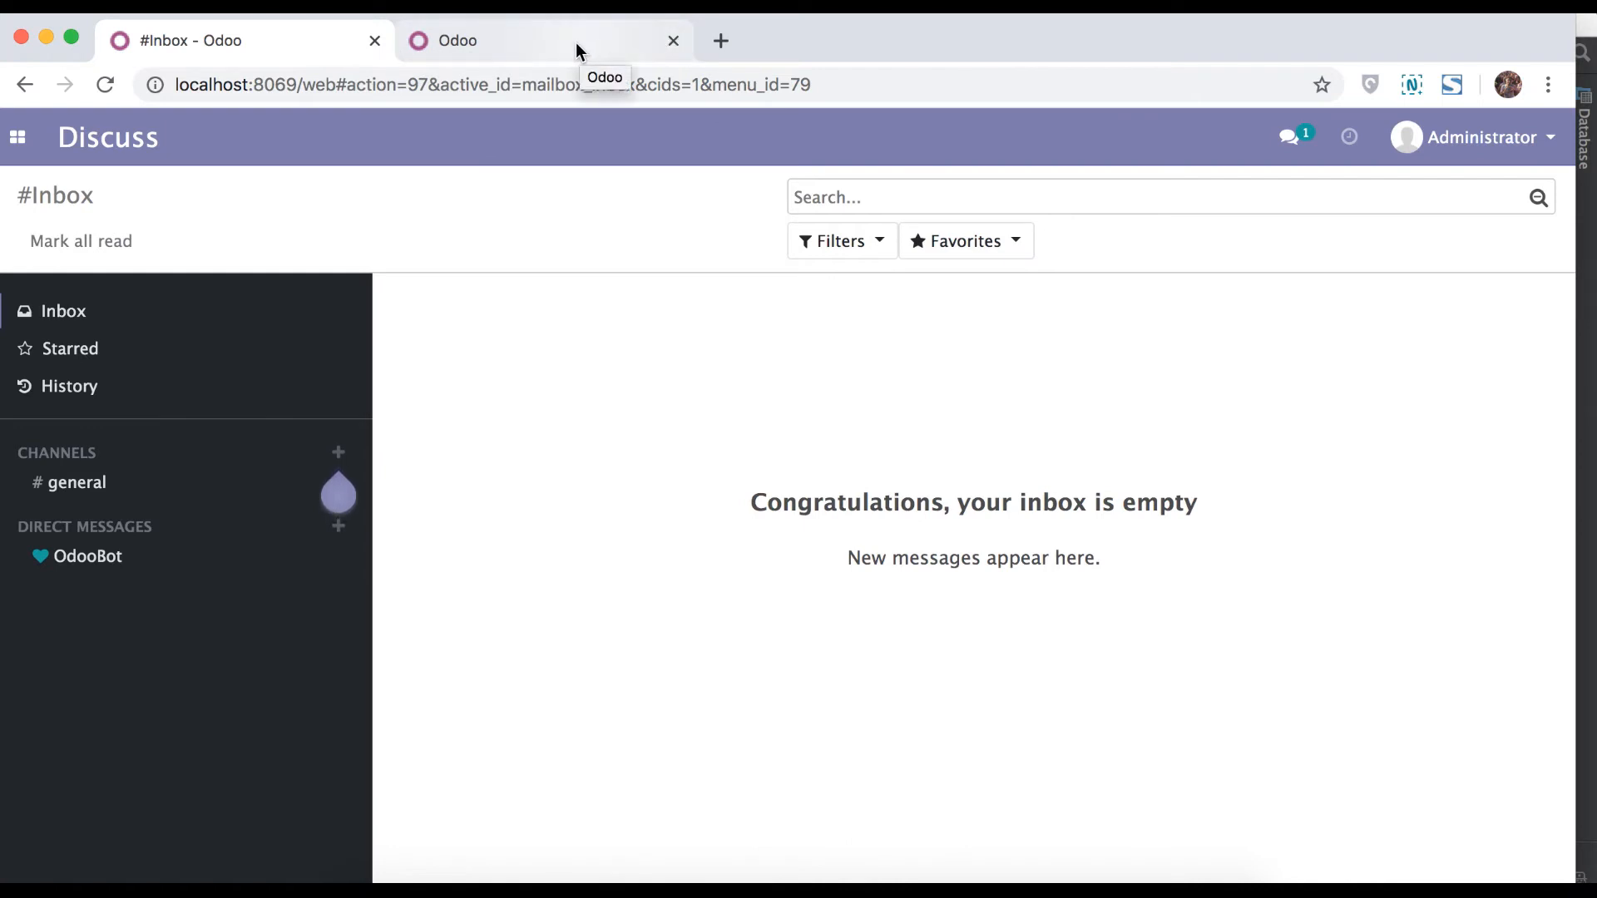
In the second tab open School > School Profile and the First School 1 record.
click(546, 40)
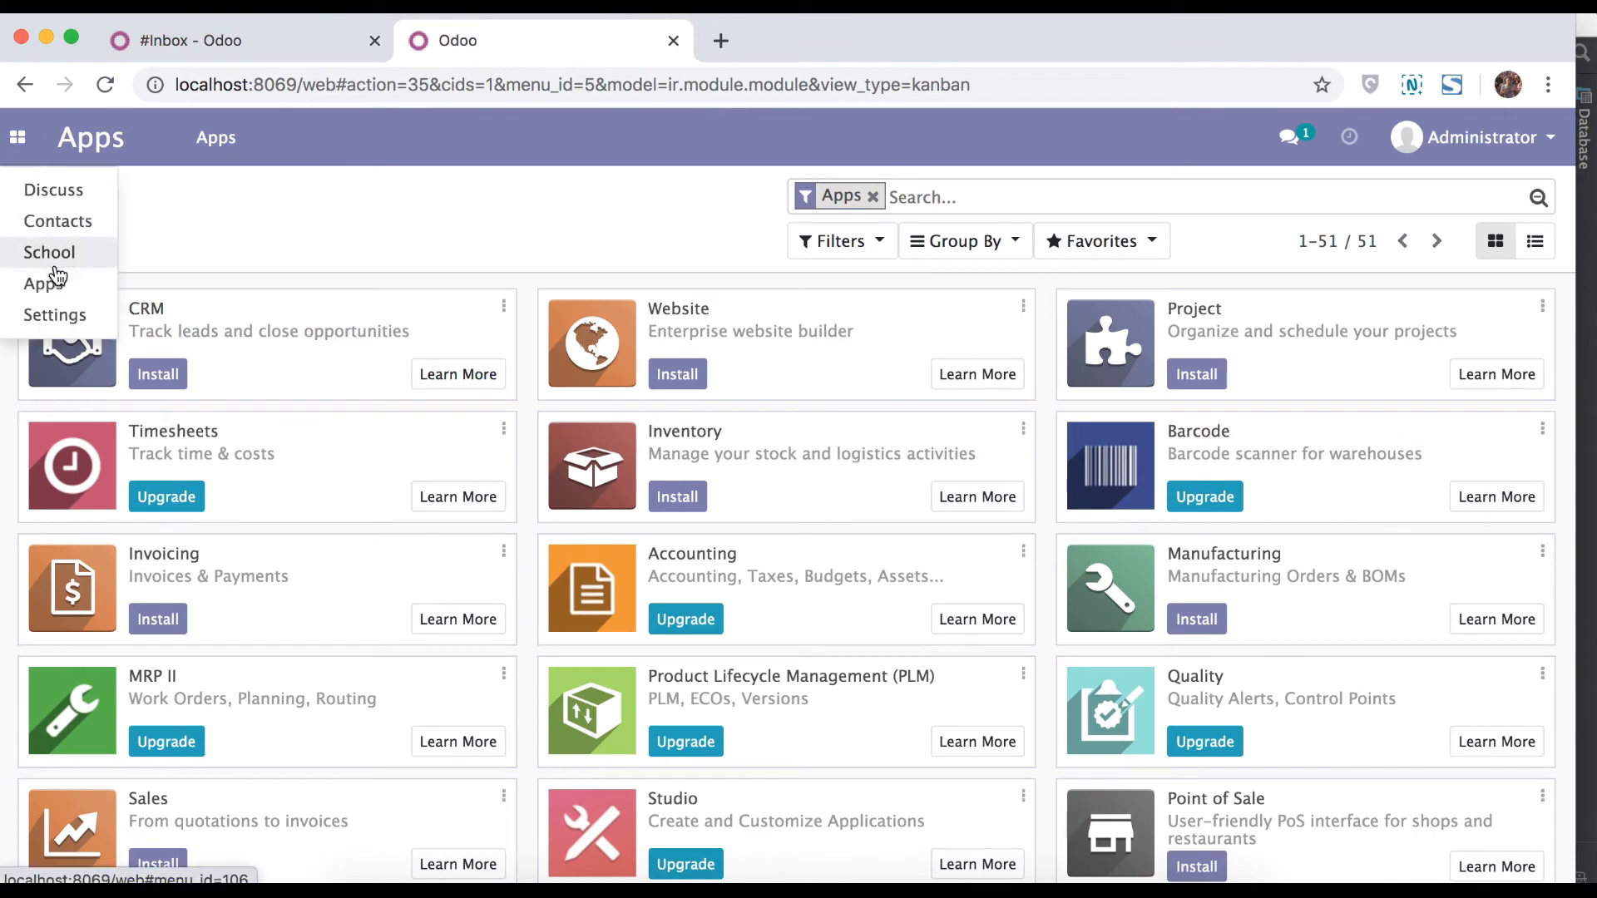
click(48, 253)
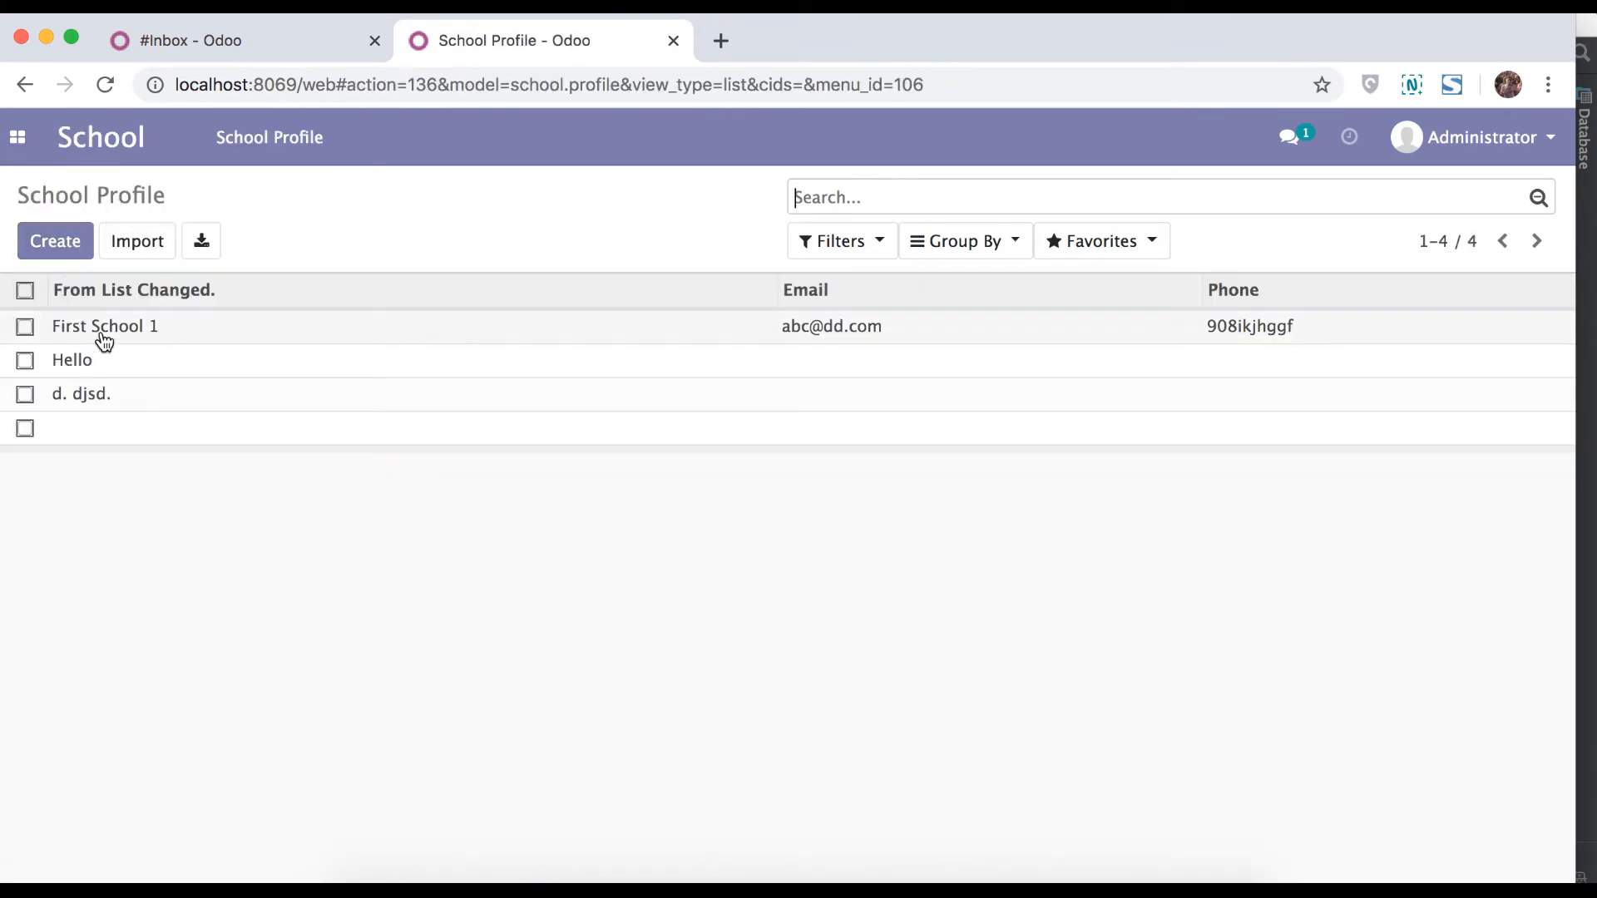
click(105, 326)
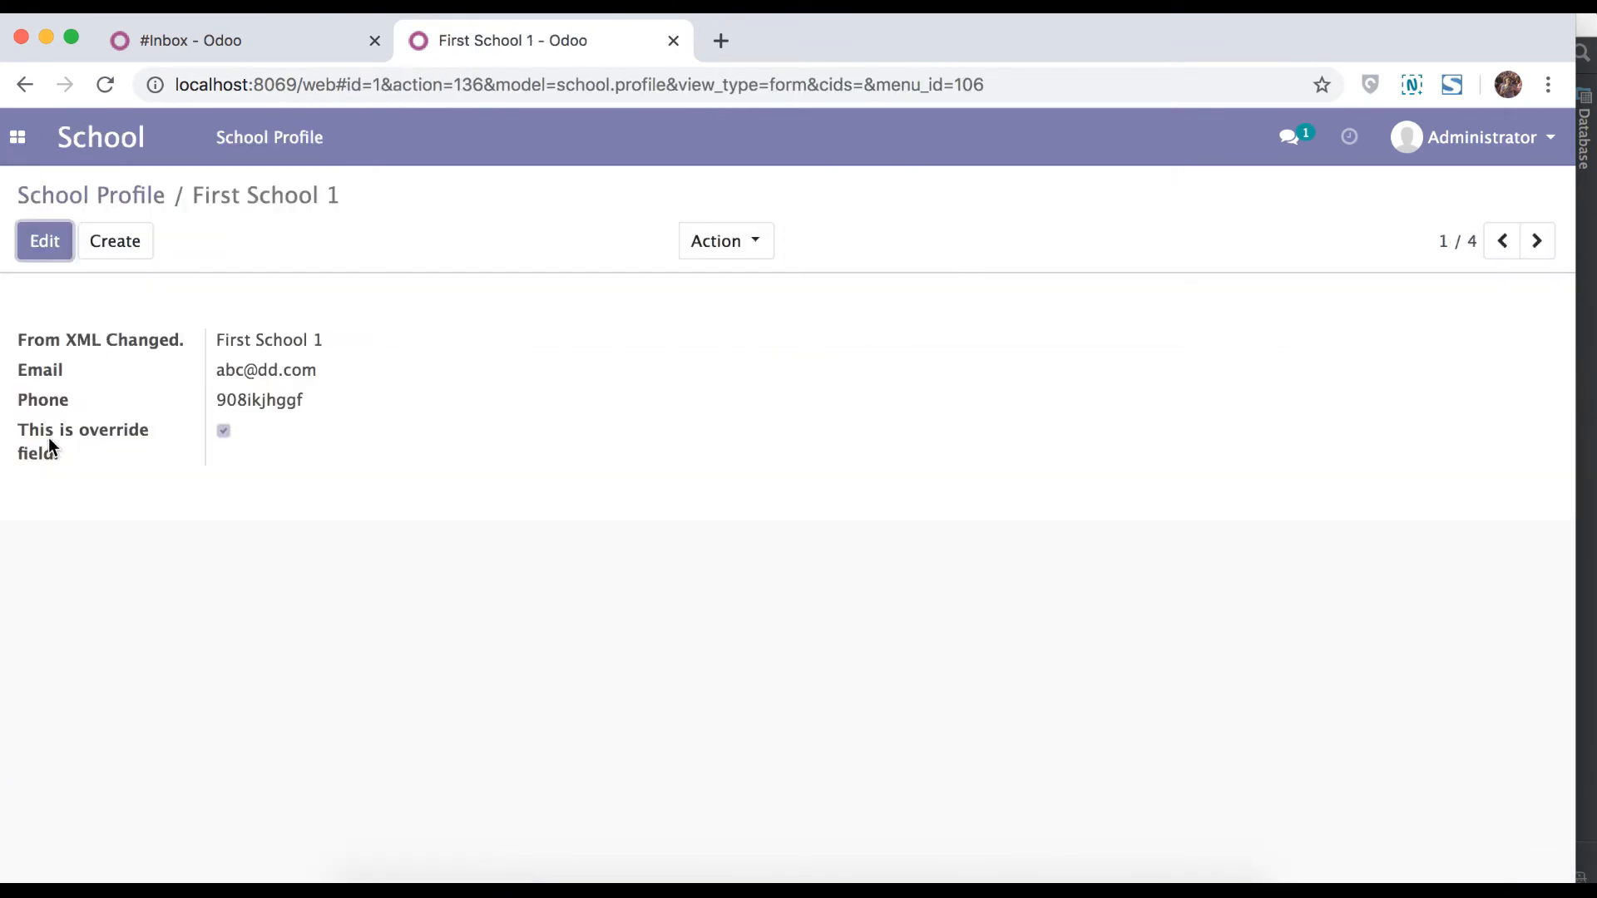
double_click(81, 430)
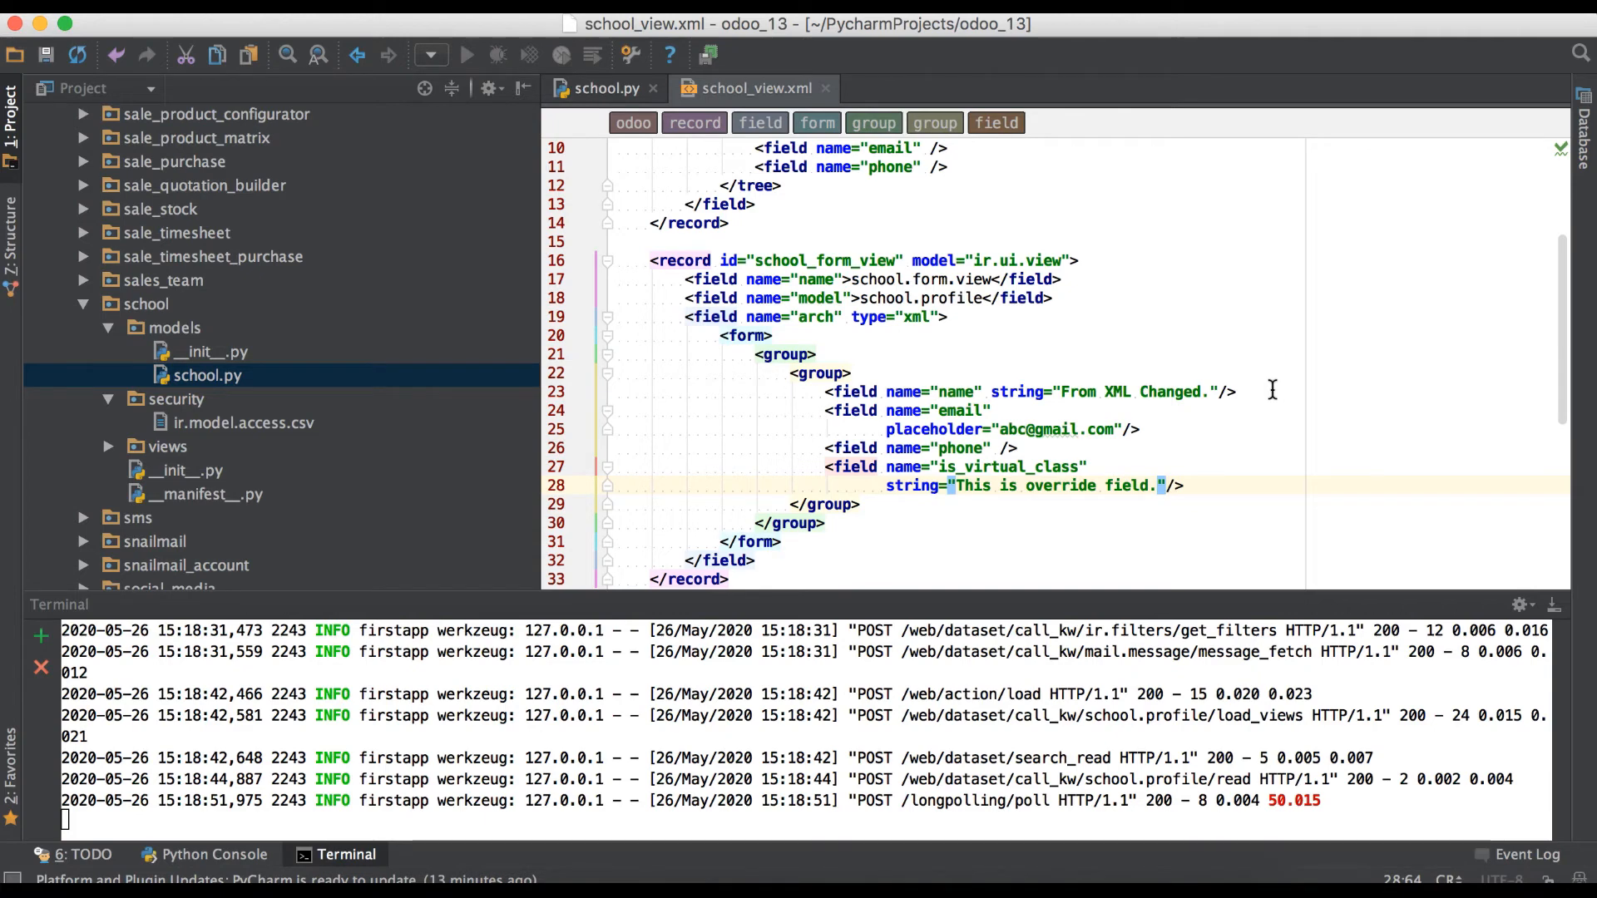
Add invisible="1" to the is_virtual_class field in school_view.xml.
key(Enter)
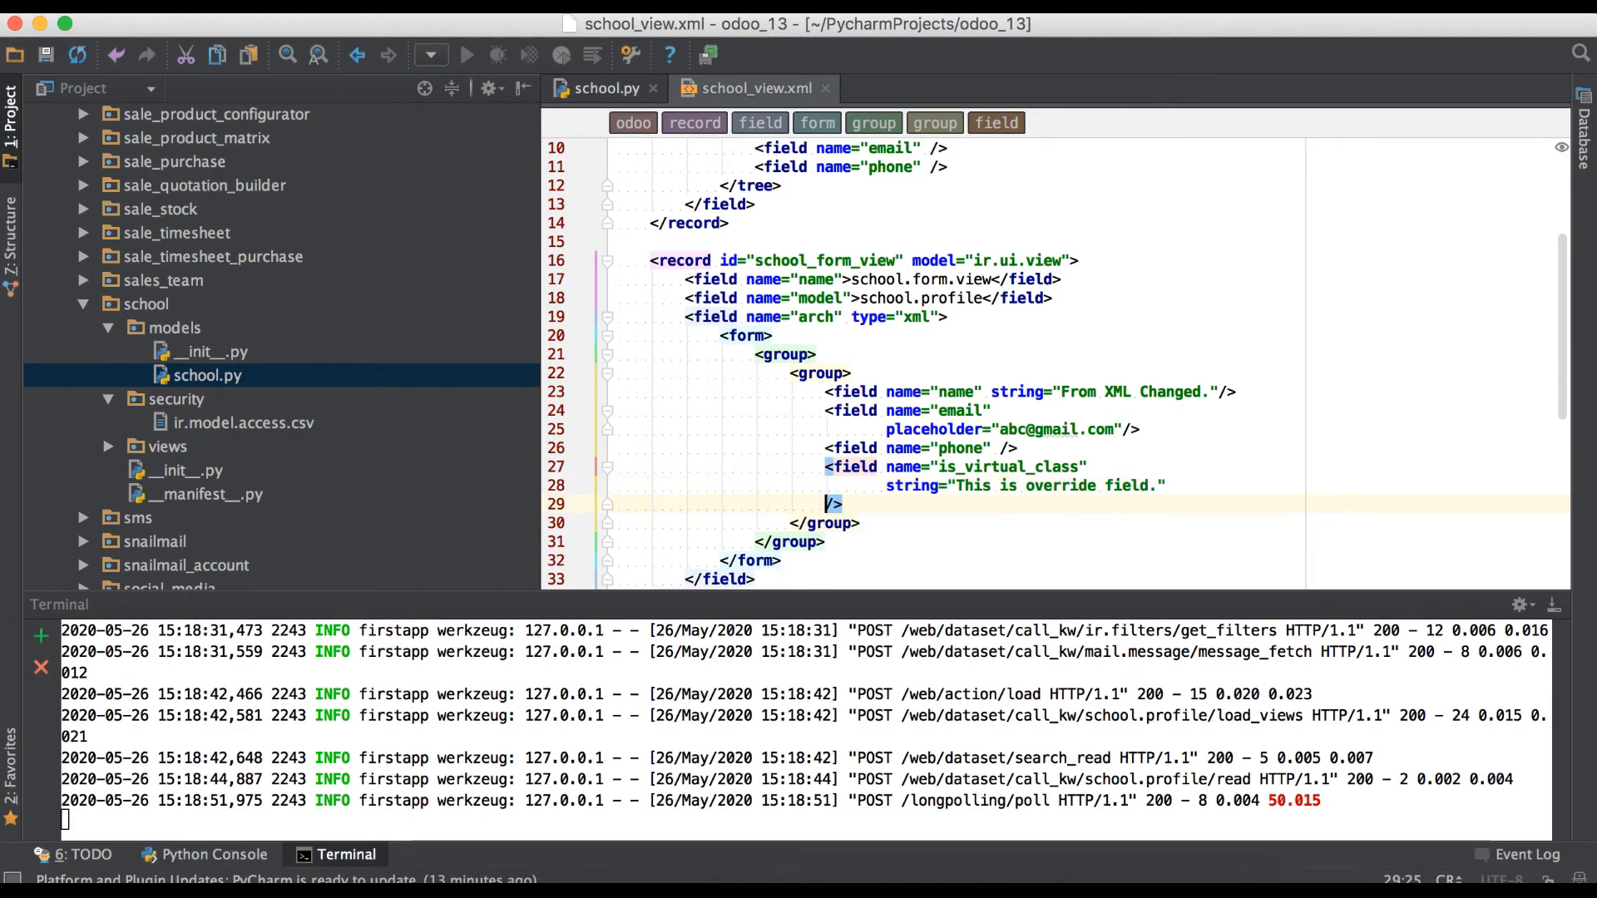
text(invisible="1)
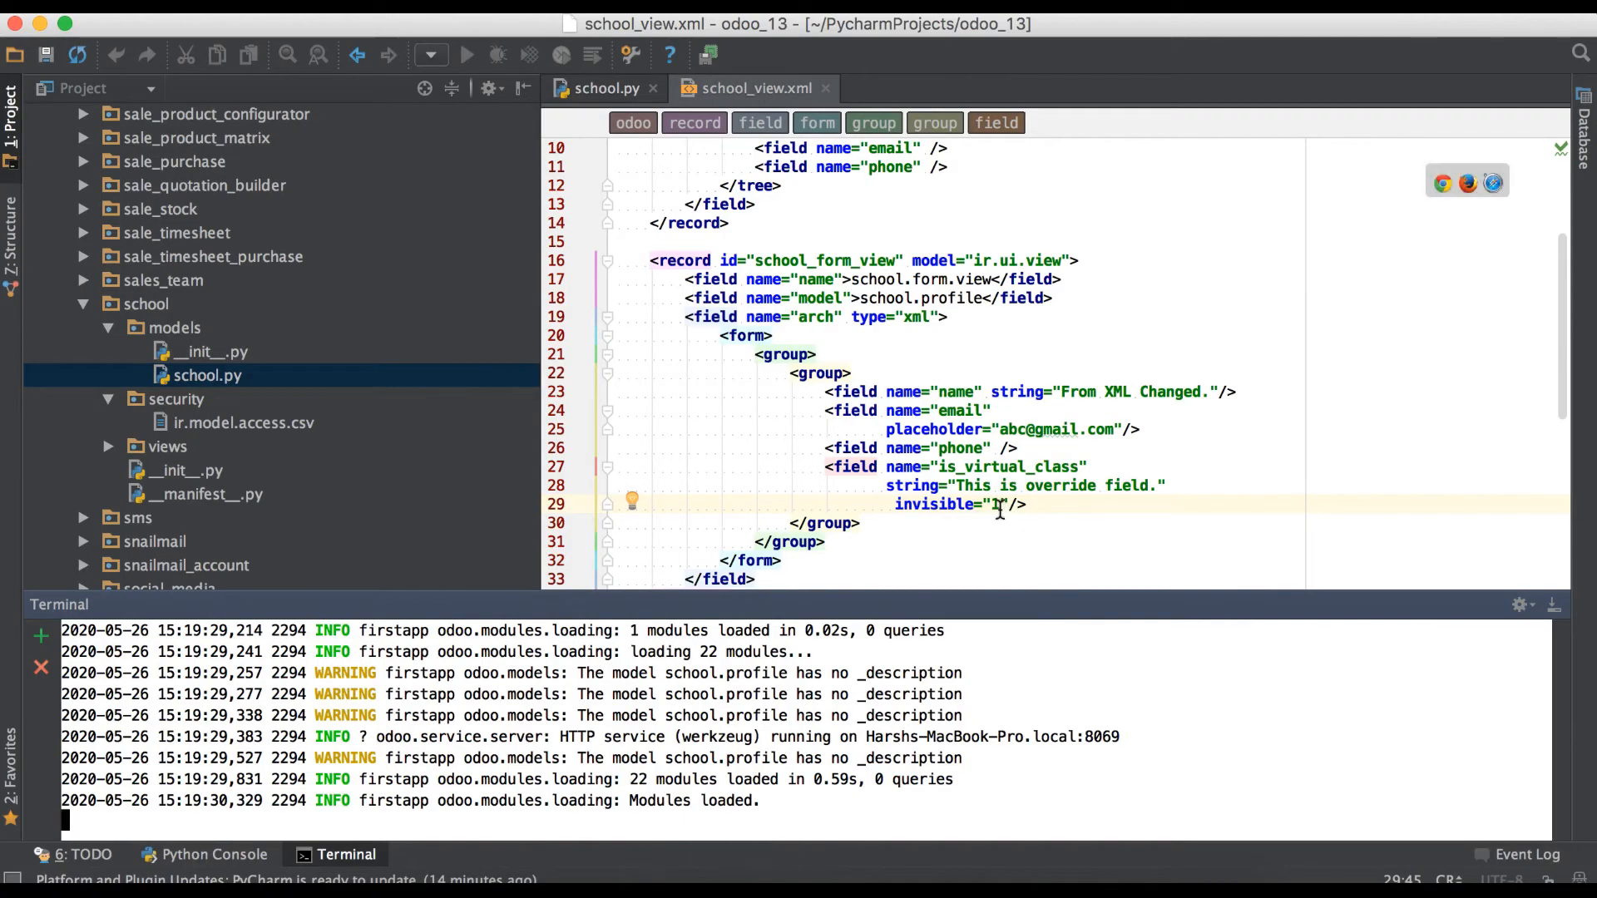
mouse_move(526, 855)
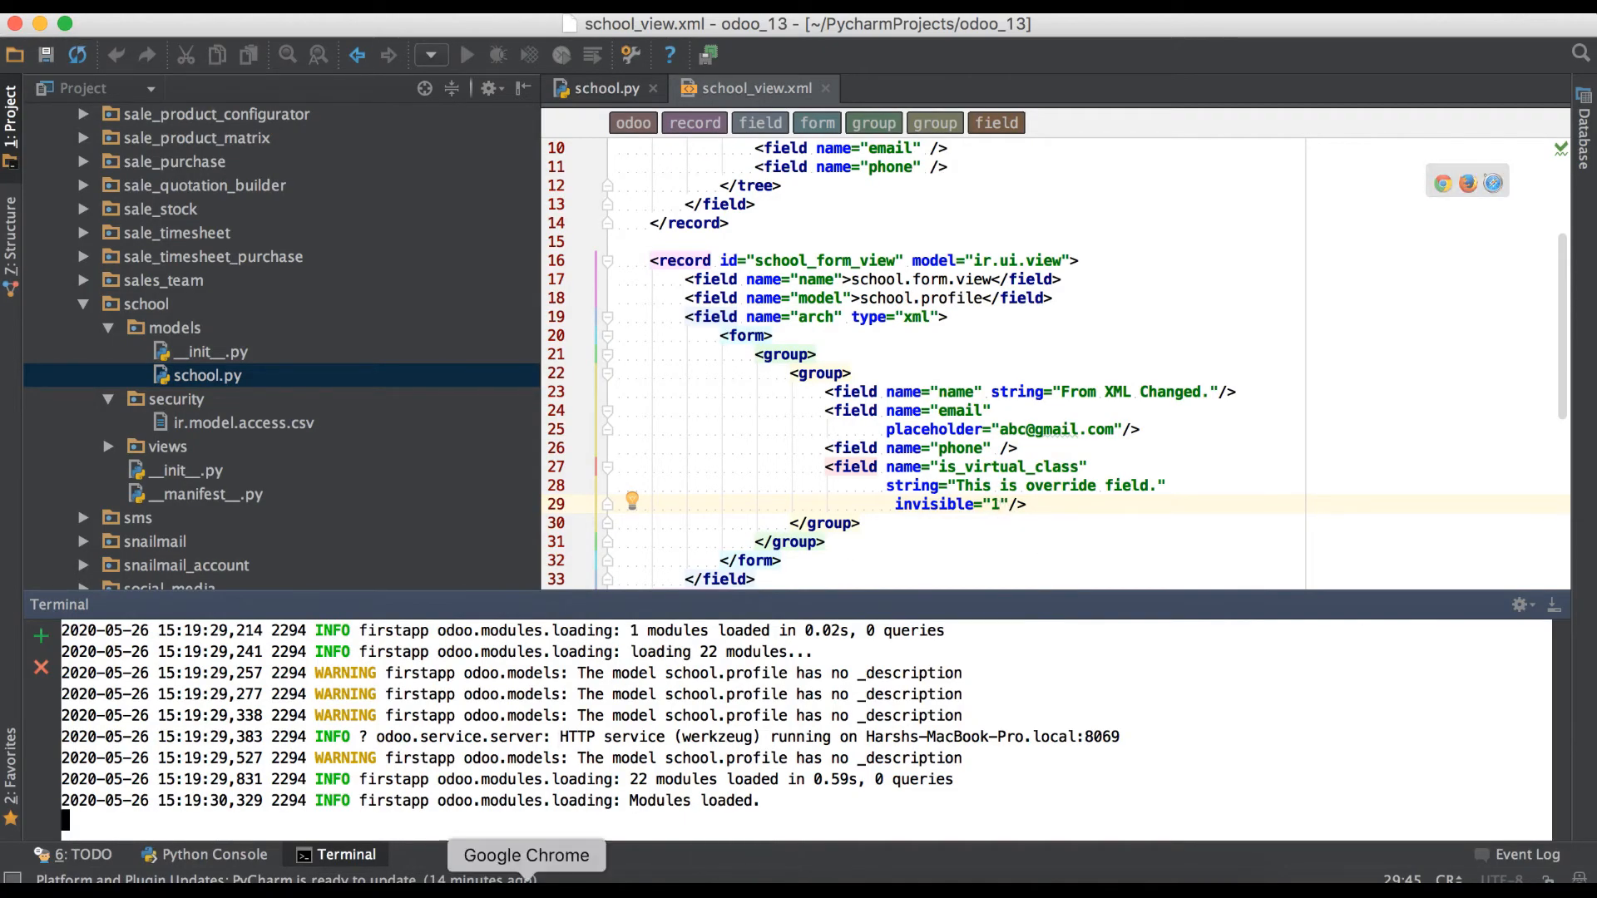
Search Apps for the school module, then return to the School Profile tab to reload First School 1.
click(526, 855)
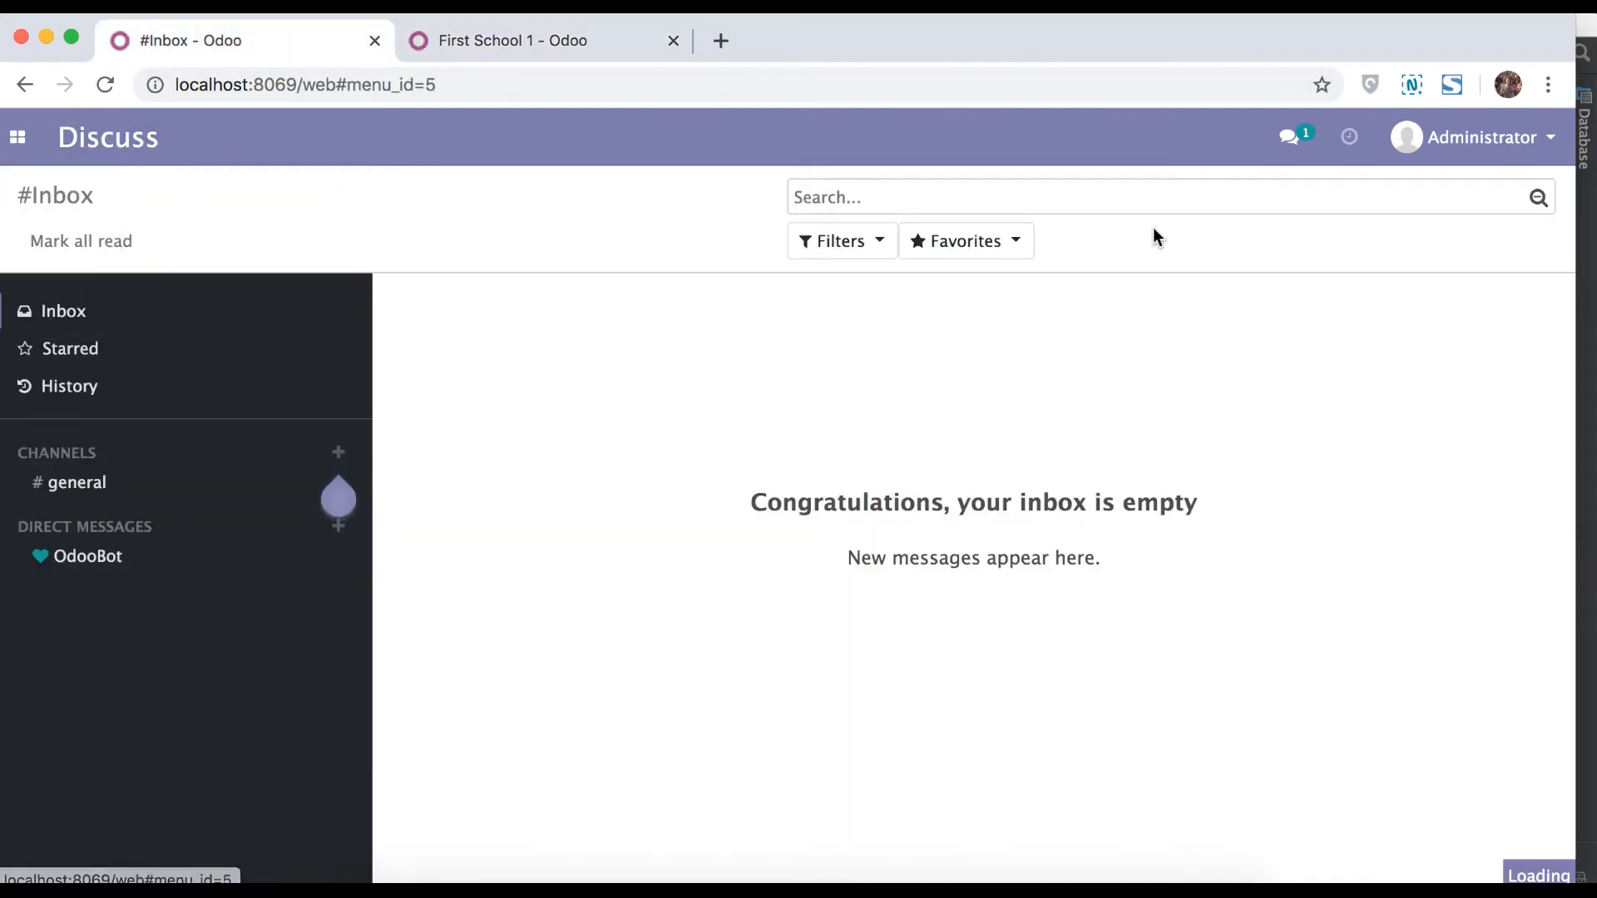
text(scho)
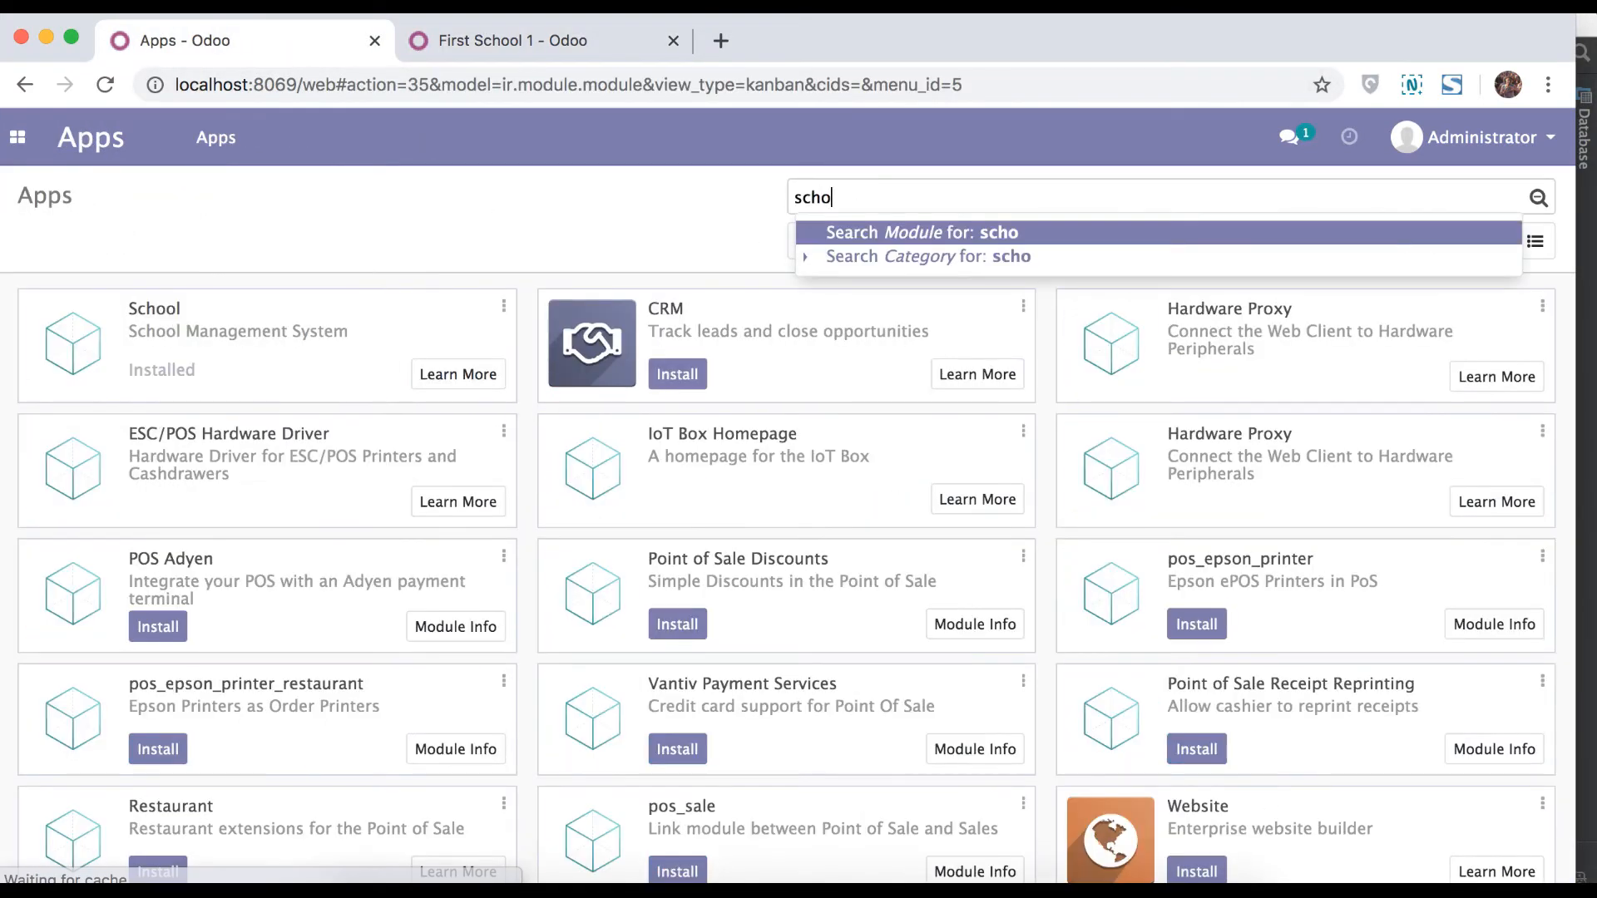
click(920, 233)
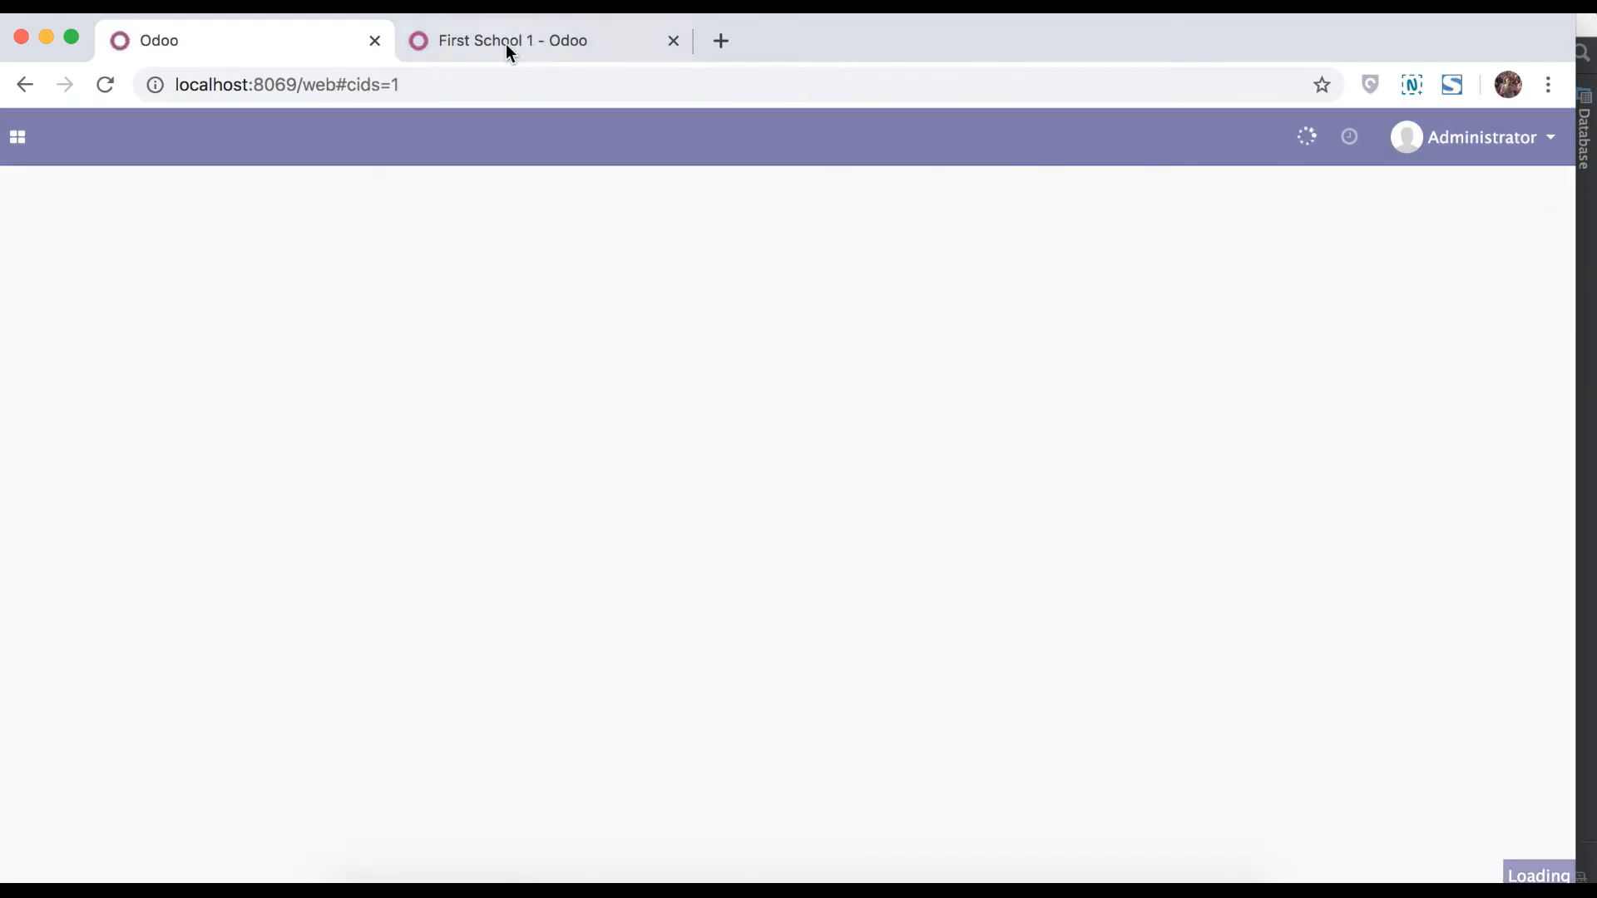
click(513, 40)
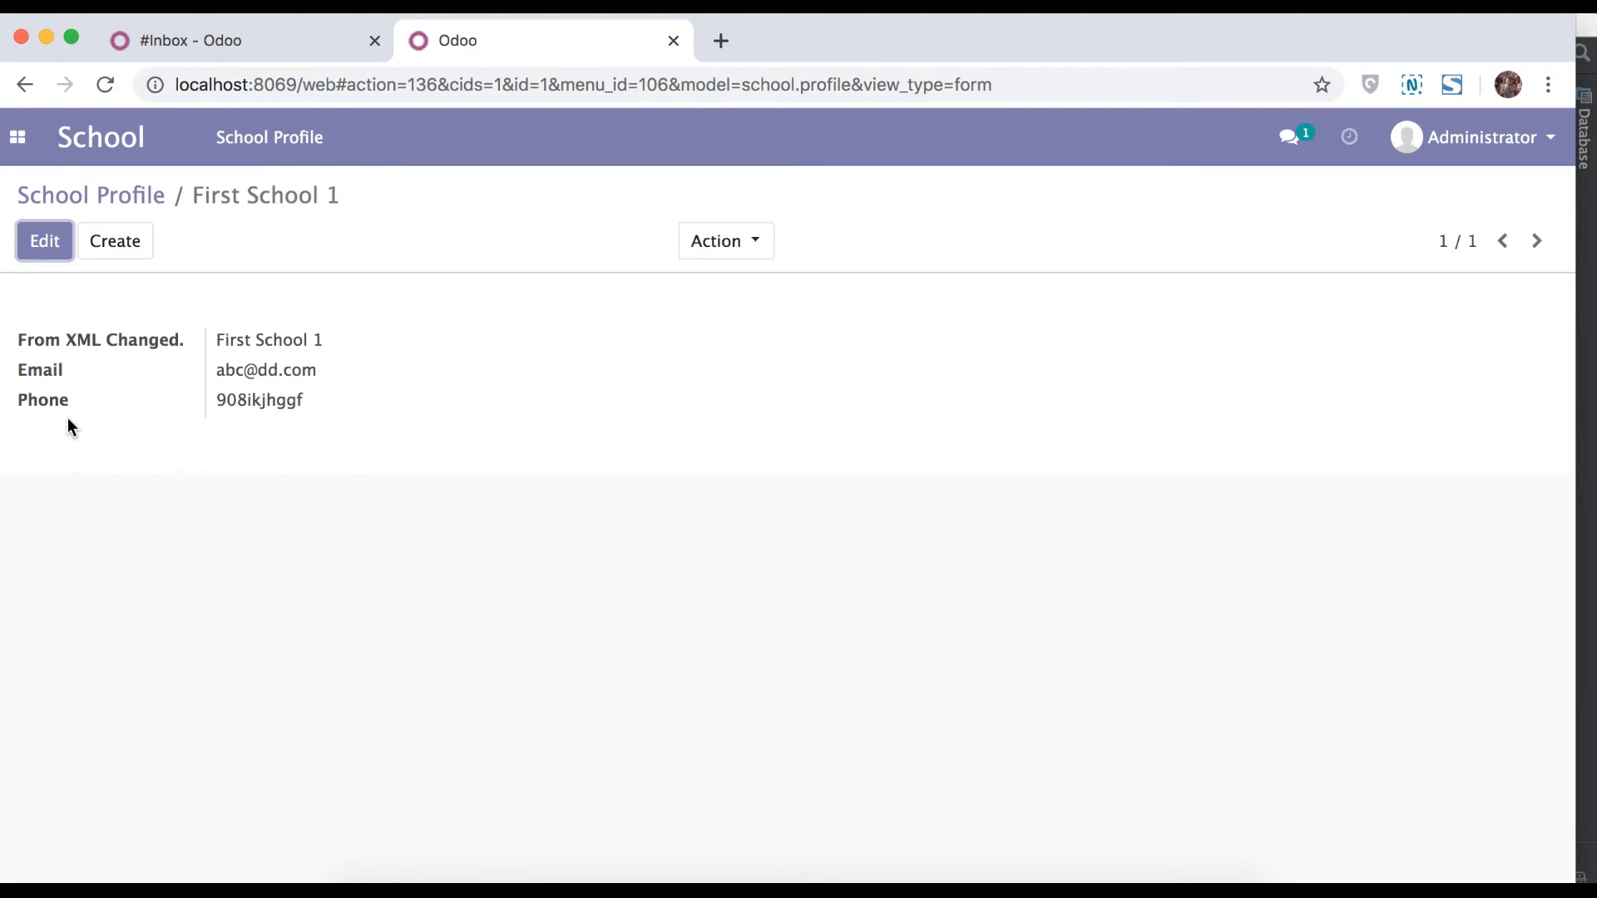
mouse_move(302, 451)
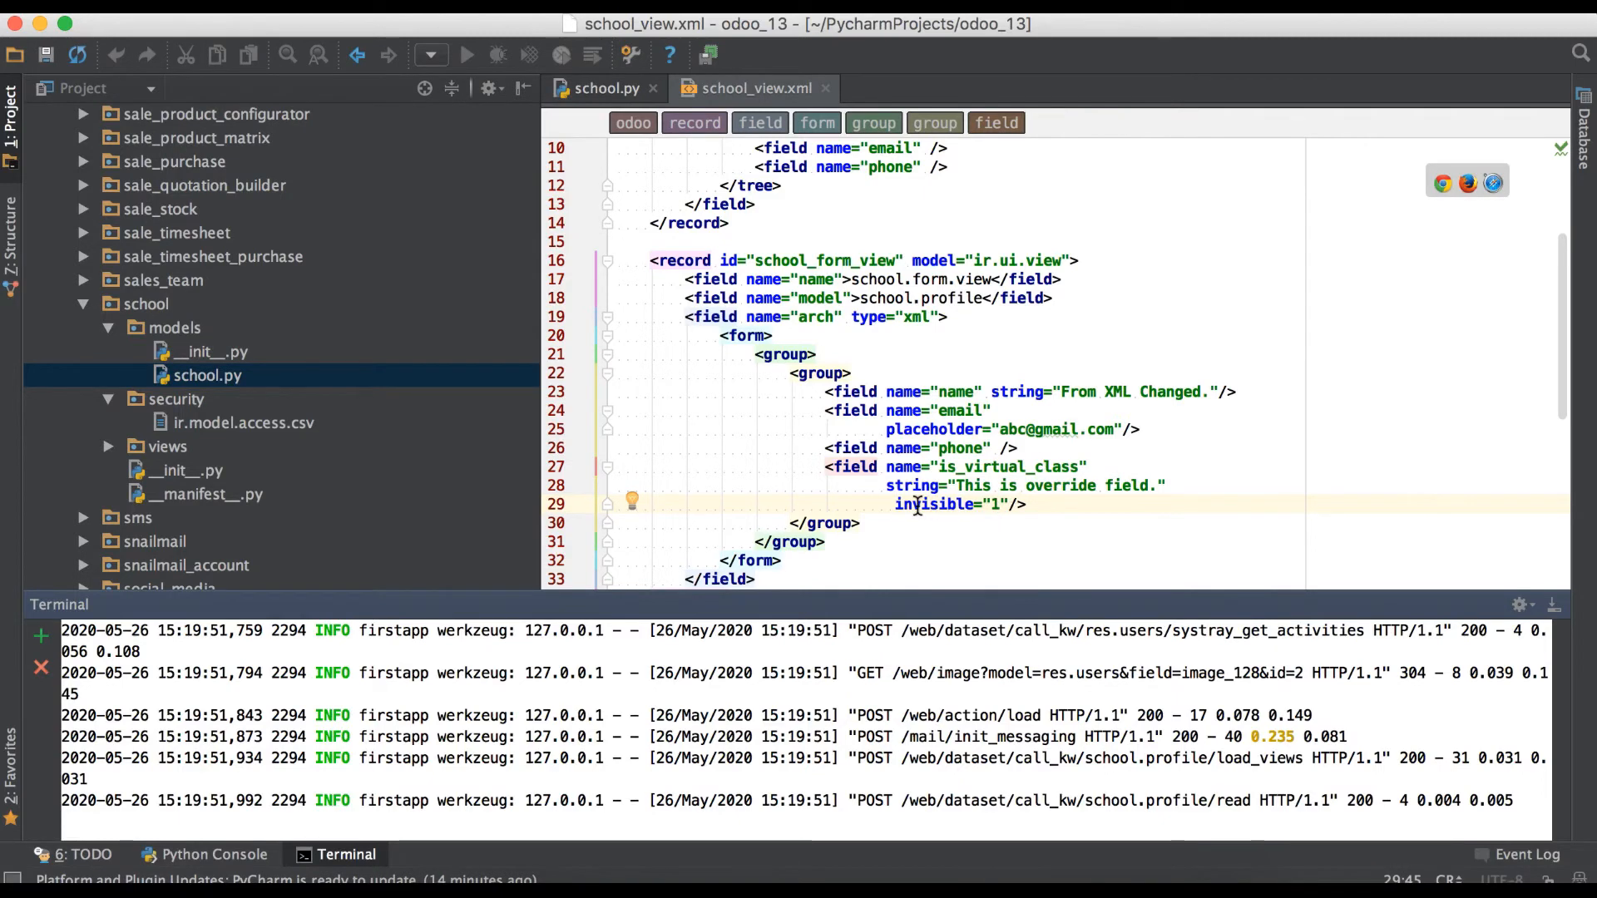
Replace invisible with readonly on the is_virtual_class field in school_view.xml.
double_click(933, 504)
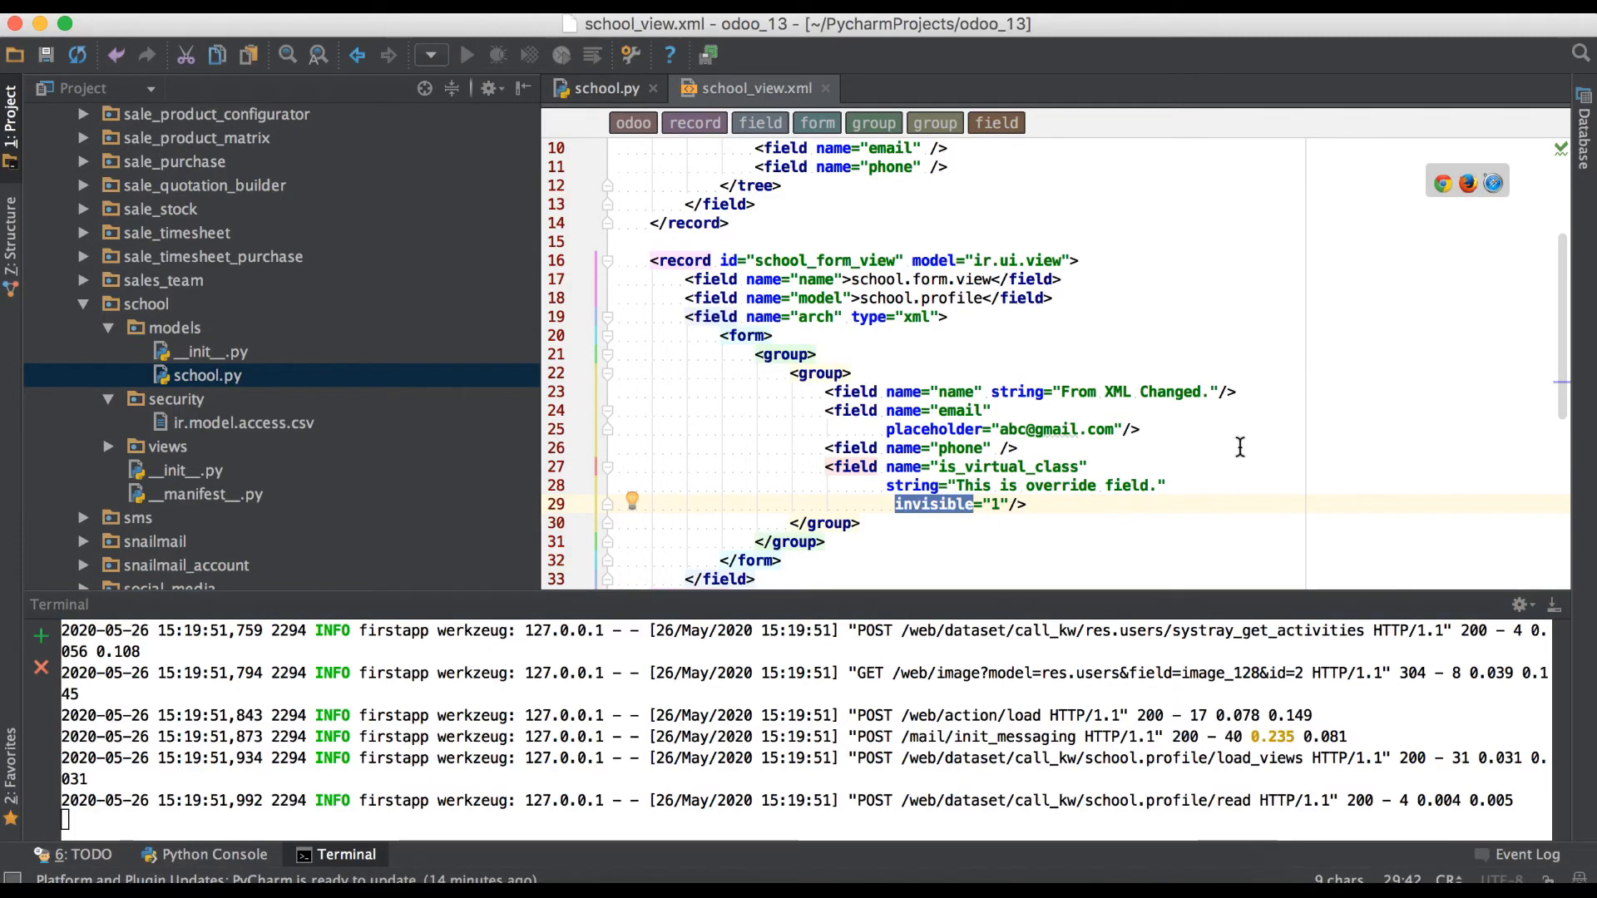
text(readonly)
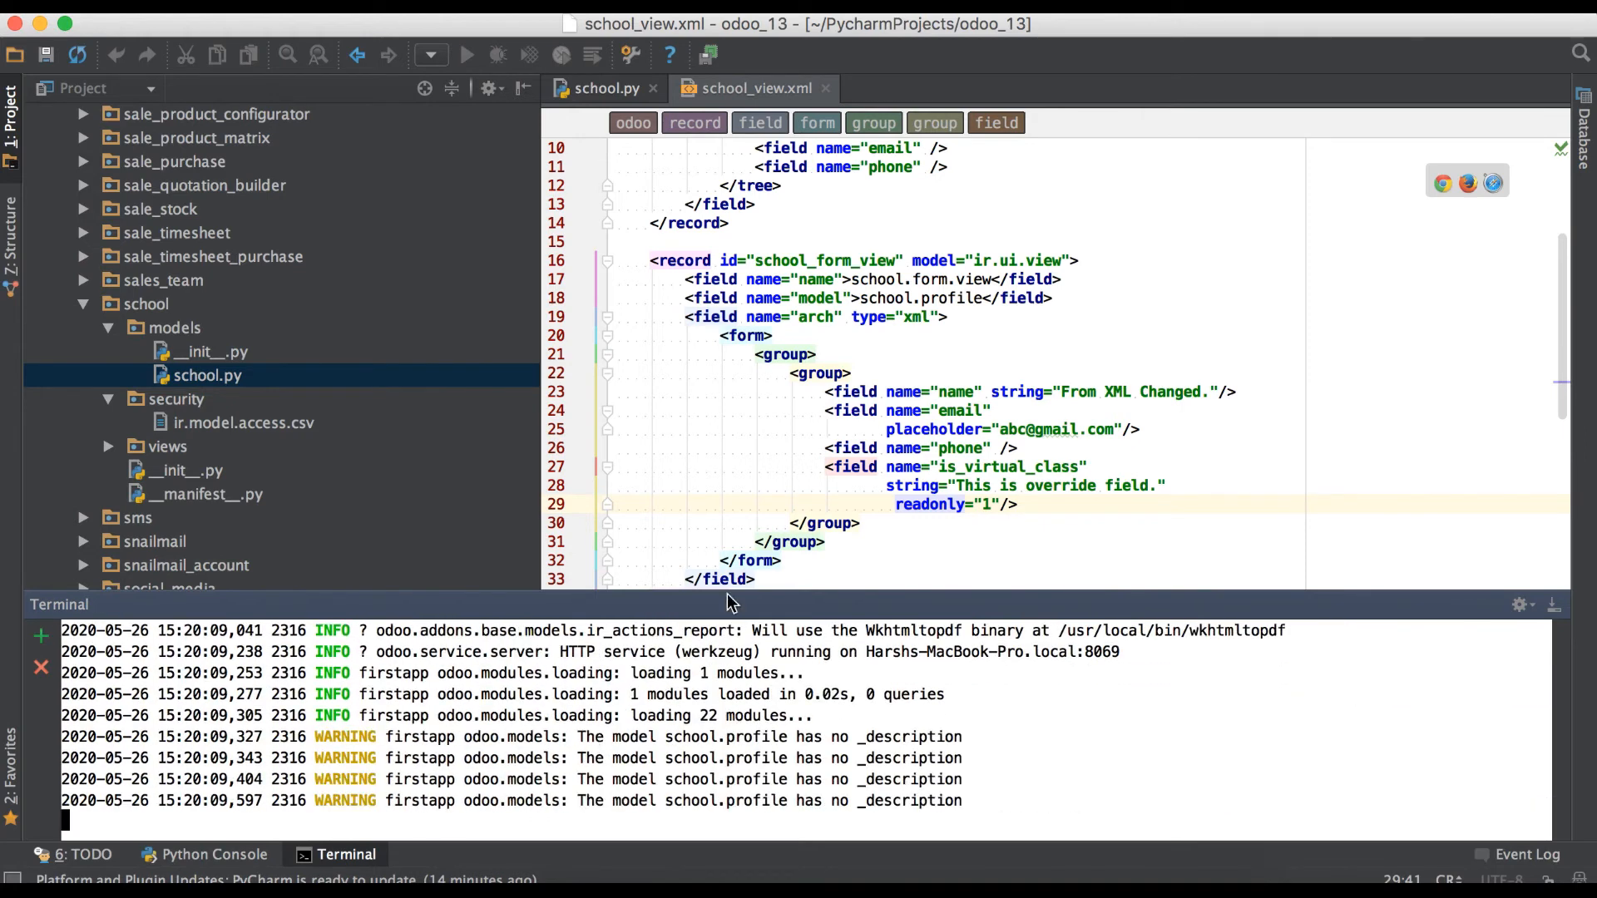
click(1023, 504)
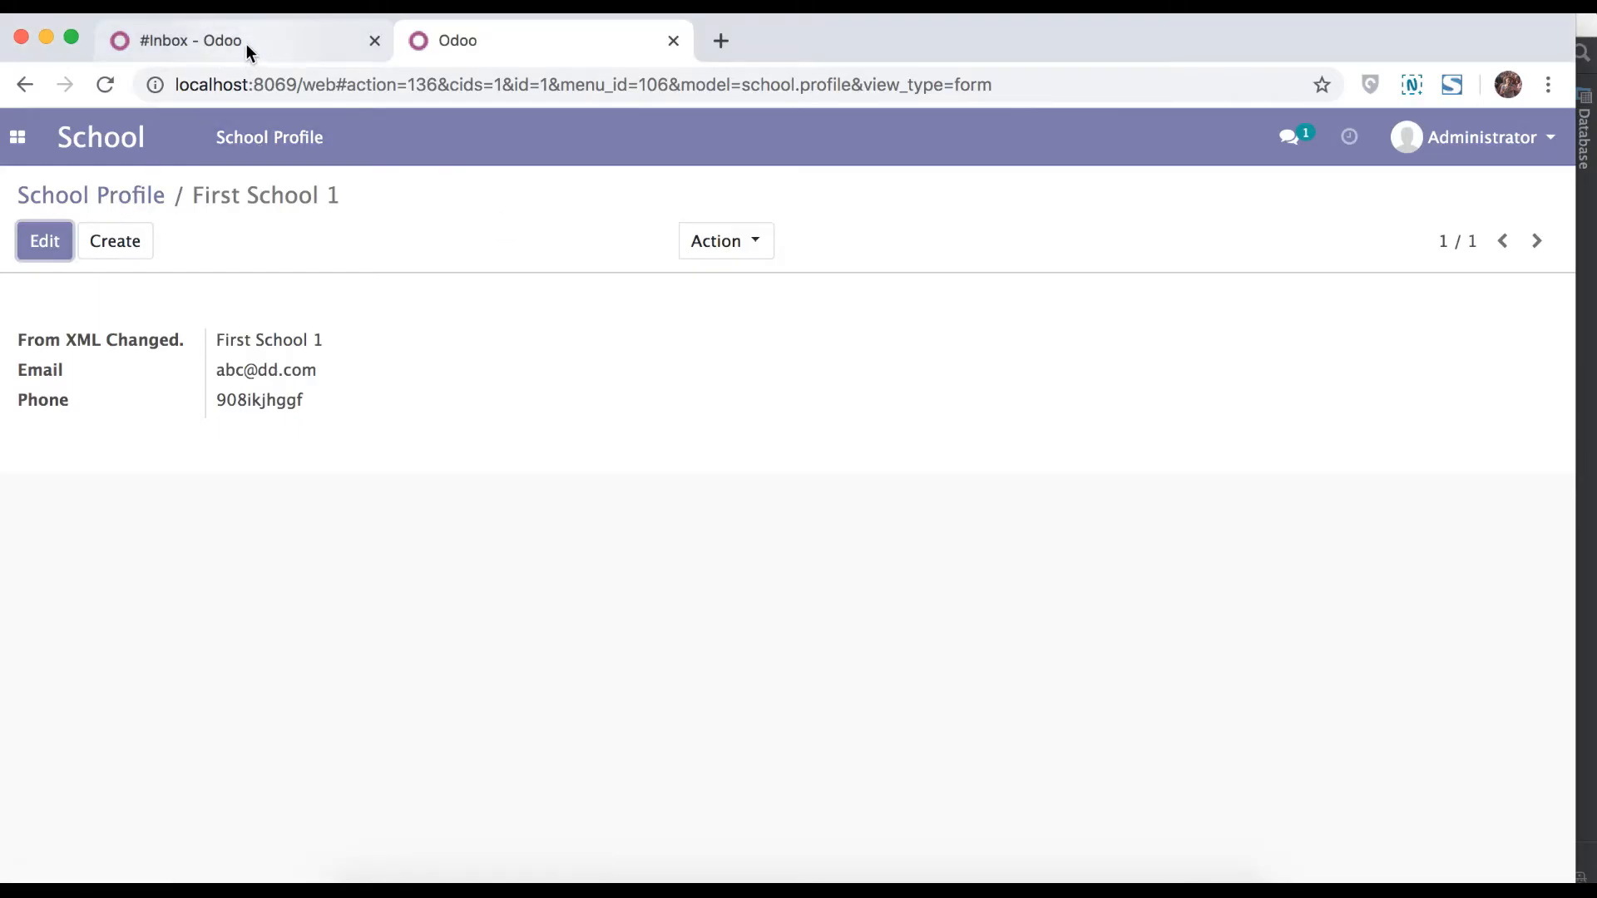
In the first Odoo tab search Apps for the school module to upgrade it.
click(190, 40)
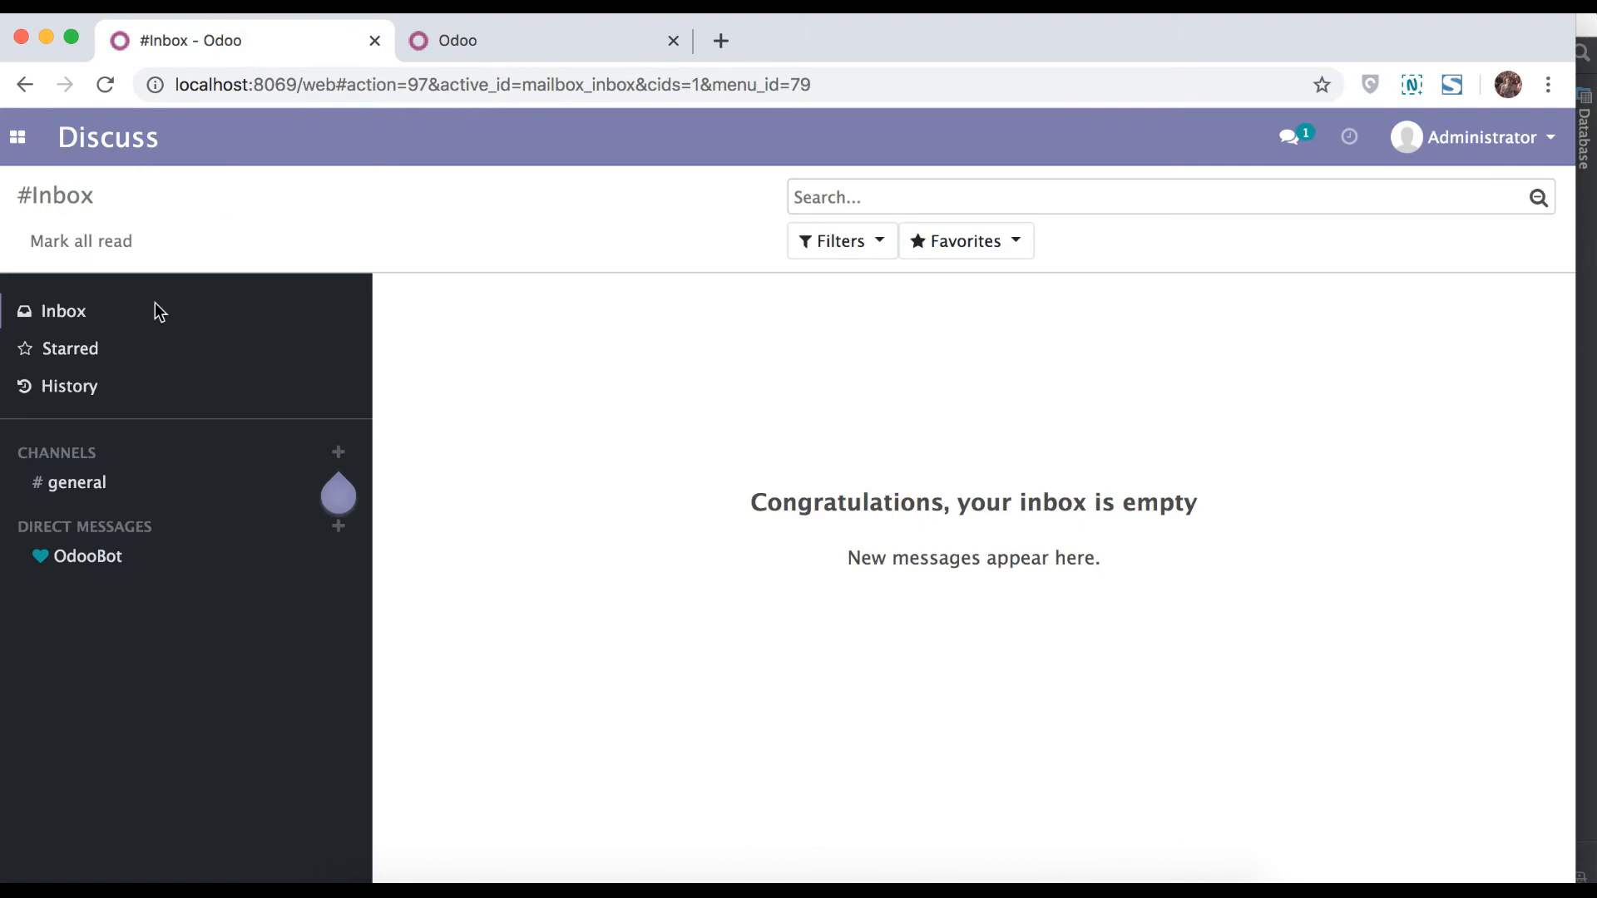
click(16, 138)
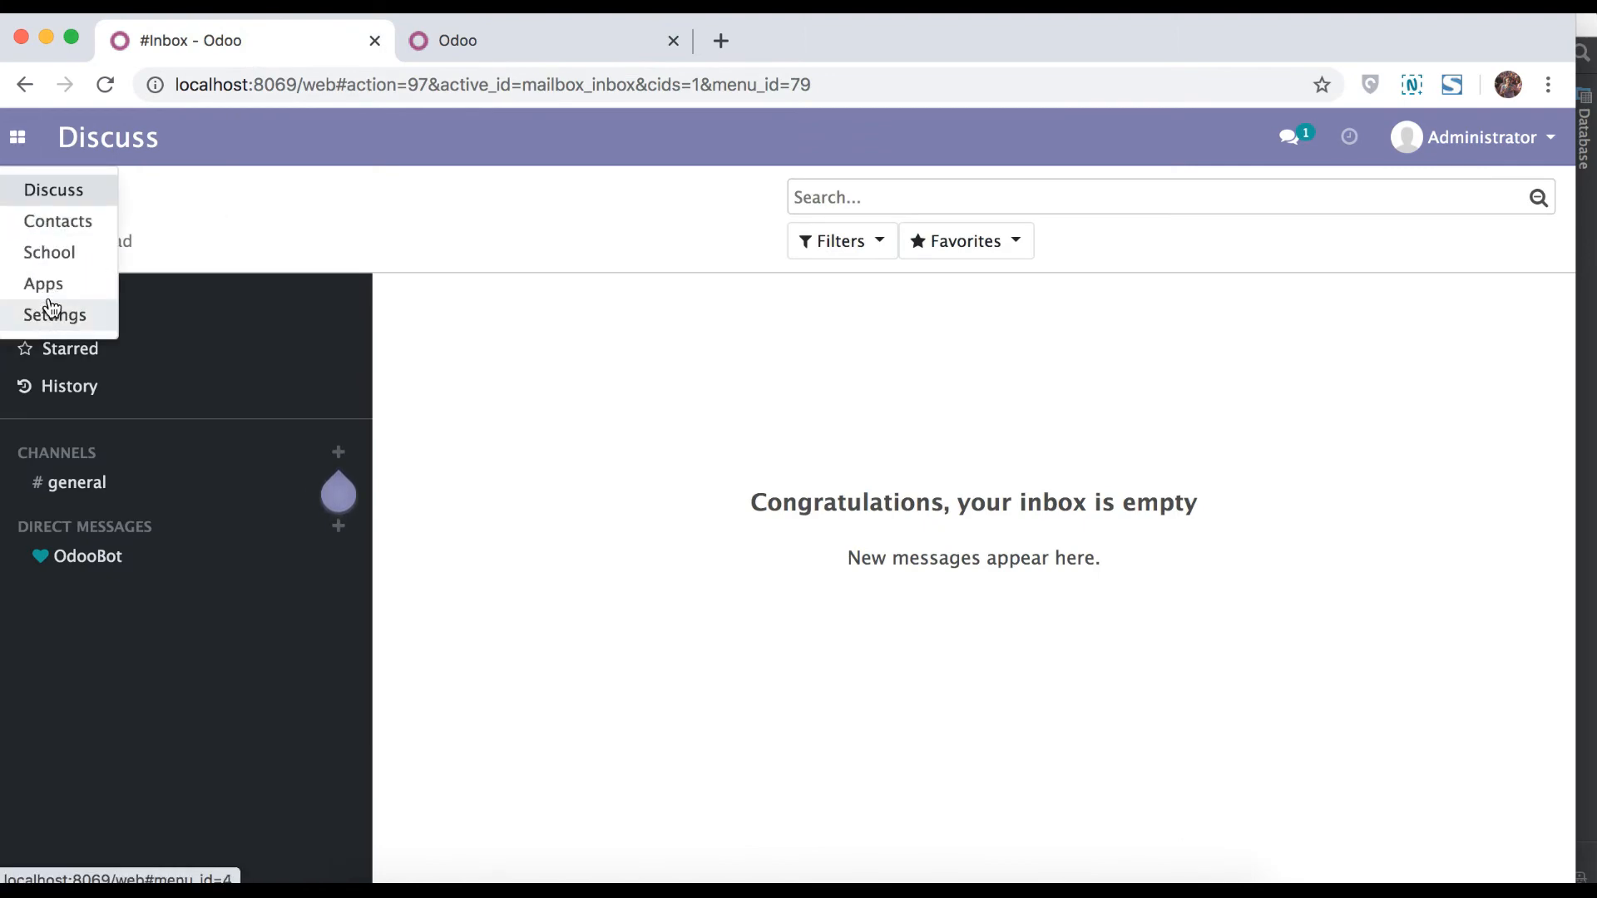
click(43, 285)
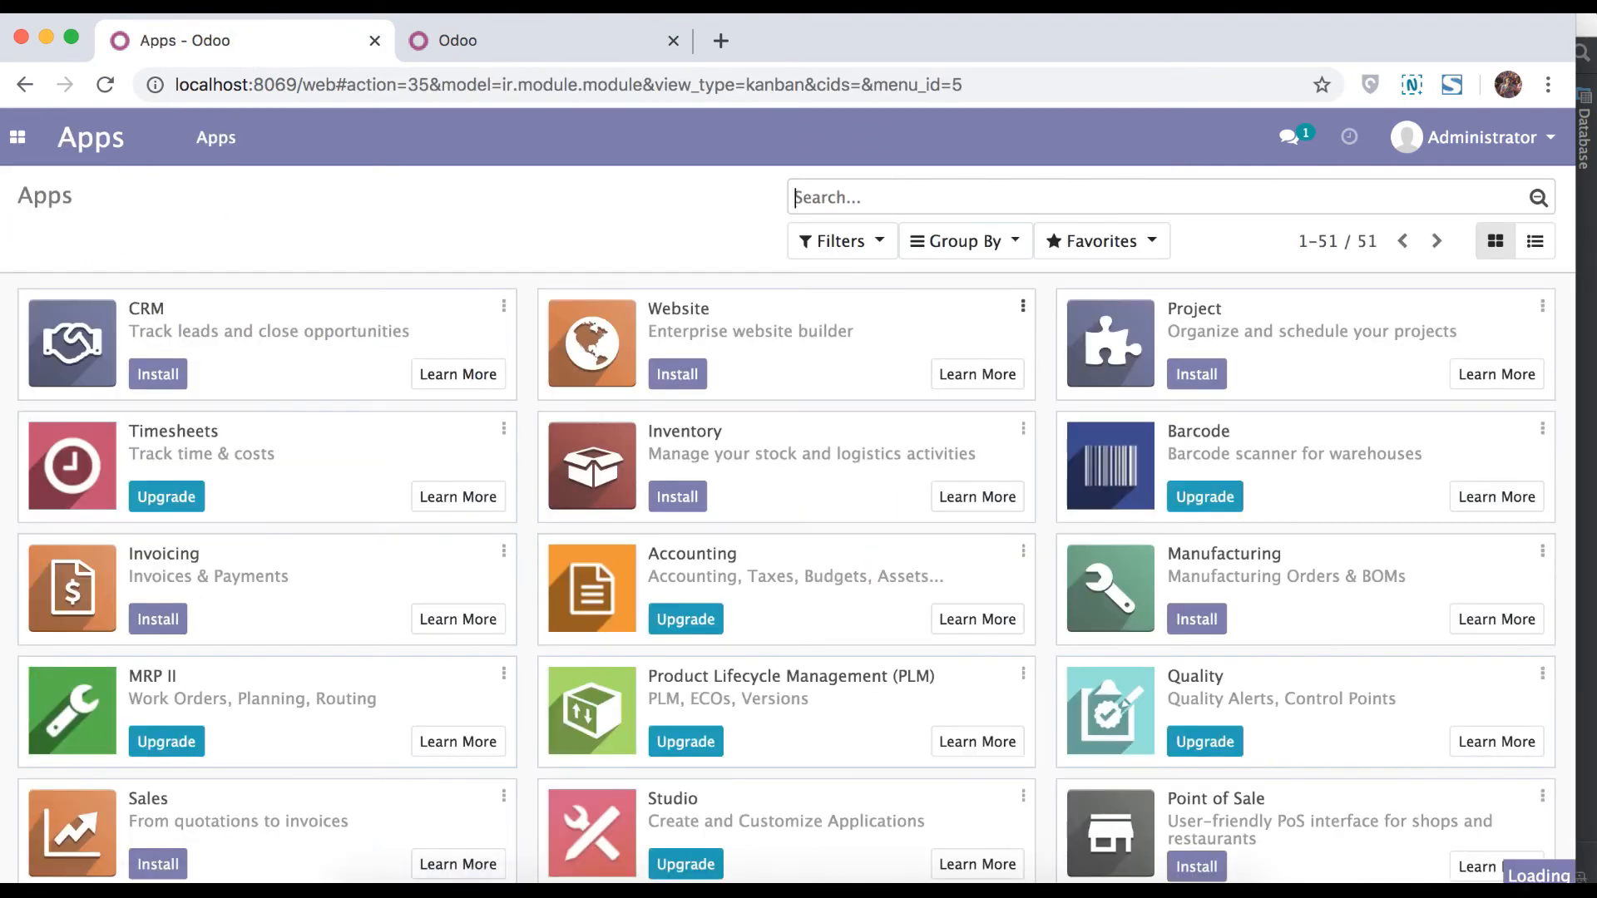
text(school)
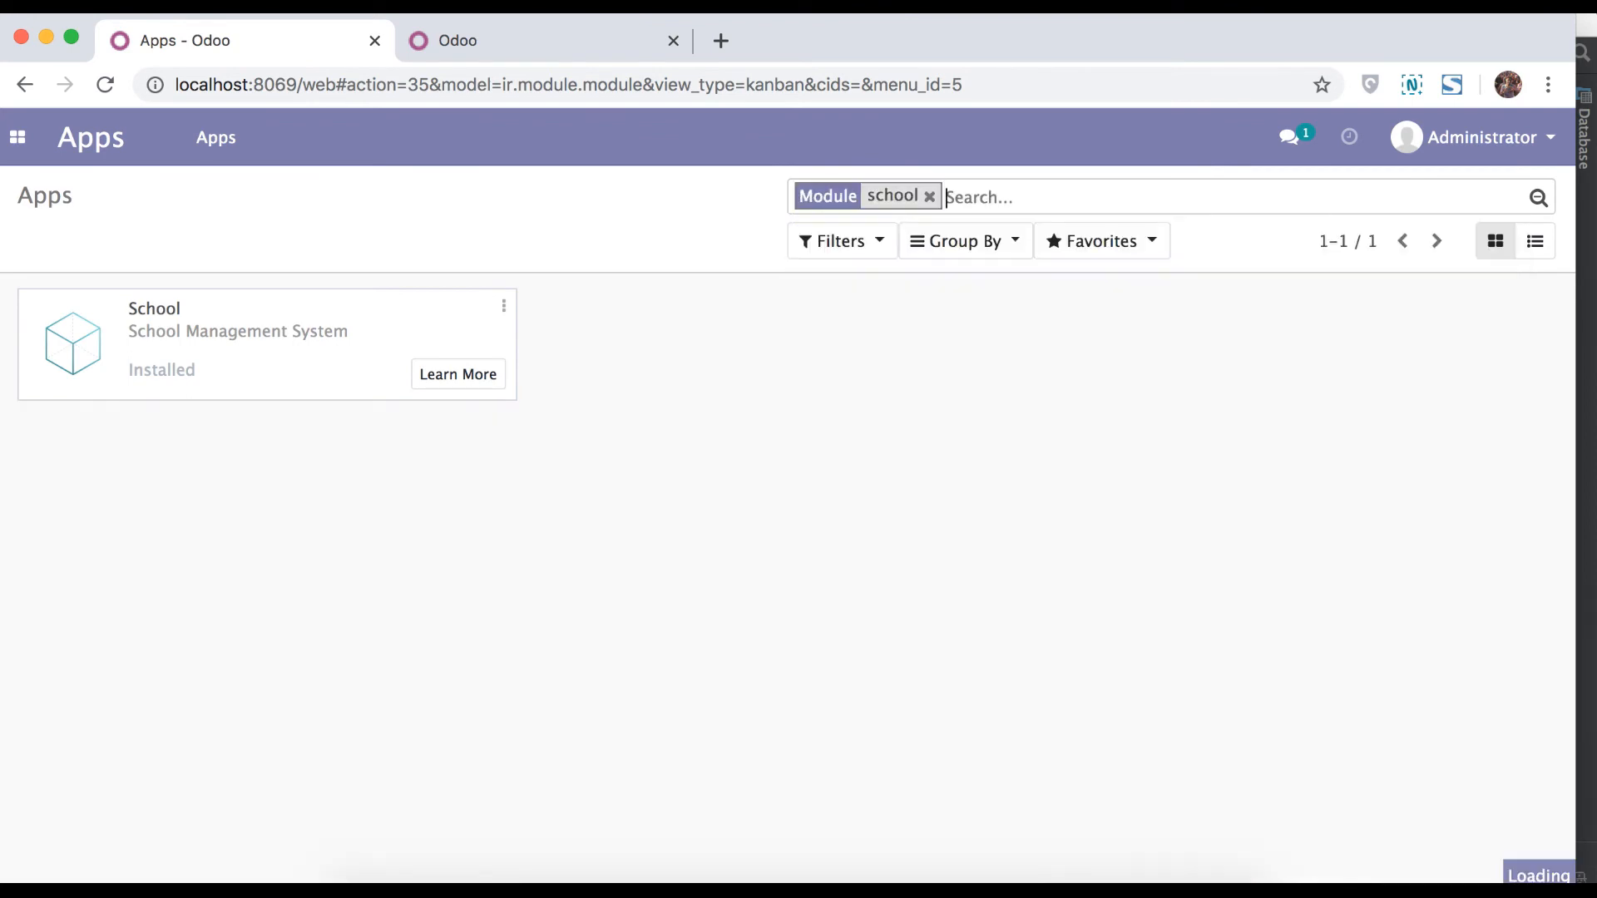
click(502, 306)
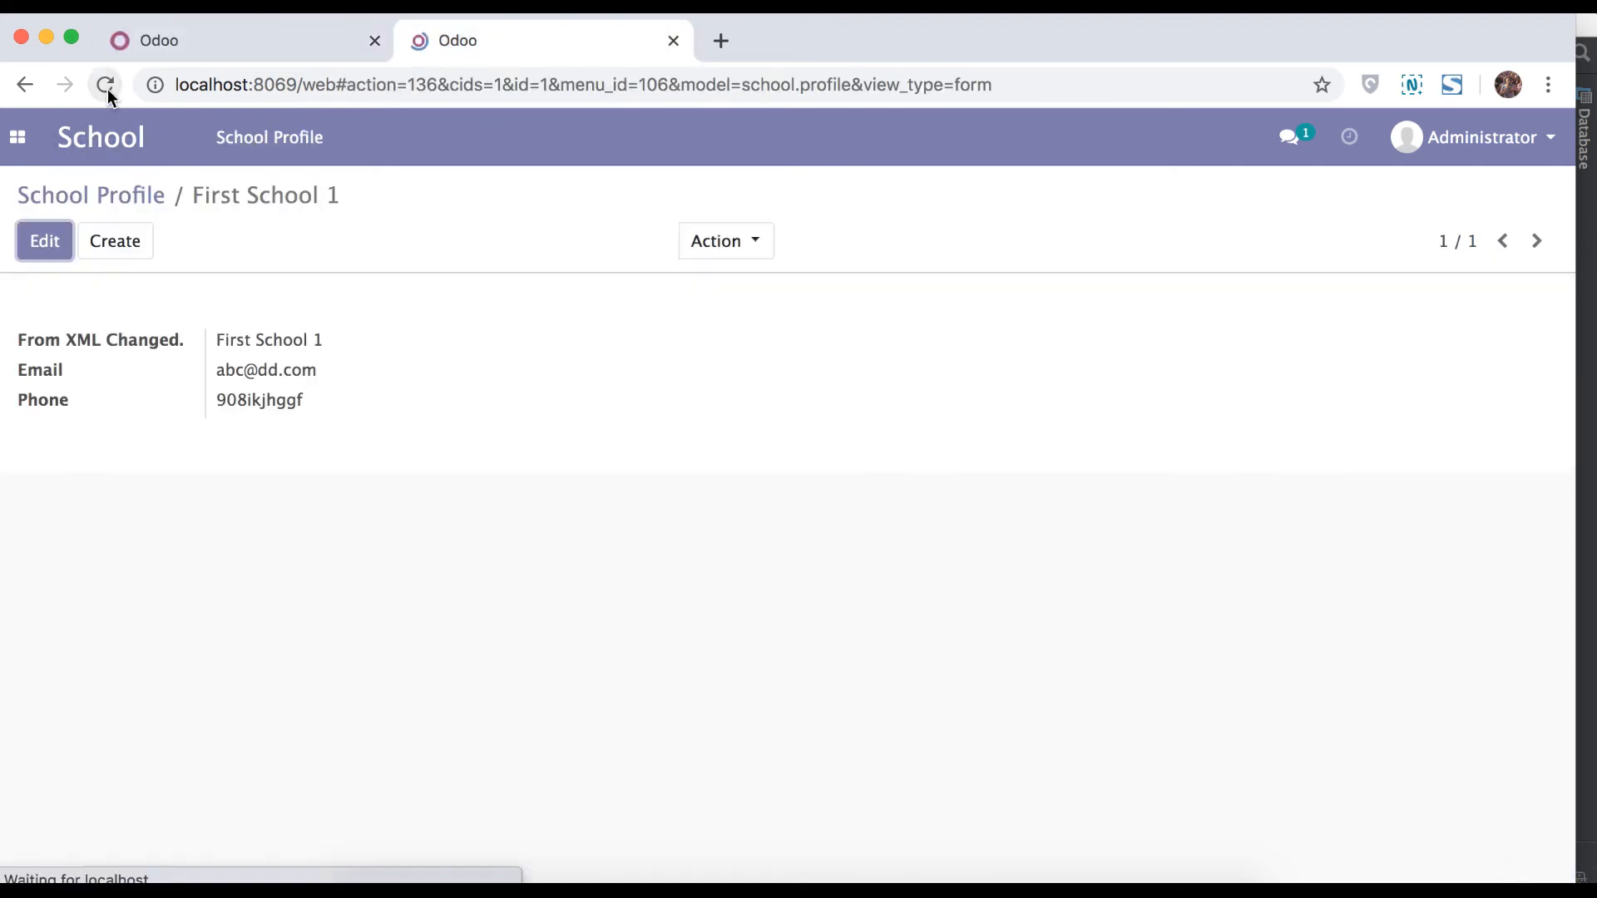
Edit the First School 1 profile to check the read-only override field.
click(107, 85)
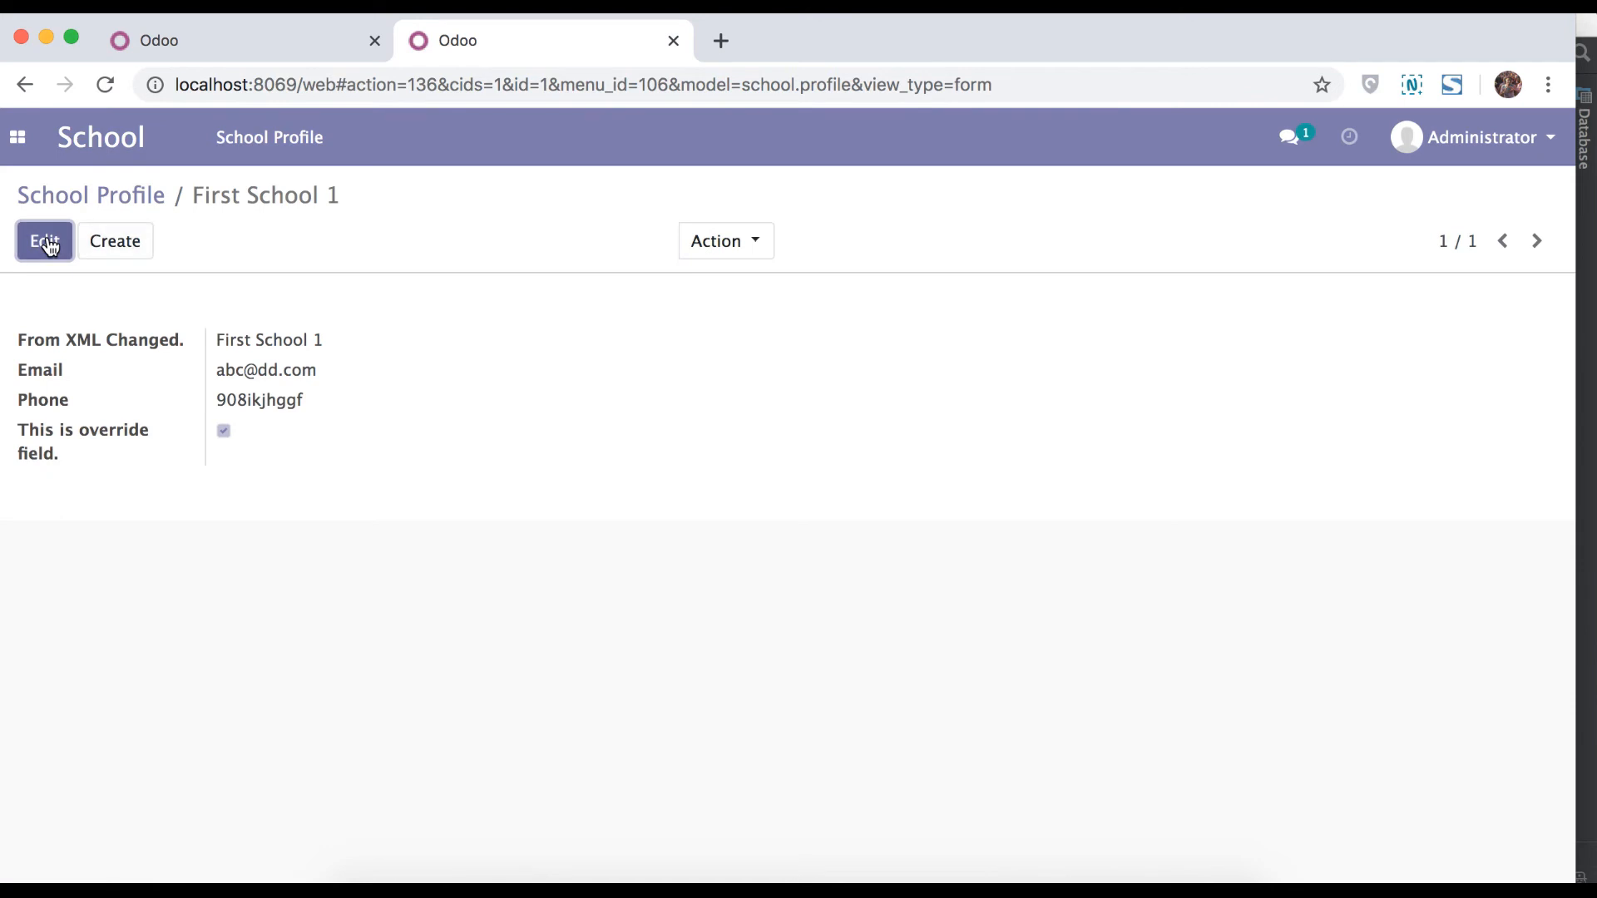
click(45, 239)
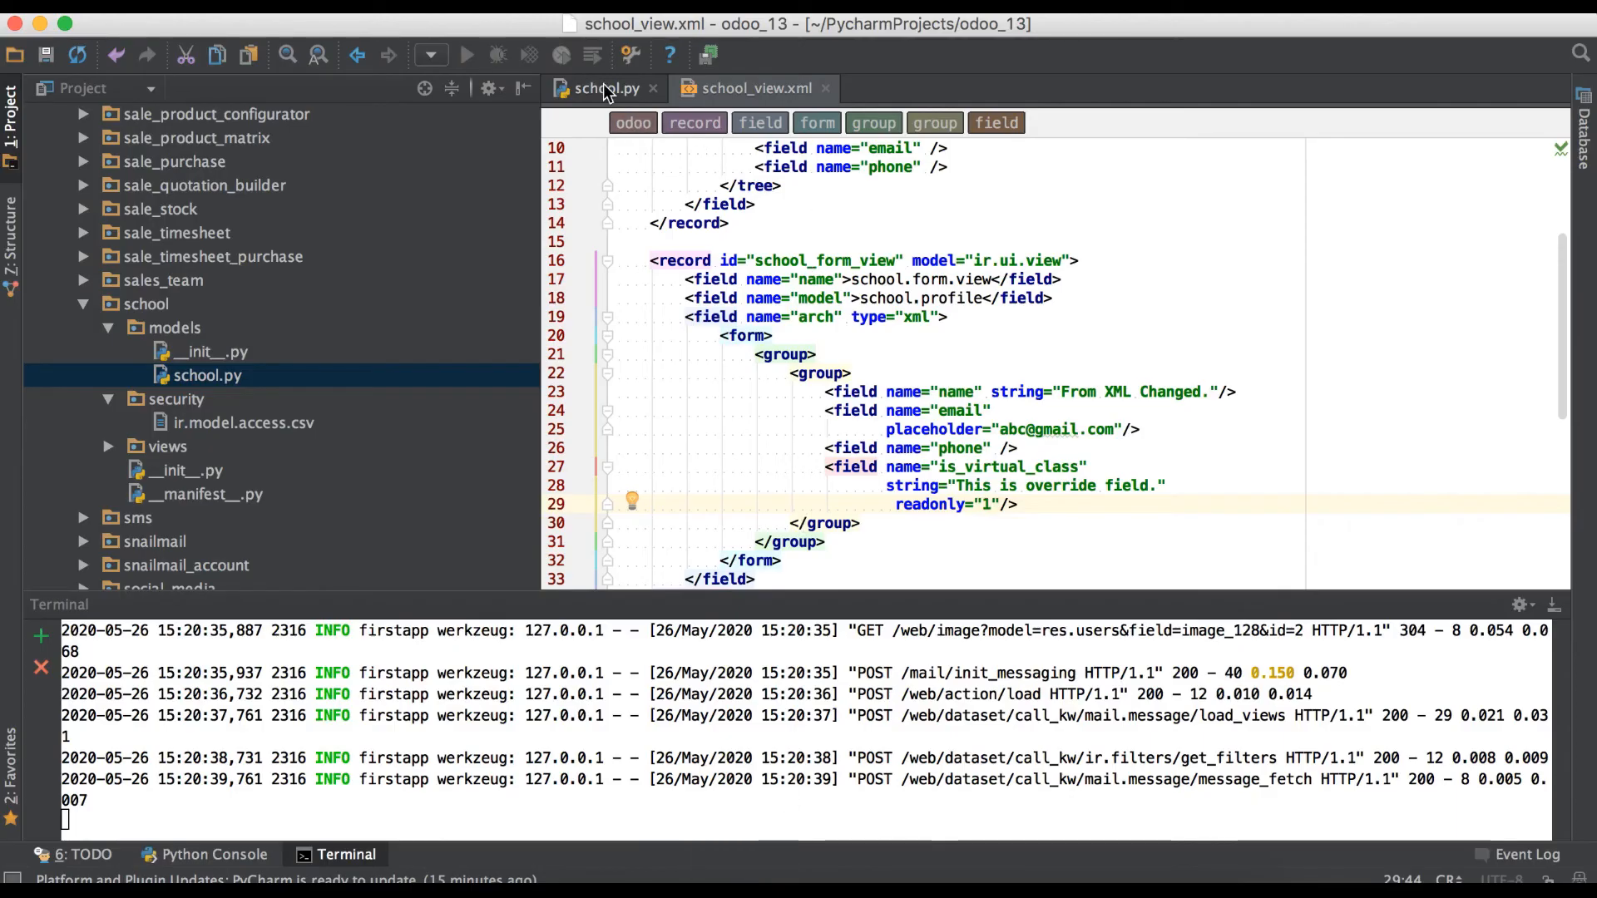
Add readonly=True to is_virtual_class in school.py.
click(599, 88)
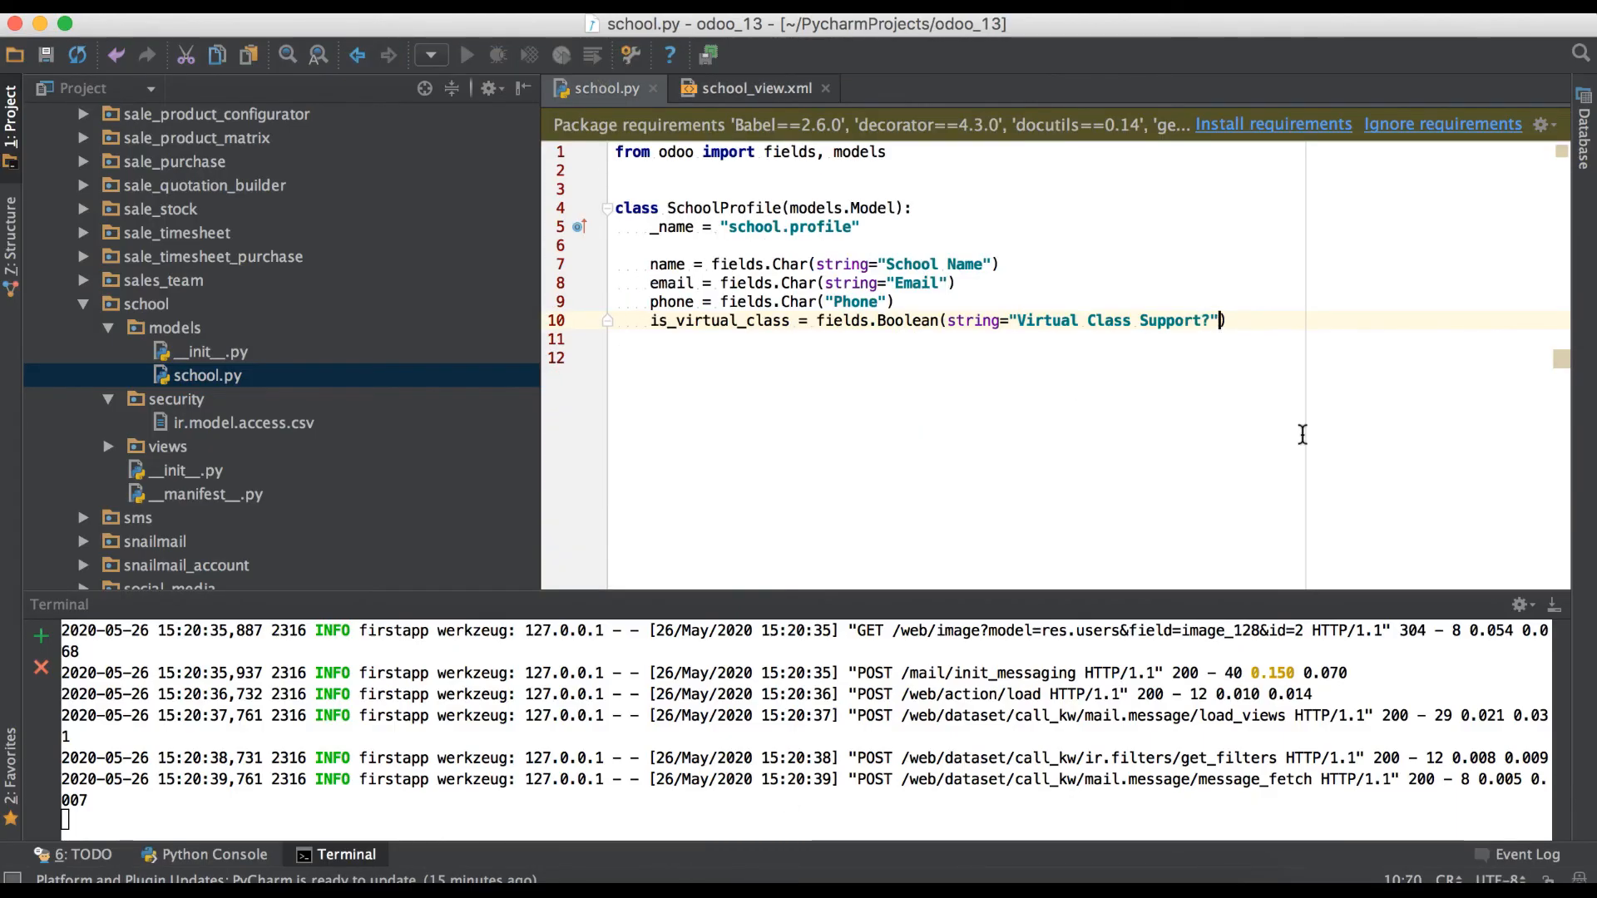
text(, rea)
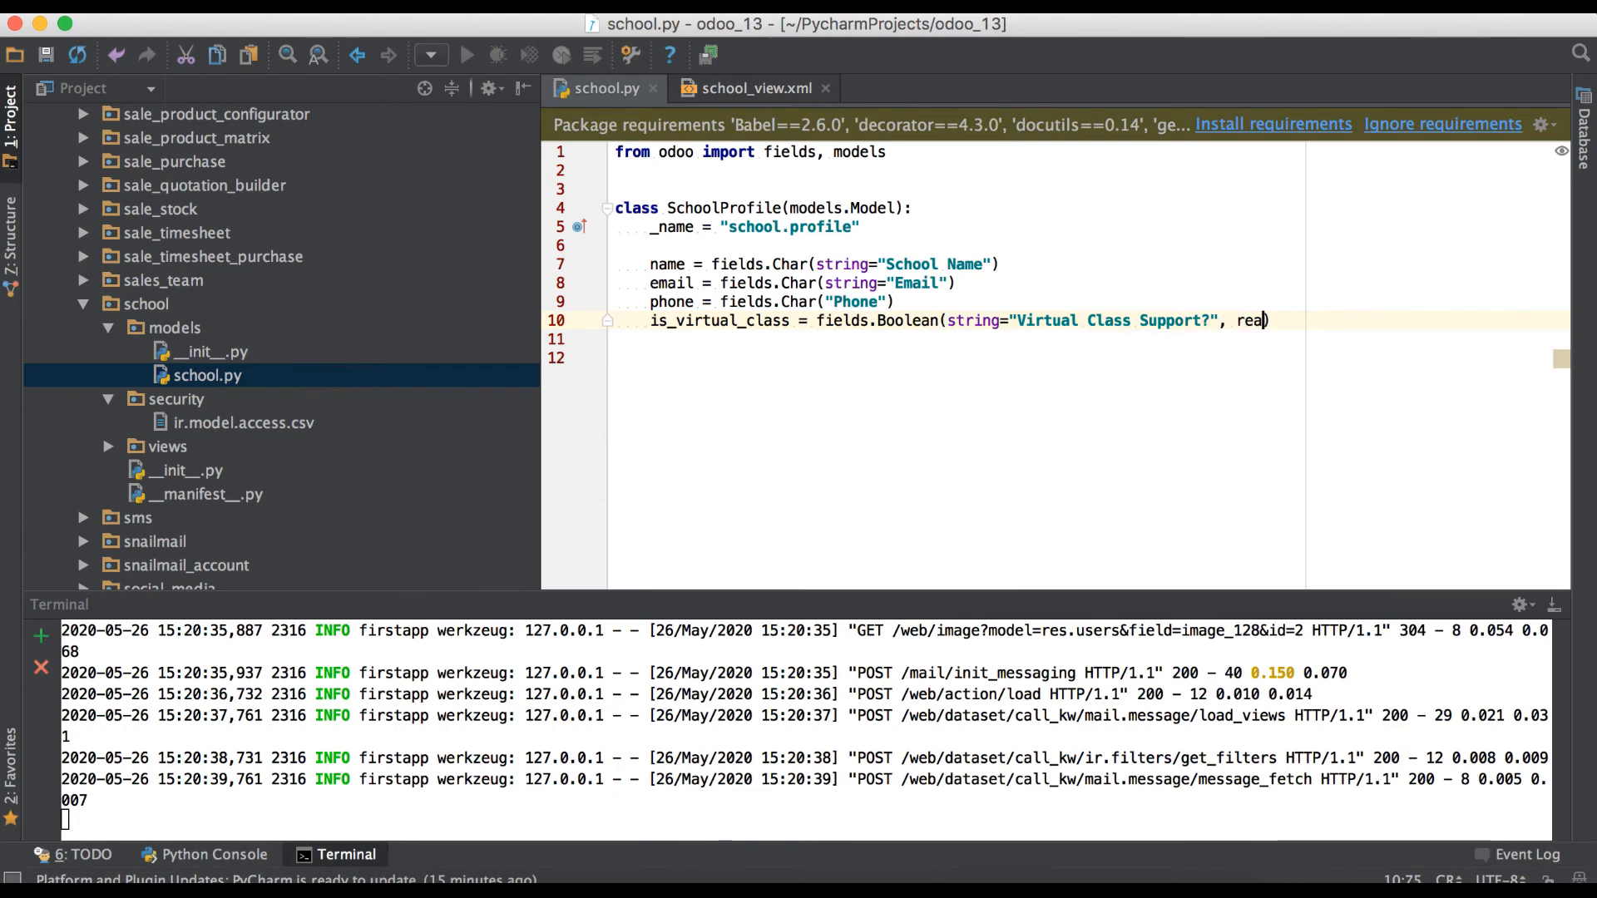
text(d)
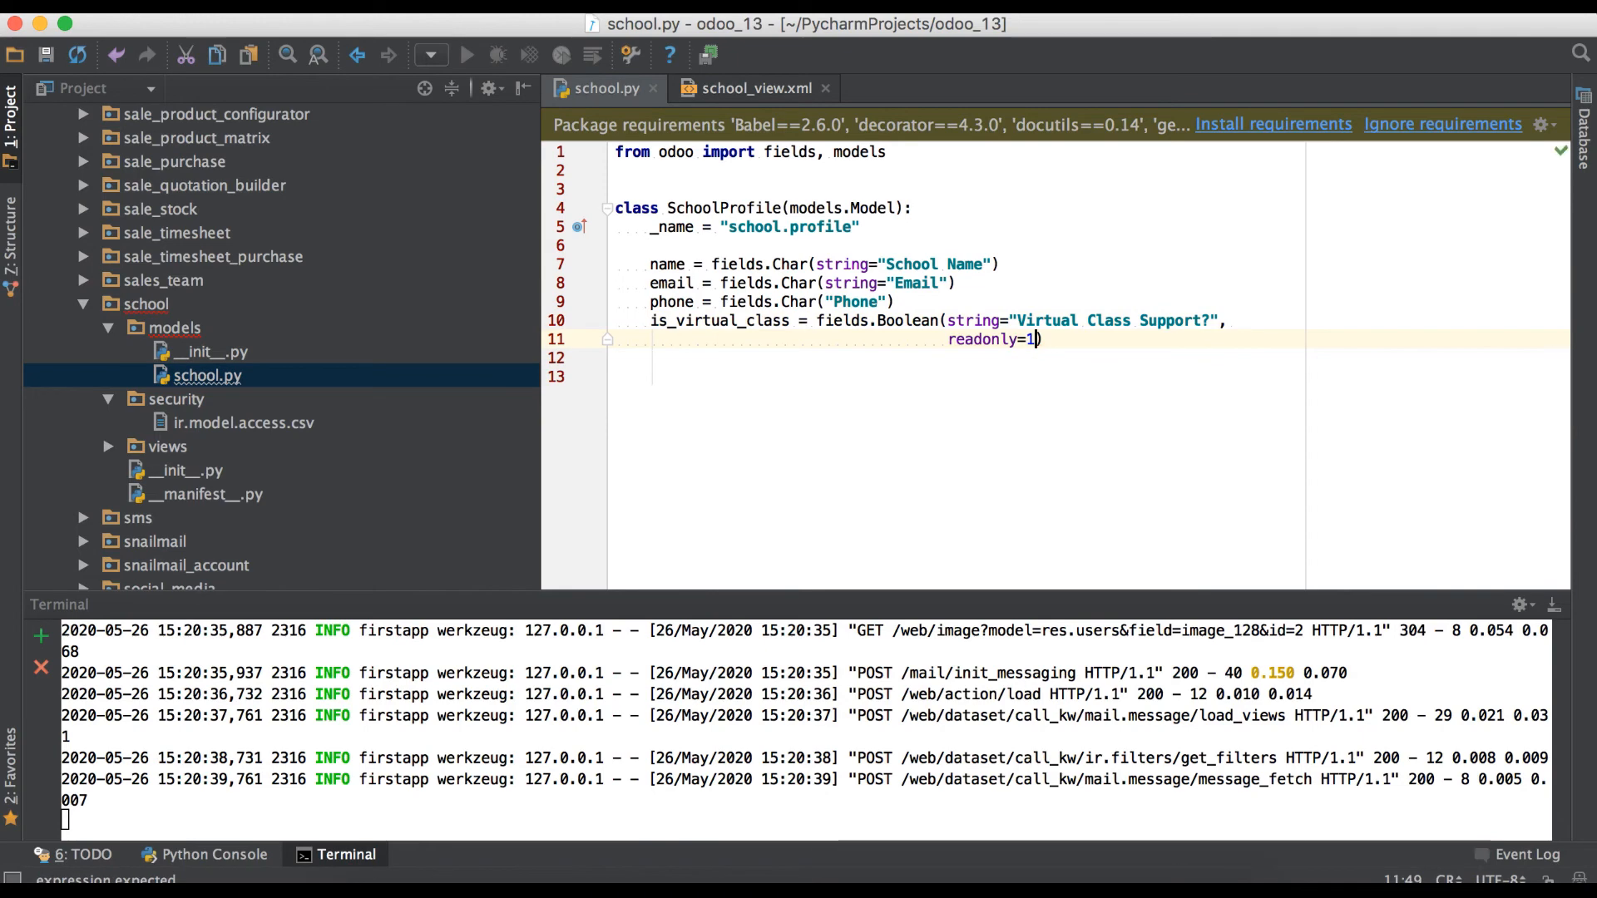
text(rue)
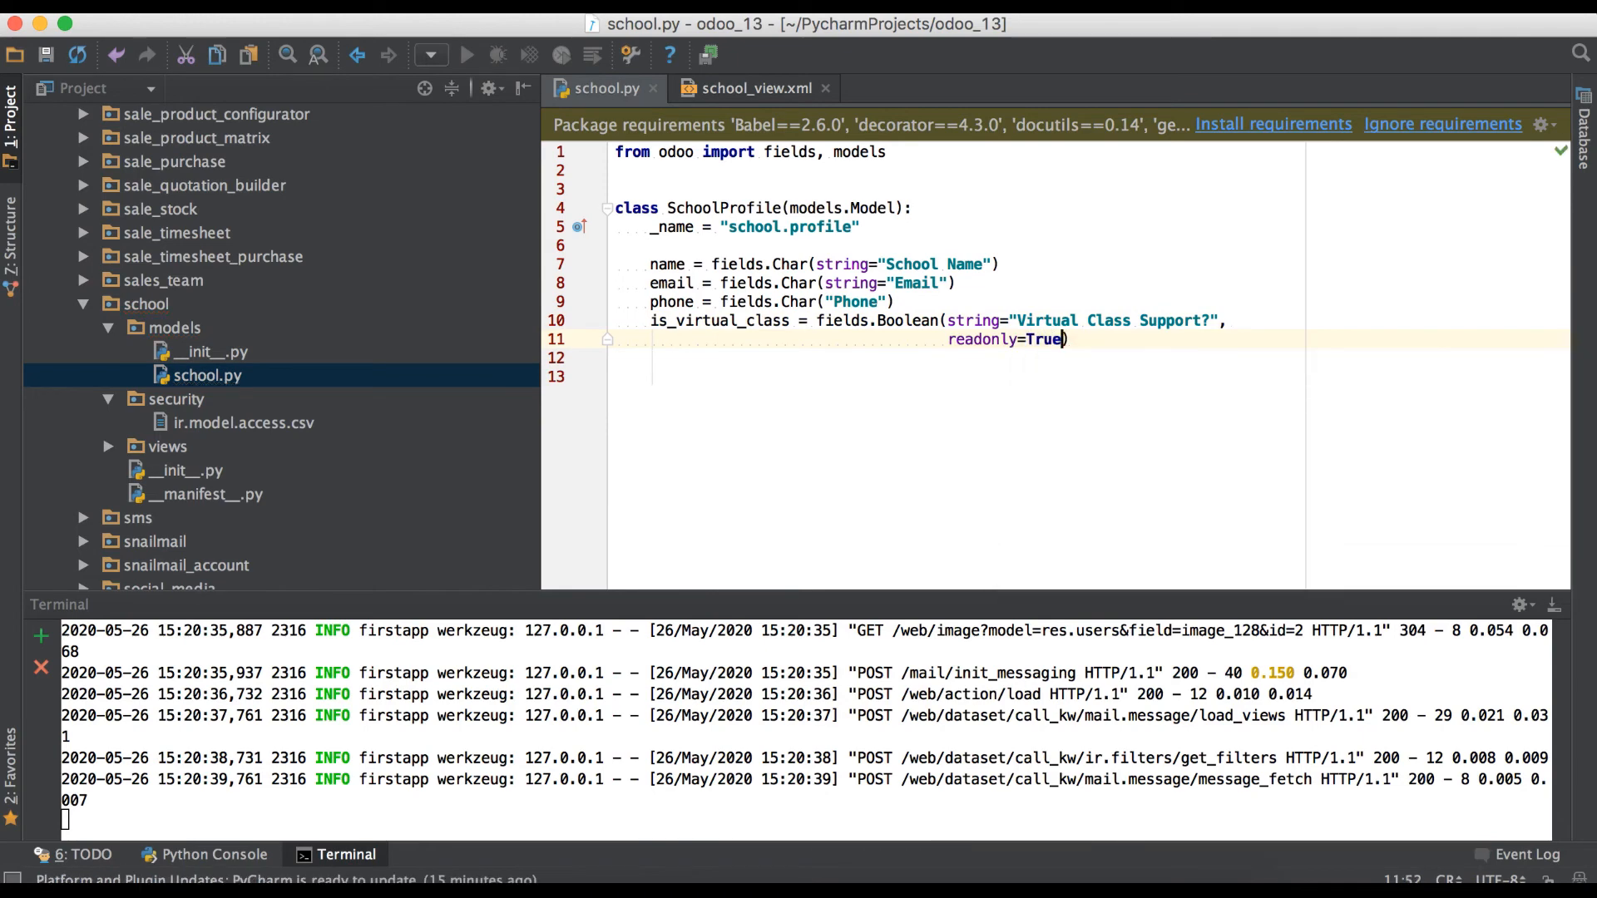
Remove readonly="1" from the is_virtual_class field in school_view.xml.
click(752, 89)
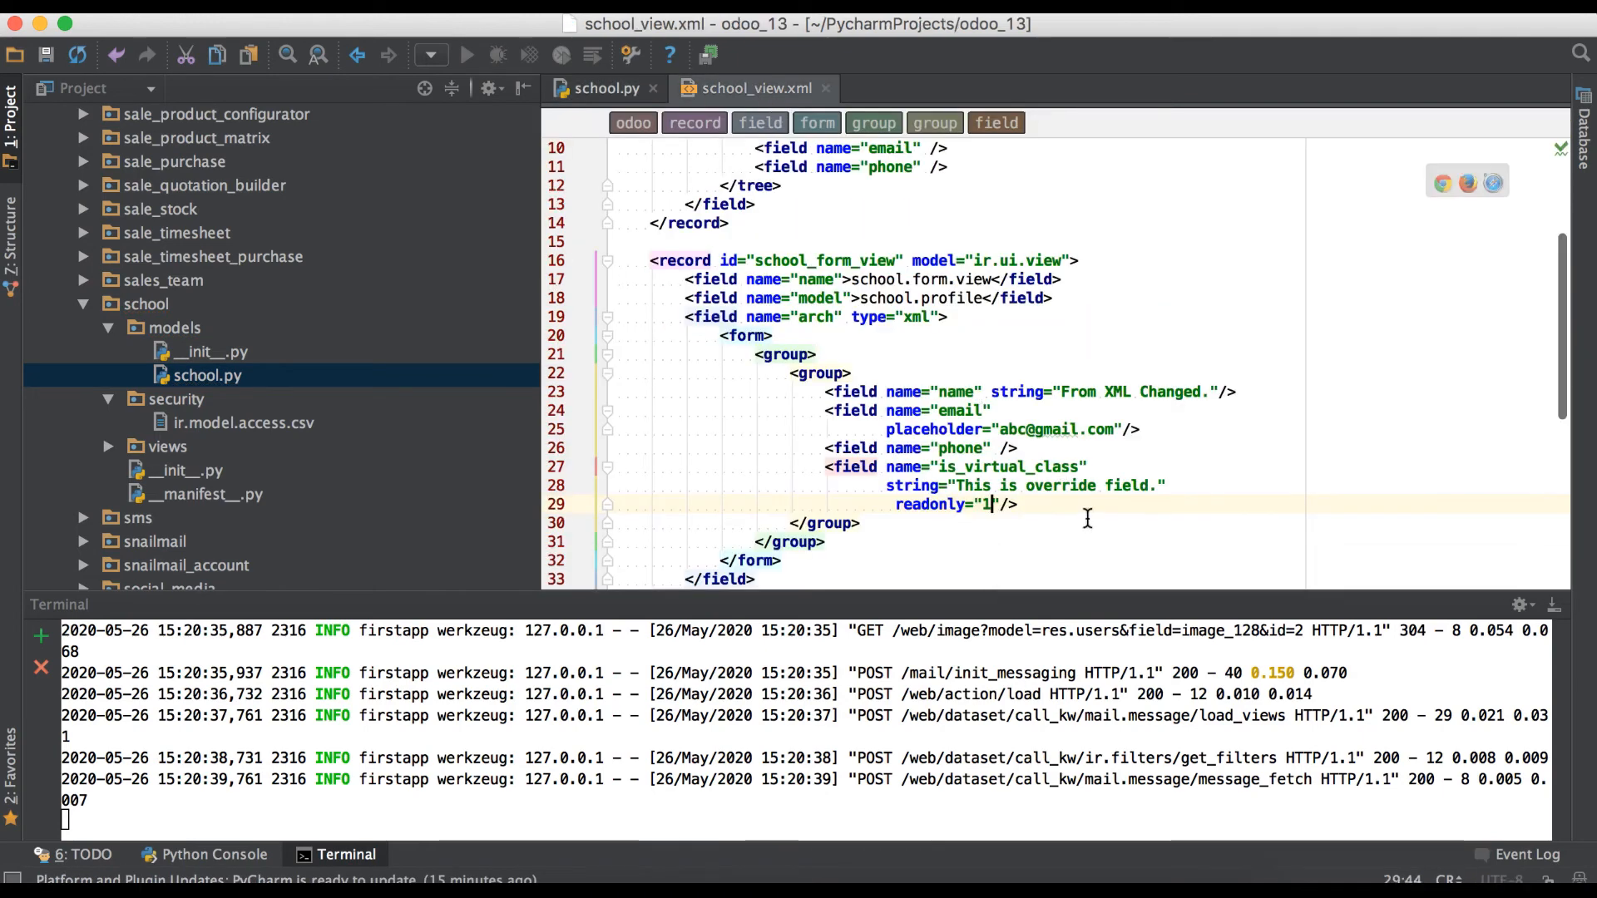
double_click(930, 502)
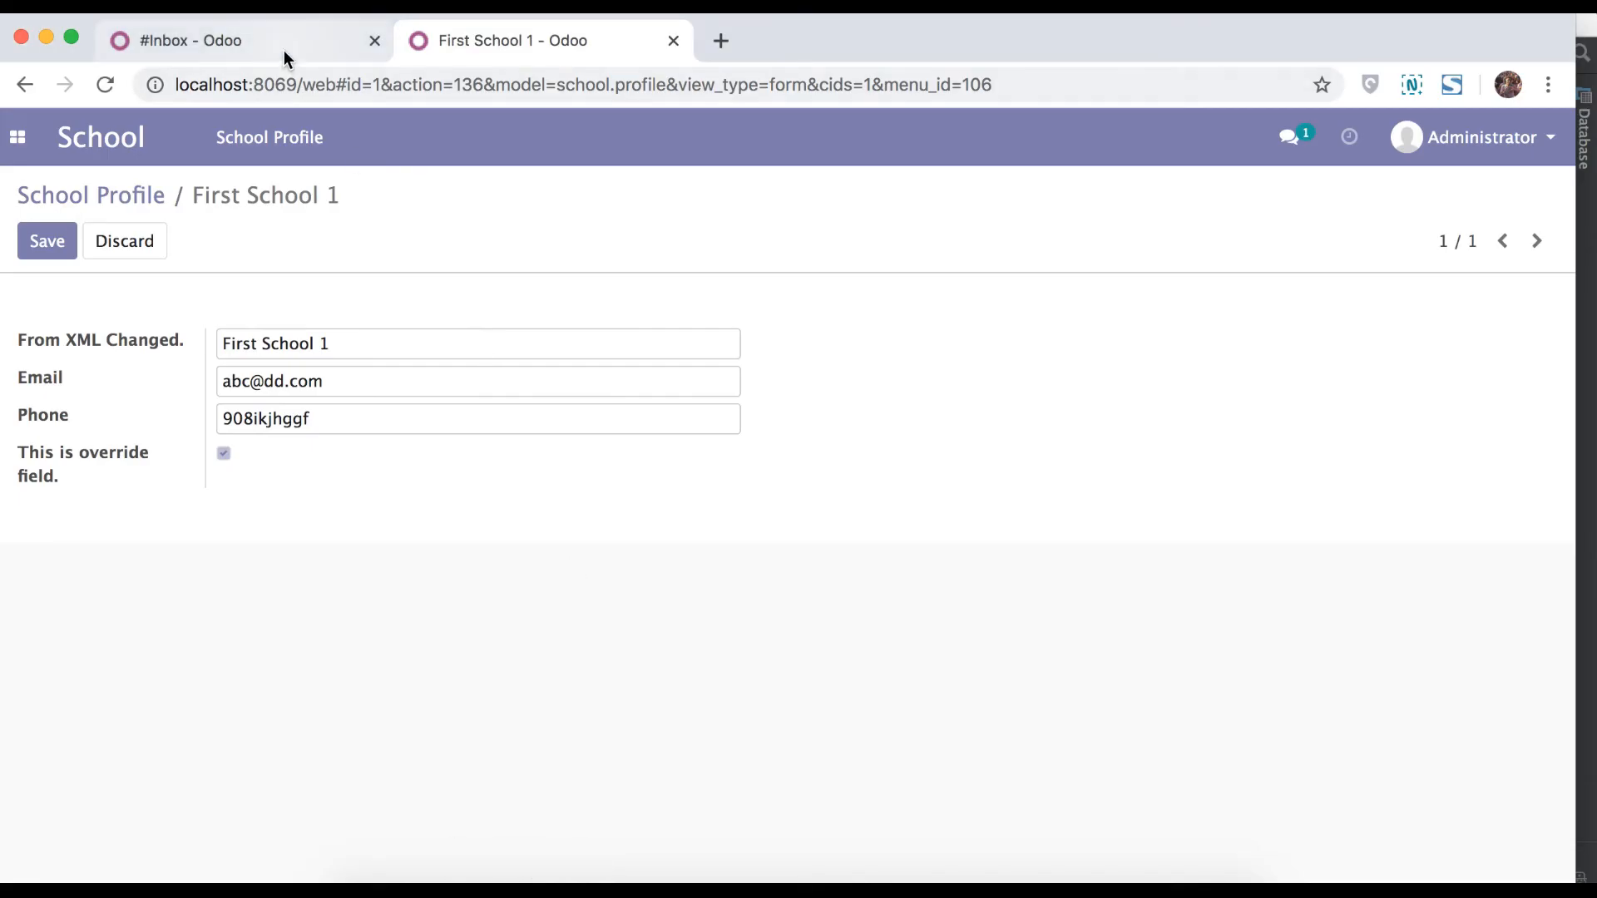
Search Apps for school and upgrade the School module.
click(192, 40)
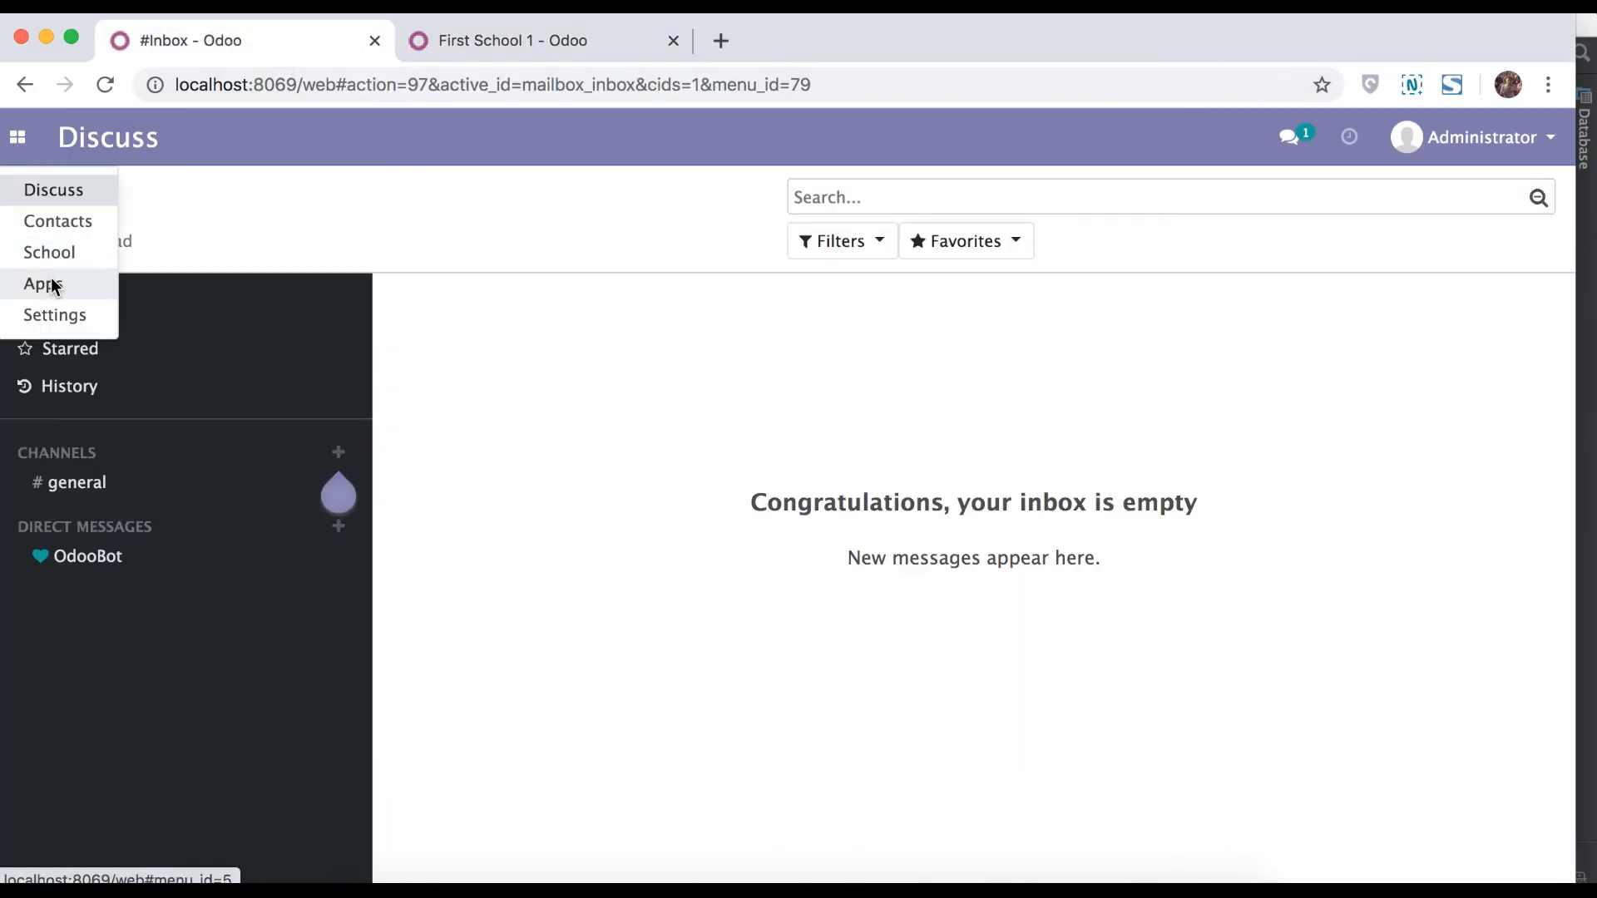
click(44, 283)
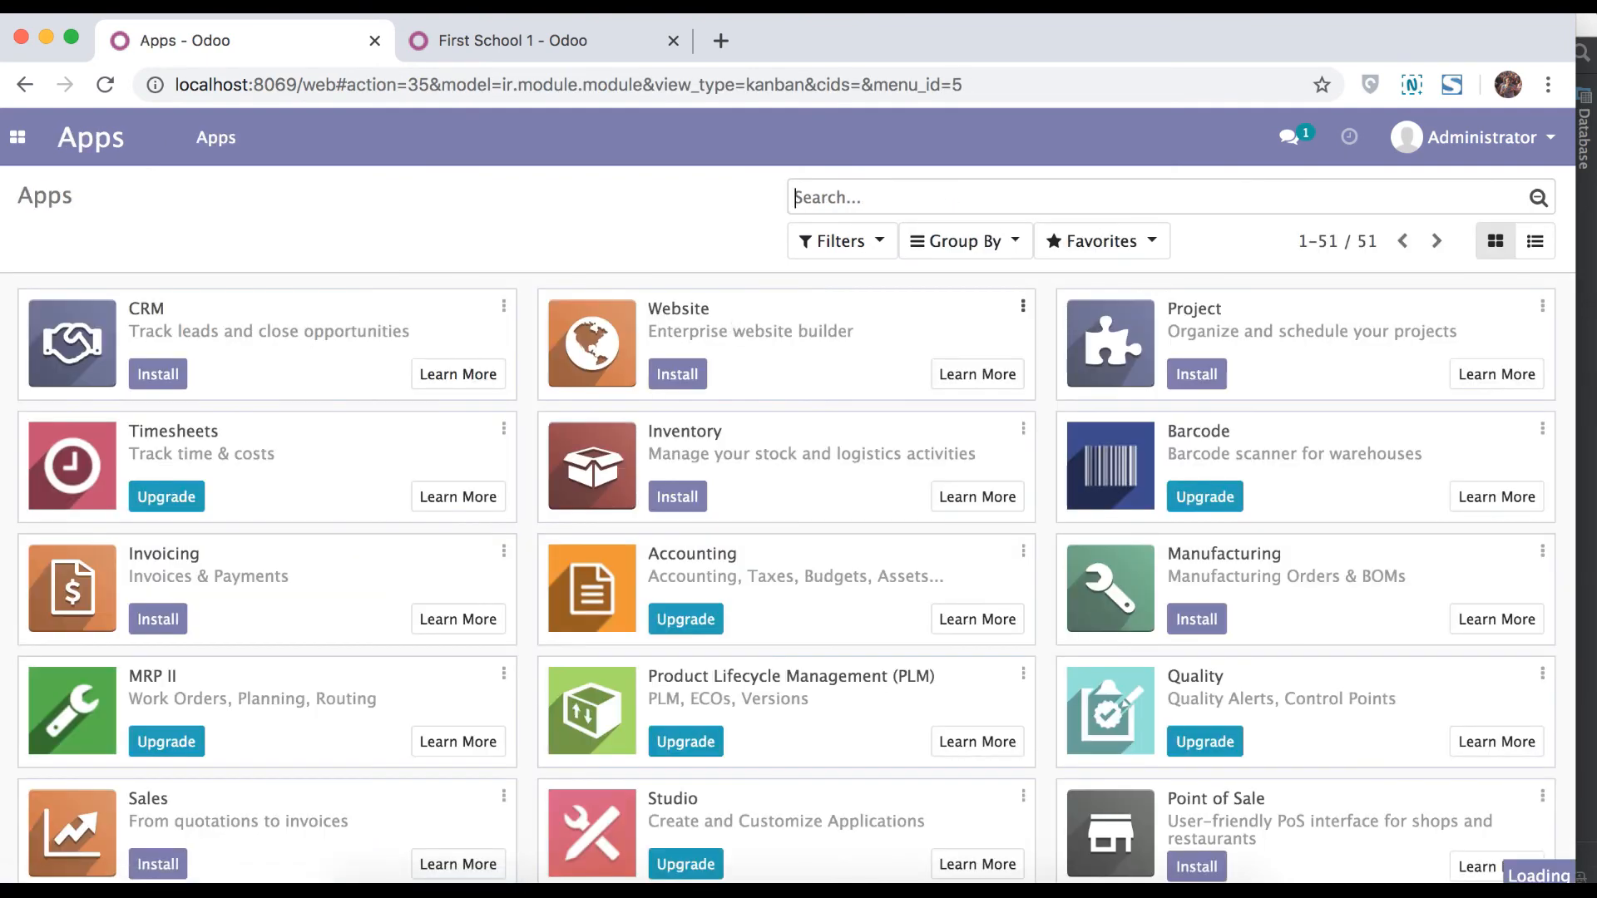
text(school)
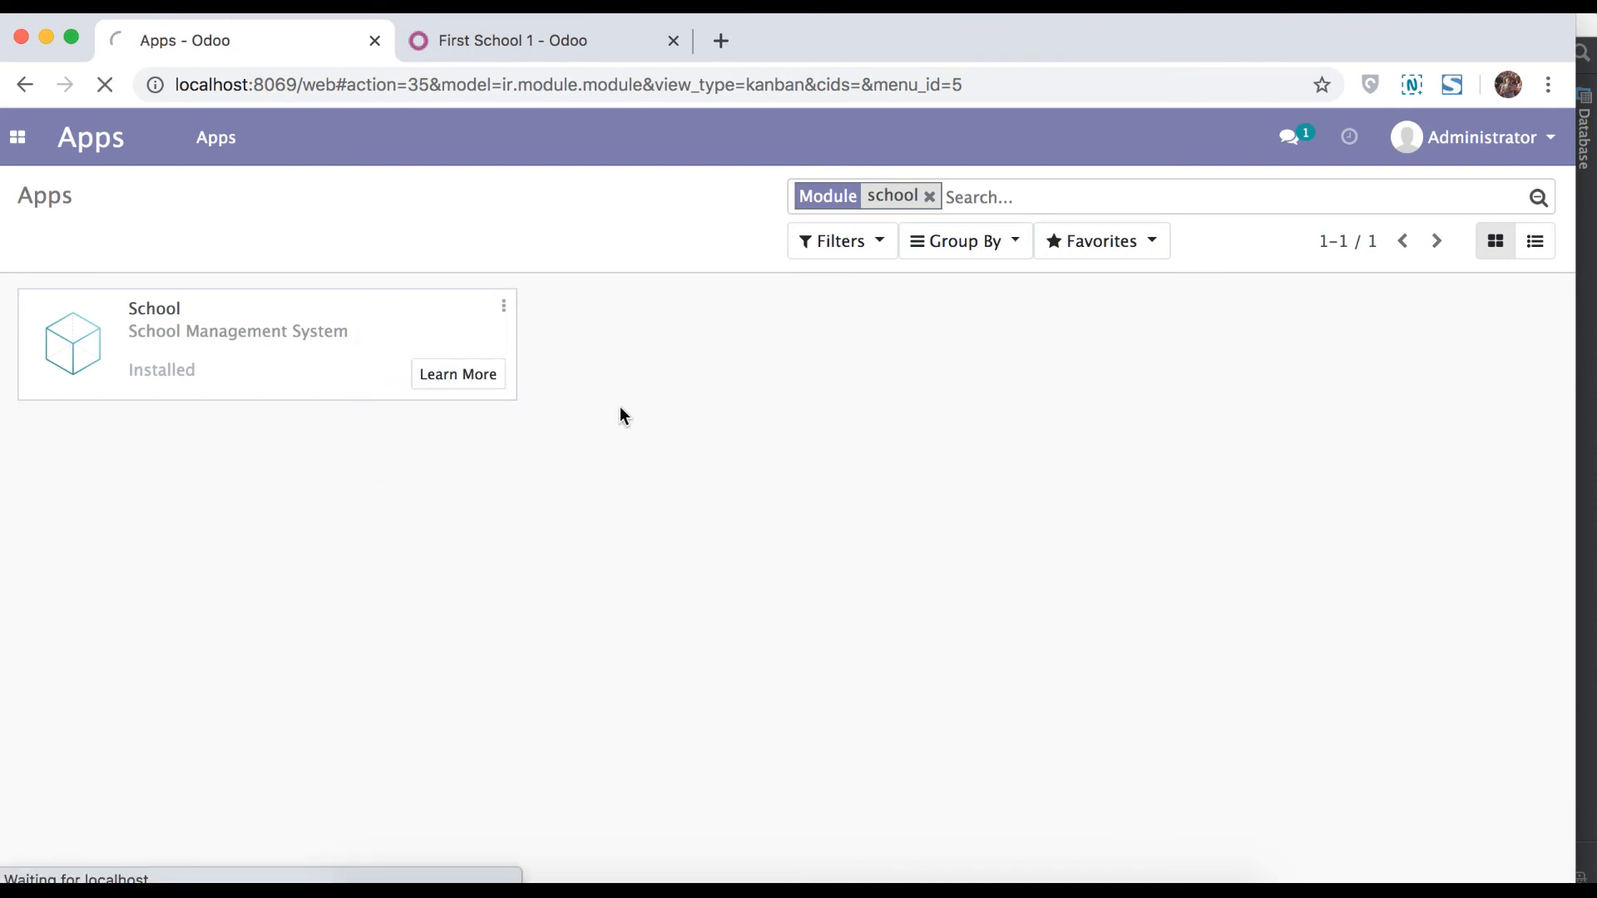
click(1290, 138)
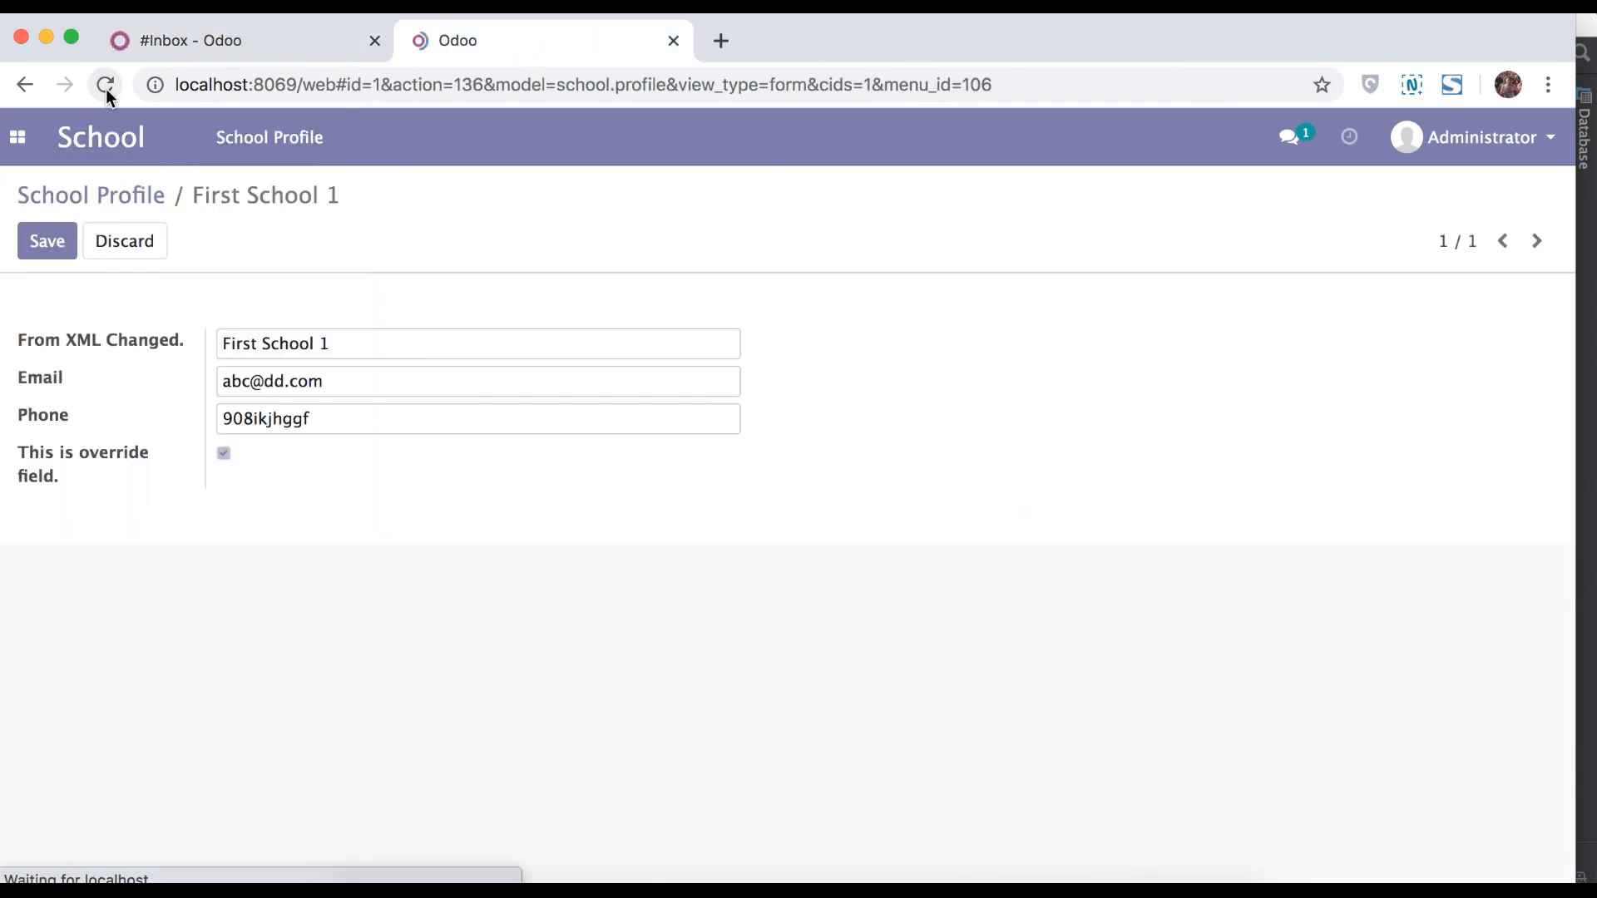
Reload First School 1 and try unticking the override checkbox, which stays locked.
click(107, 85)
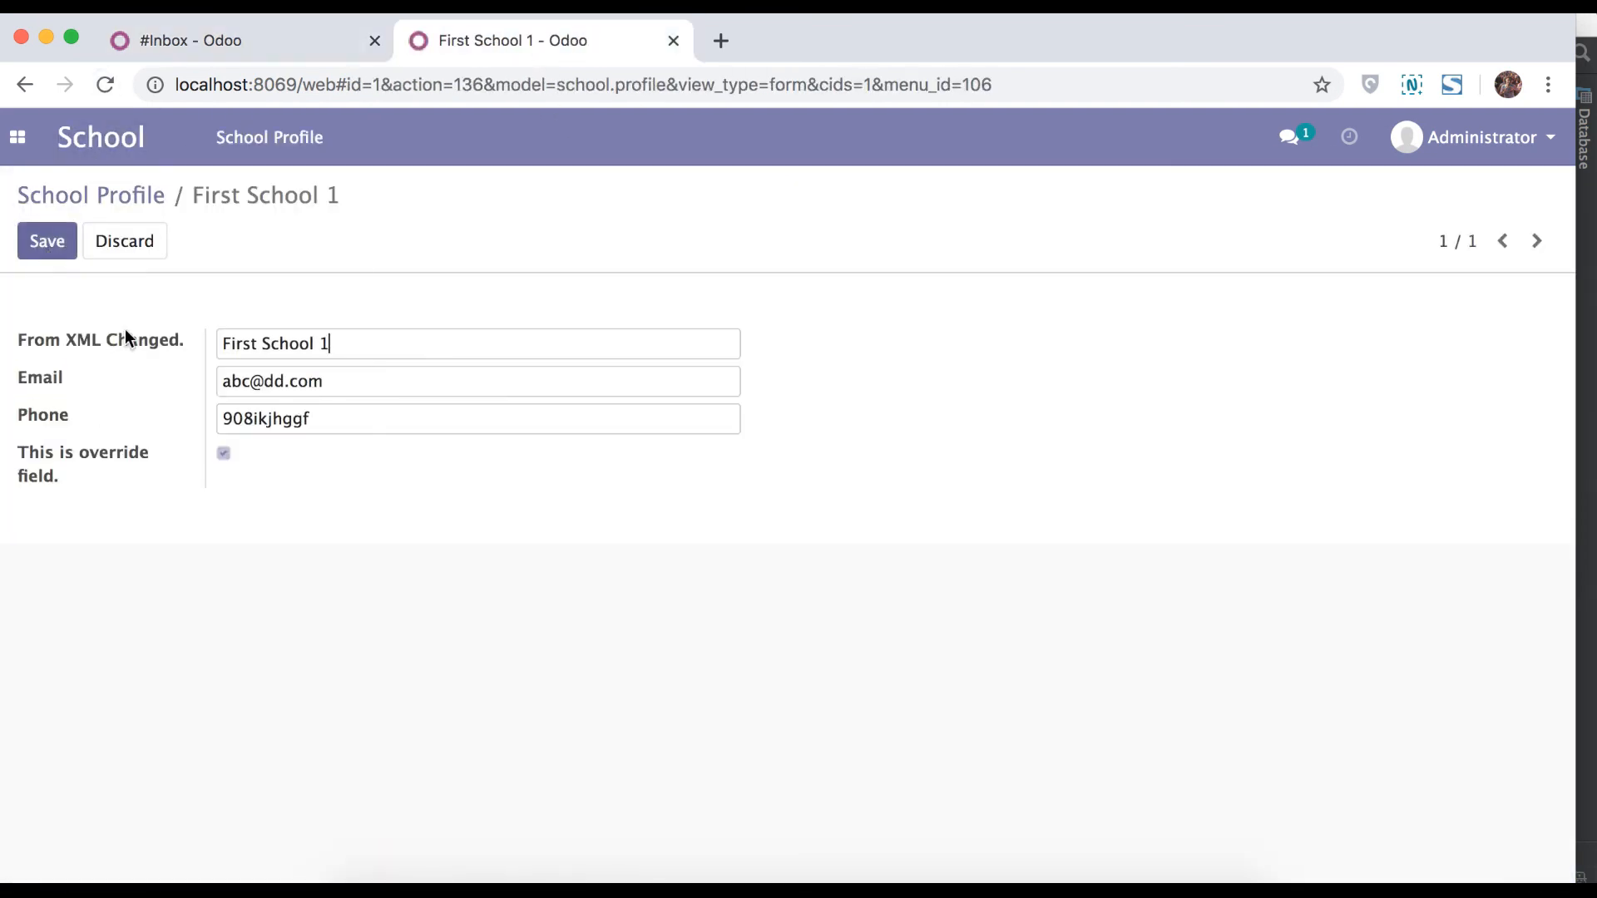
click(223, 452)
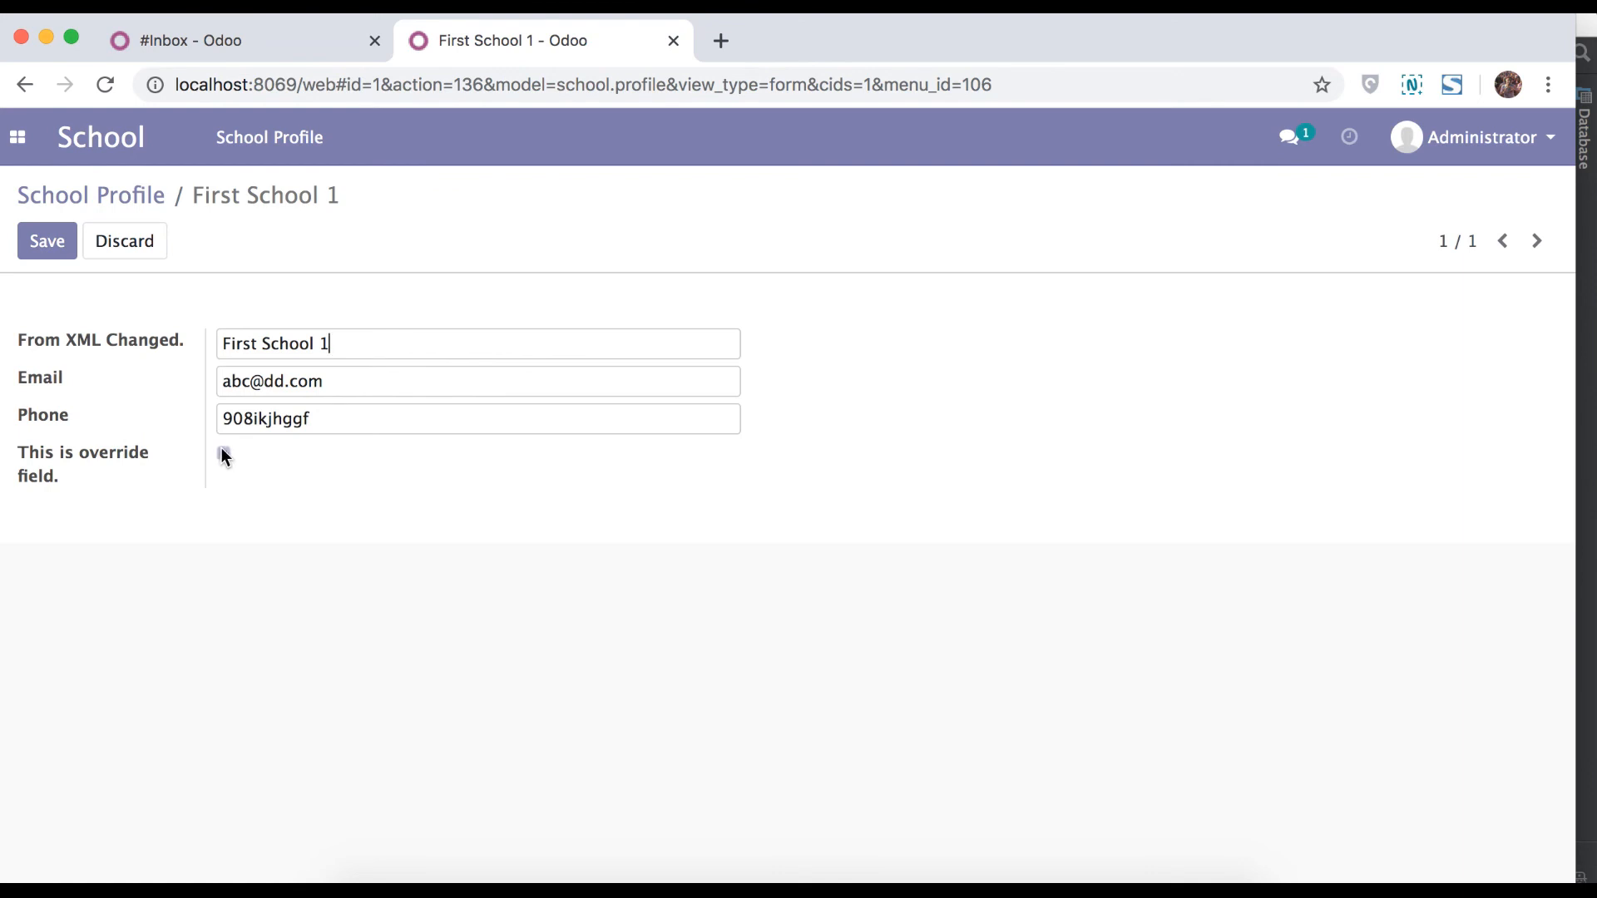
click(223, 453)
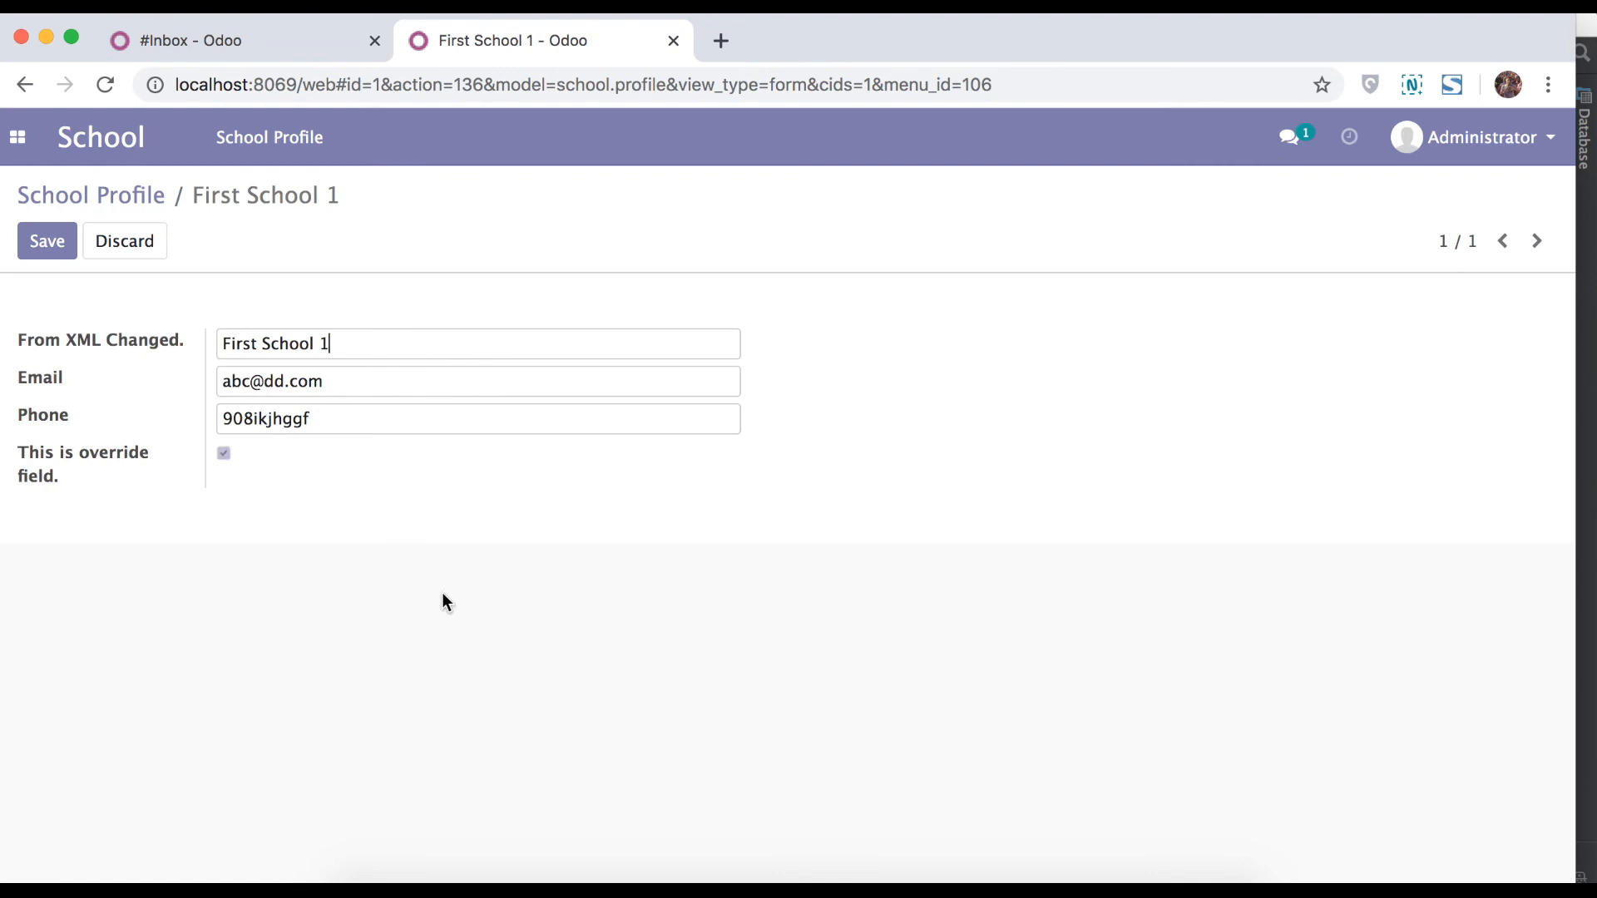
mouse_move(643, 744)
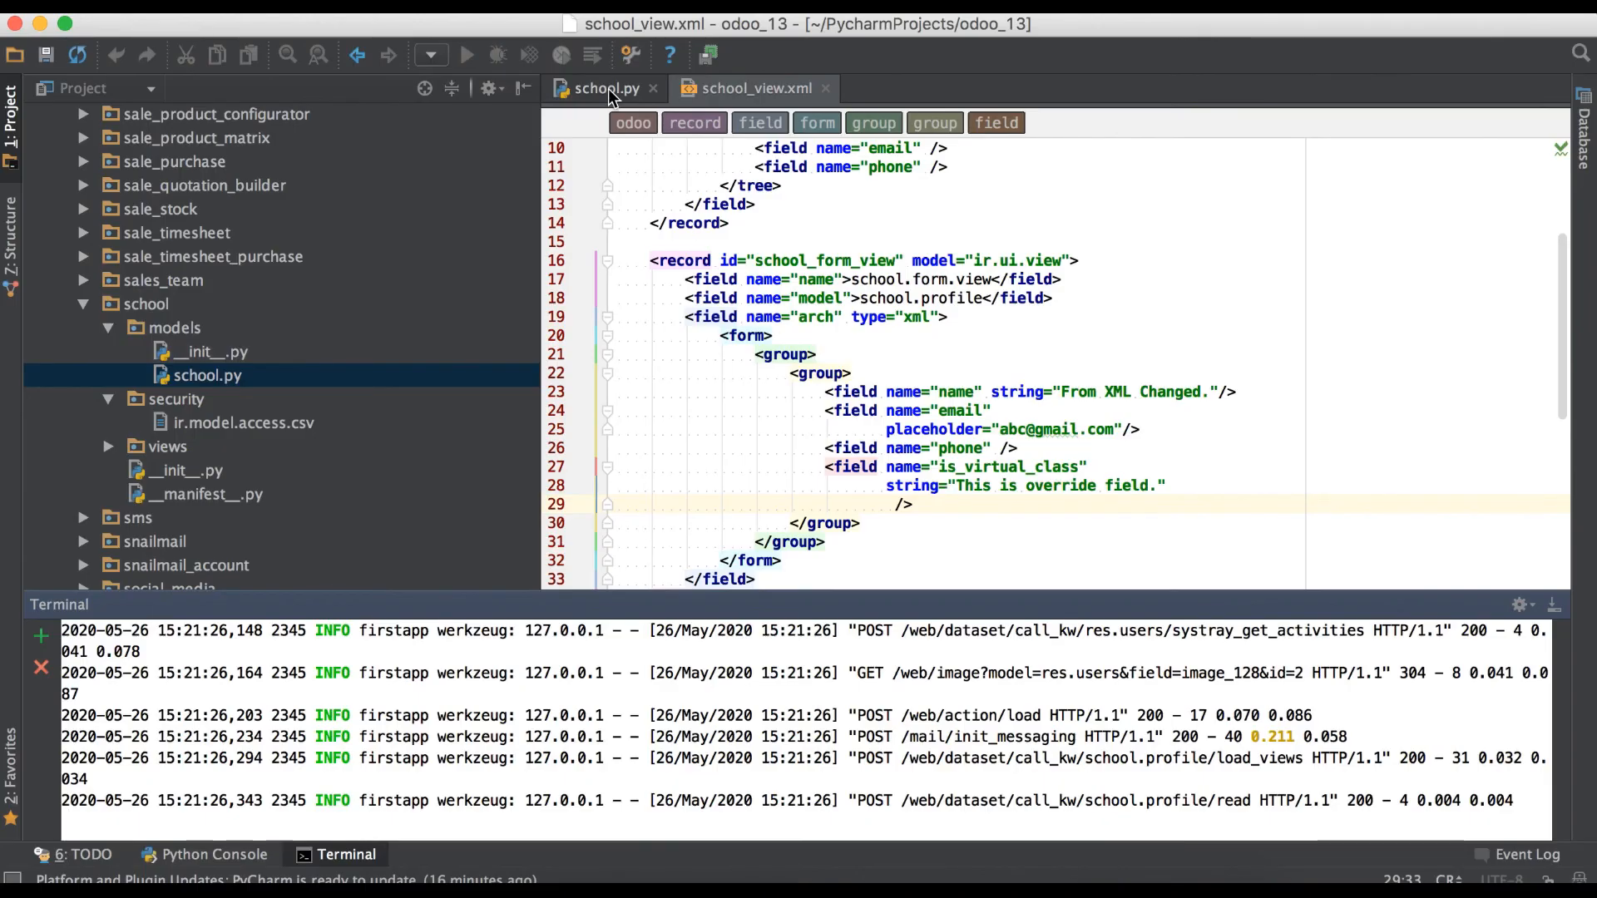
Add readonly="0" to the is_virtual_class field in school_view.xml after checking the model file.
click(606, 88)
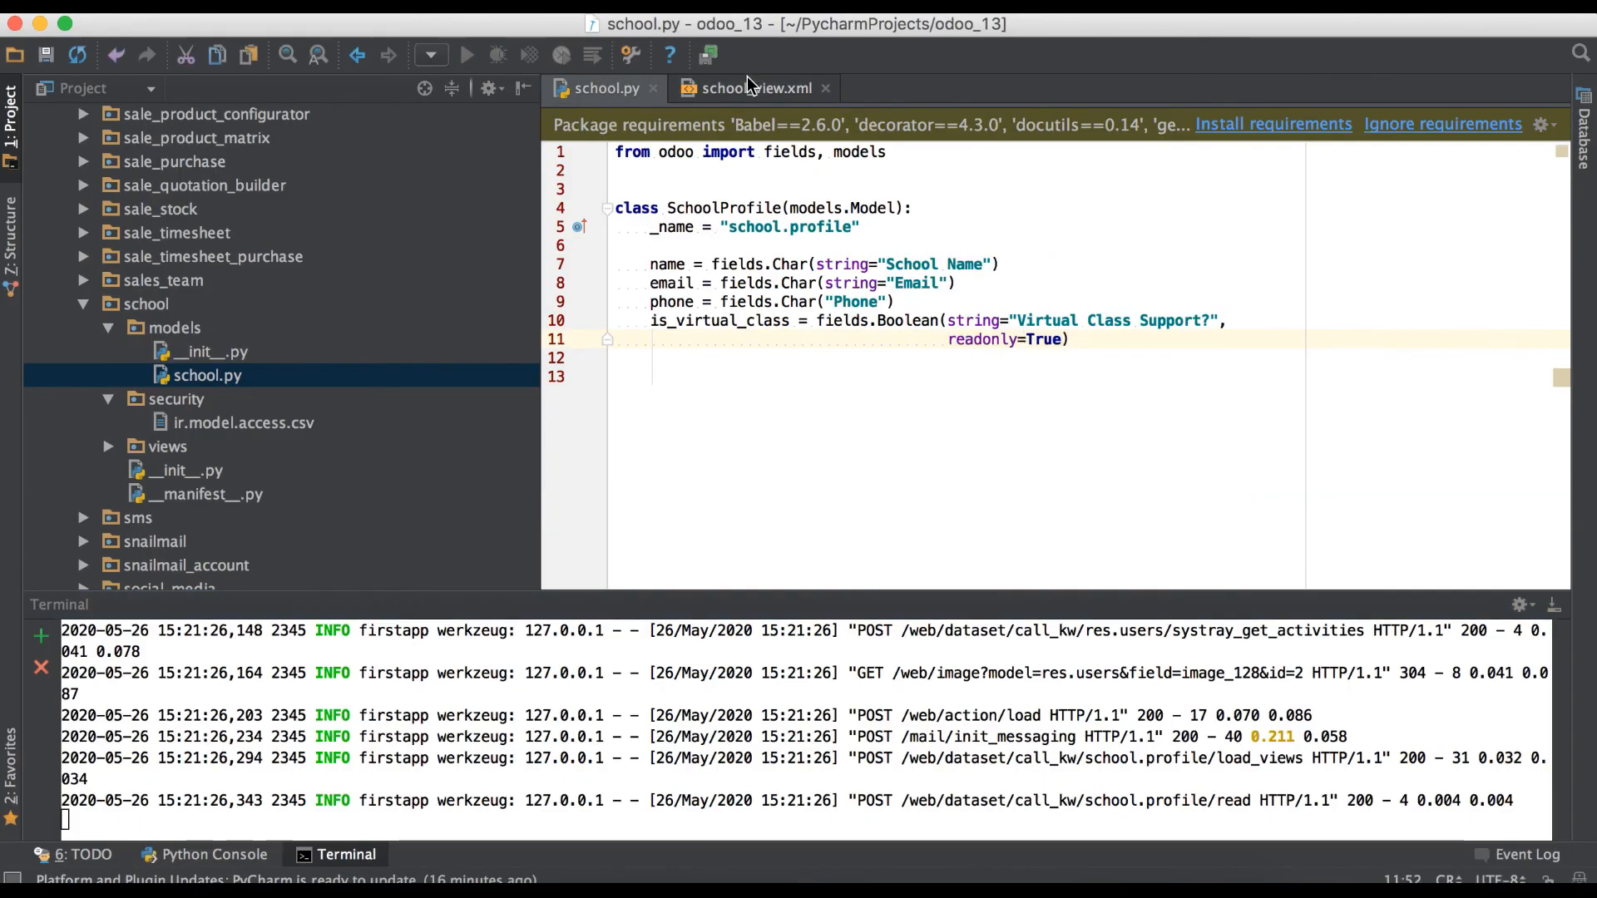
click(754, 88)
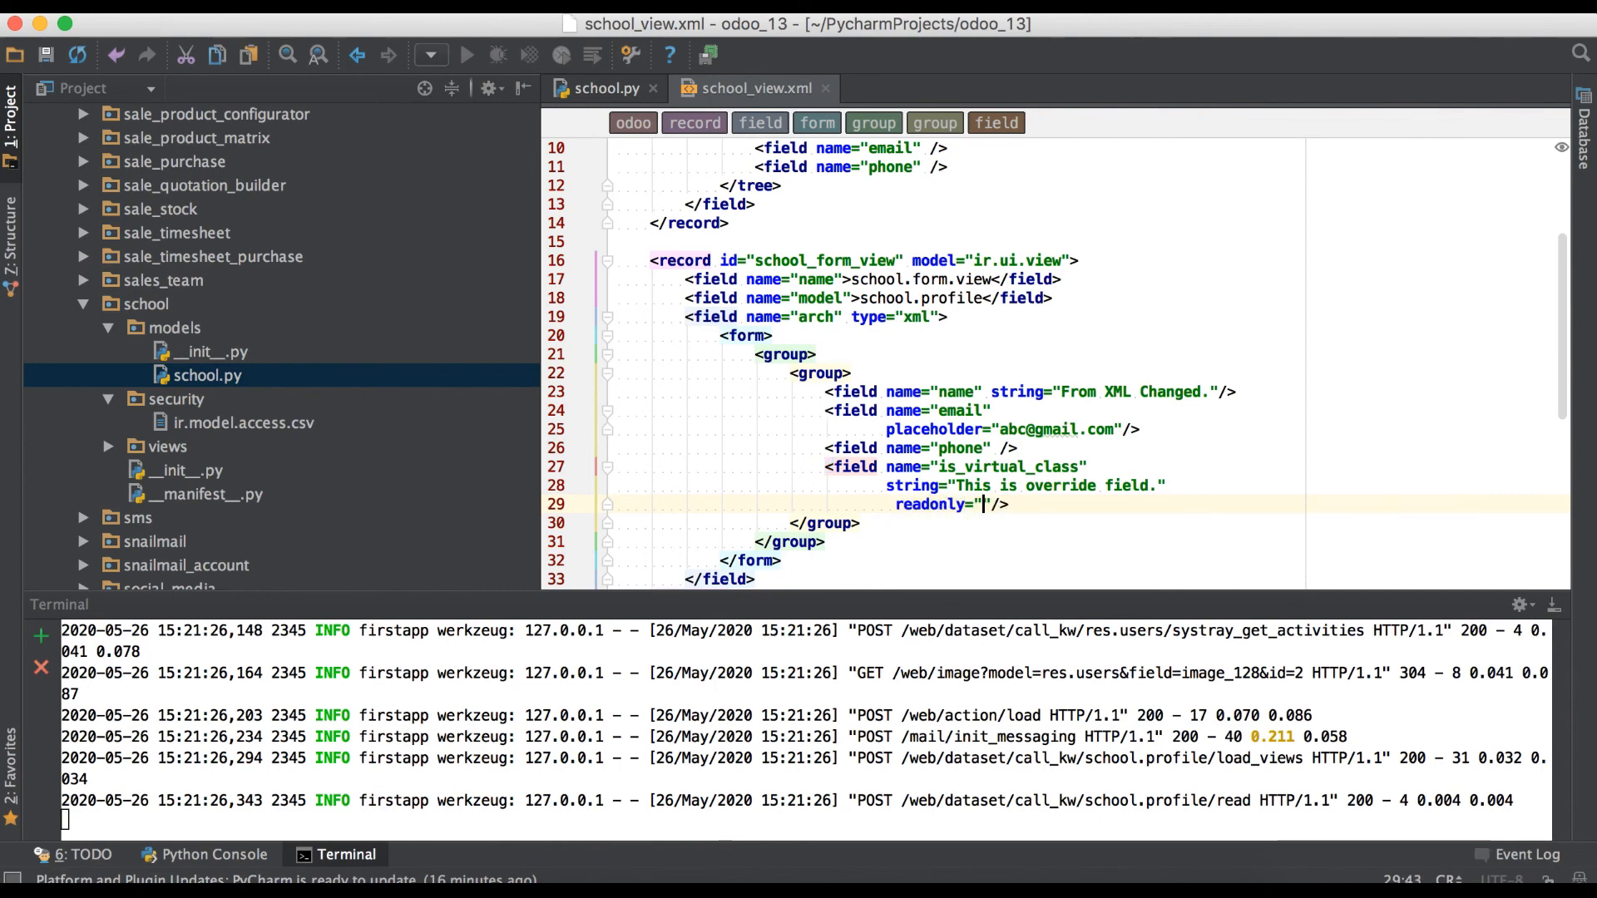
text(0)
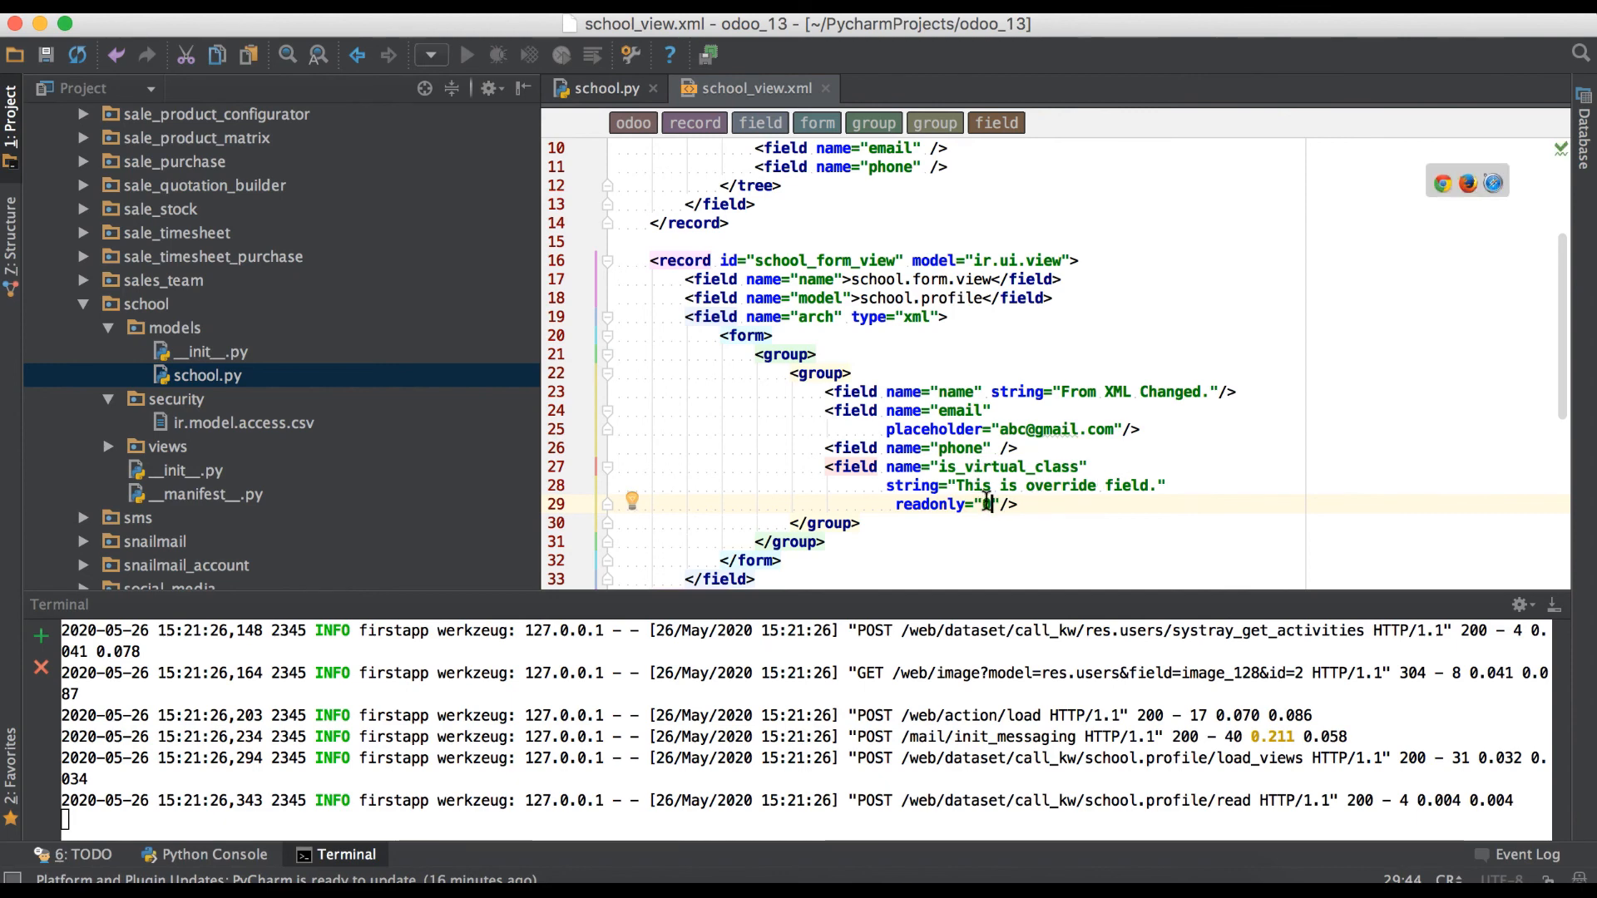
text(0)
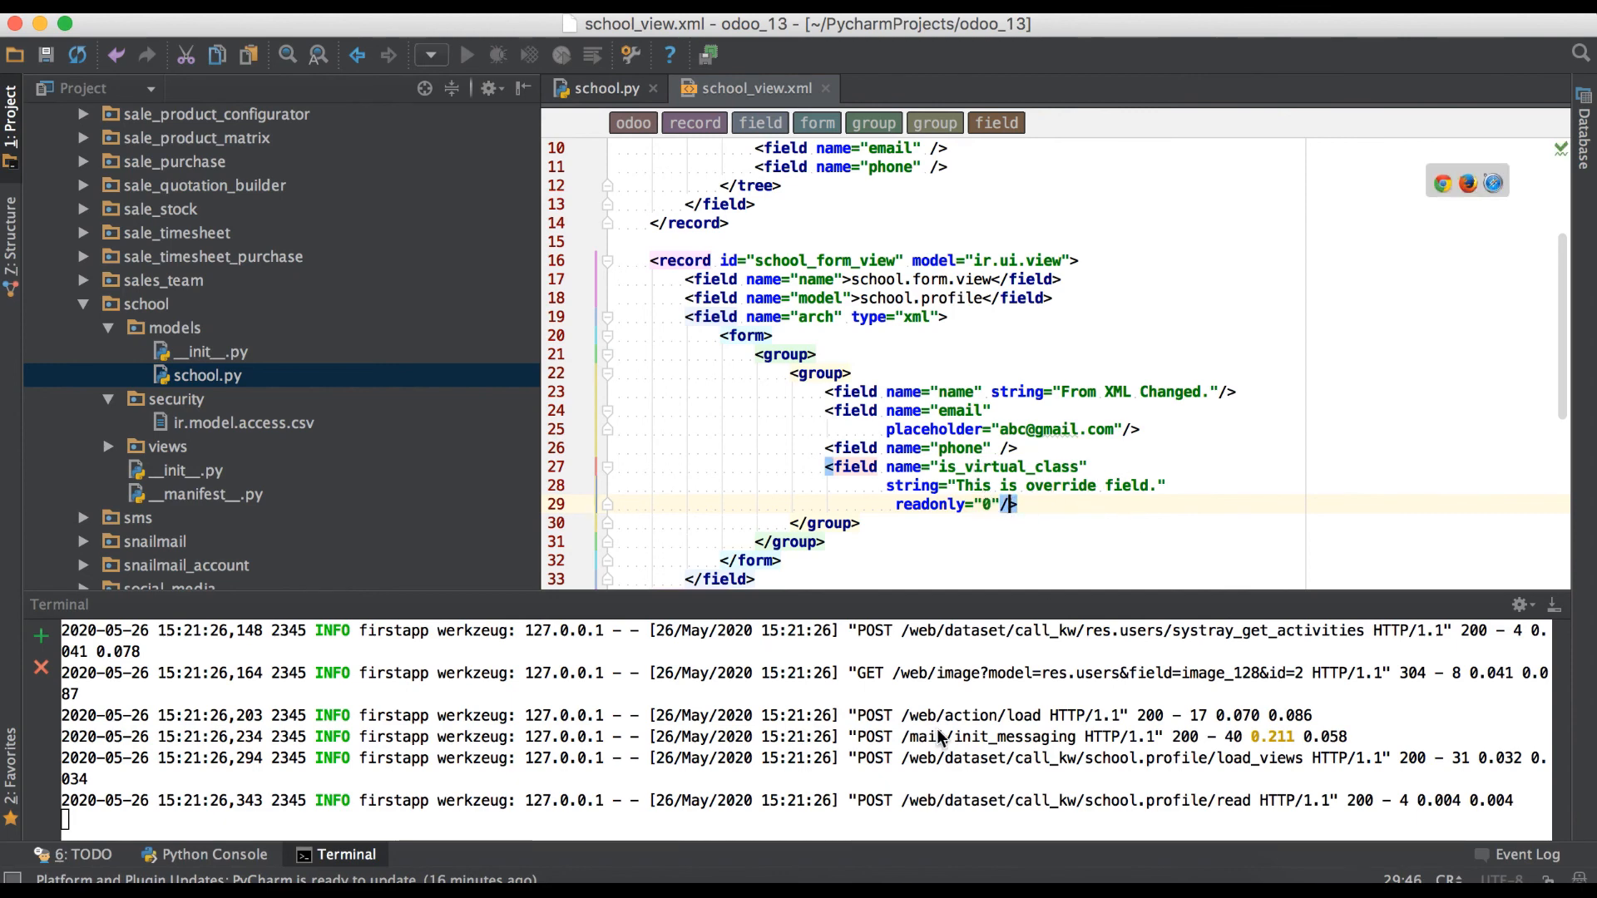
mouse_move(527, 877)
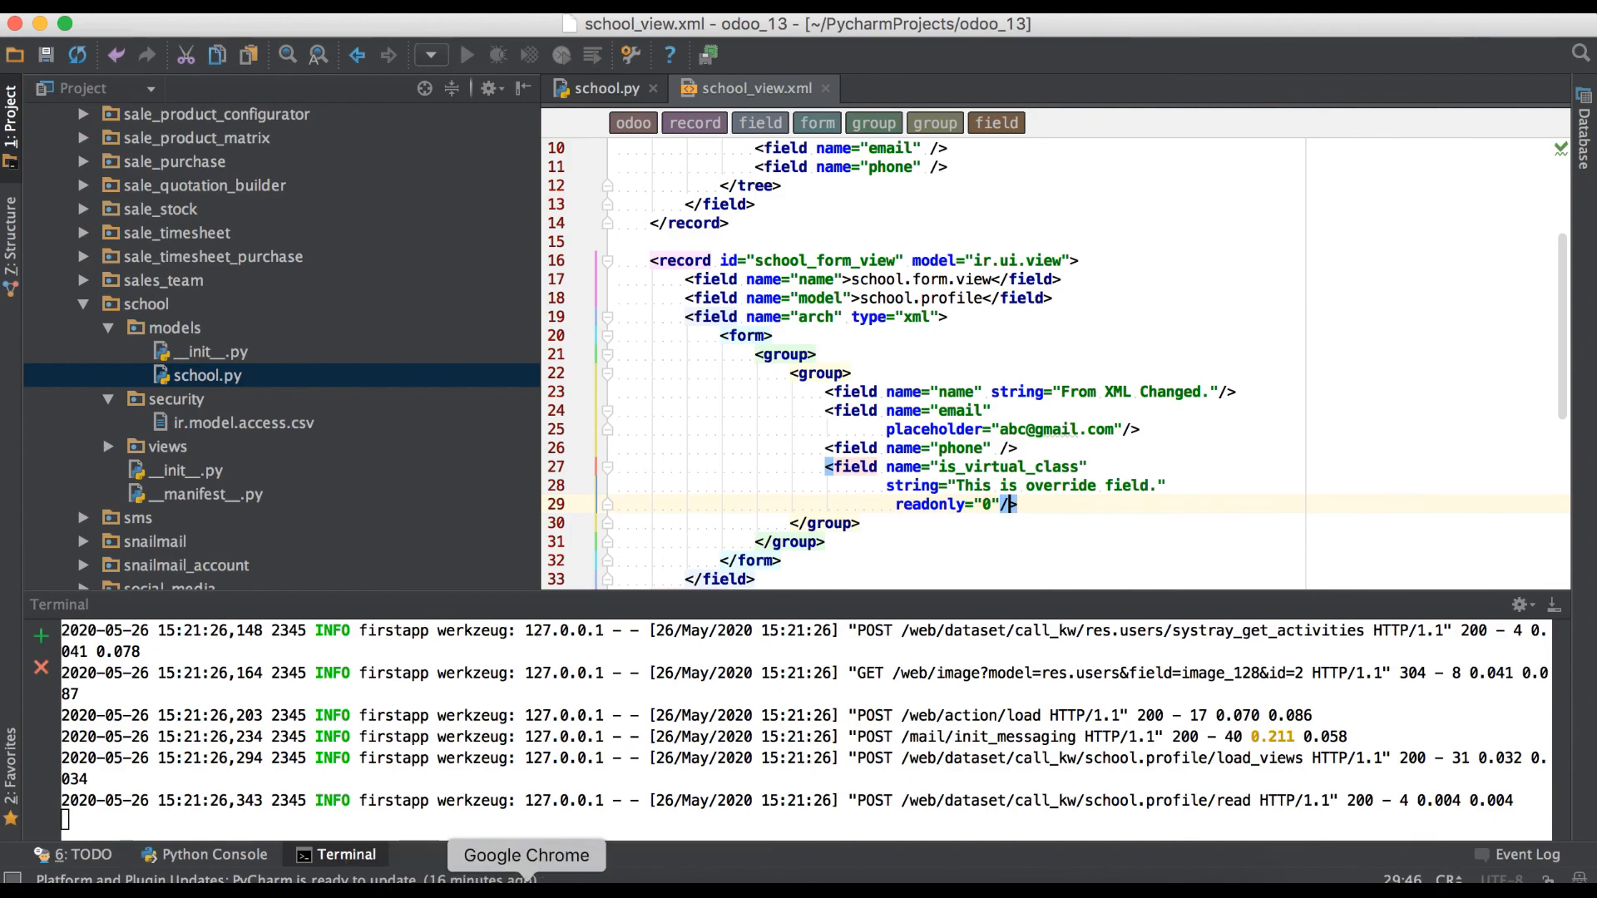
Upgrade the School module in Odoo Apps and return to the First School 1 profile.
click(525, 855)
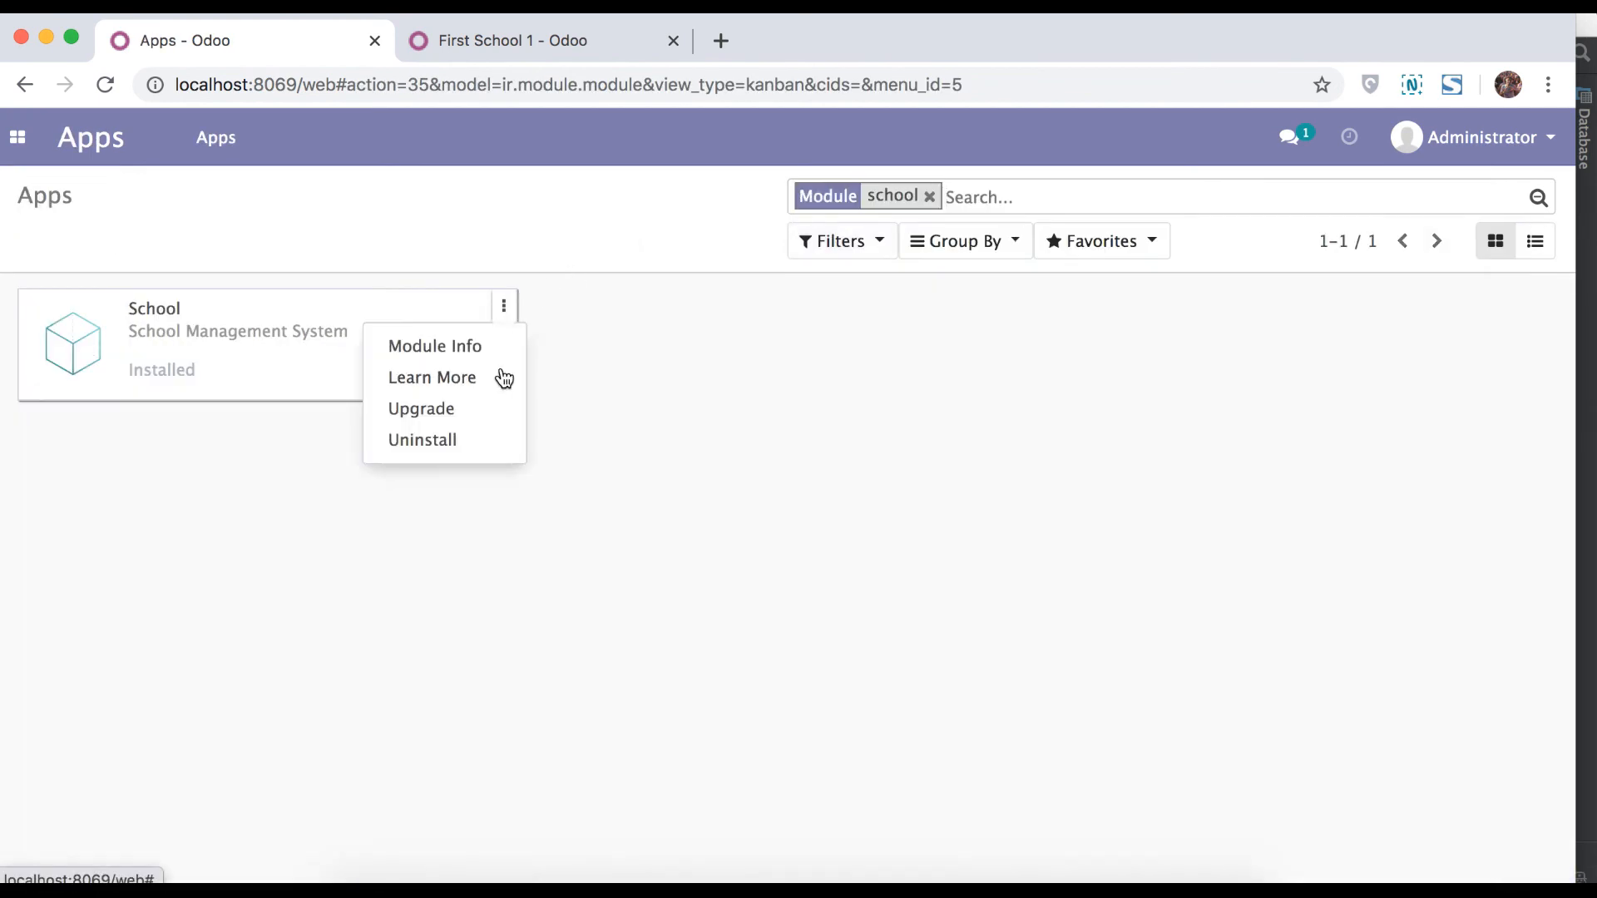
click(431, 377)
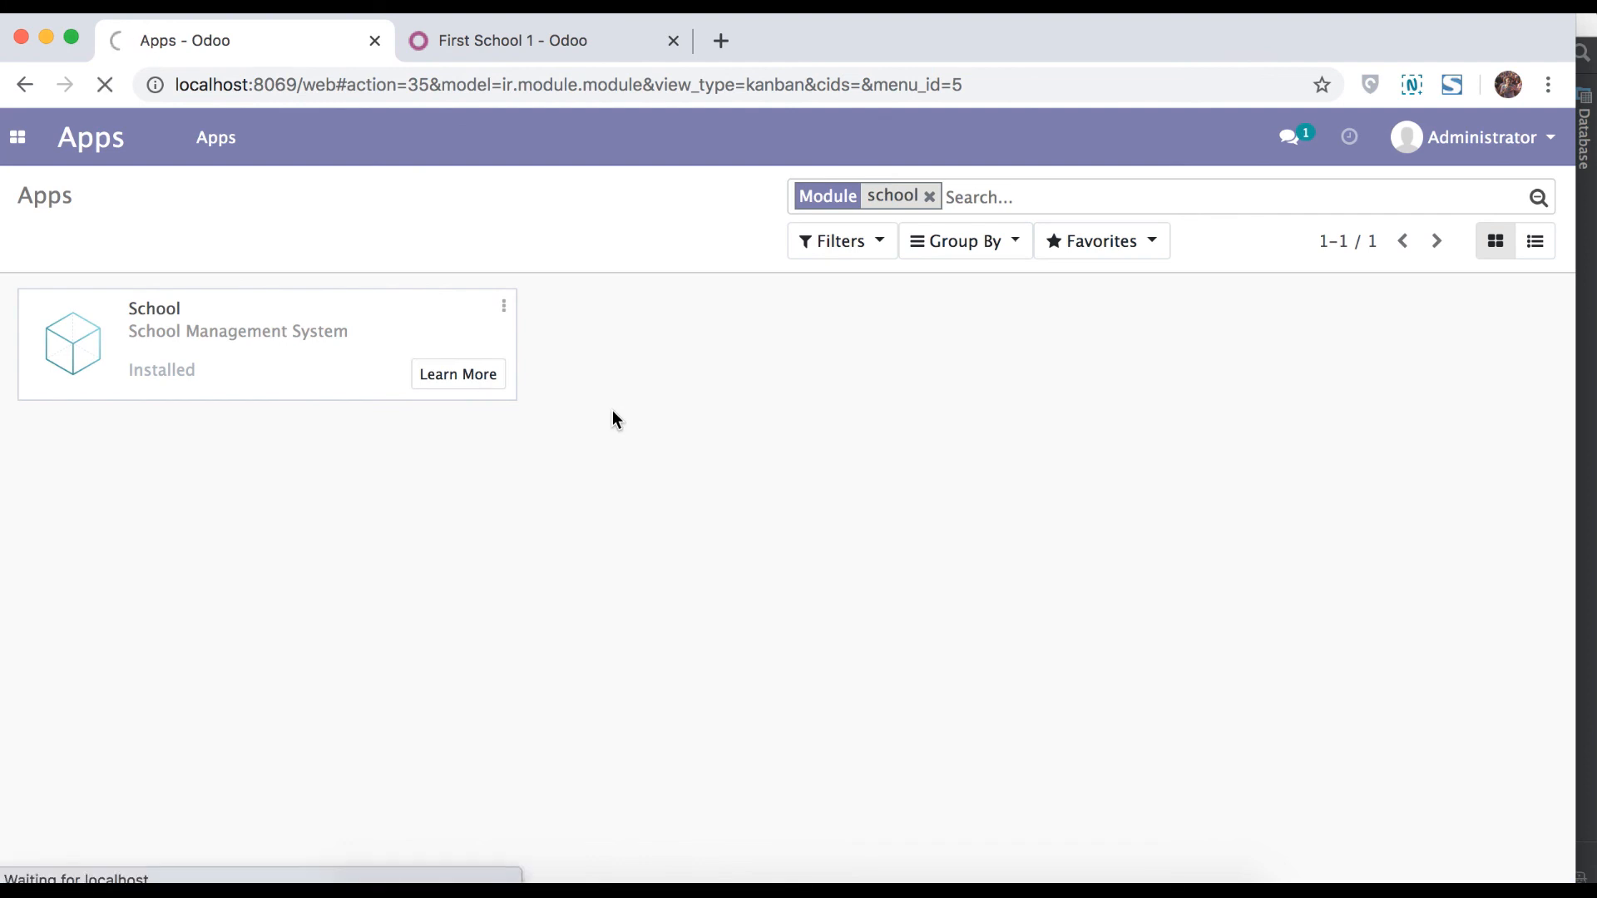
click(1291, 136)
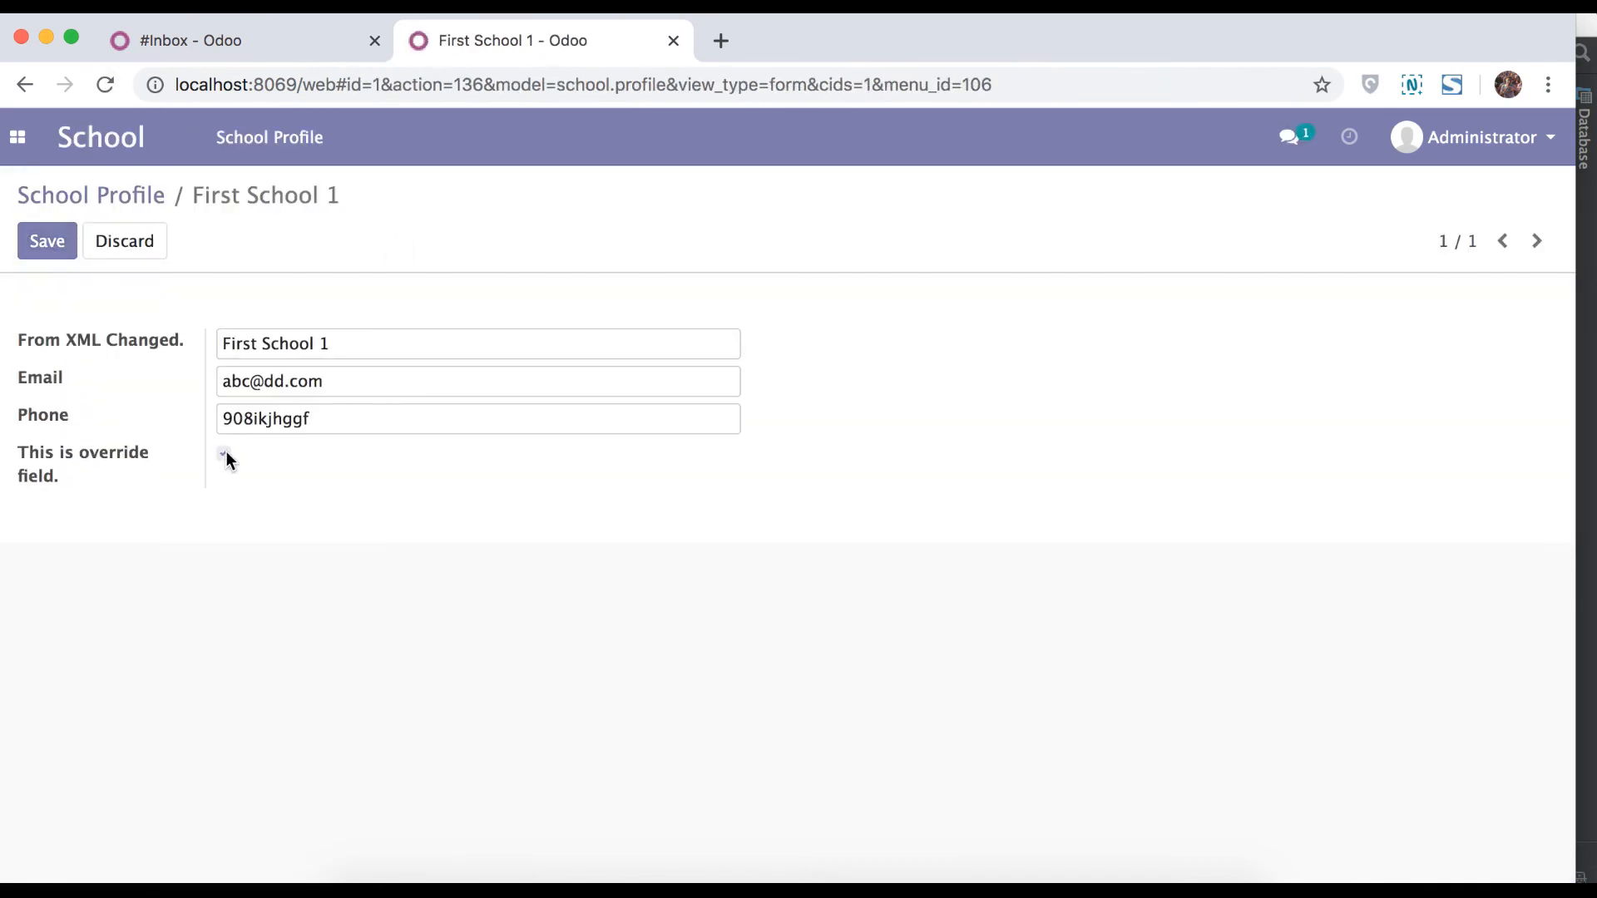
Untick and retick the 'This is override field.' checkbox, then save it ticked.
click(224, 456)
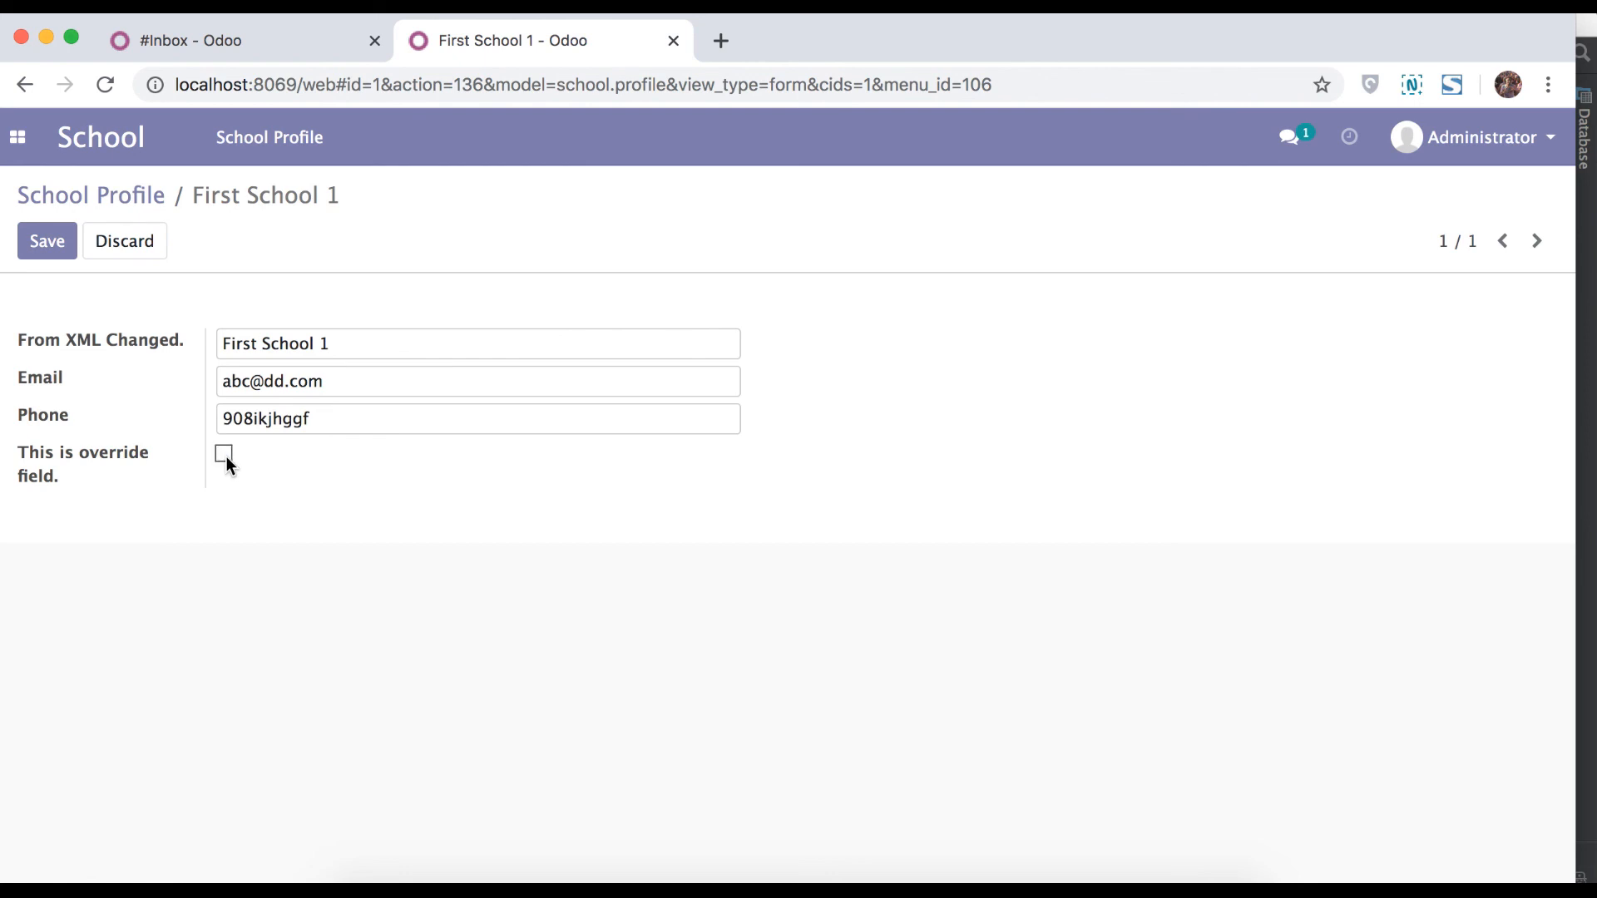
click(223, 453)
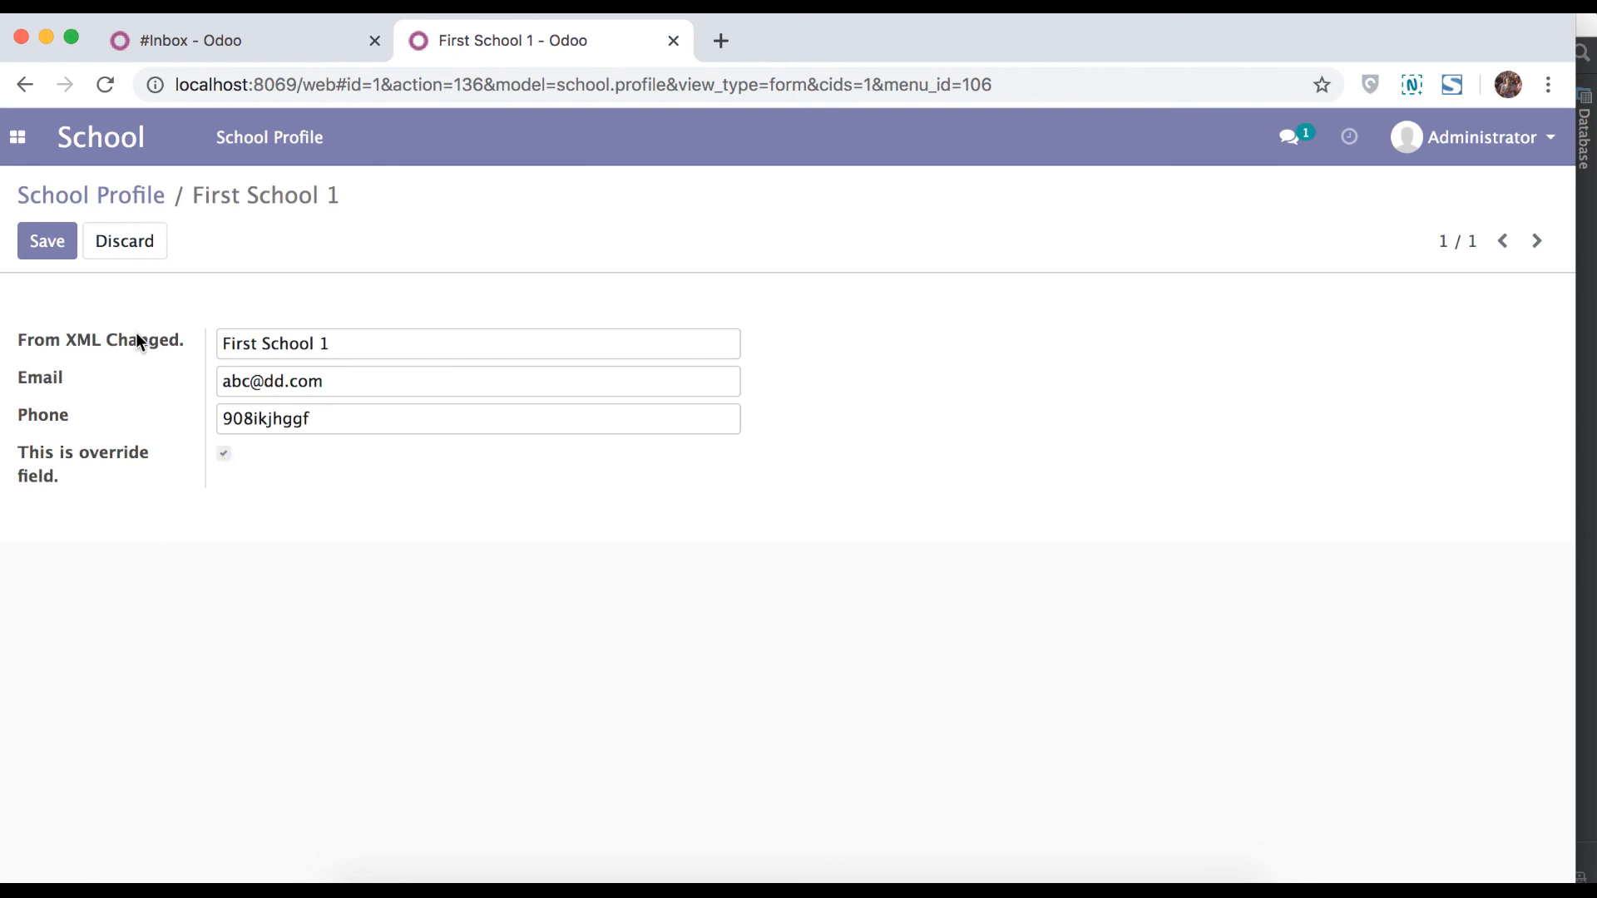
click(47, 240)
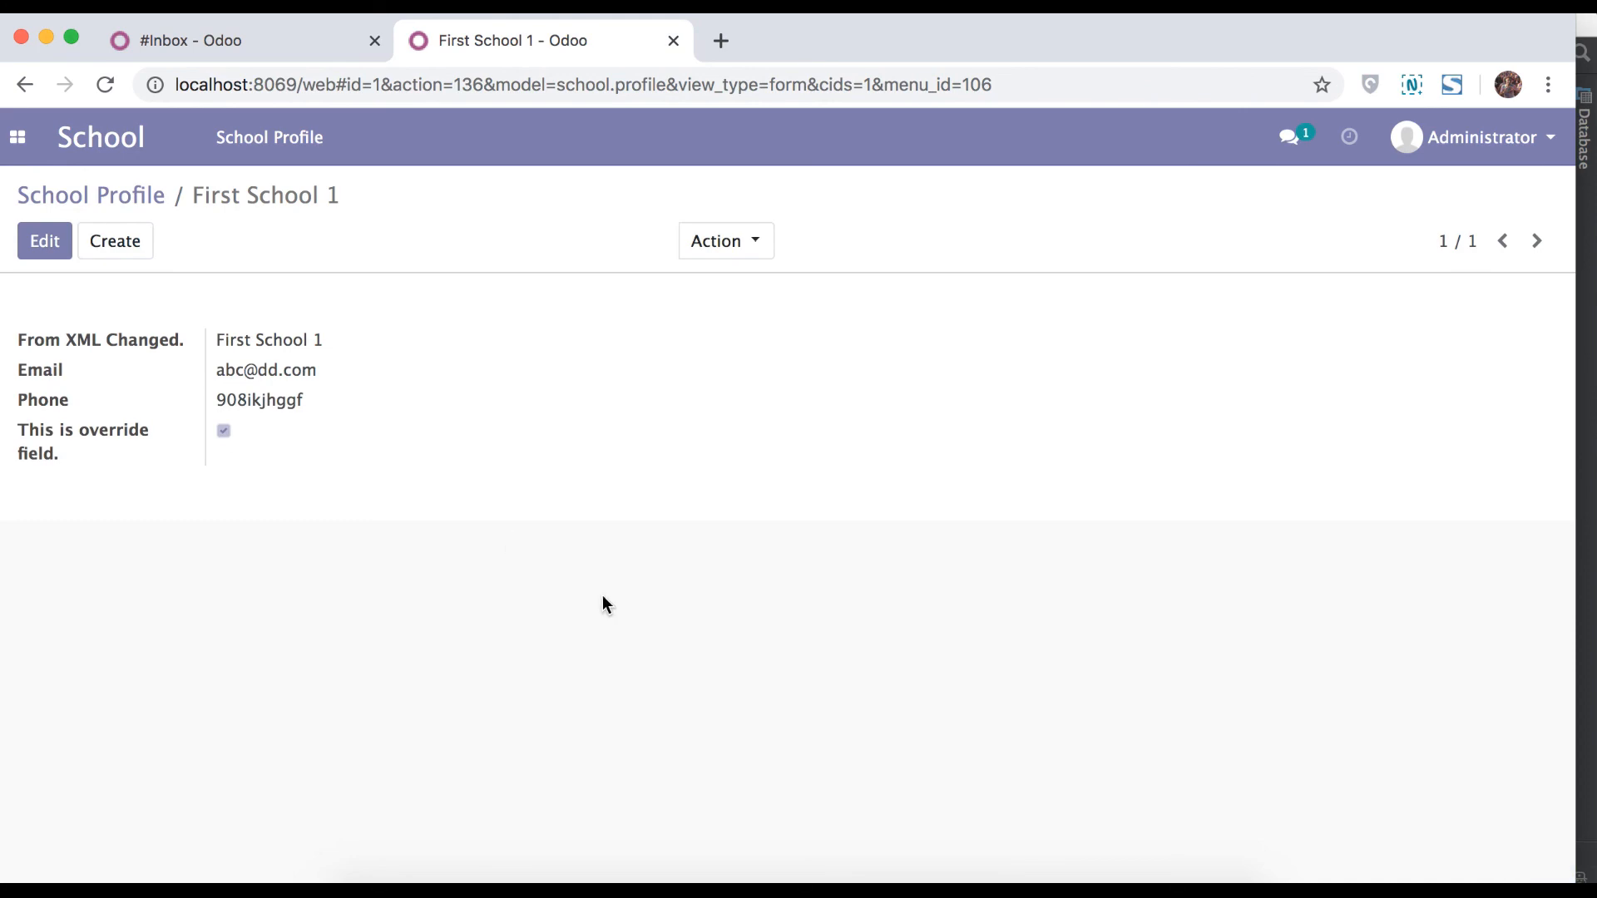